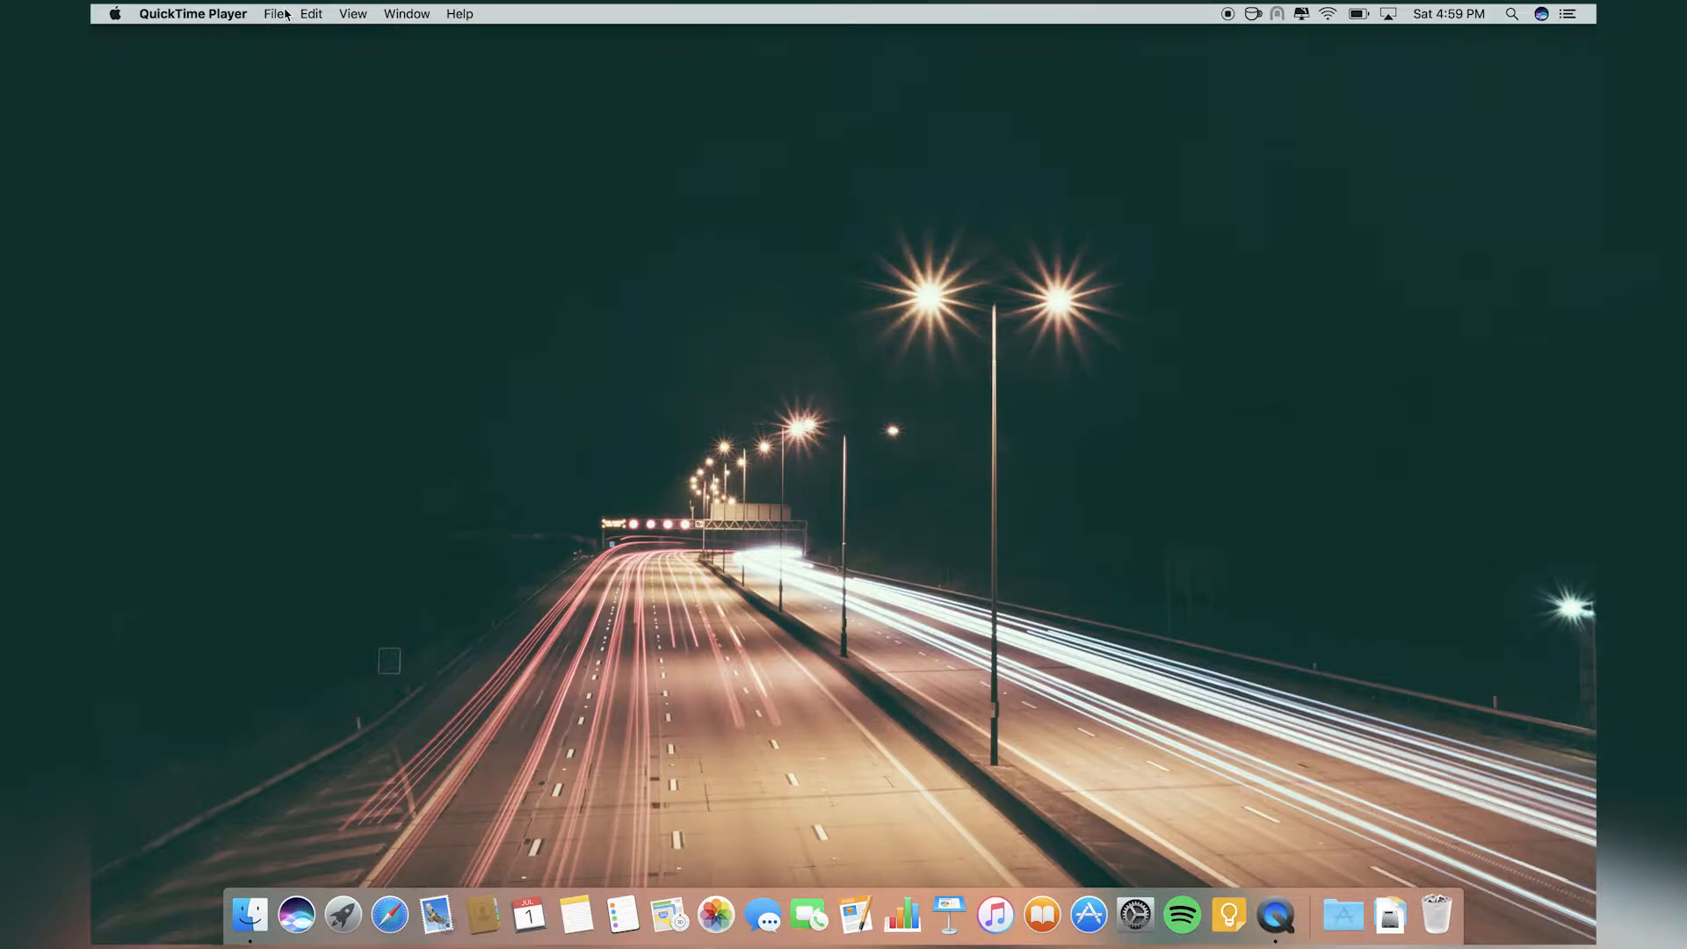
mouse_move(93, 11)
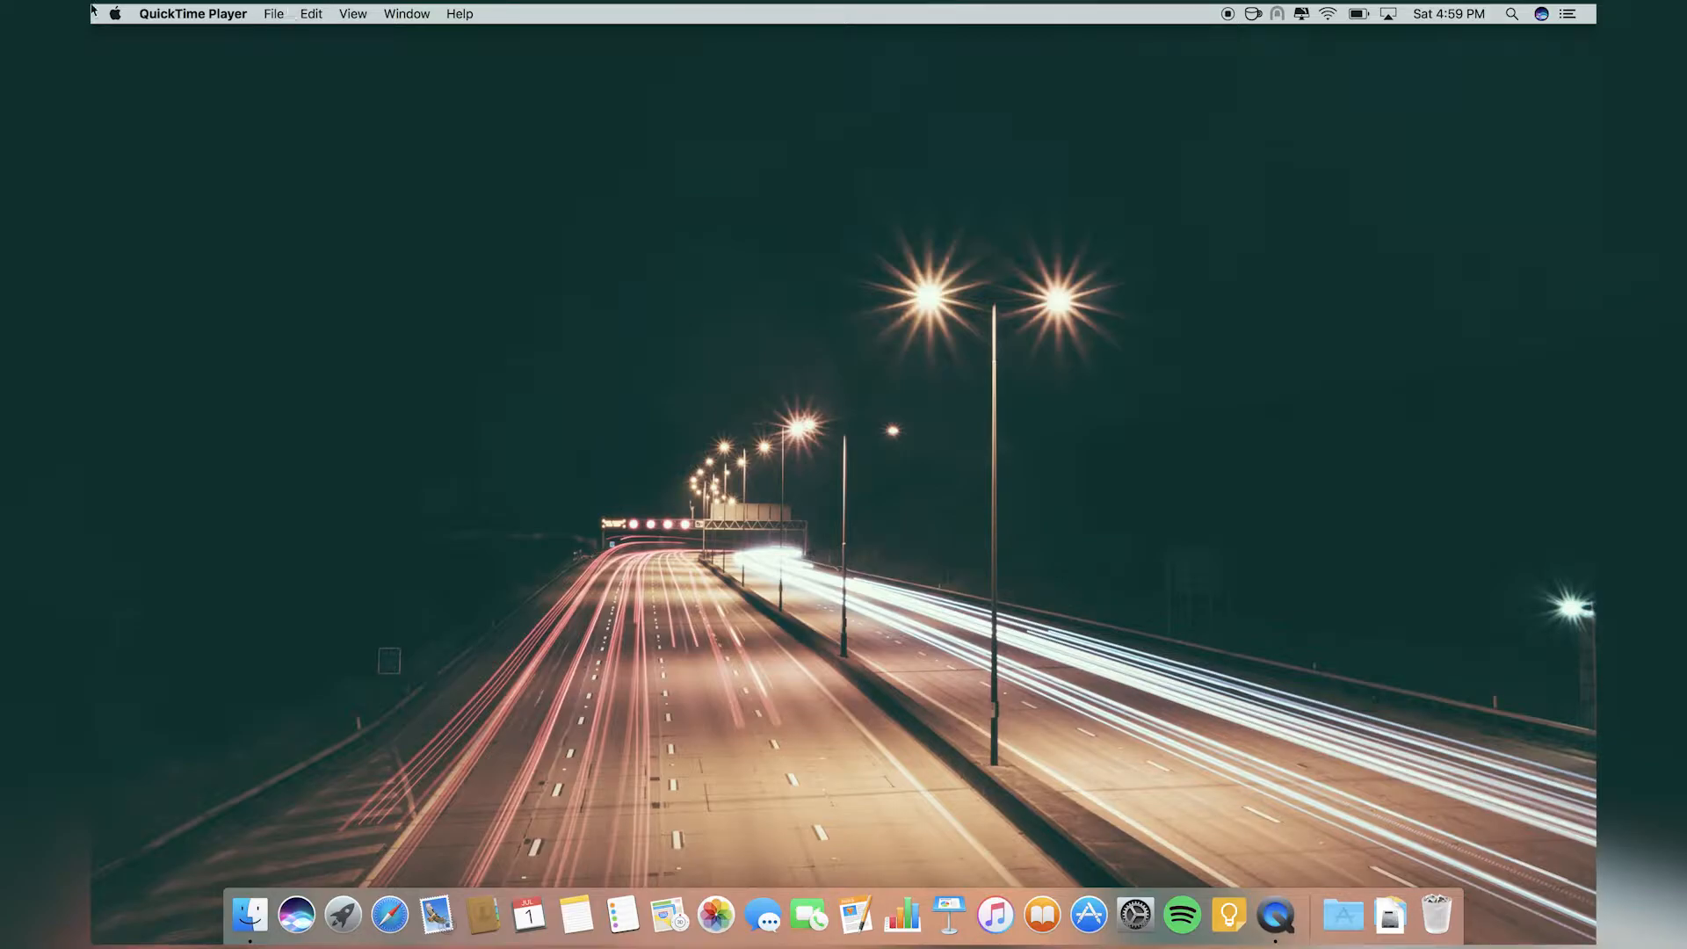
mouse_move(367, 169)
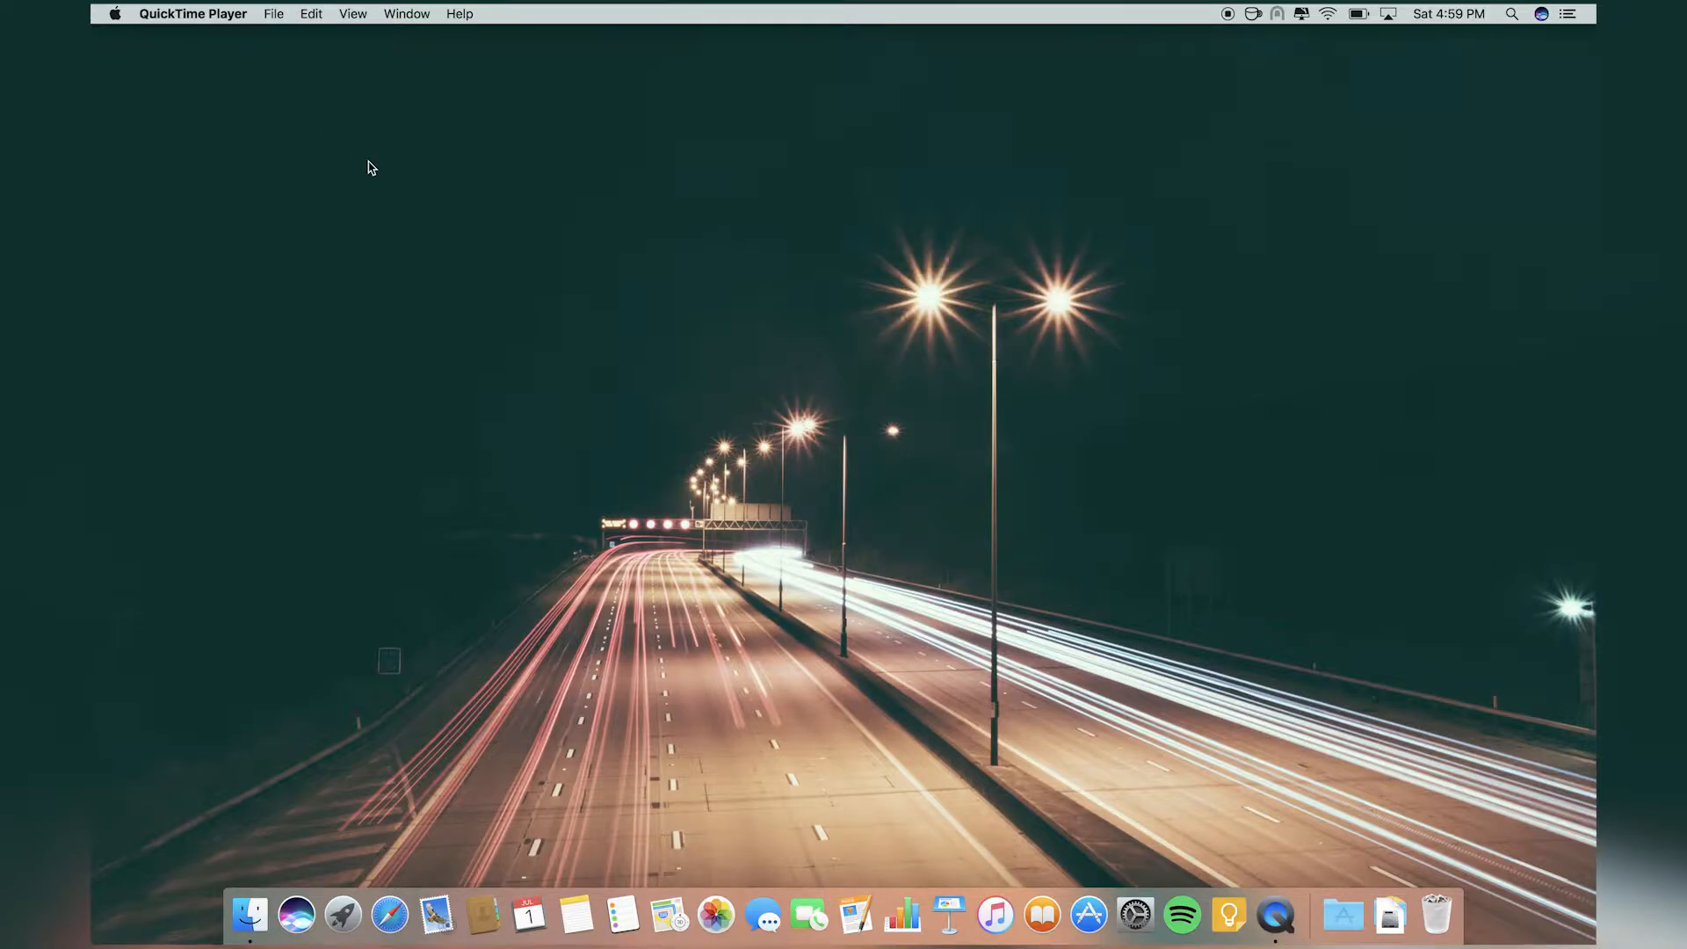
Bring up the Launchpad app grid twice, once for Safari and once for Google Chrome.
left_click(343, 916)
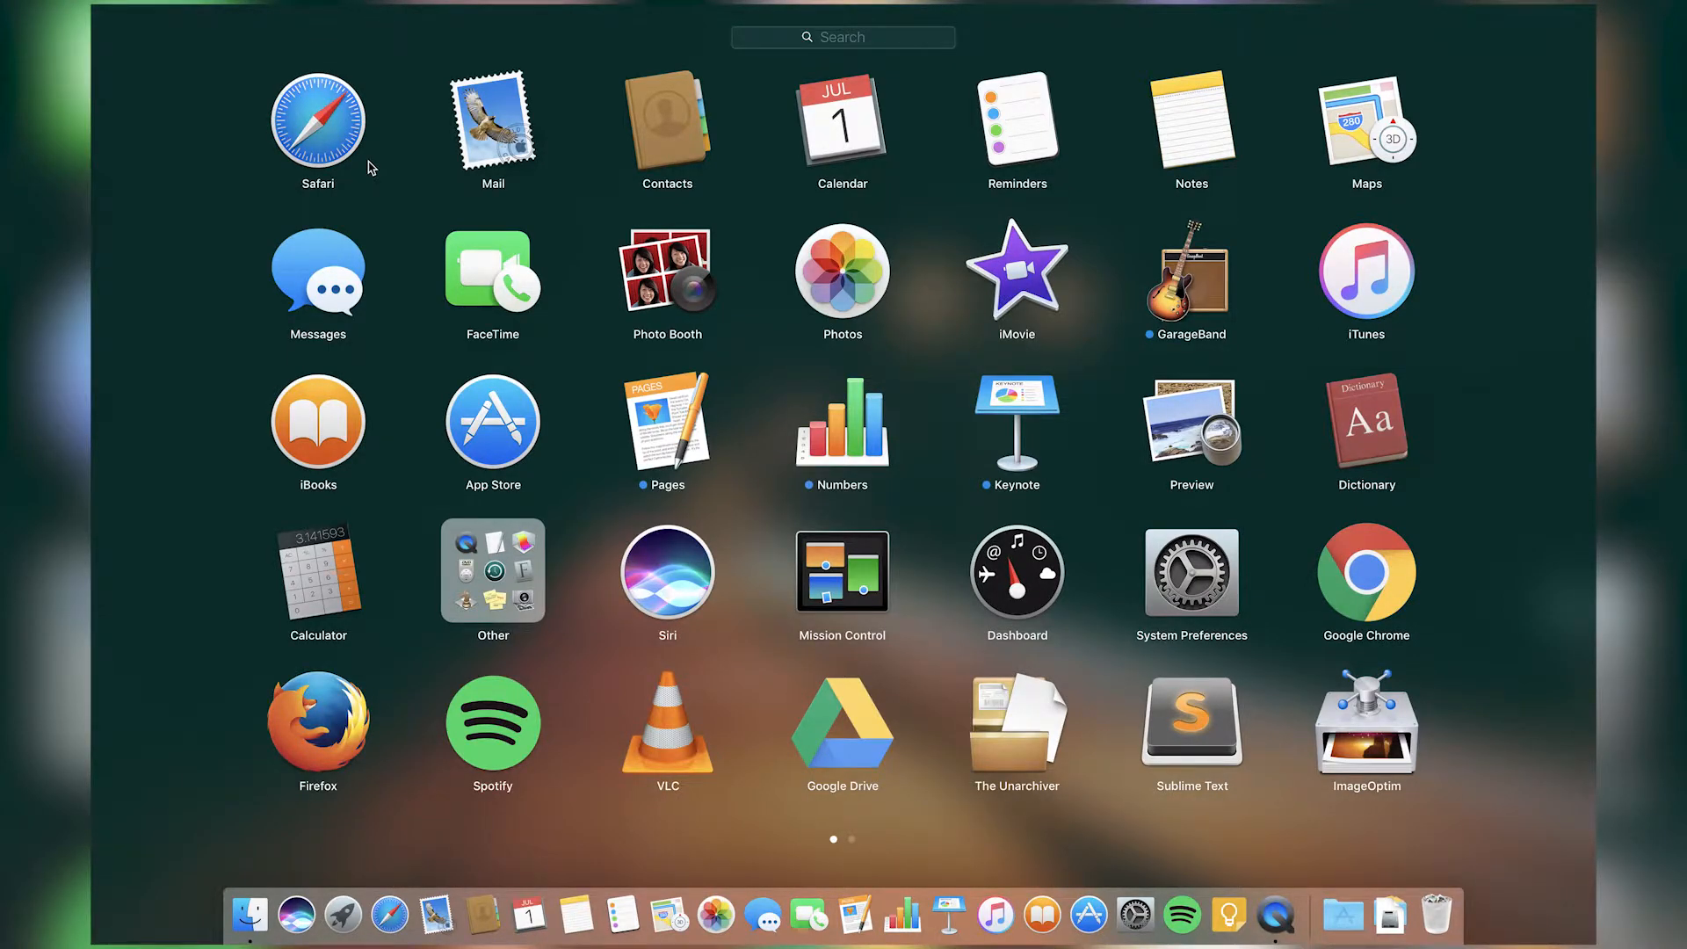
mouse_move(362, 11)
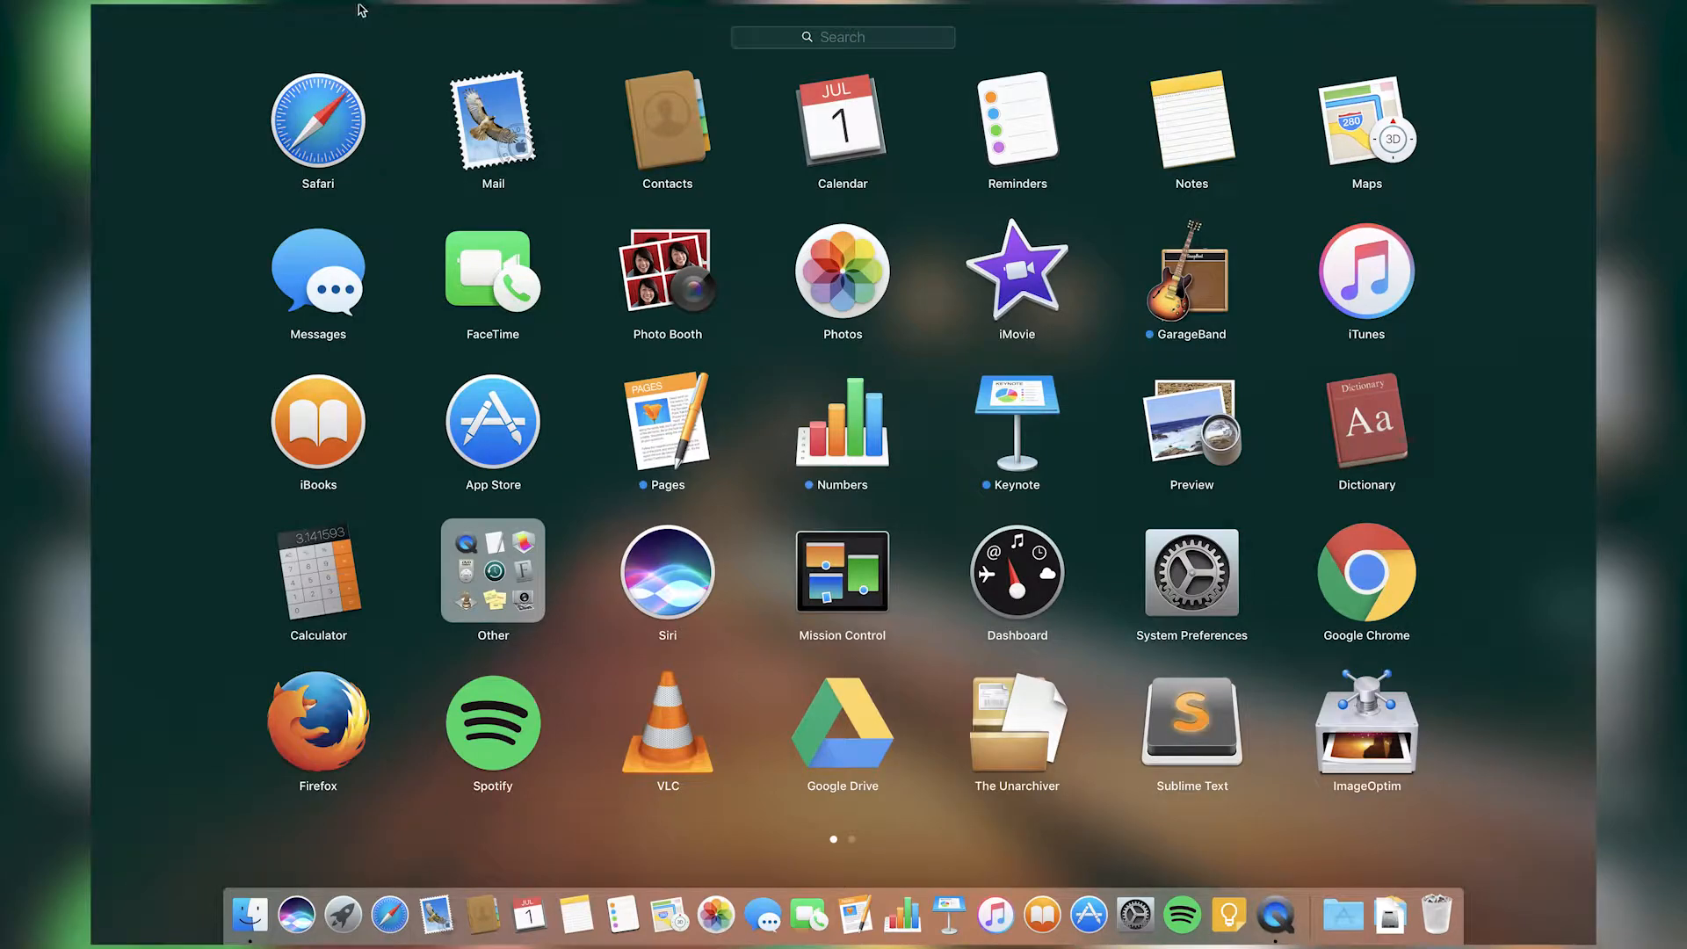
mouse_move(334, 111)
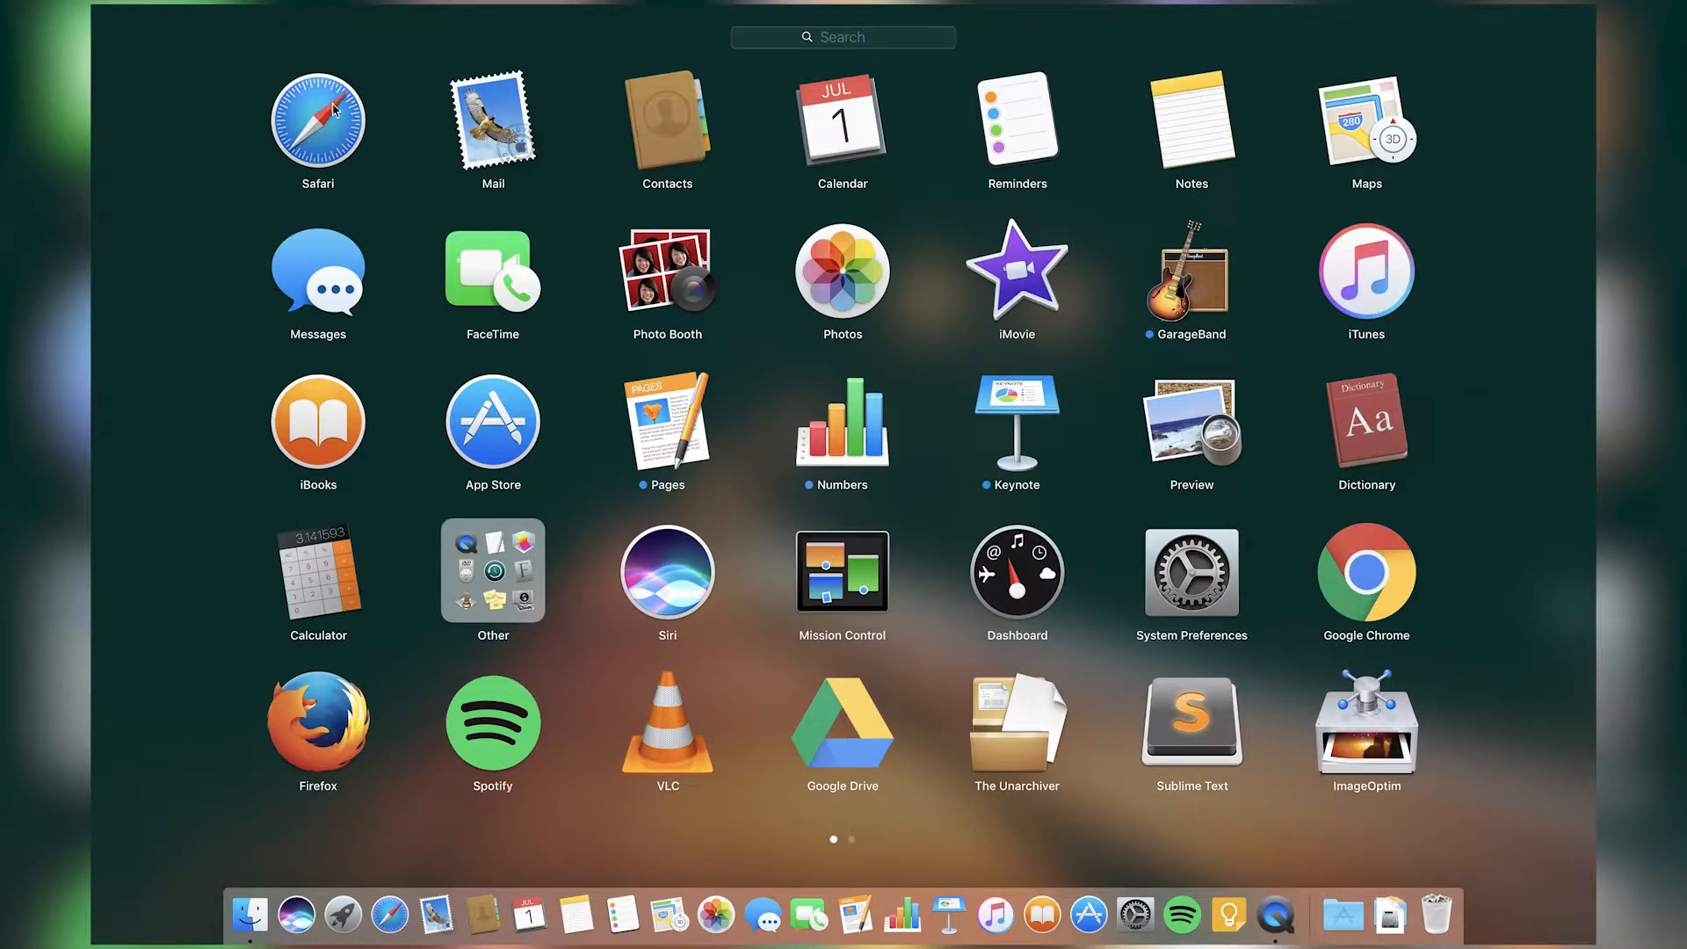
mouse_move(343, 118)
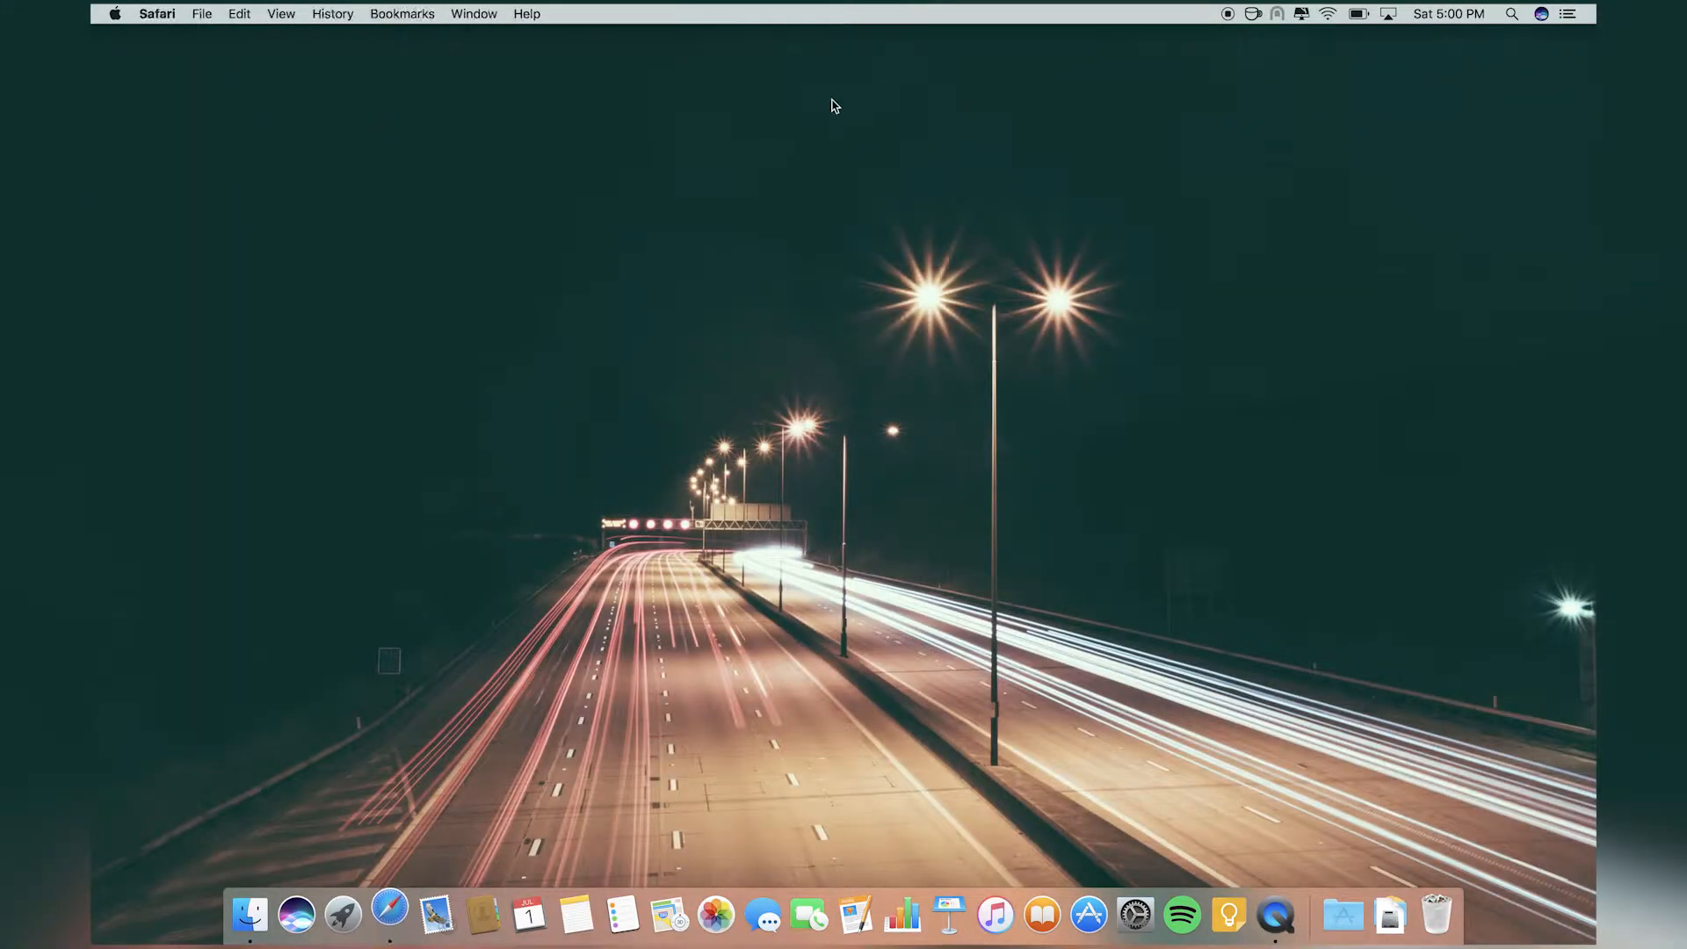
left_click(342, 915)
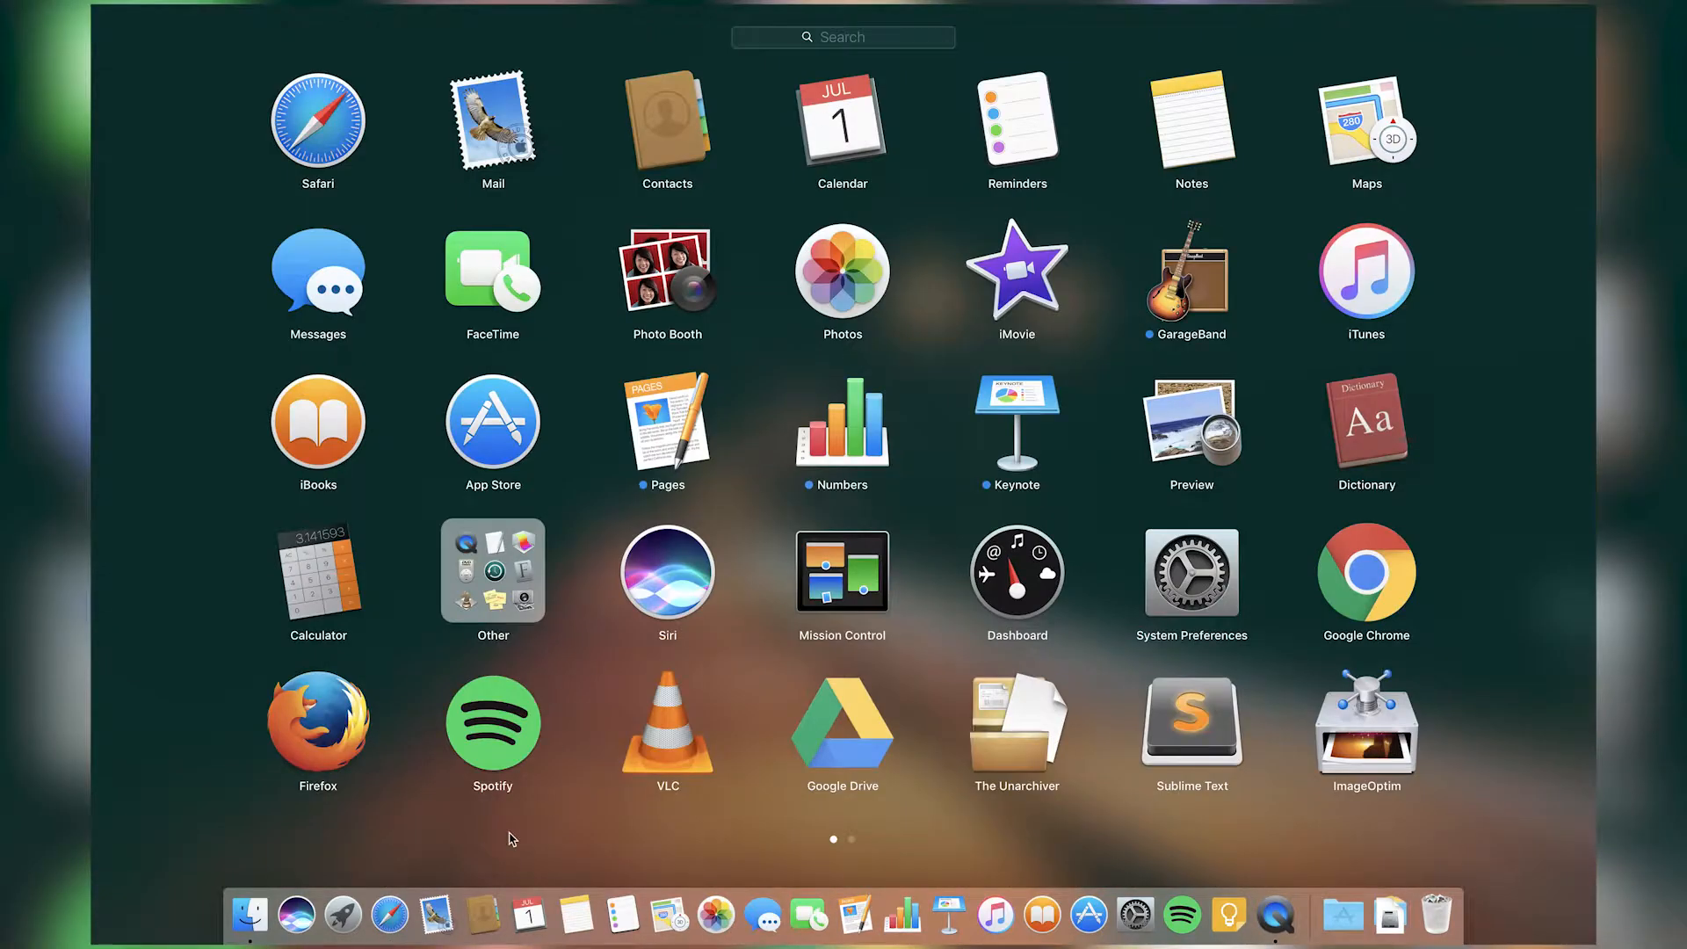
mouse_move(425, 861)
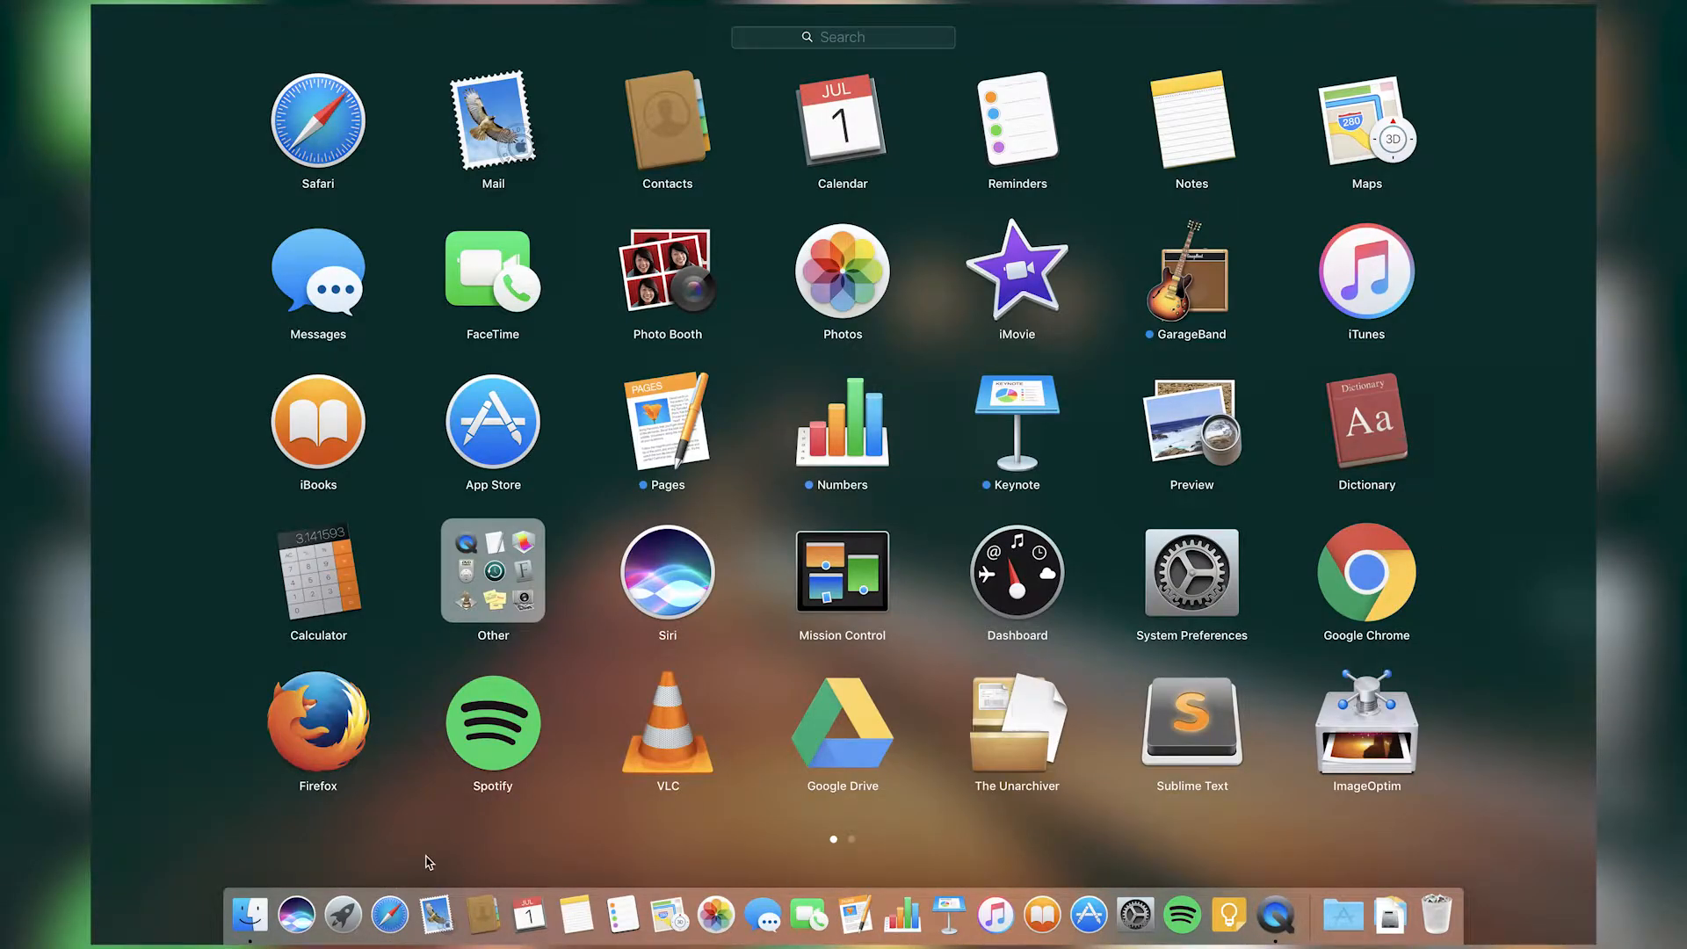
mouse_move(1302, 582)
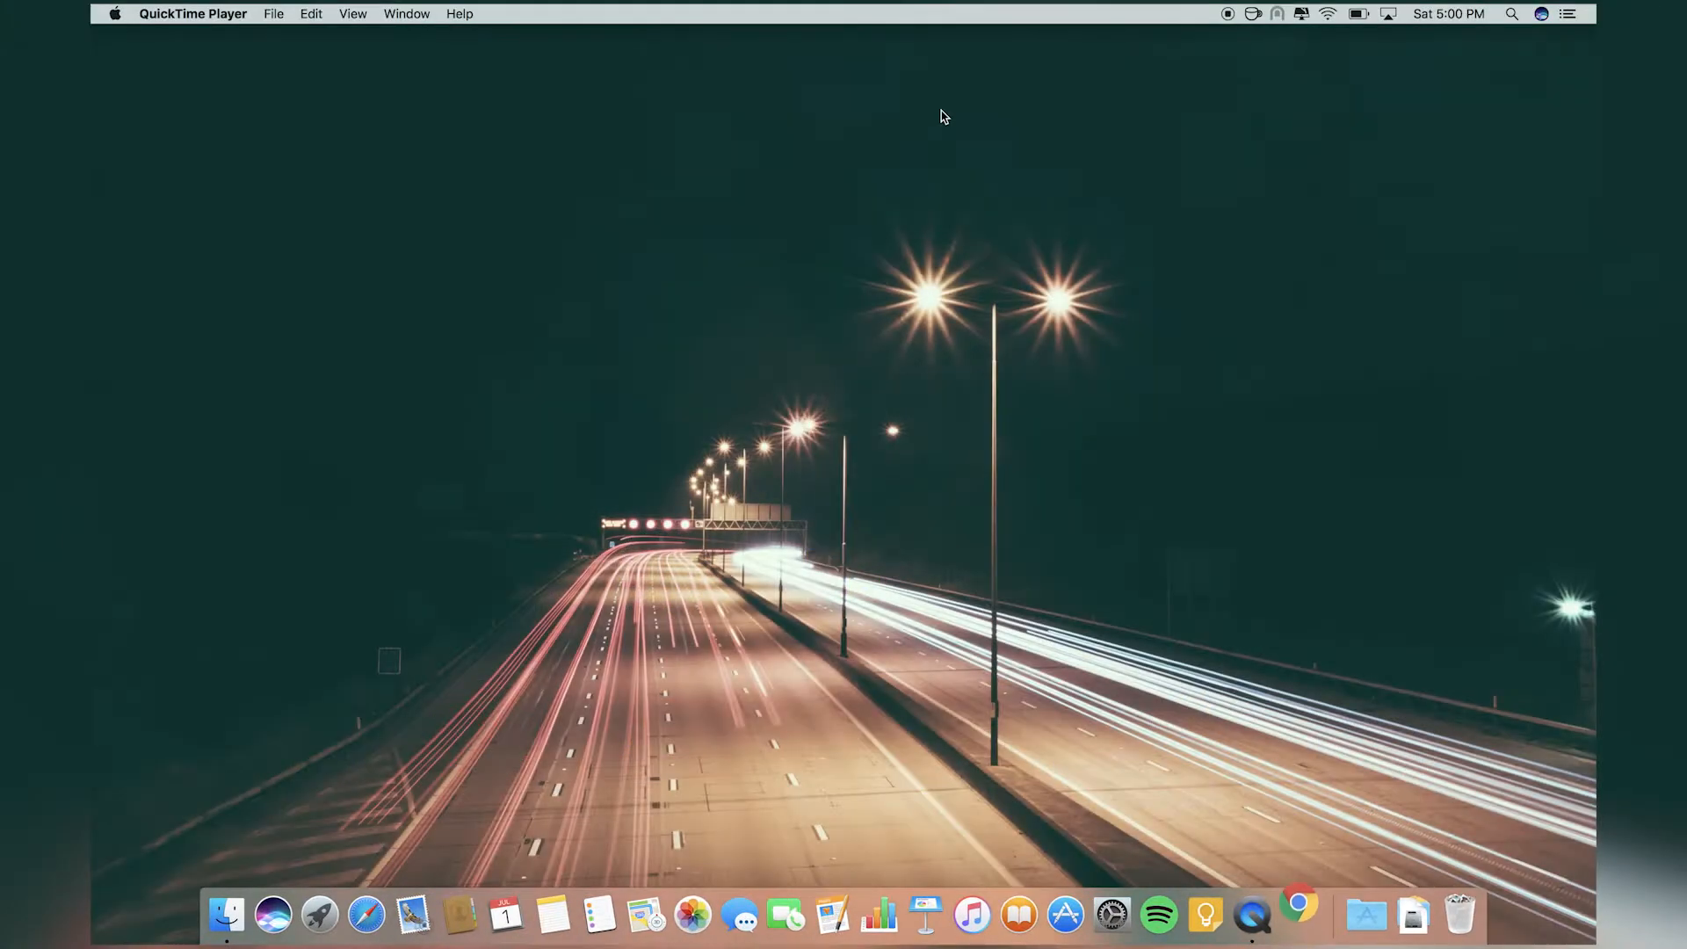
Show Chrome's blank new tab window, then return to the Launchpad app grid.
left_click(1299, 914)
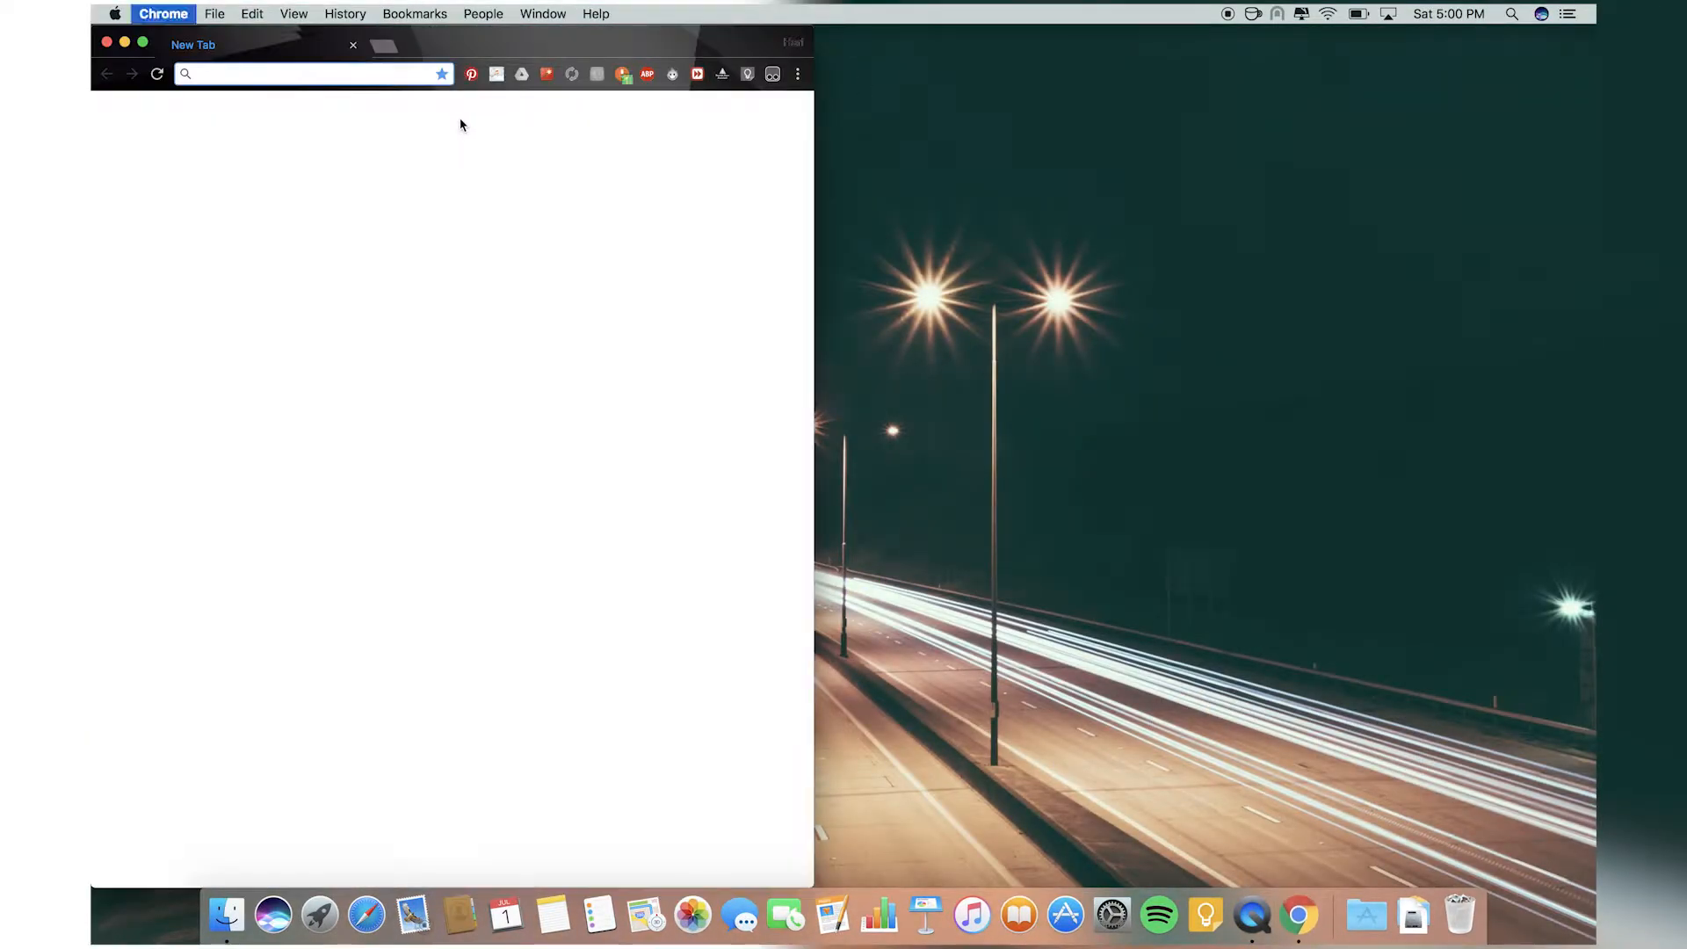
left_click(343, 916)
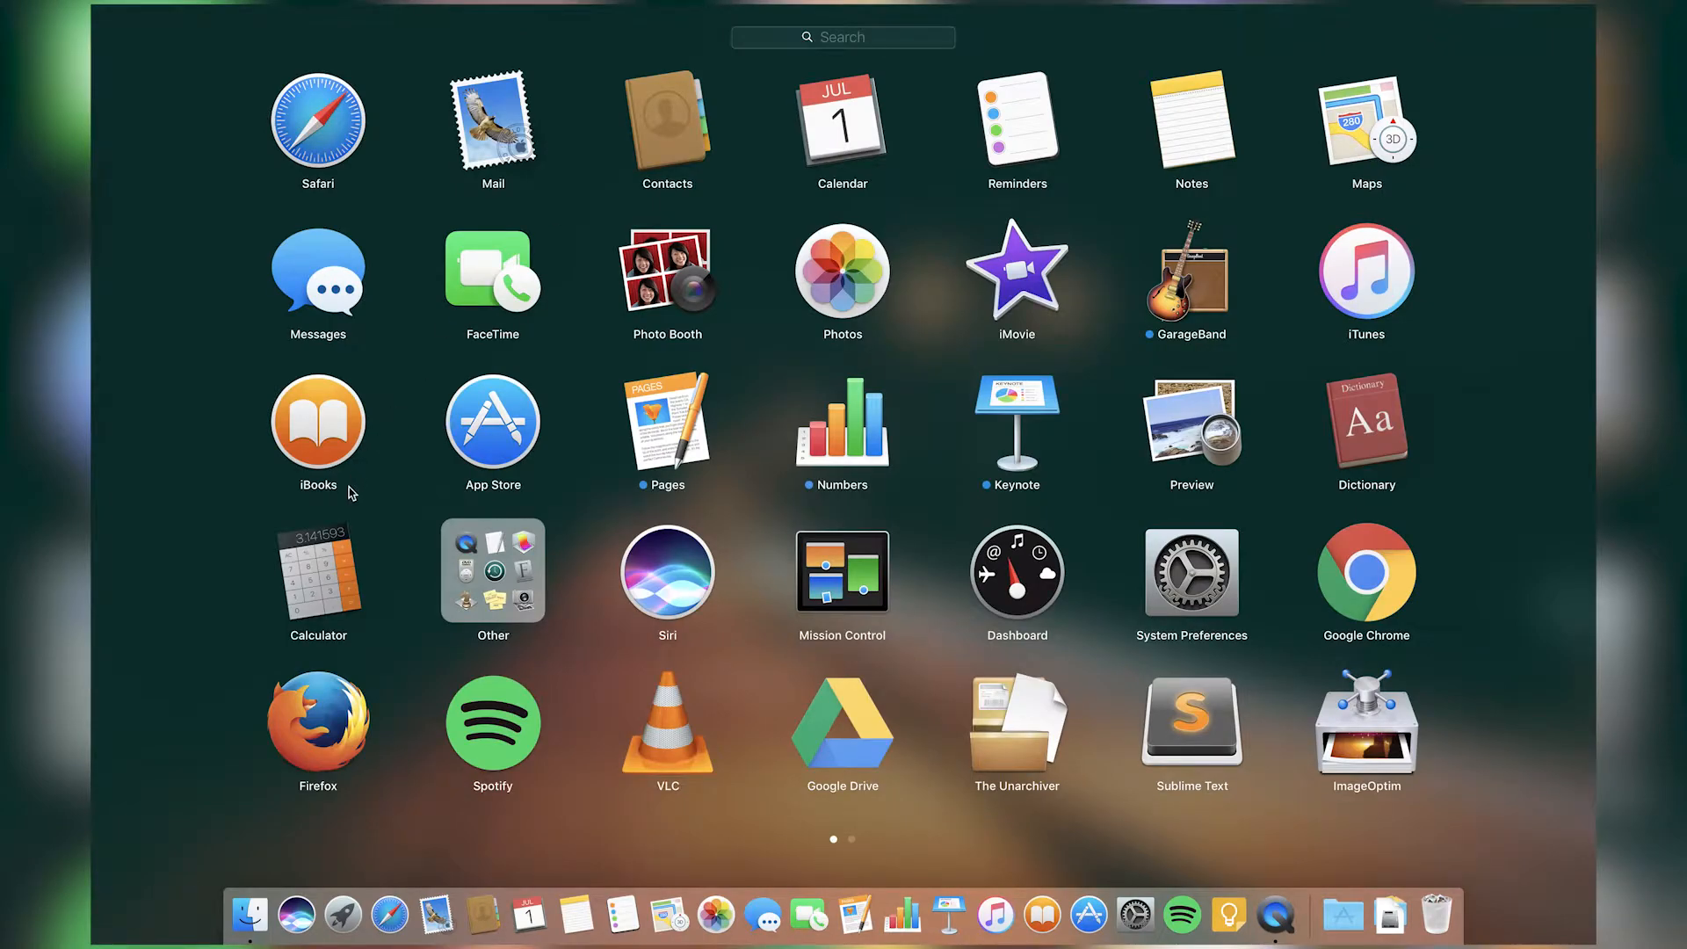
mouse_move(327, 702)
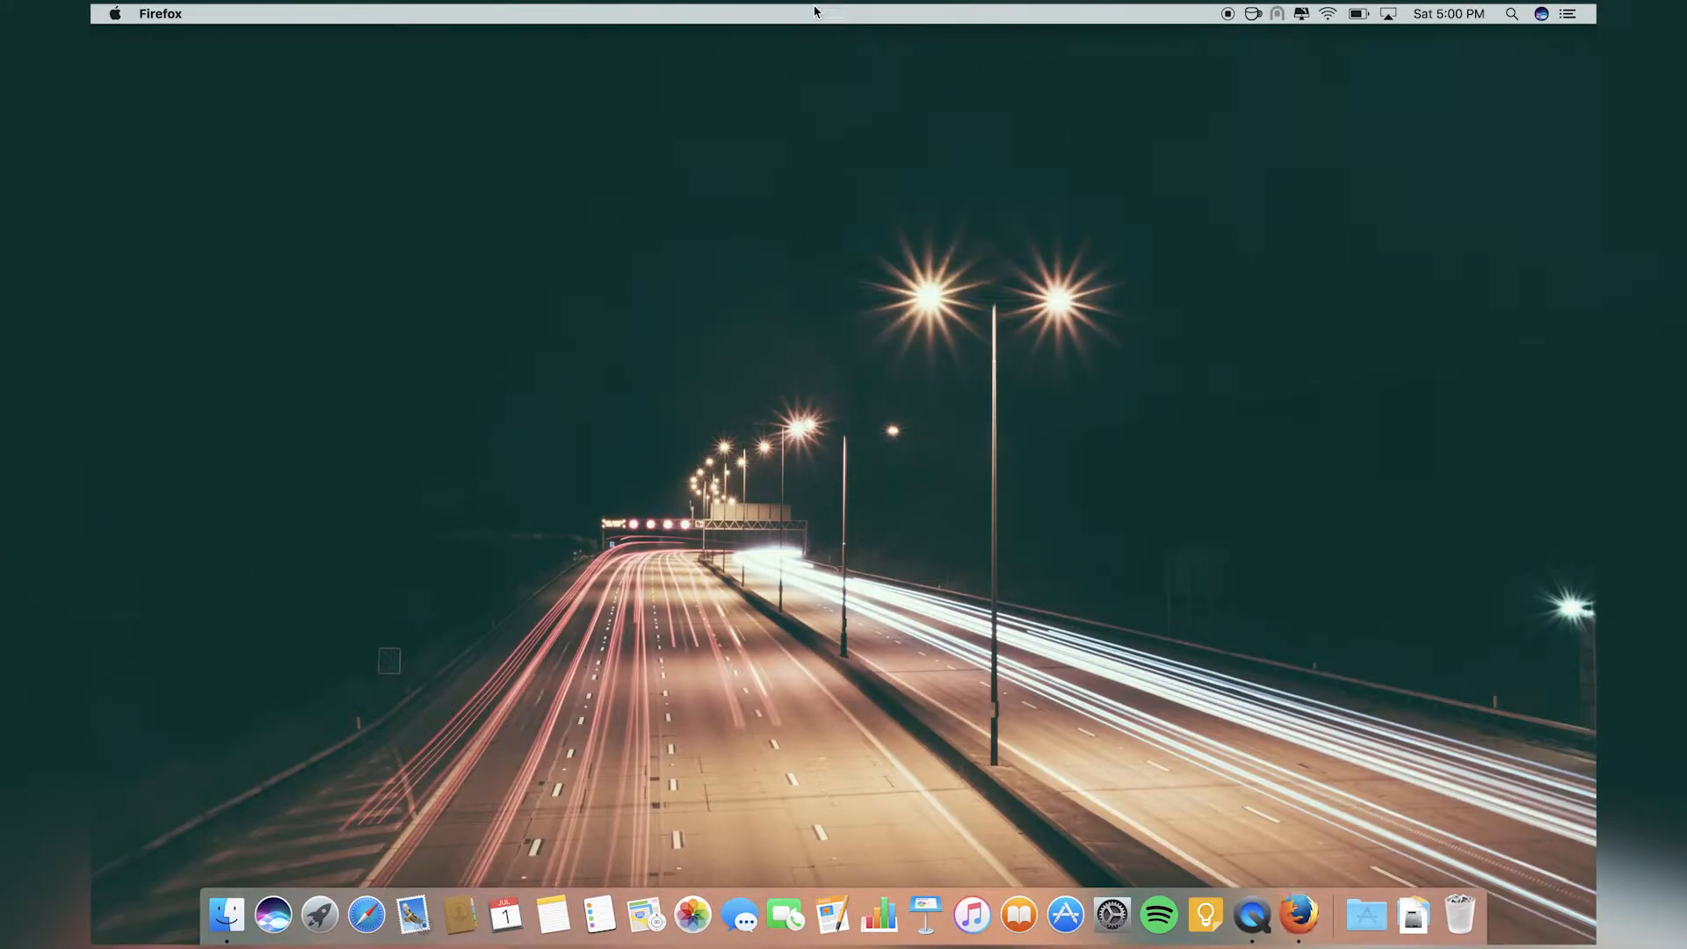
Bring up the Firefox start page and drop down its Tools menu for Web Developer.
left_click(1299, 915)
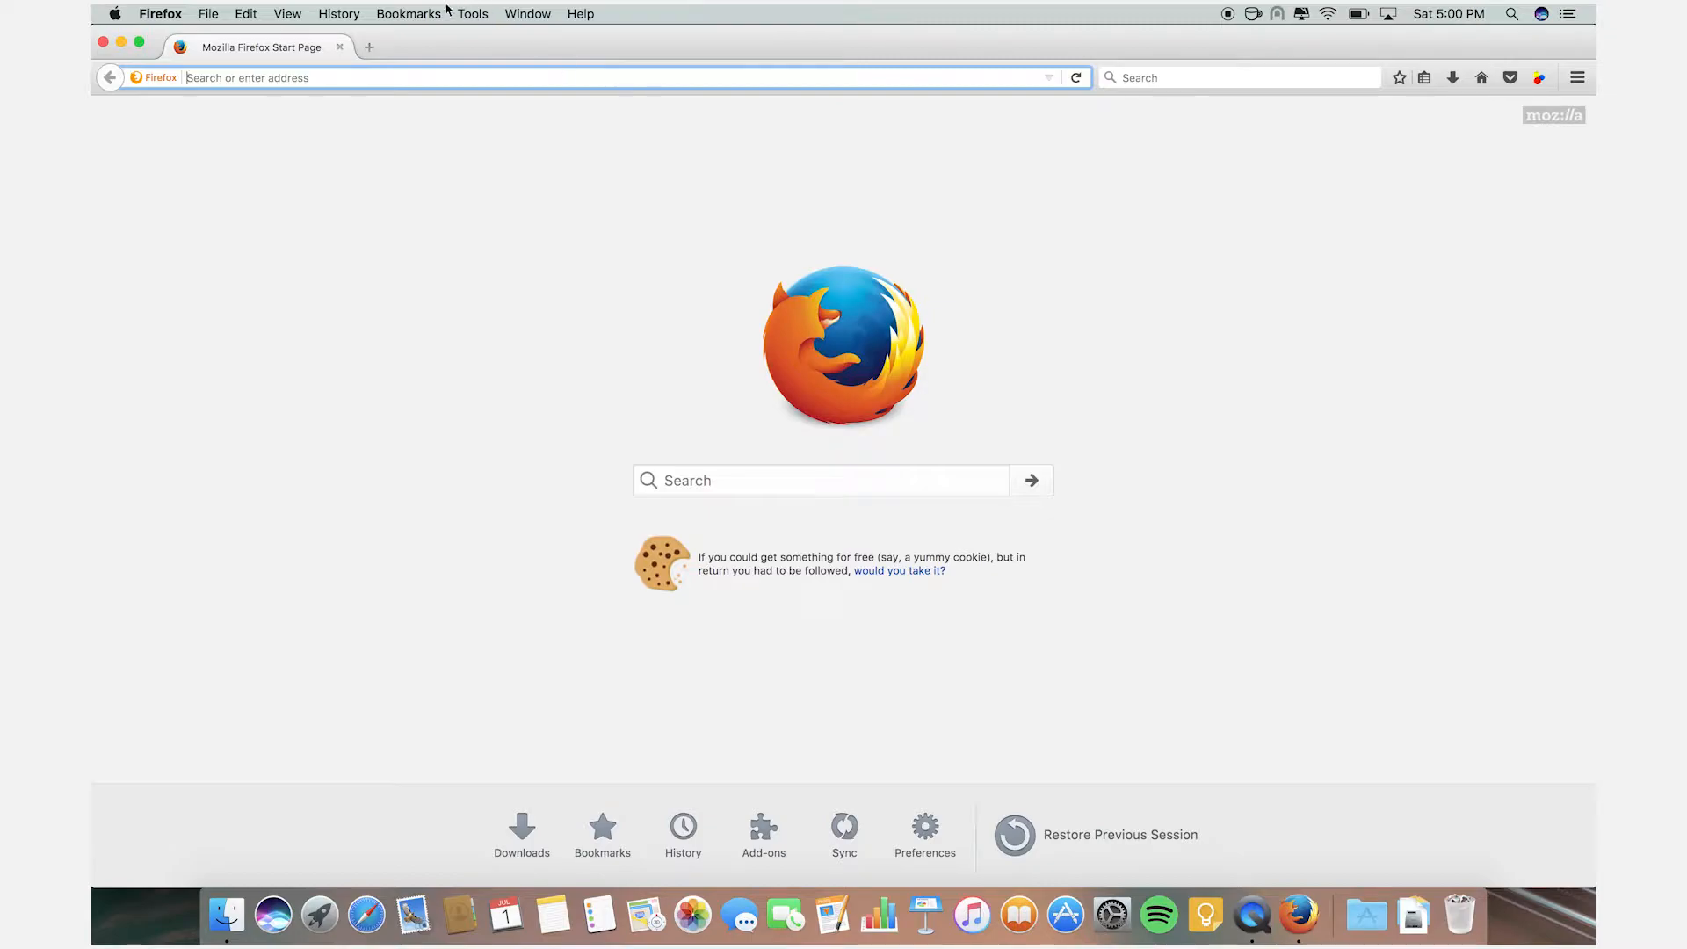
left_click(473, 13)
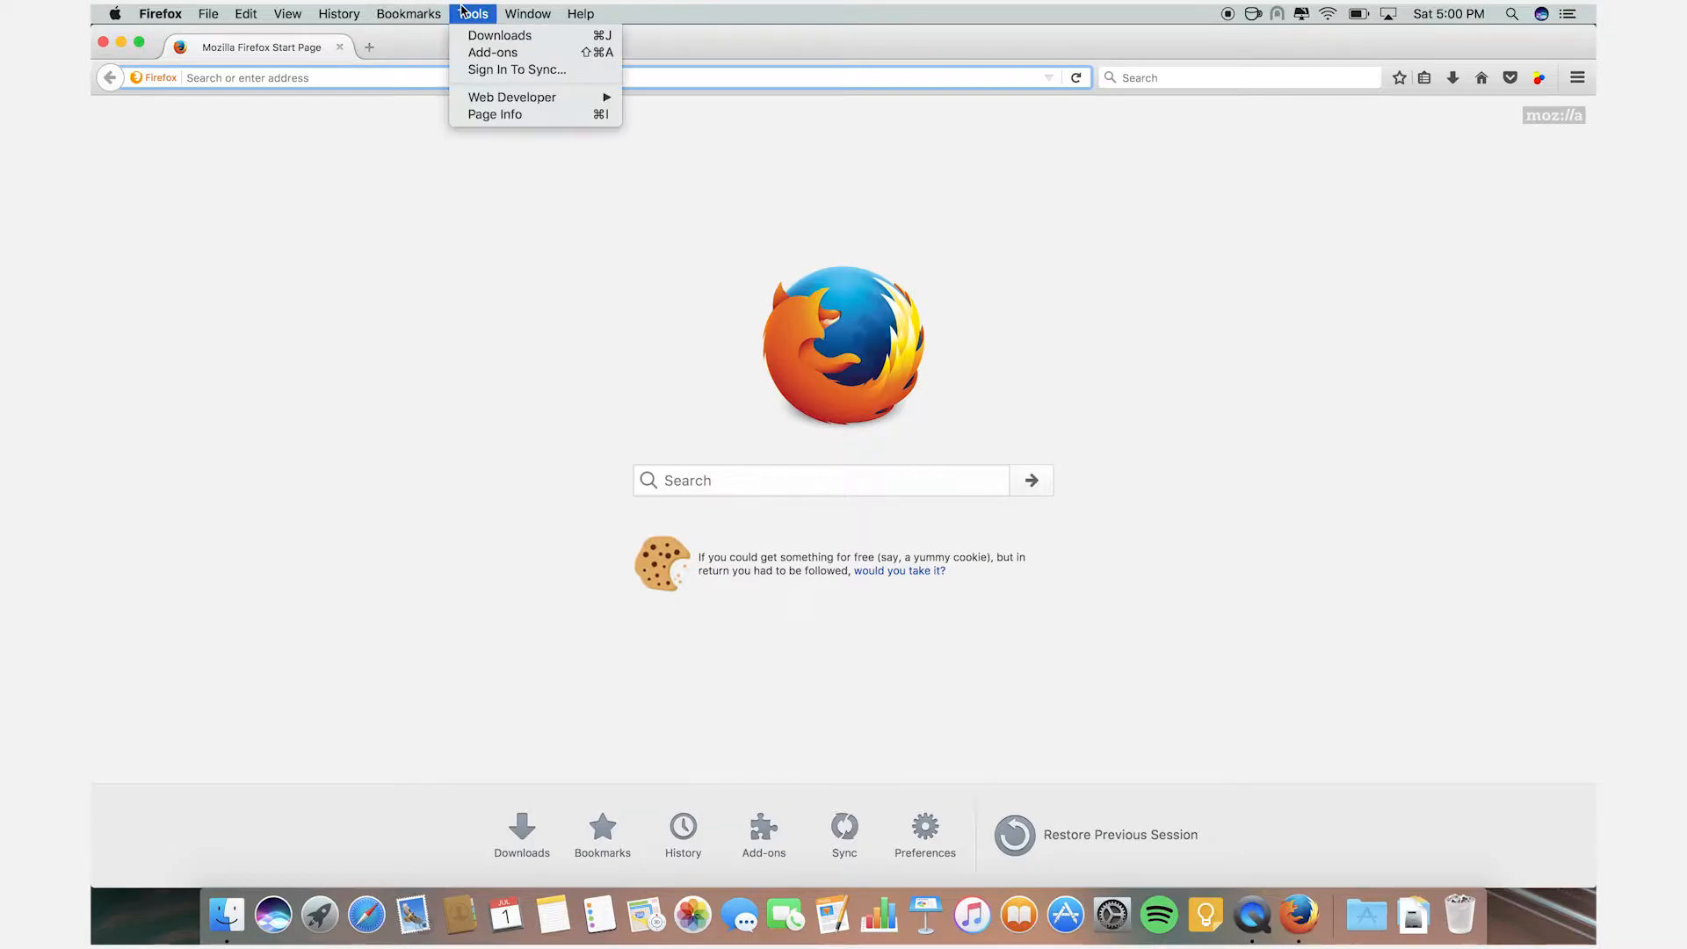
mouse_move(568, 86)
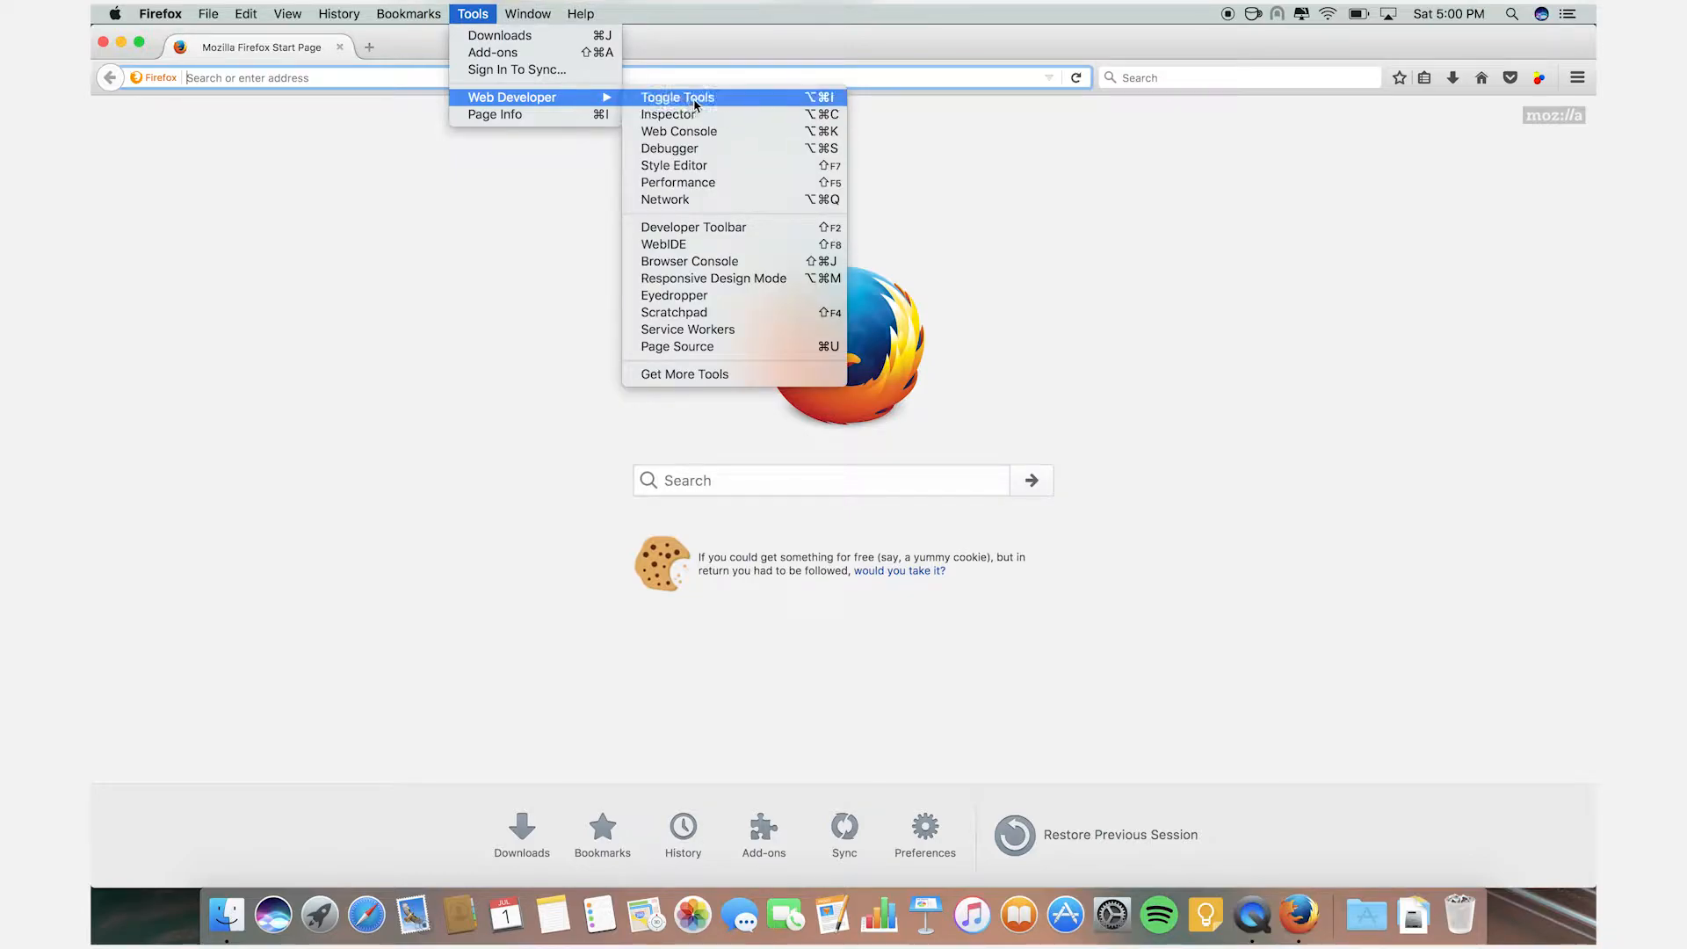
mouse_move(670, 148)
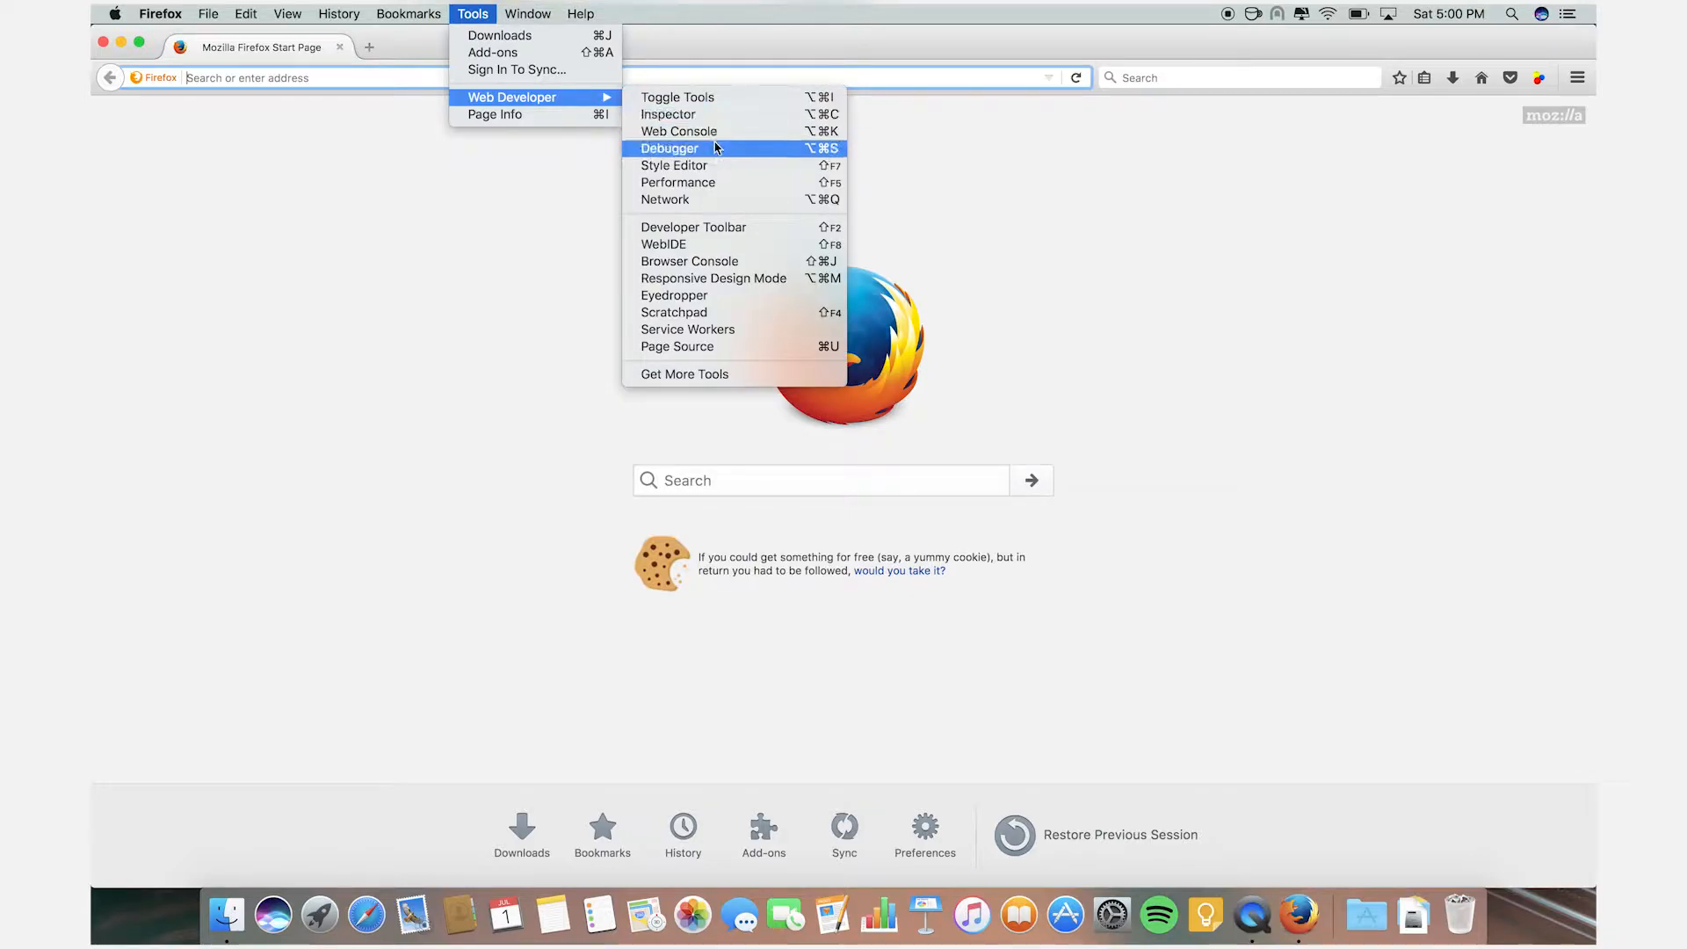
mouse_move(673, 313)
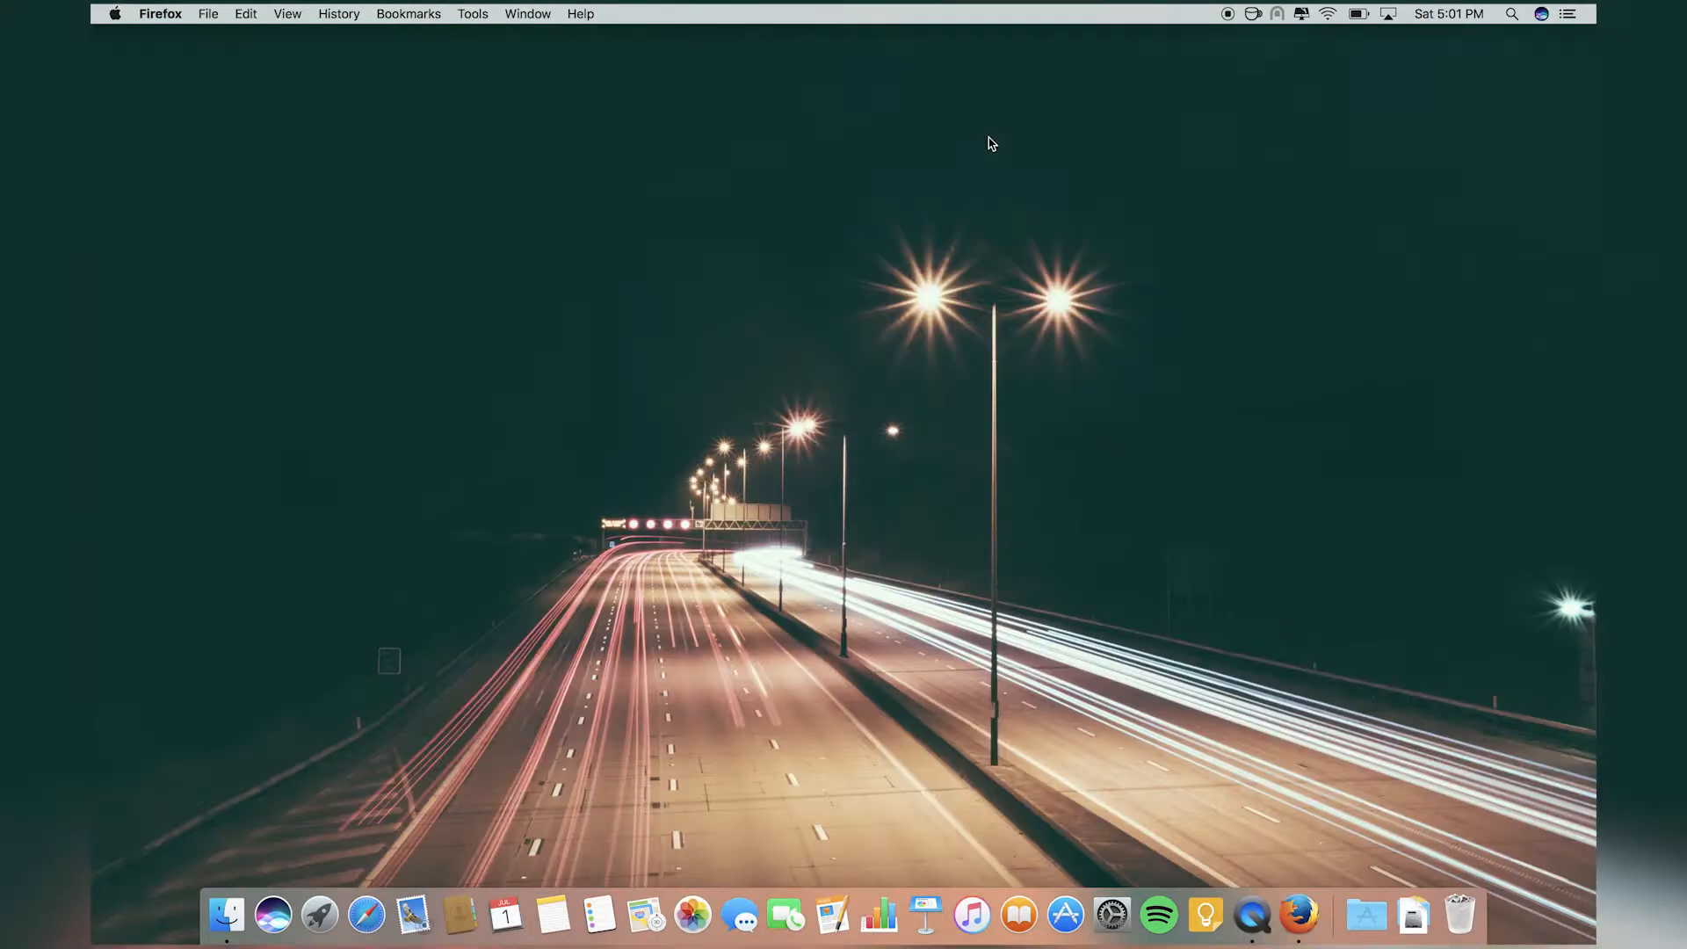
Launch Spotify from Launchpad, view its Browse page, then return to the app grid.
left_click(318, 916)
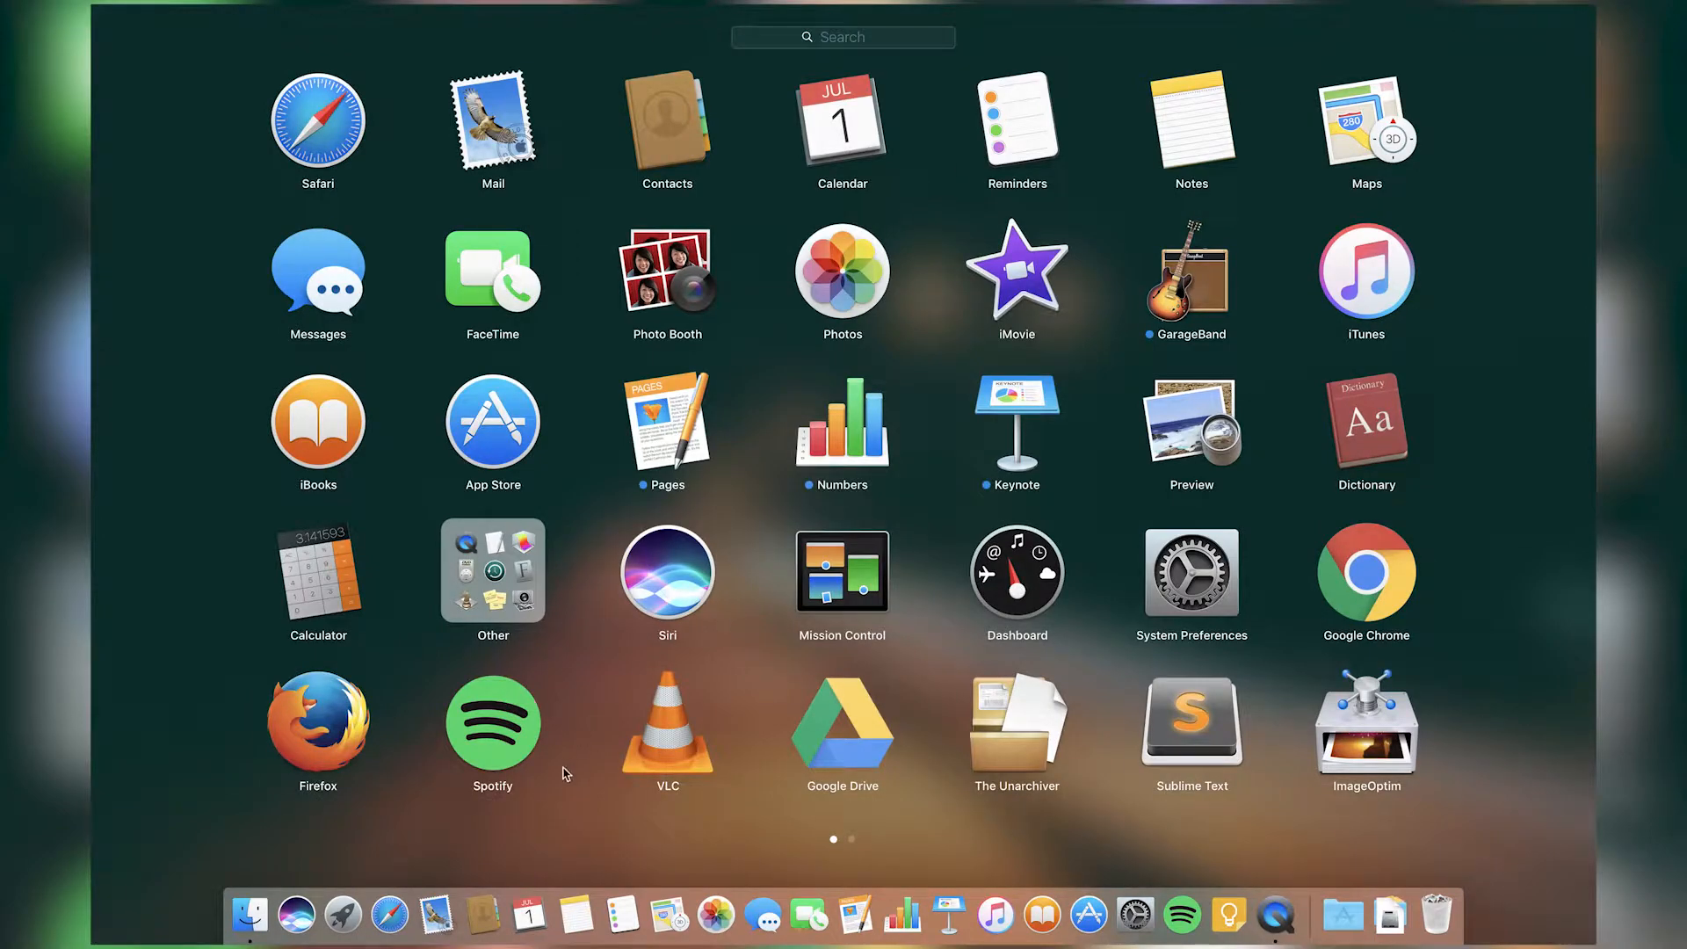
left_click(492, 720)
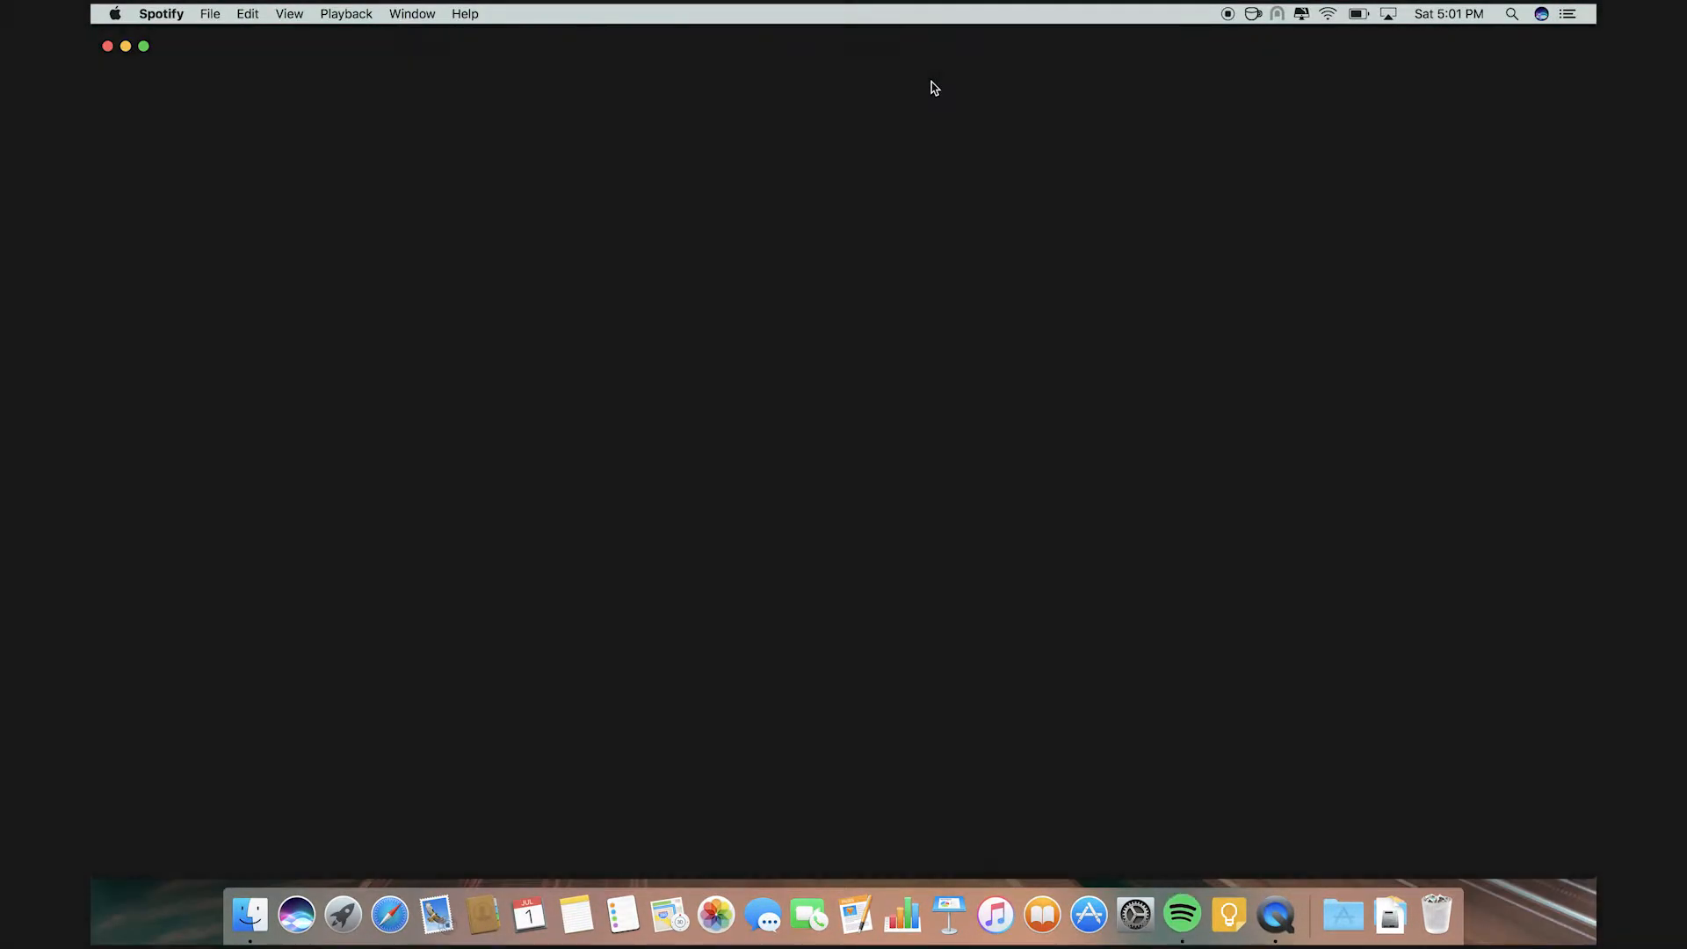
left_click(1181, 914)
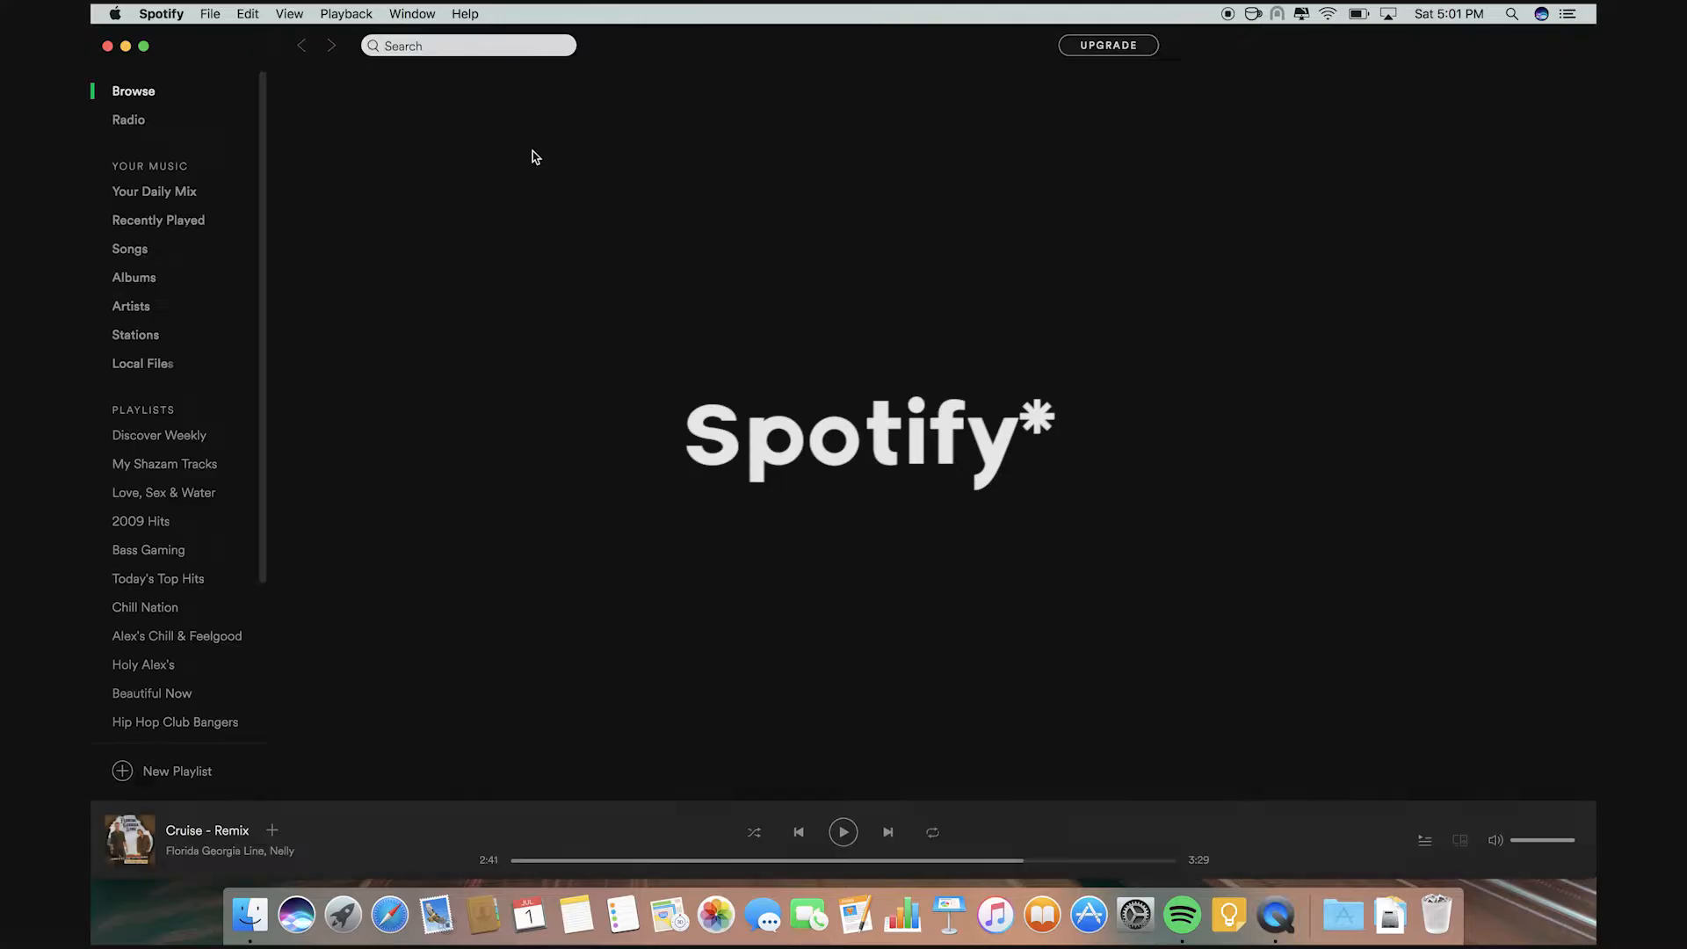
left_click(132, 90)
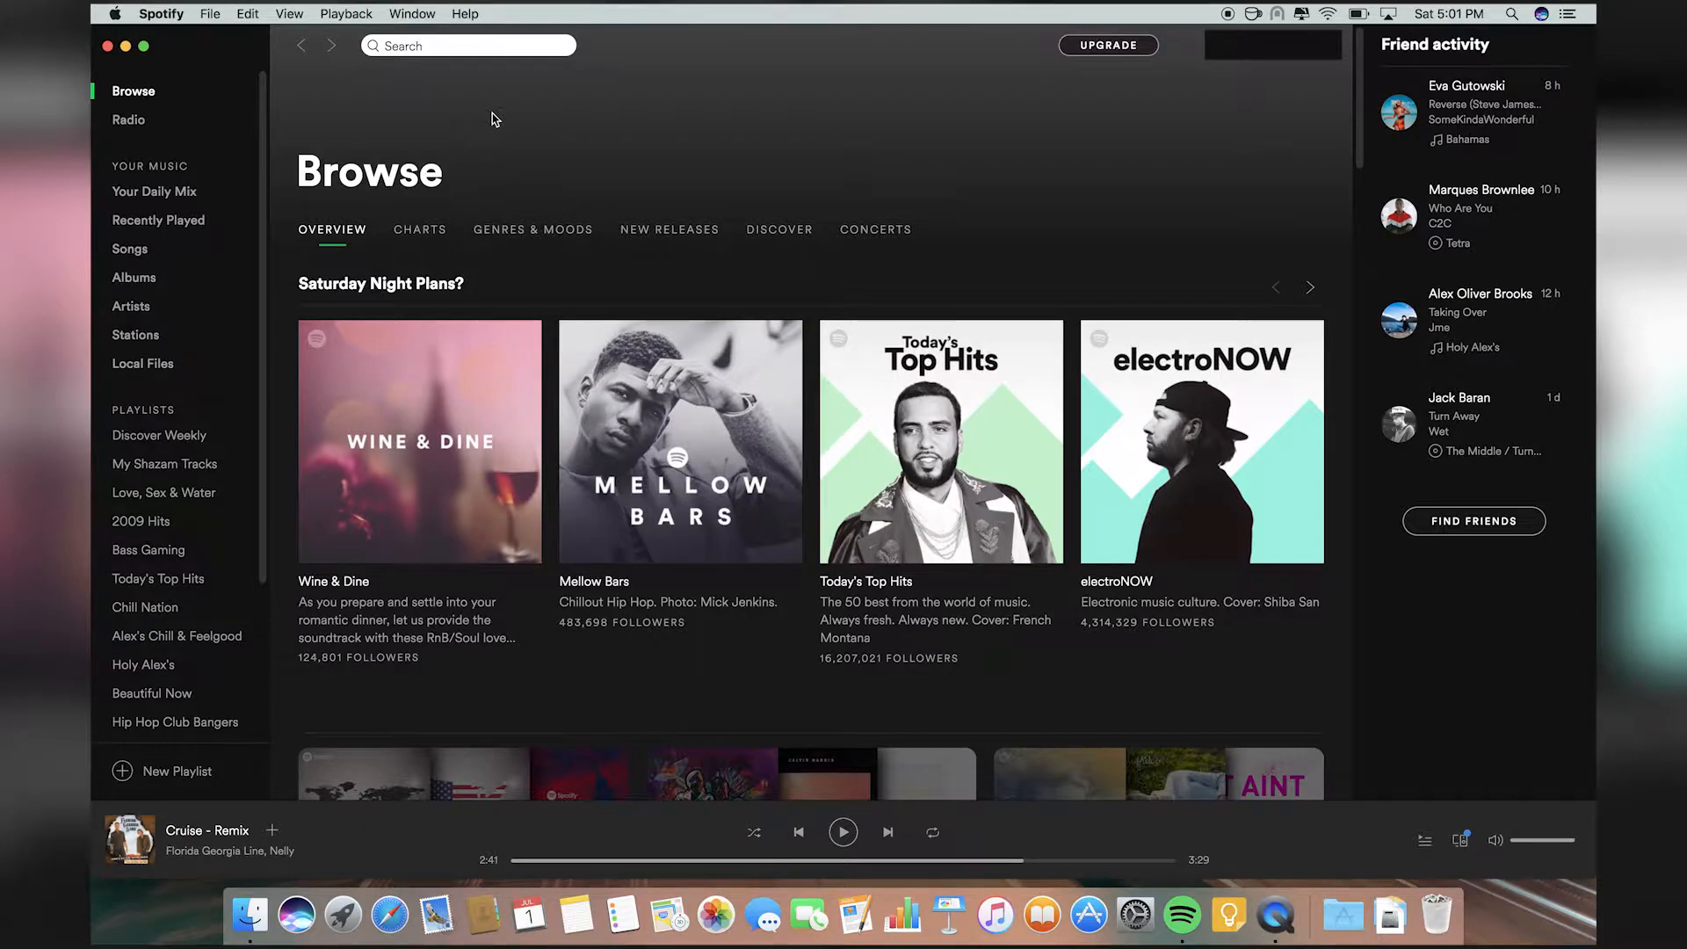
left_click(343, 915)
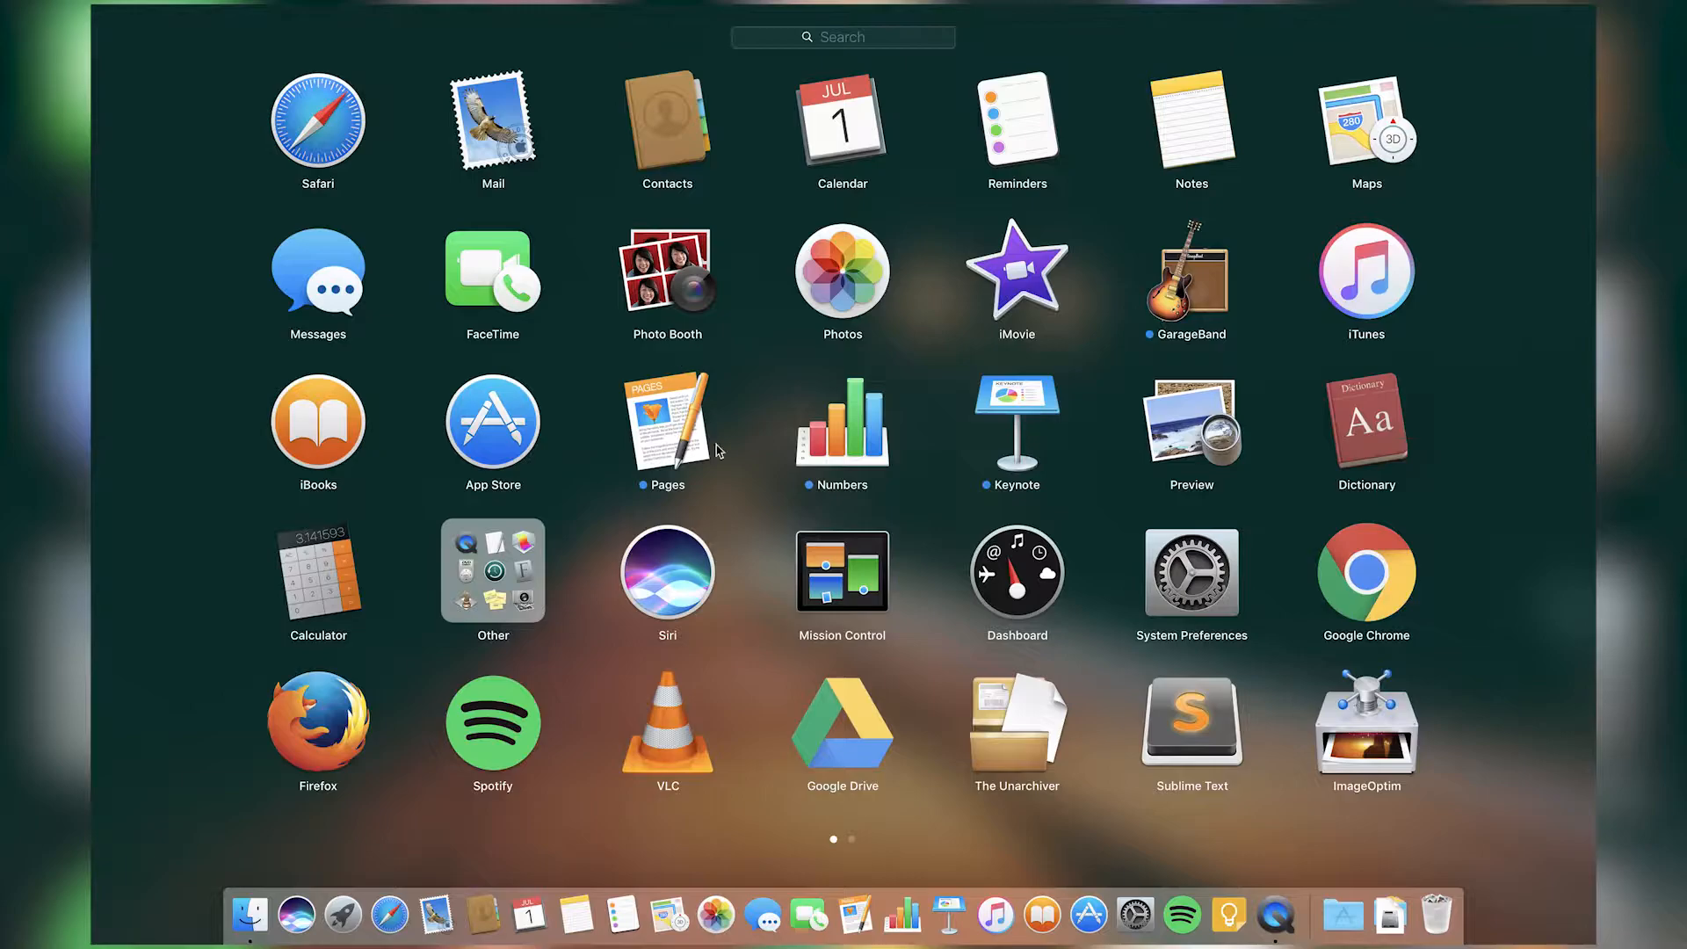
mouse_move(1018, 710)
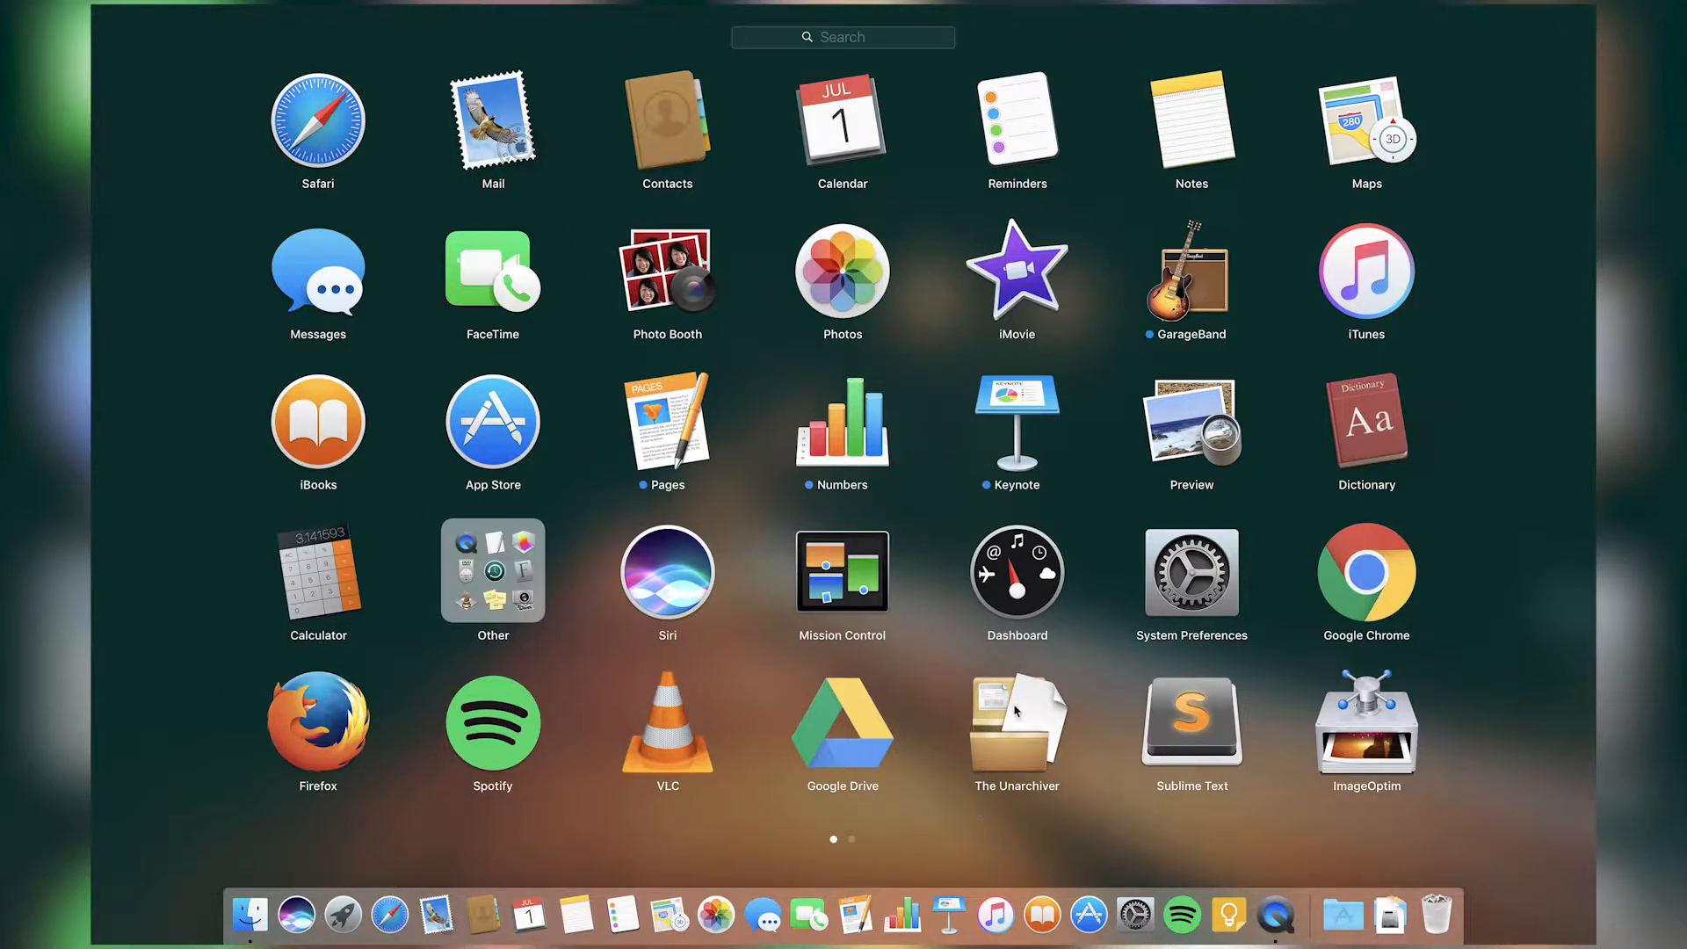
mouse_move(689, 708)
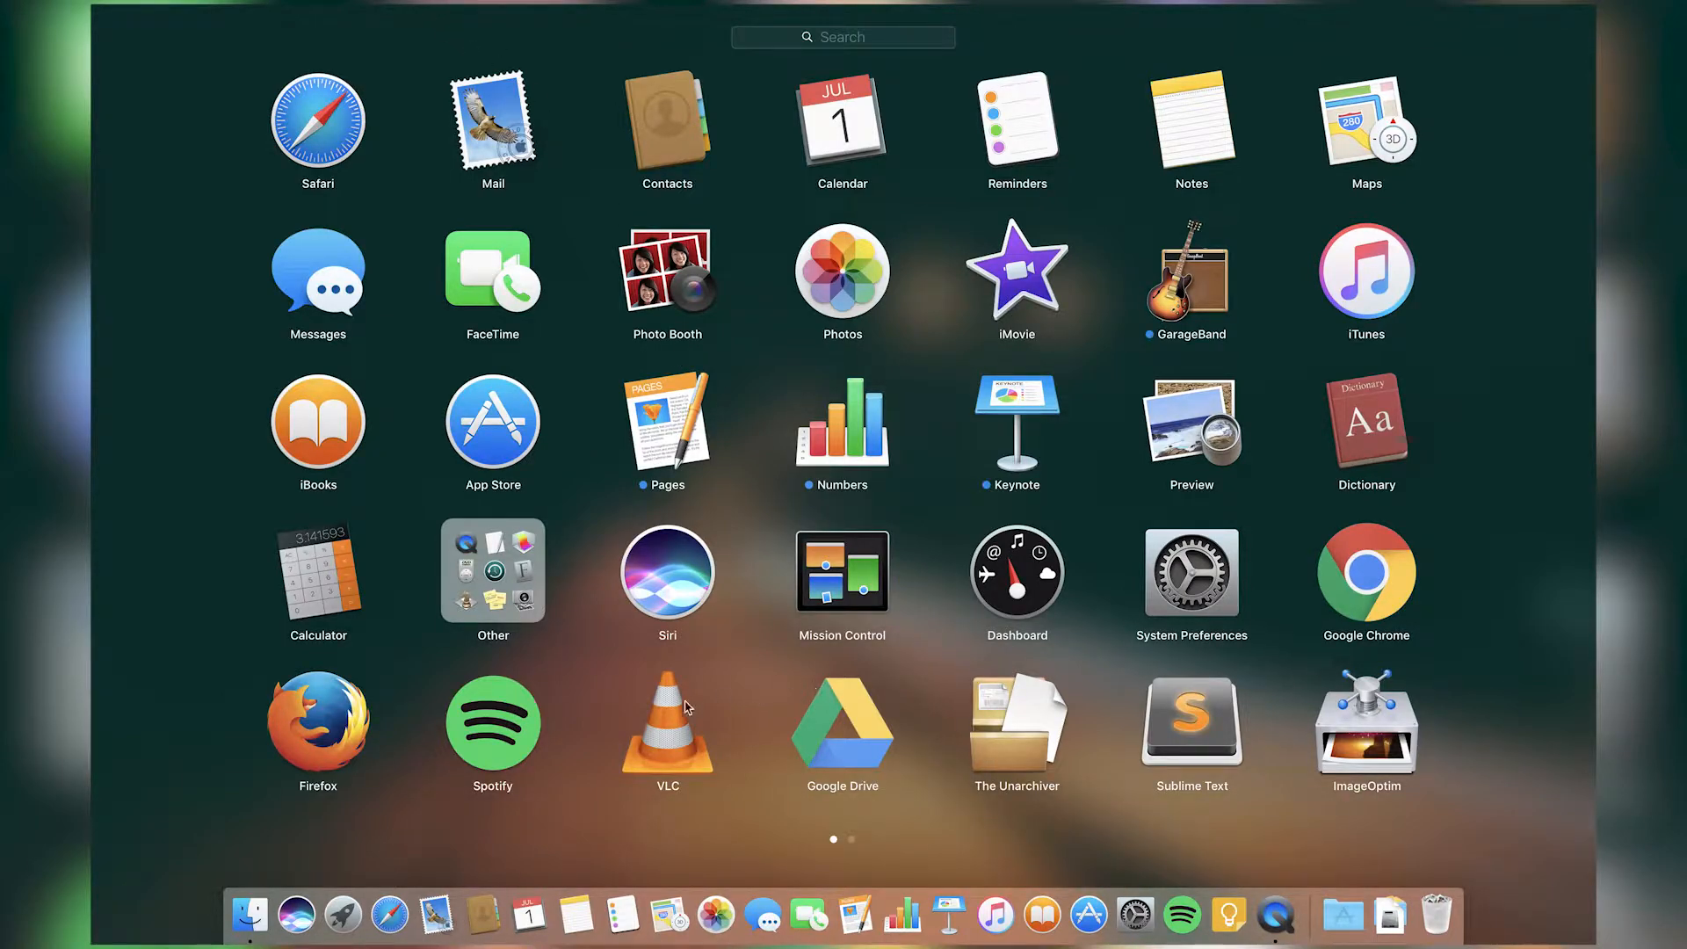
Launch VLC so its empty playlist window with the drop-media area appears.
left_click(668, 724)
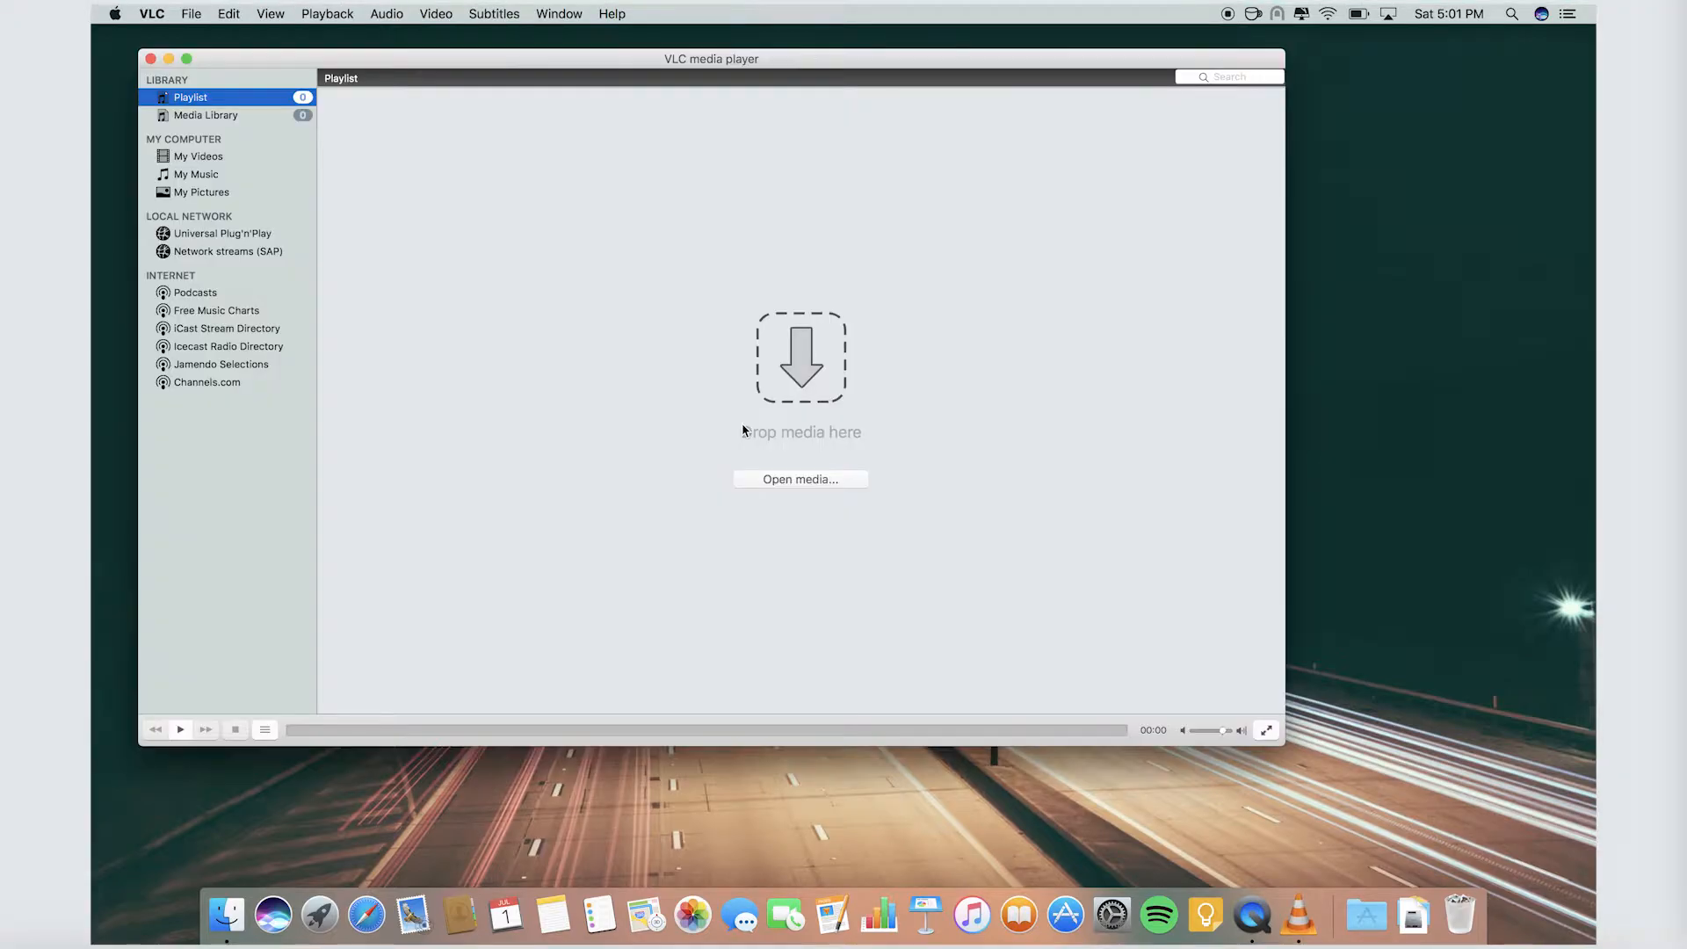
mouse_move(915, 364)
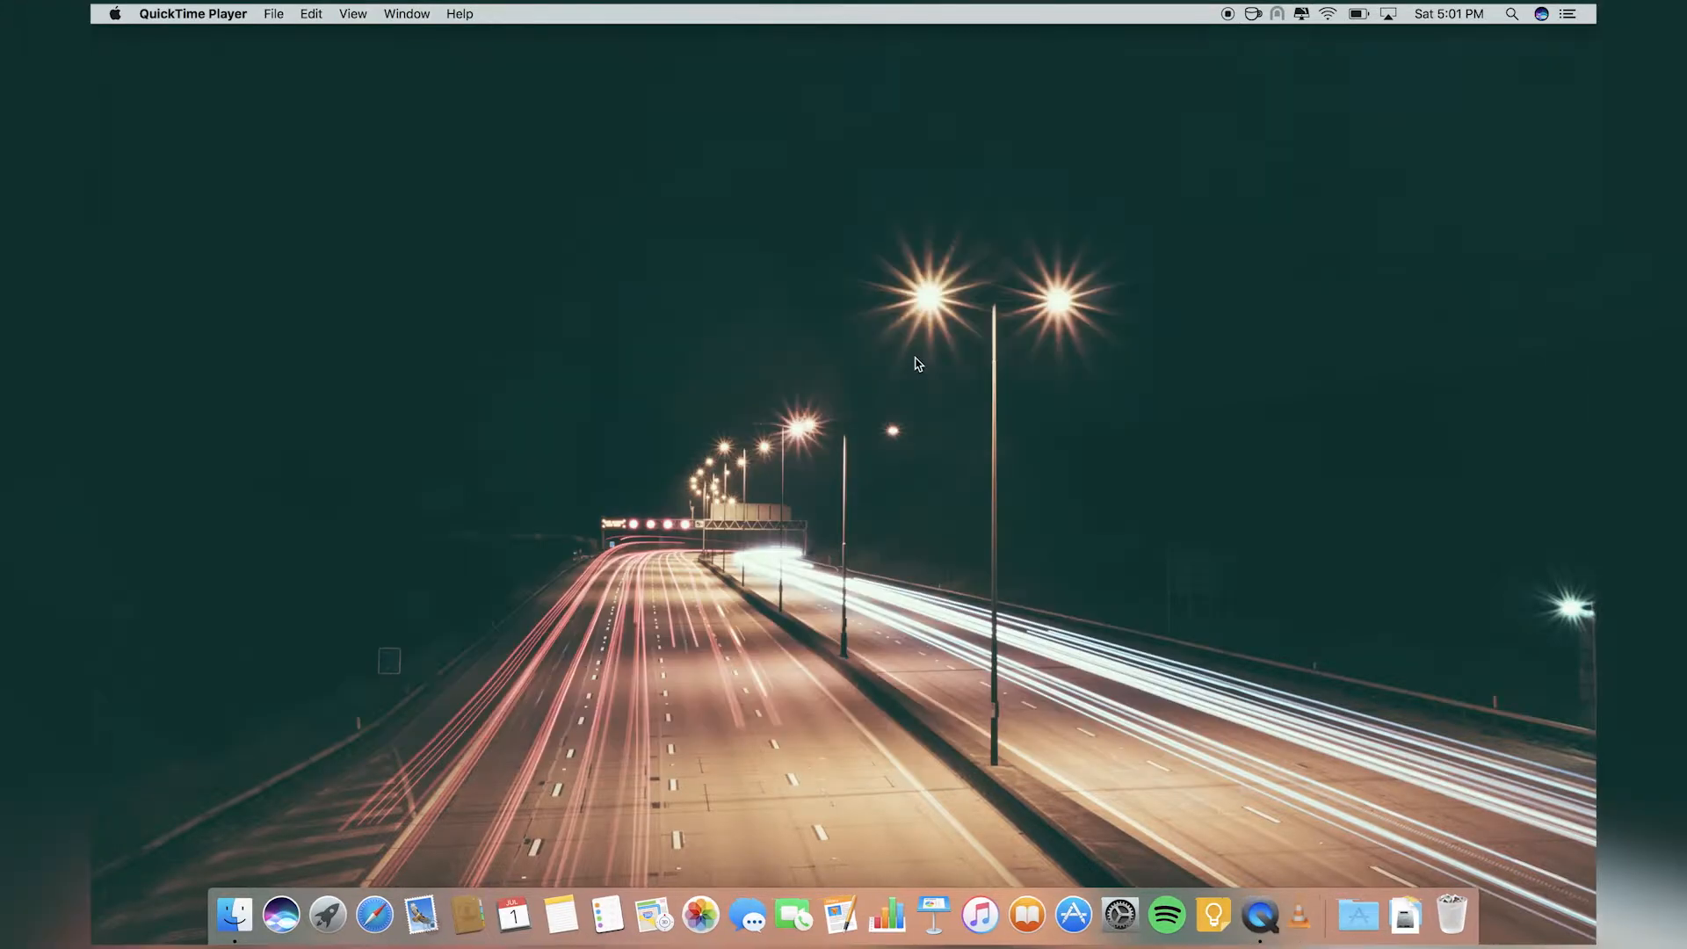
left_click(327, 914)
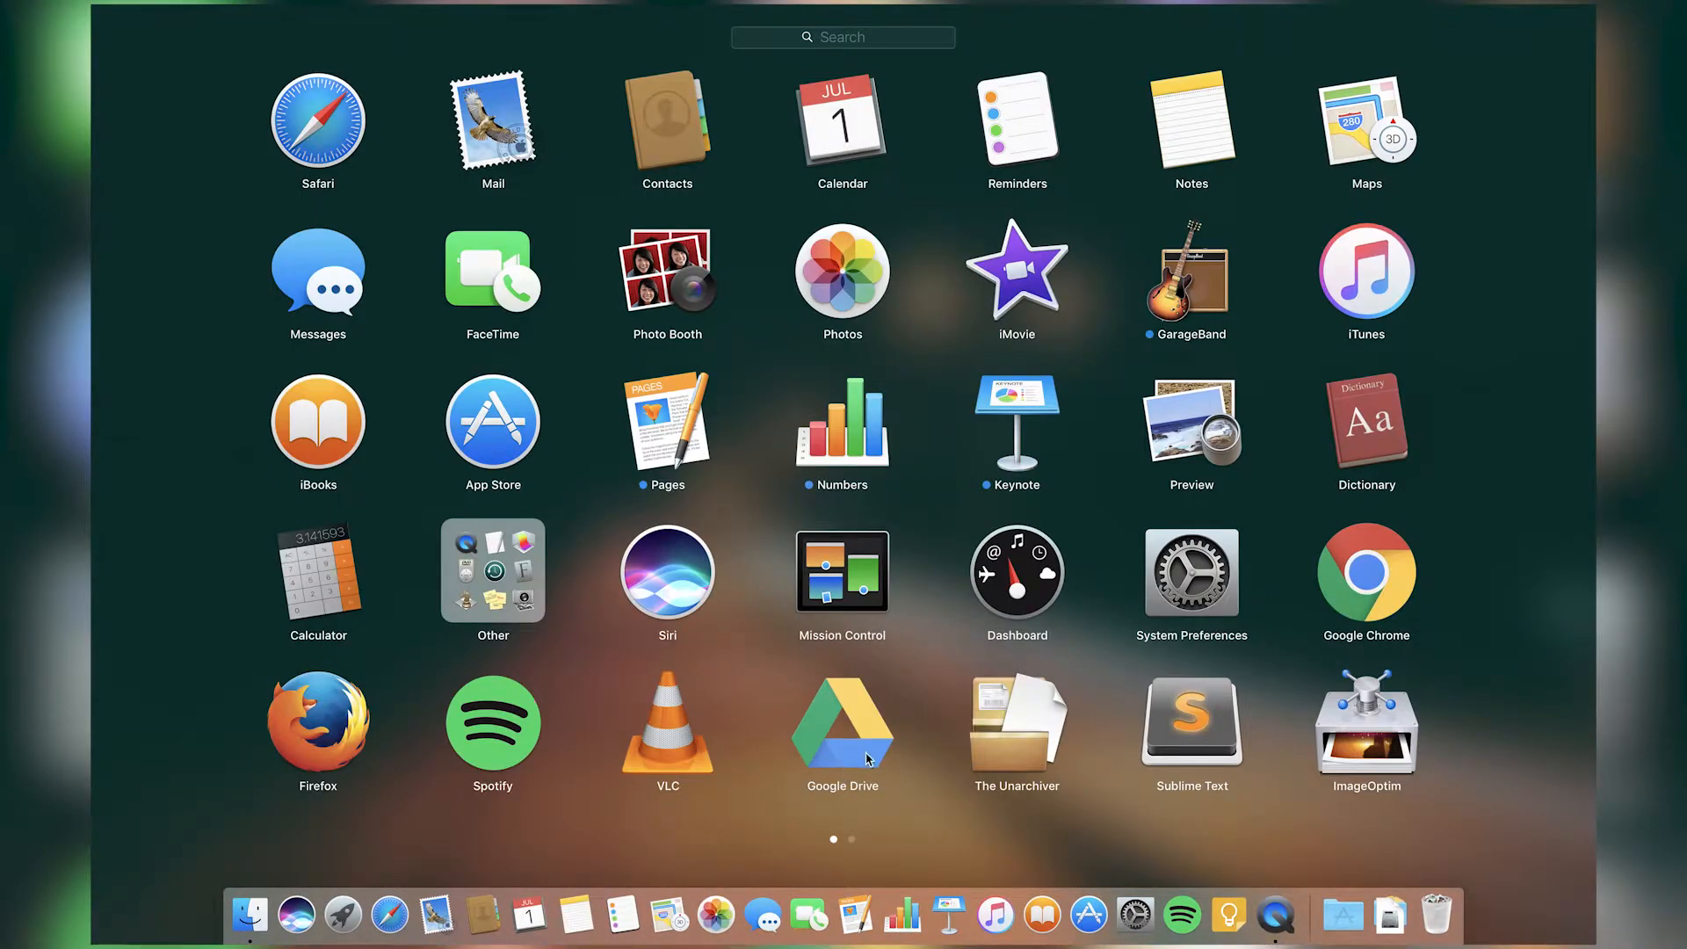
mouse_move(960, 723)
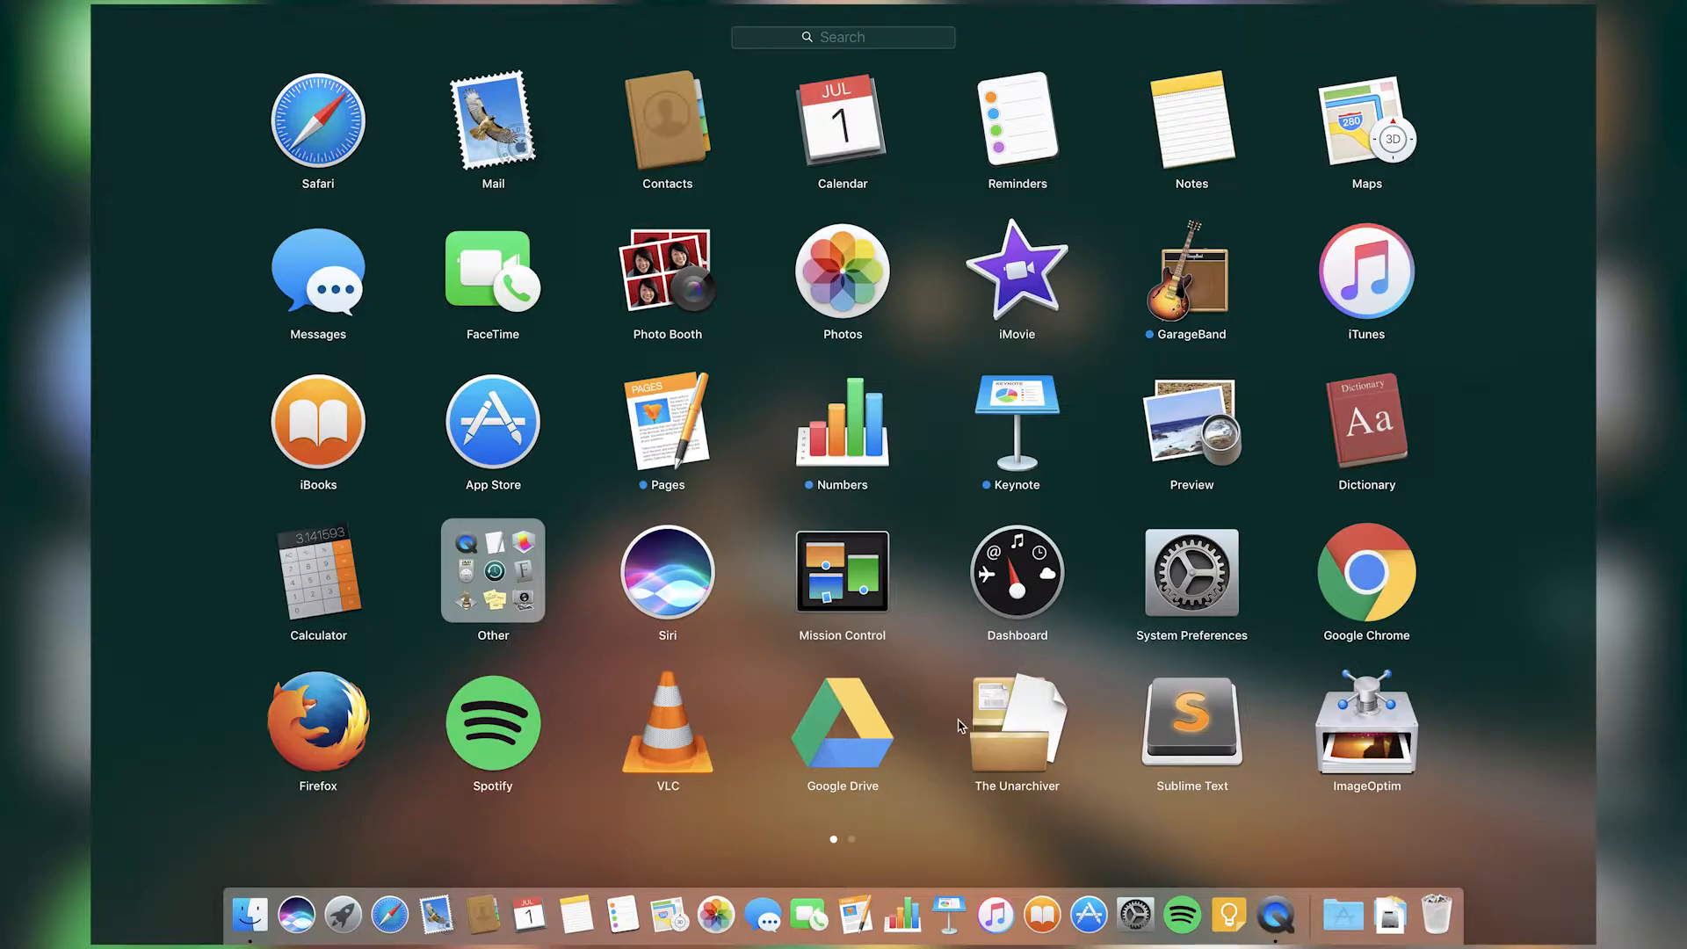
mouse_move(870, 714)
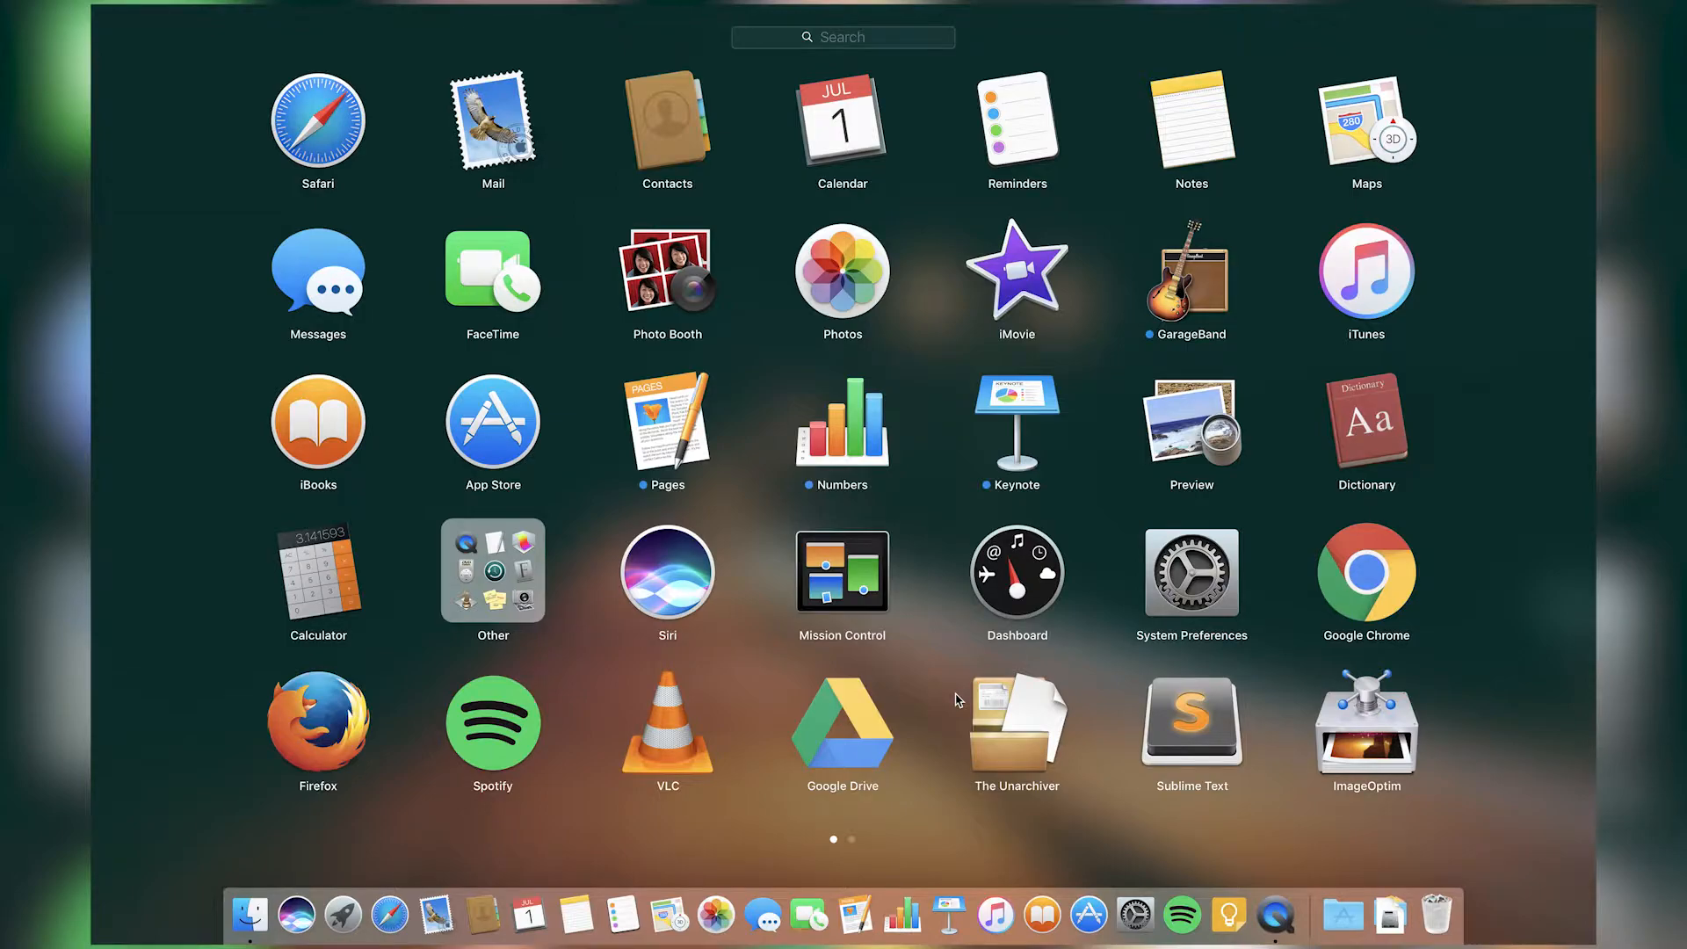
mouse_move(979, 689)
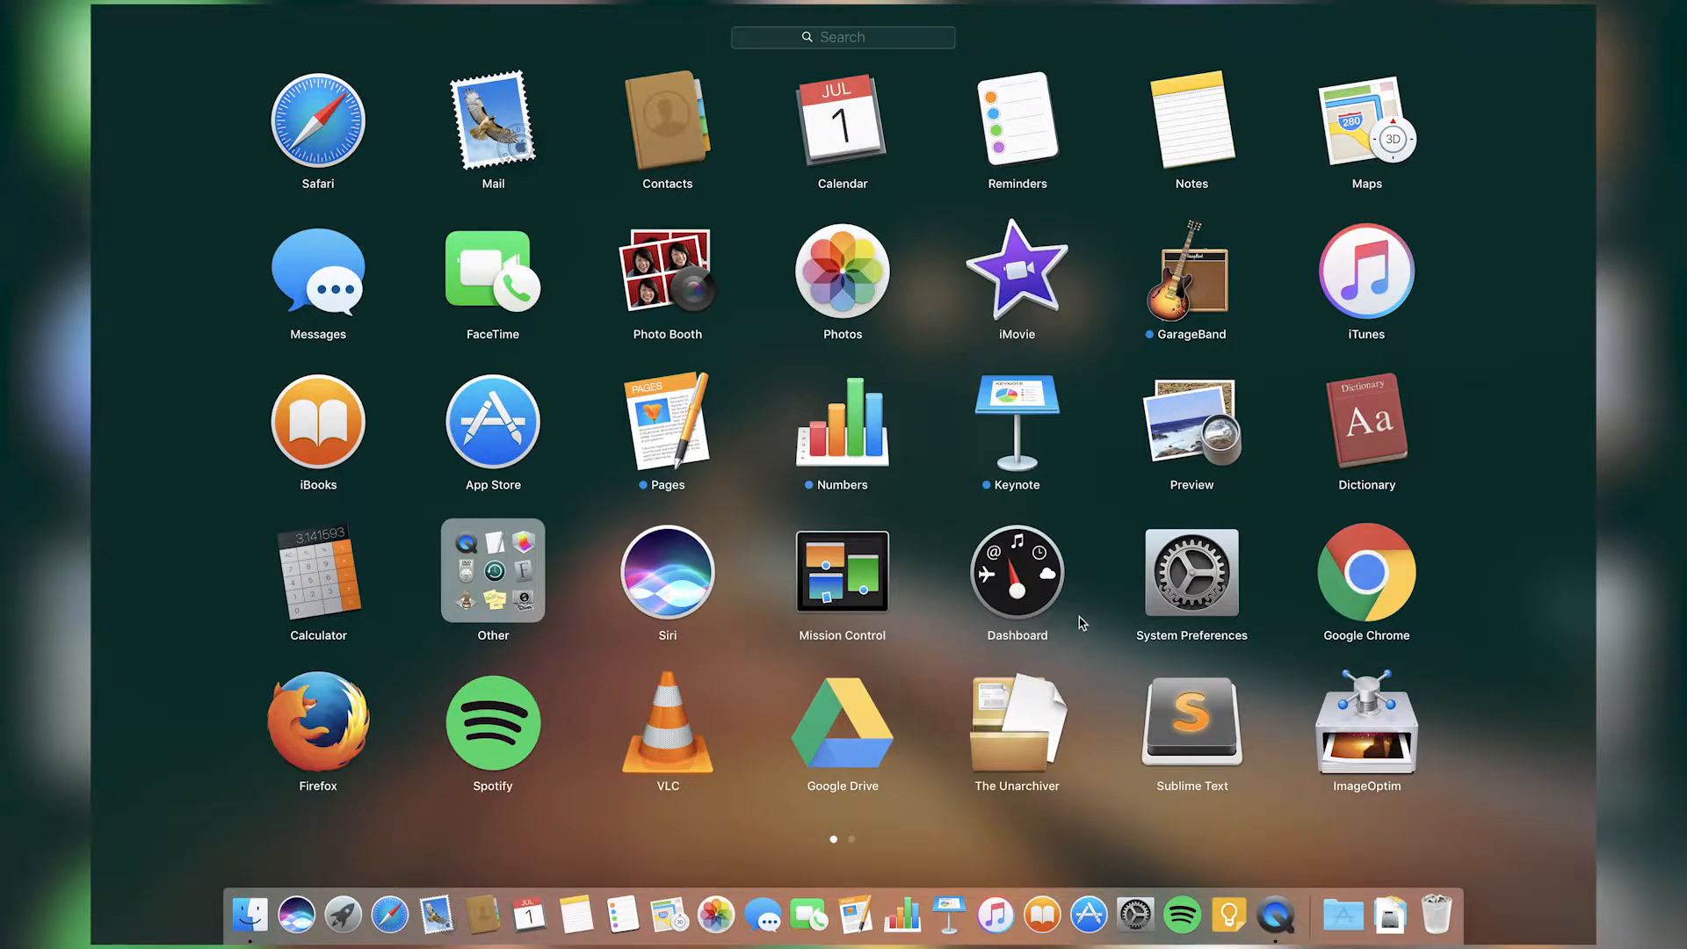
mouse_move(1214, 708)
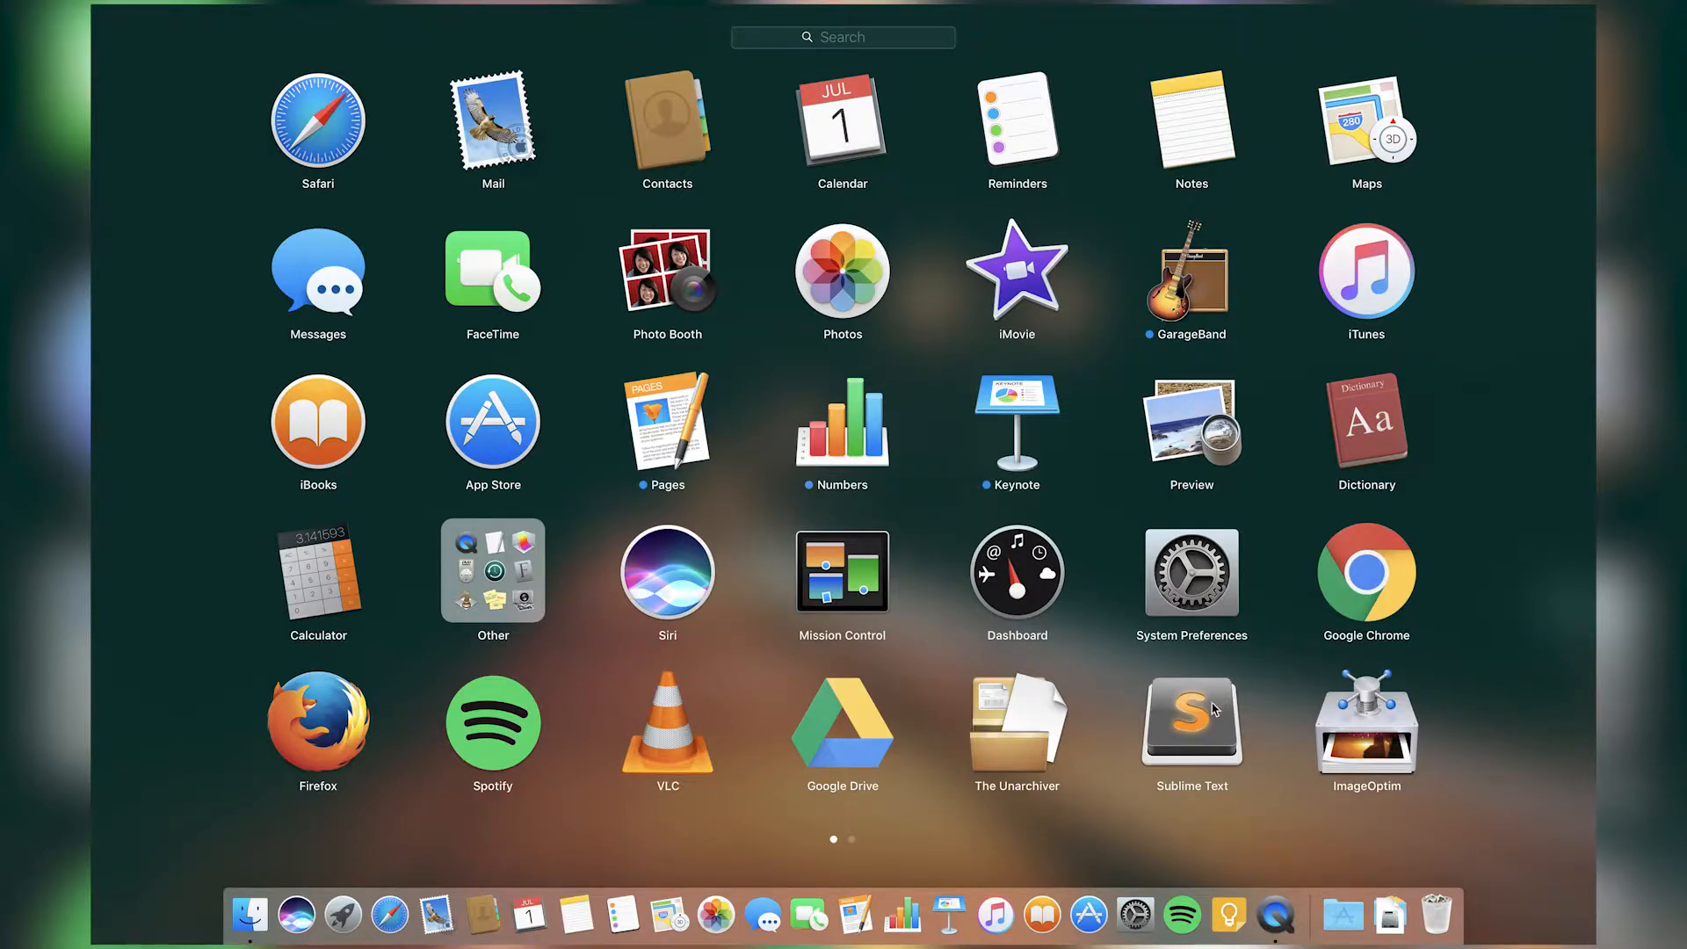
Launch Sublime Text, maximize the ex5.py window and clear the script selection.
left_click(1191, 713)
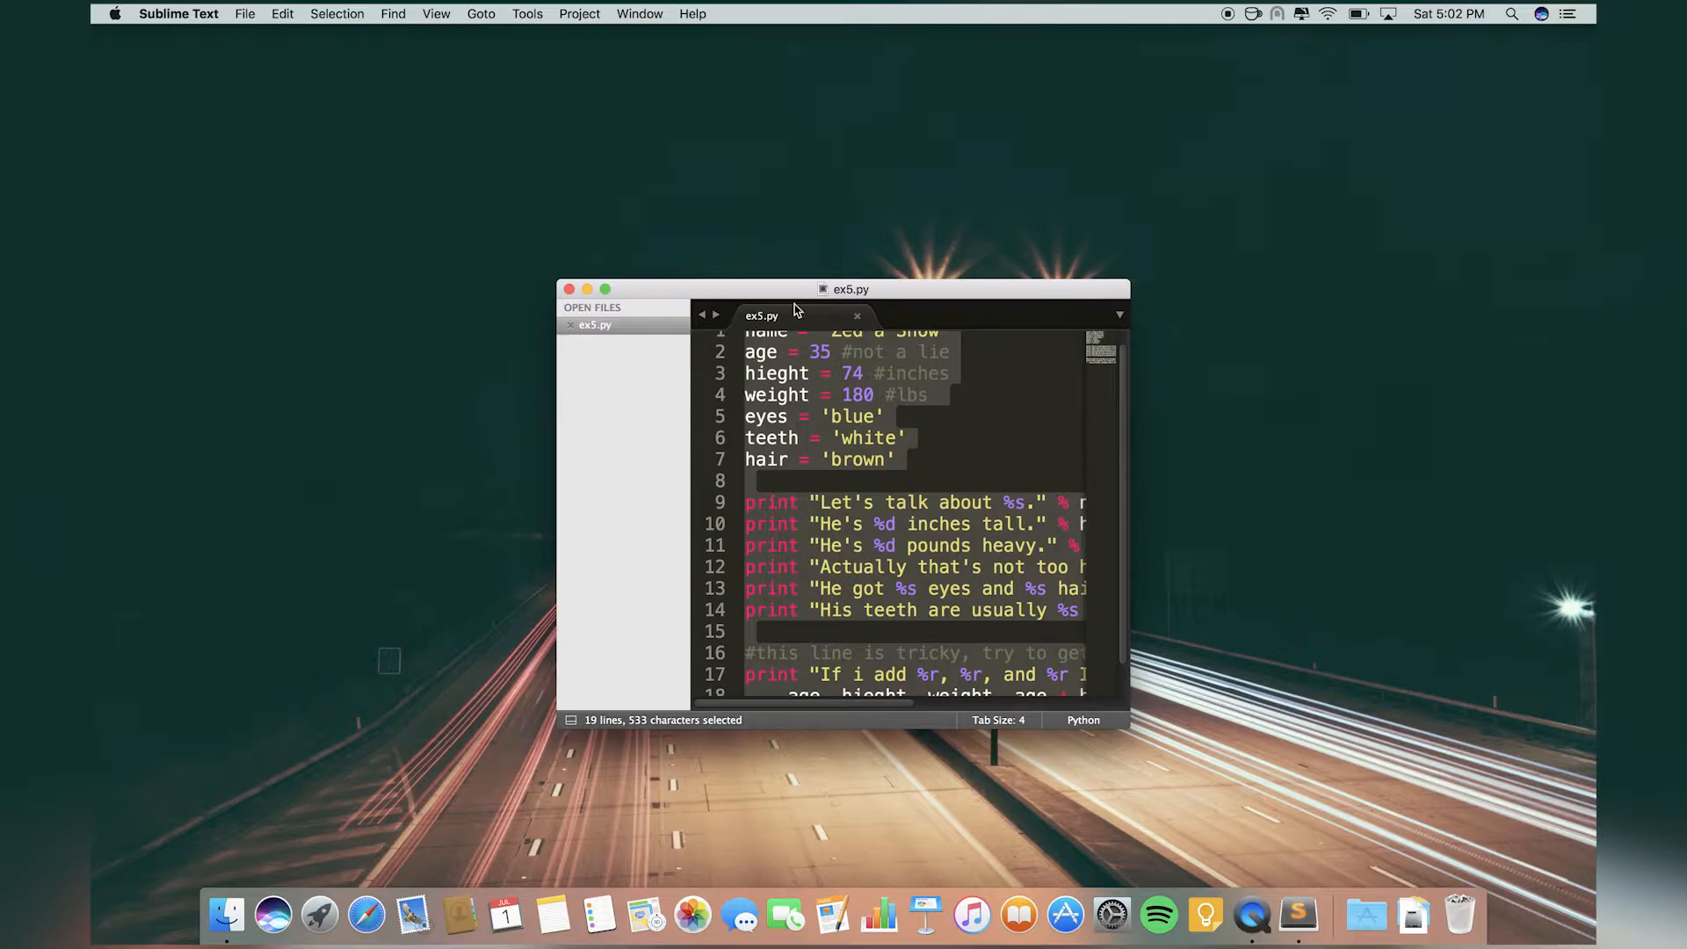
left_click(607, 288)
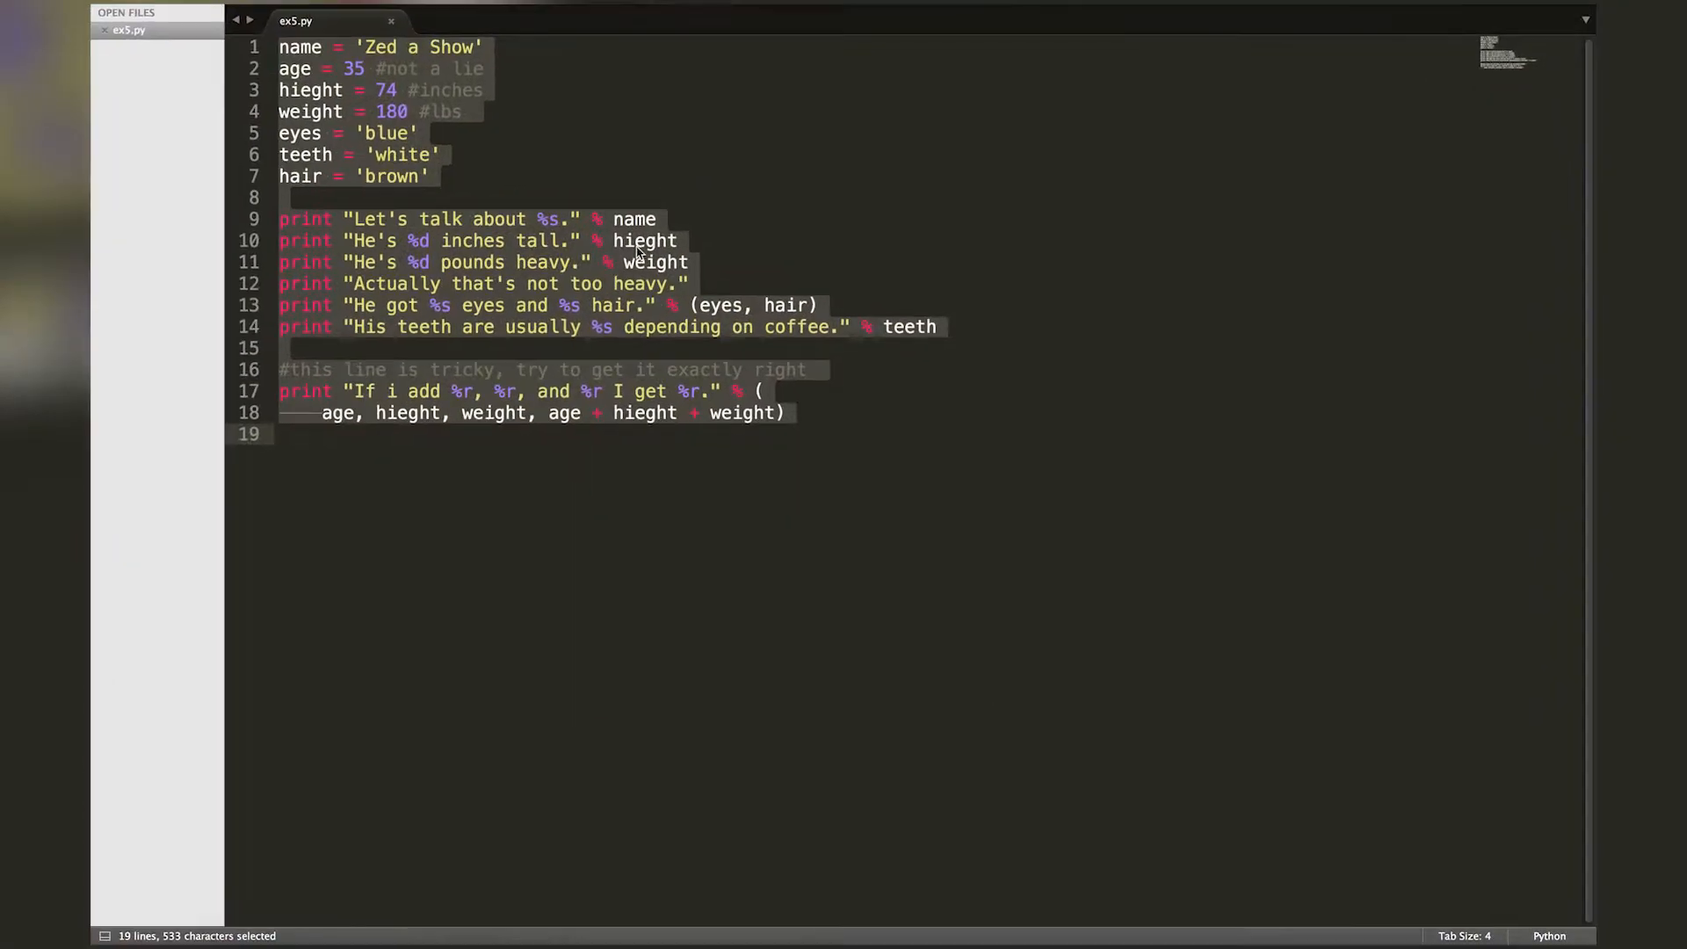
left_click(840, 390)
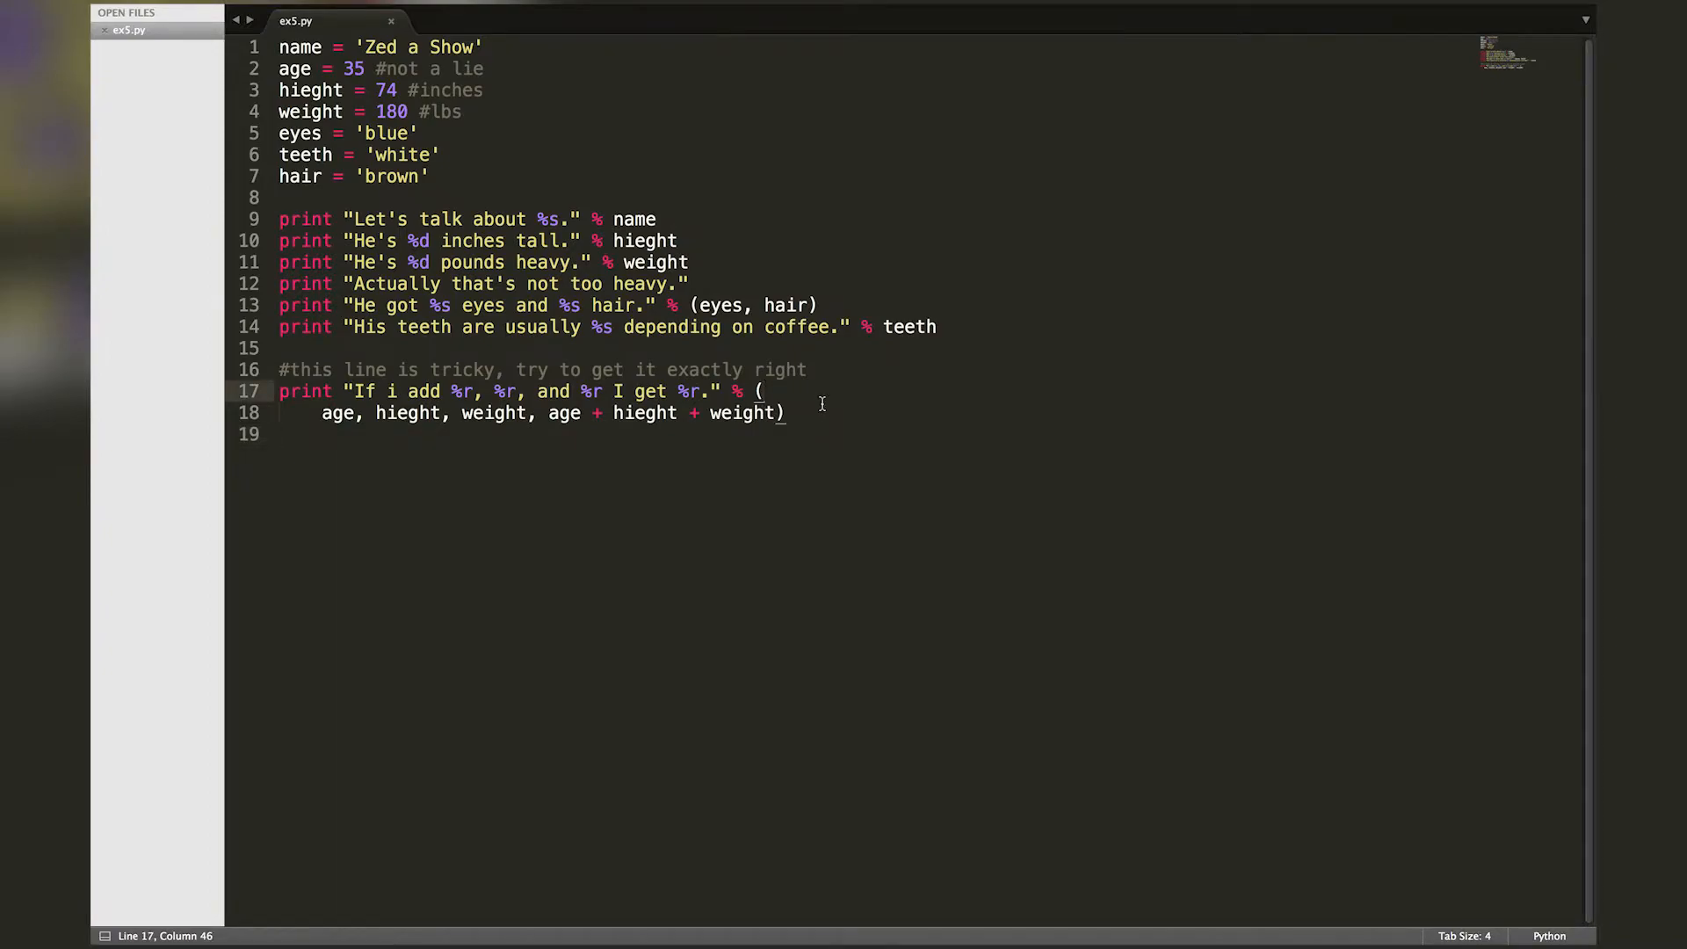
mouse_move(778, 241)
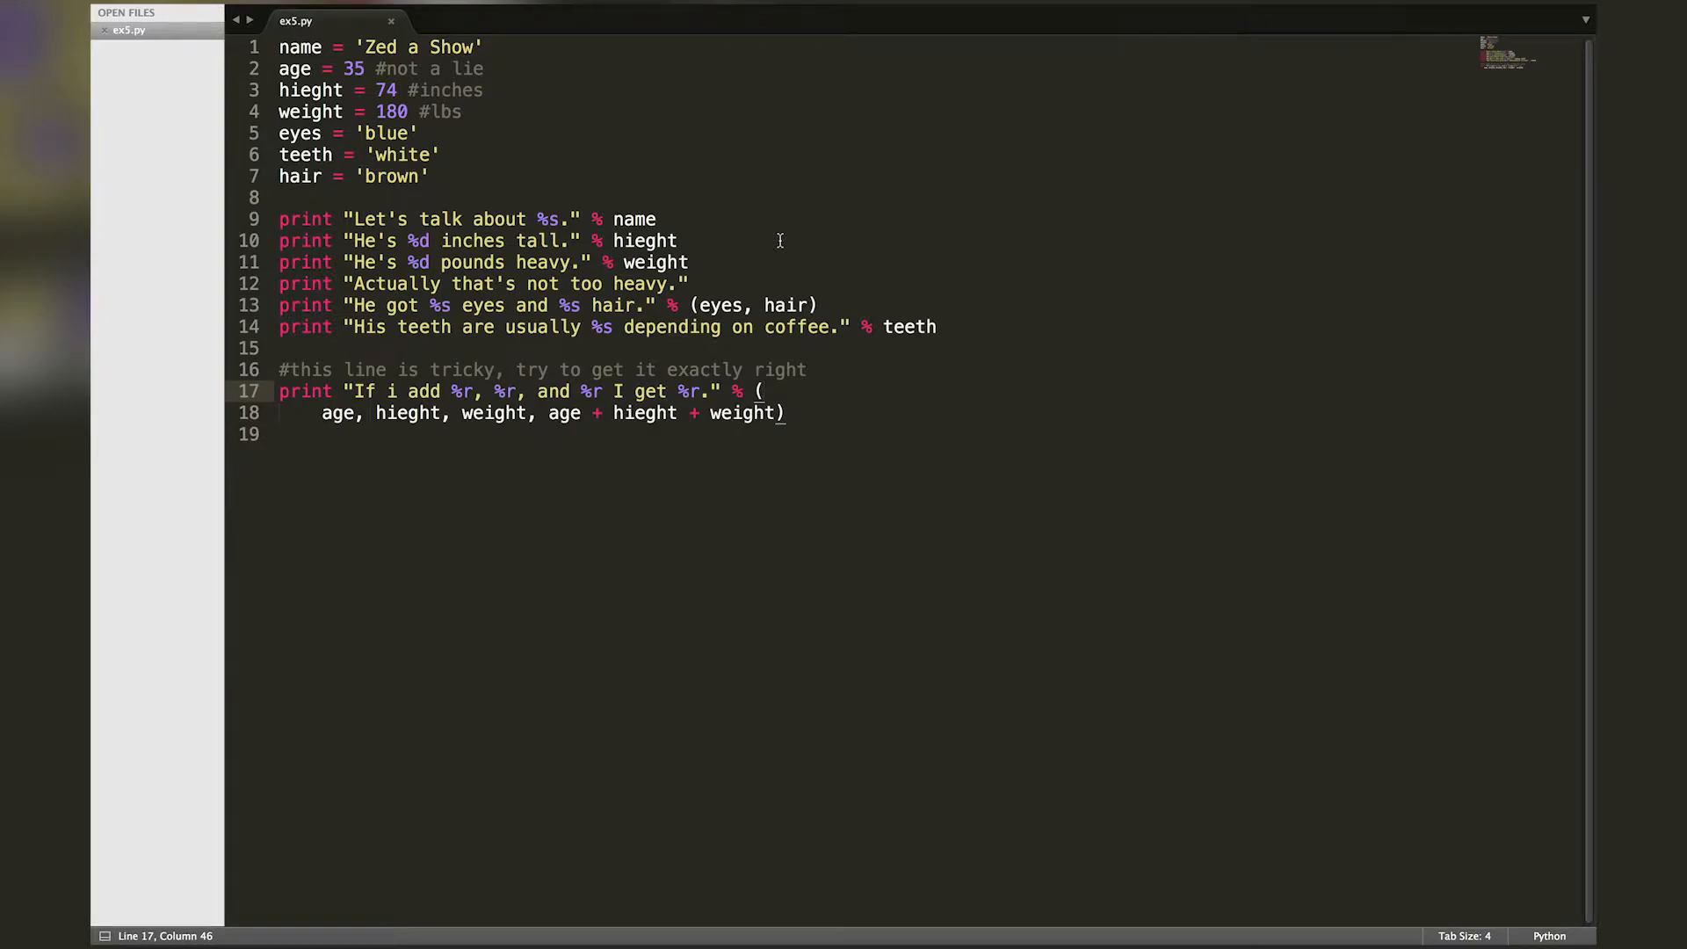
mouse_move(859, 438)
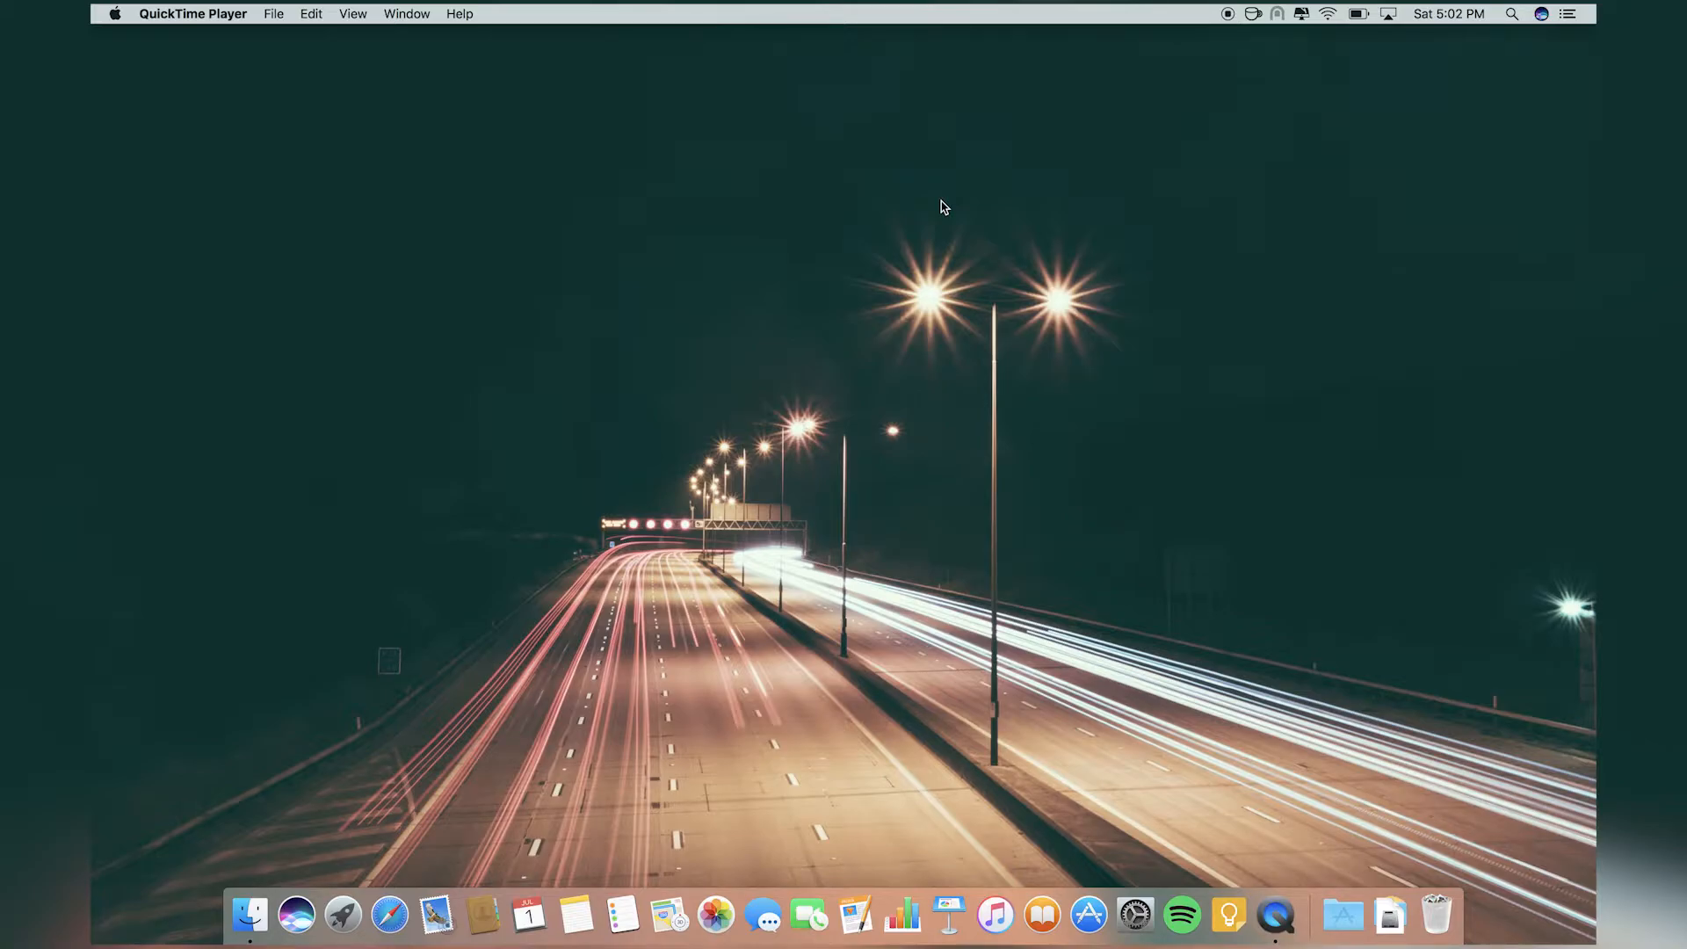
Launch ImageOptim to show its empty image drop area.
left_click(343, 914)
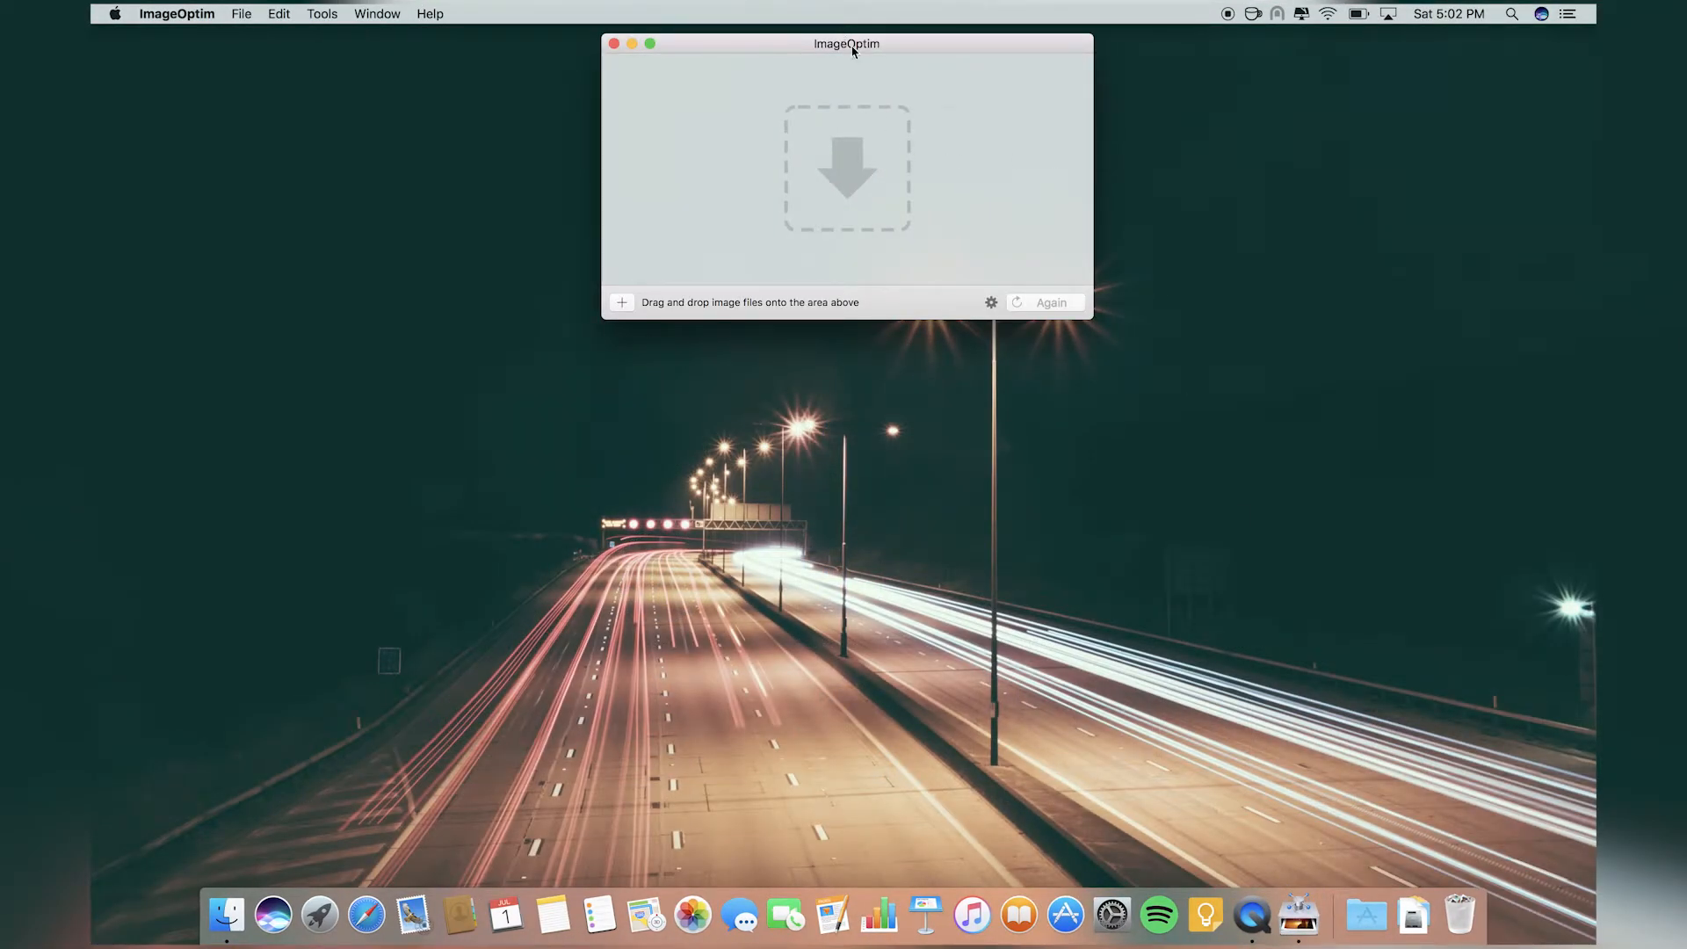
mouse_move(856, 56)
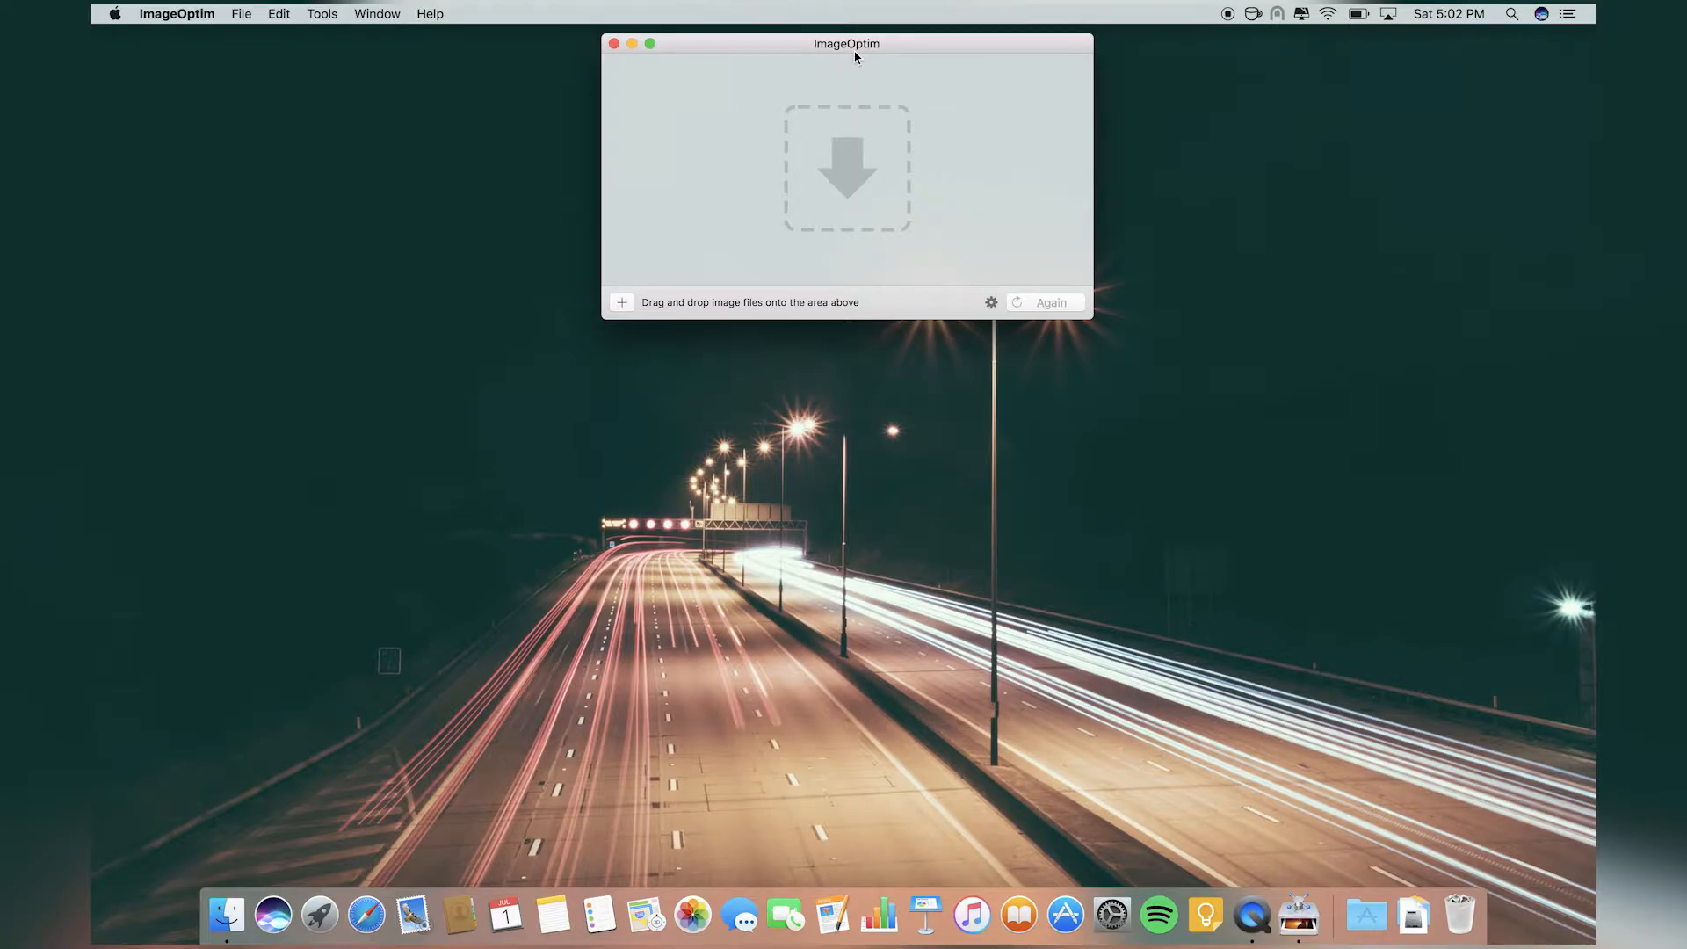
mouse_move(846, 107)
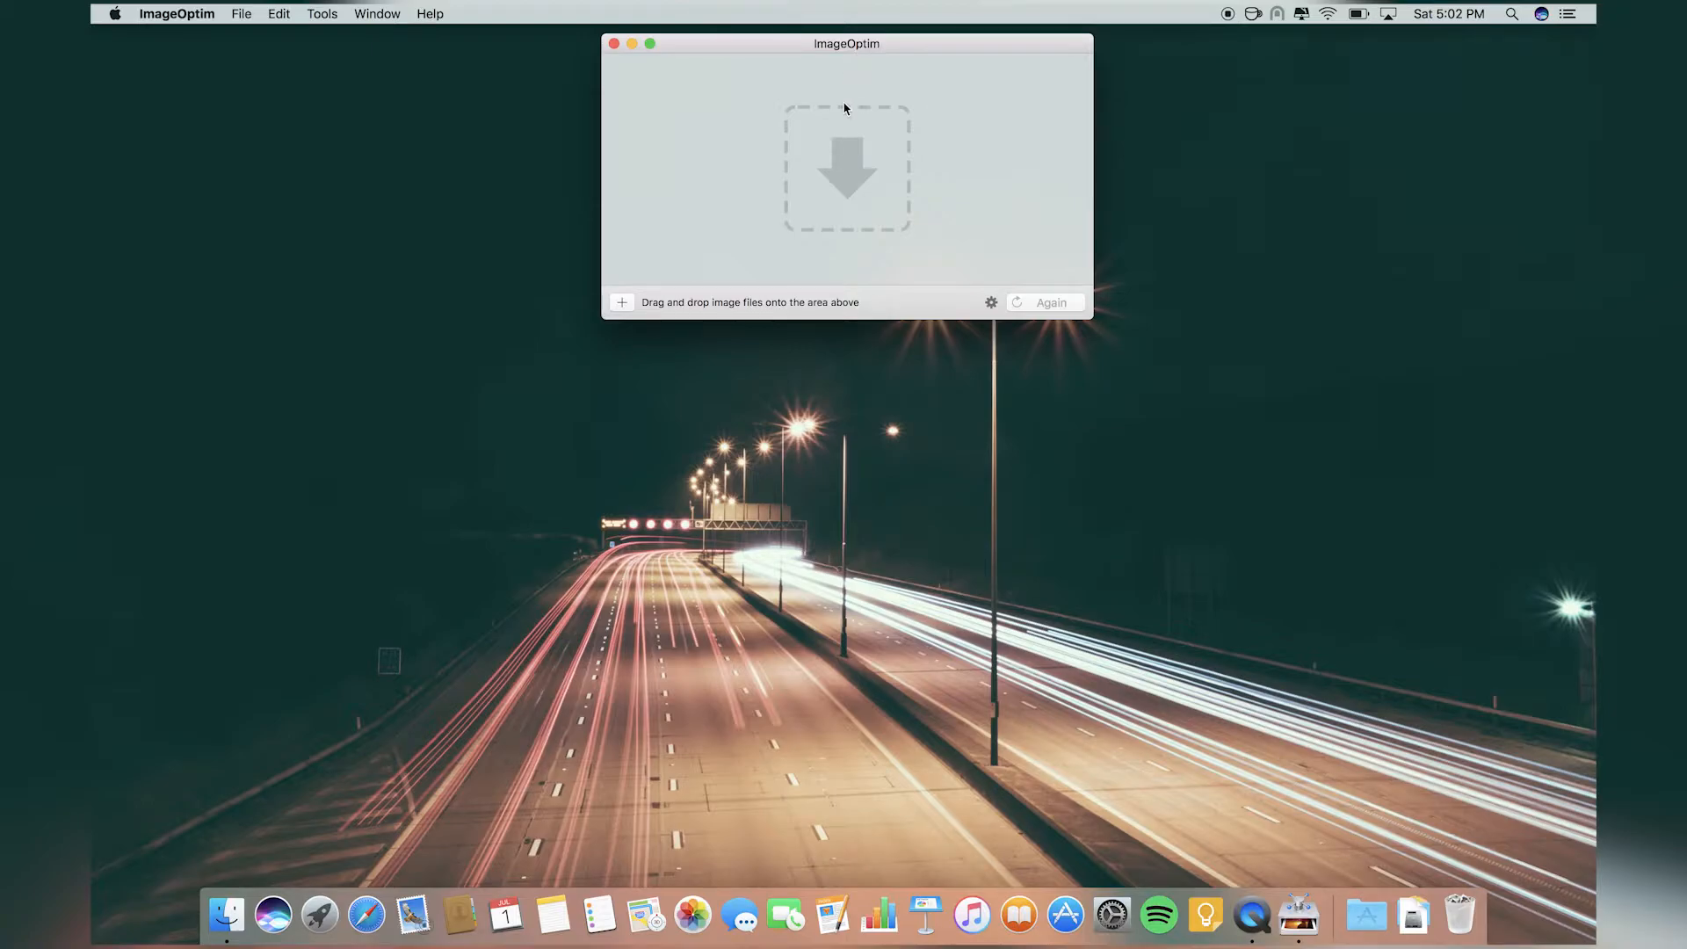
mouse_move(1023, 259)
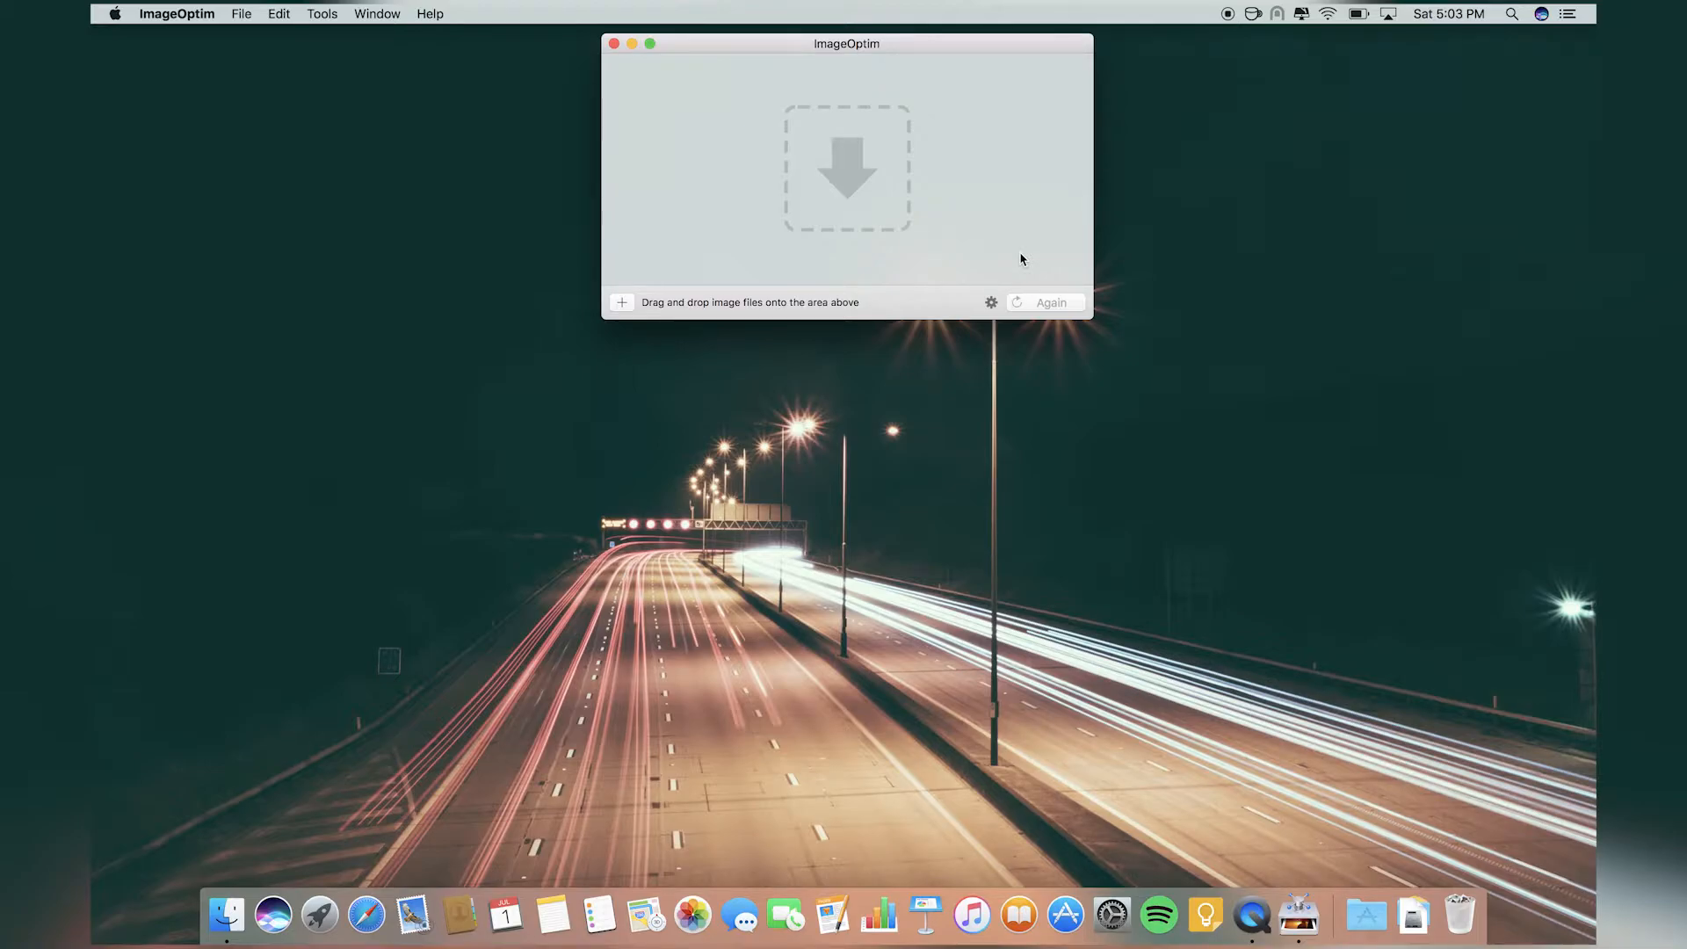
Launch AppCleaner, cancel removing ASTRO Command Center's 2 files, then quit it.
left_click(318, 916)
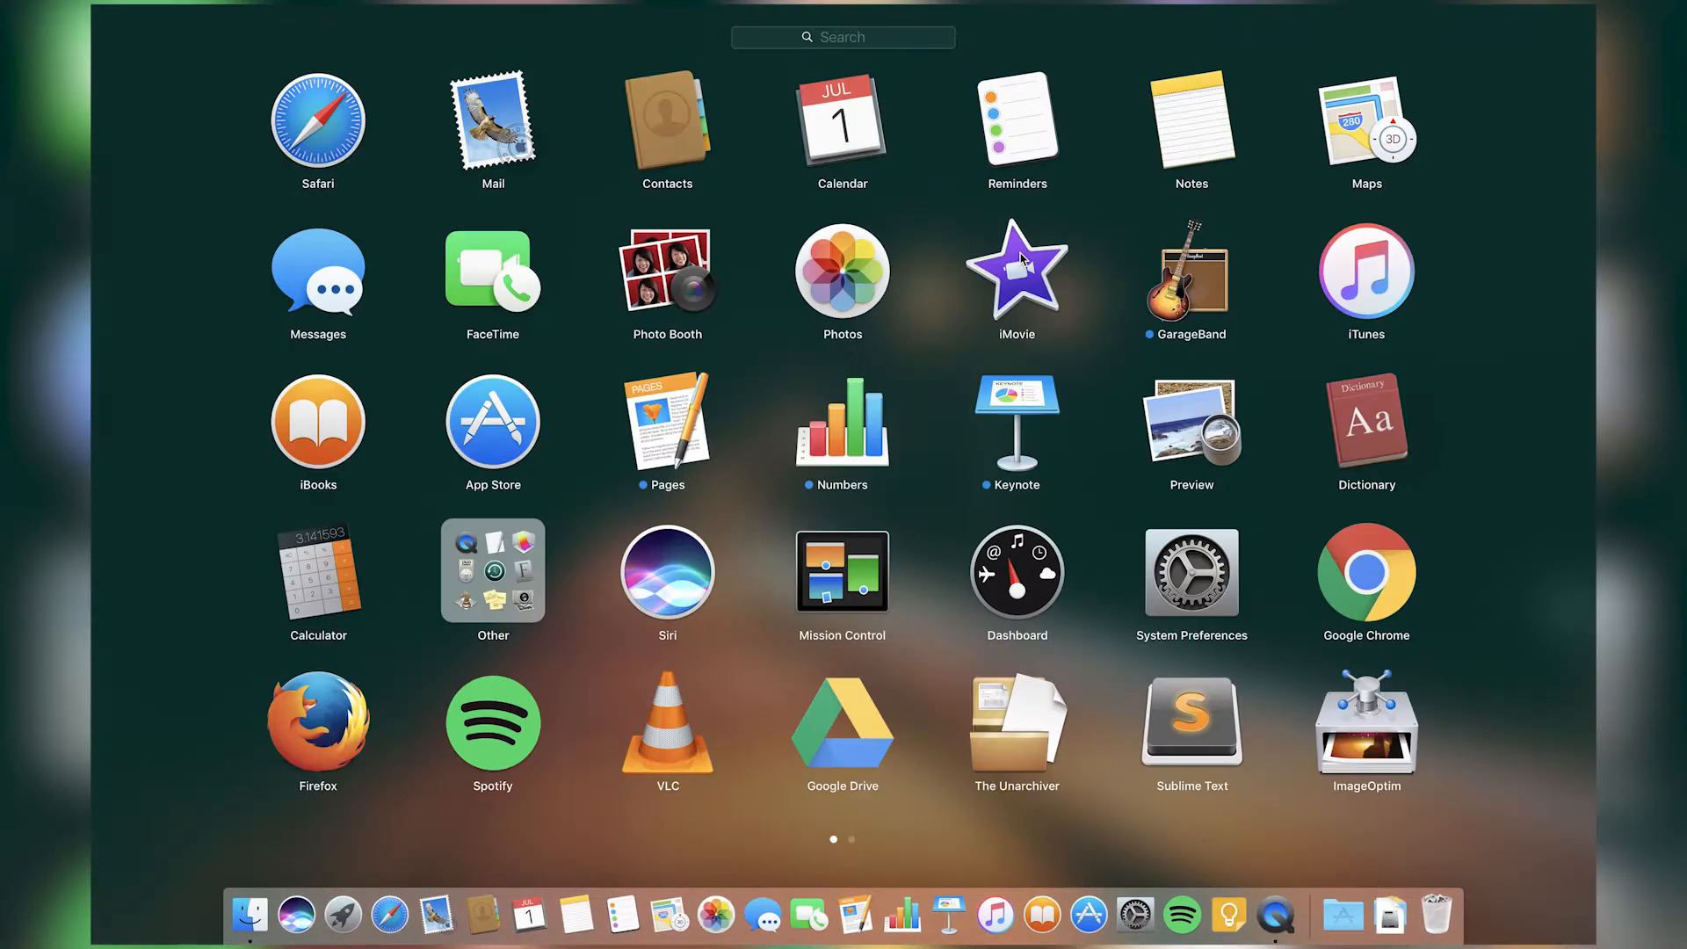
scroll("left", 3)
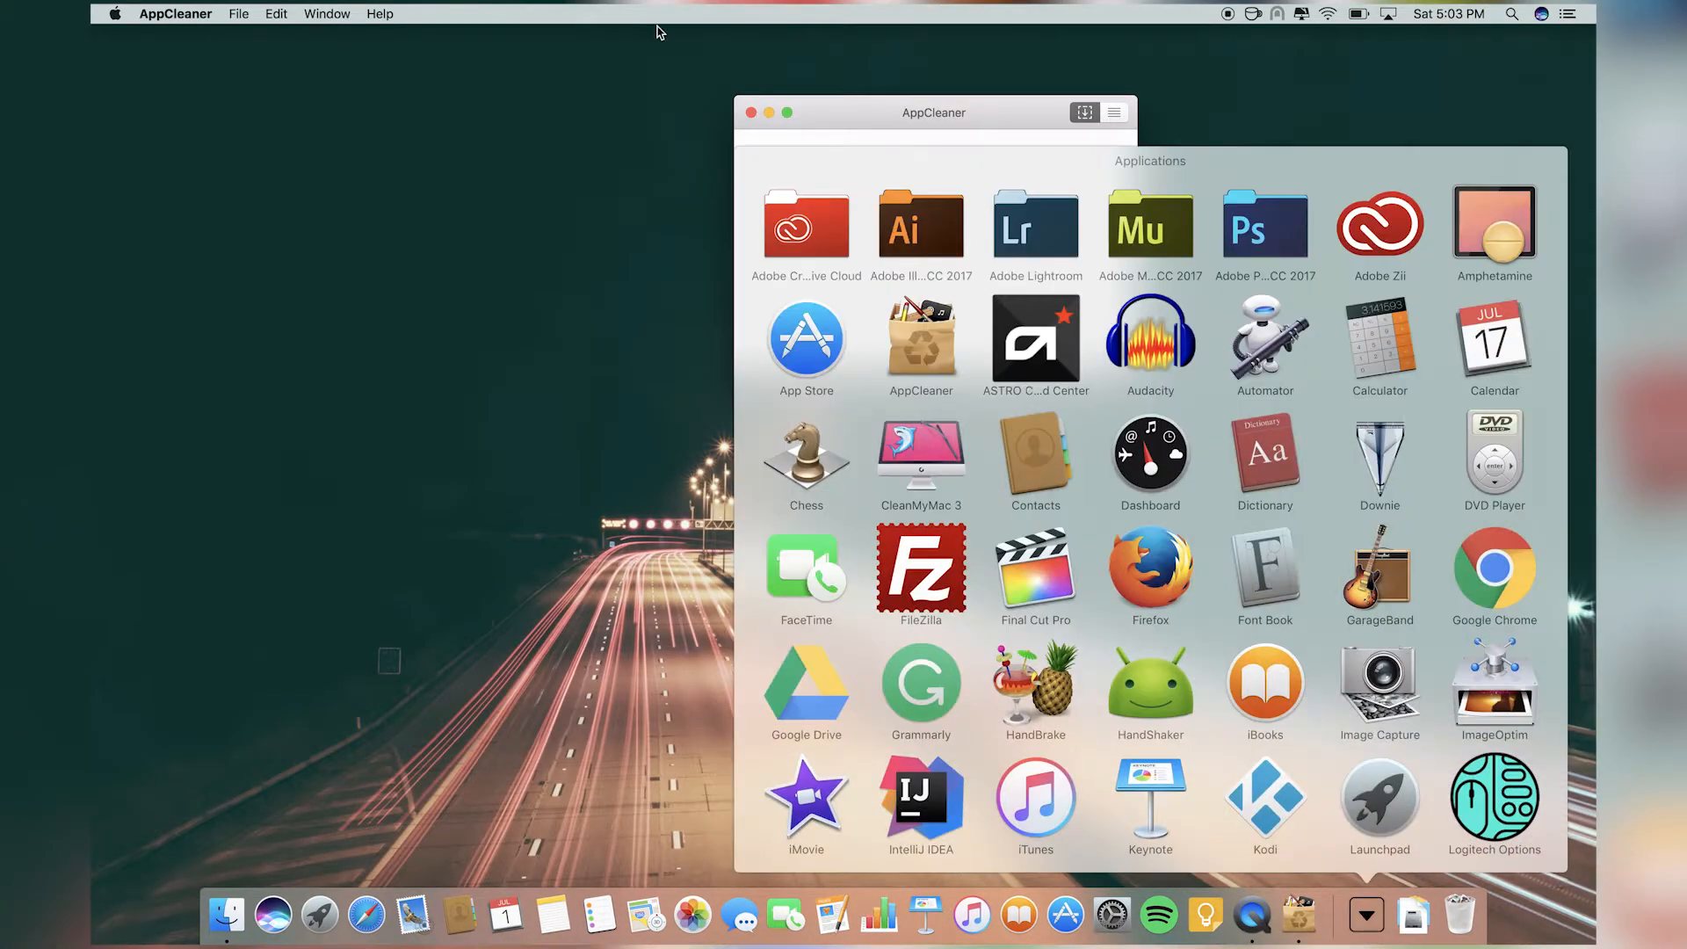
mouse_move(995, 346)
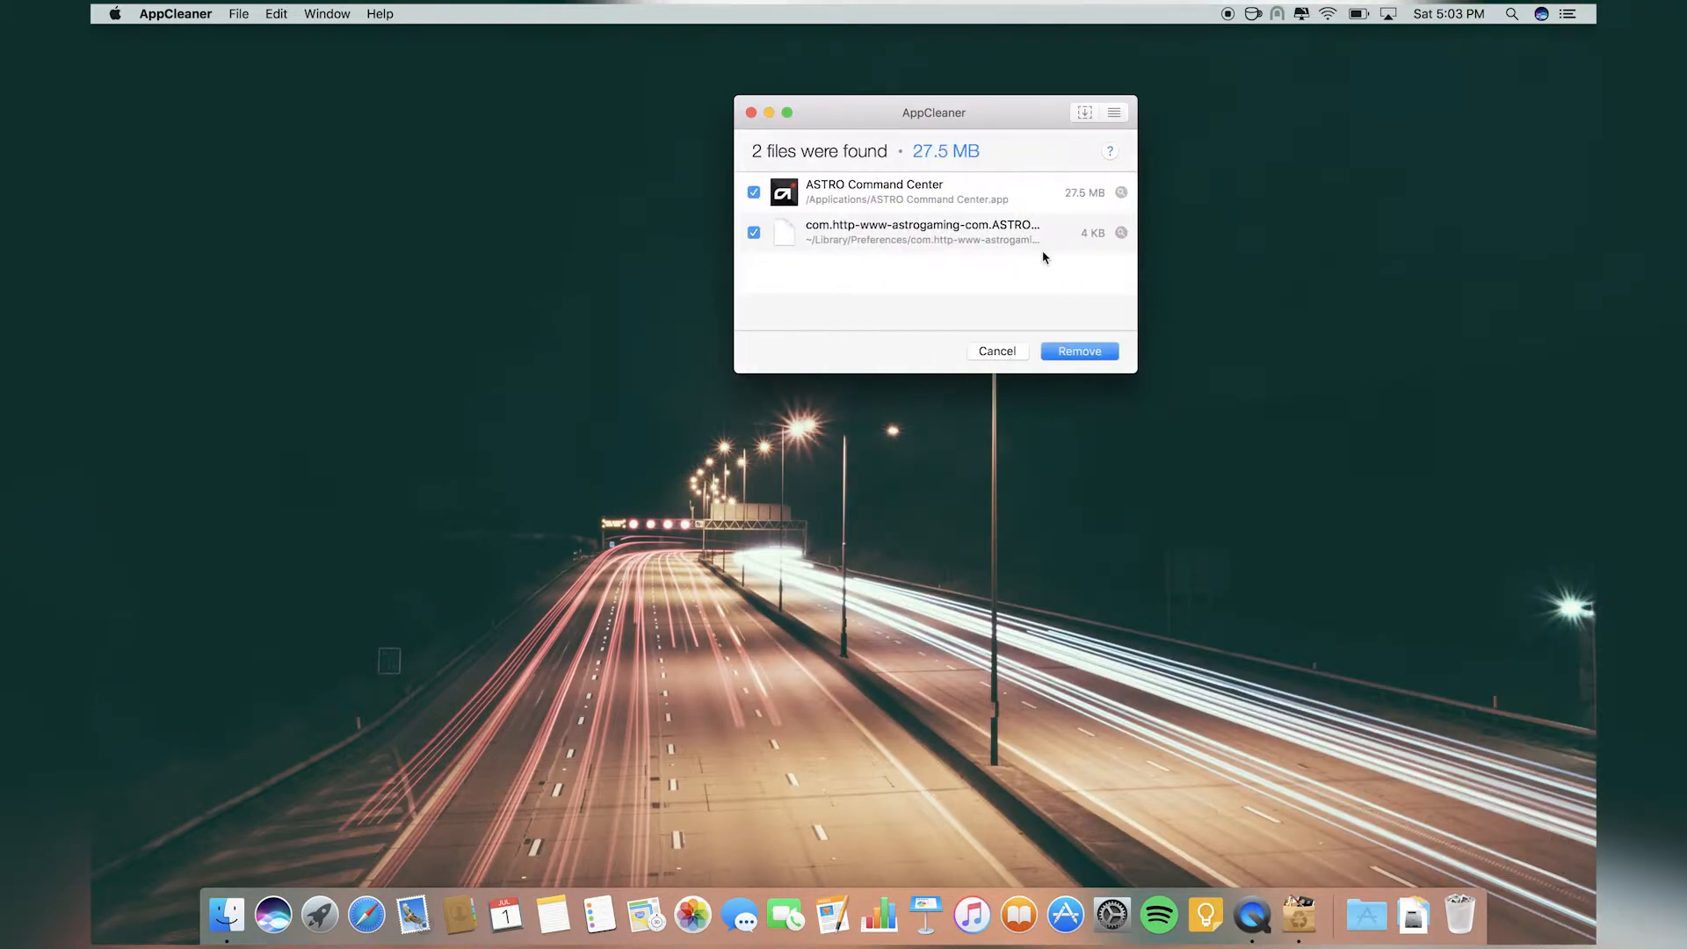
mouse_move(972, 362)
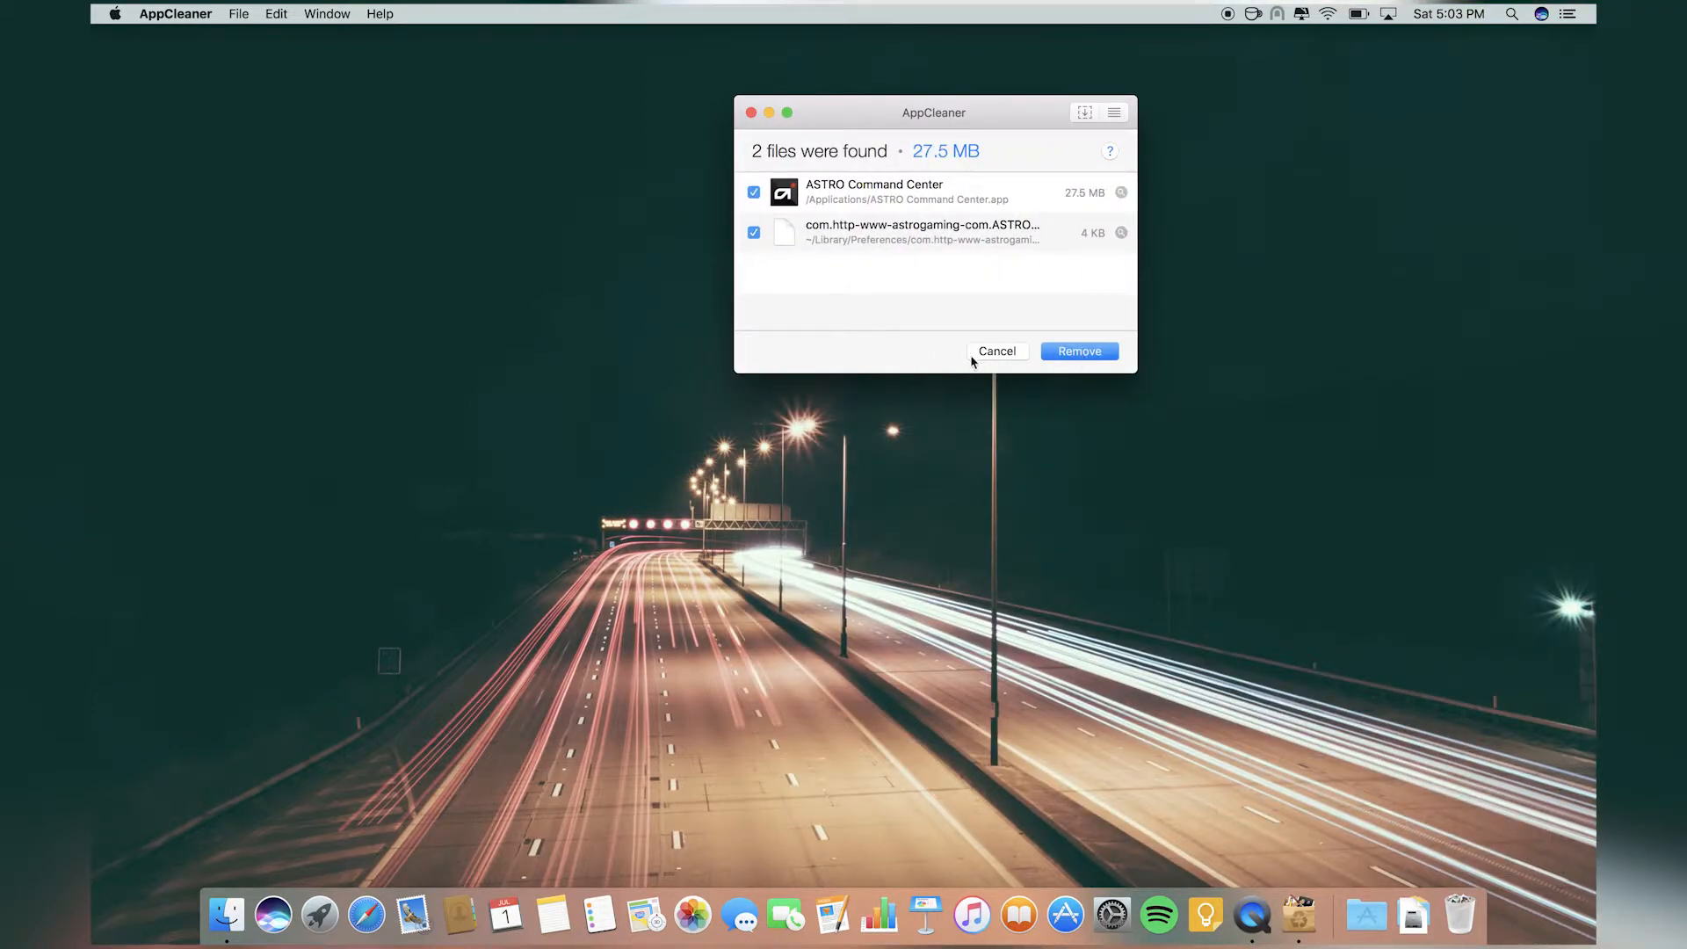
left_click(994, 351)
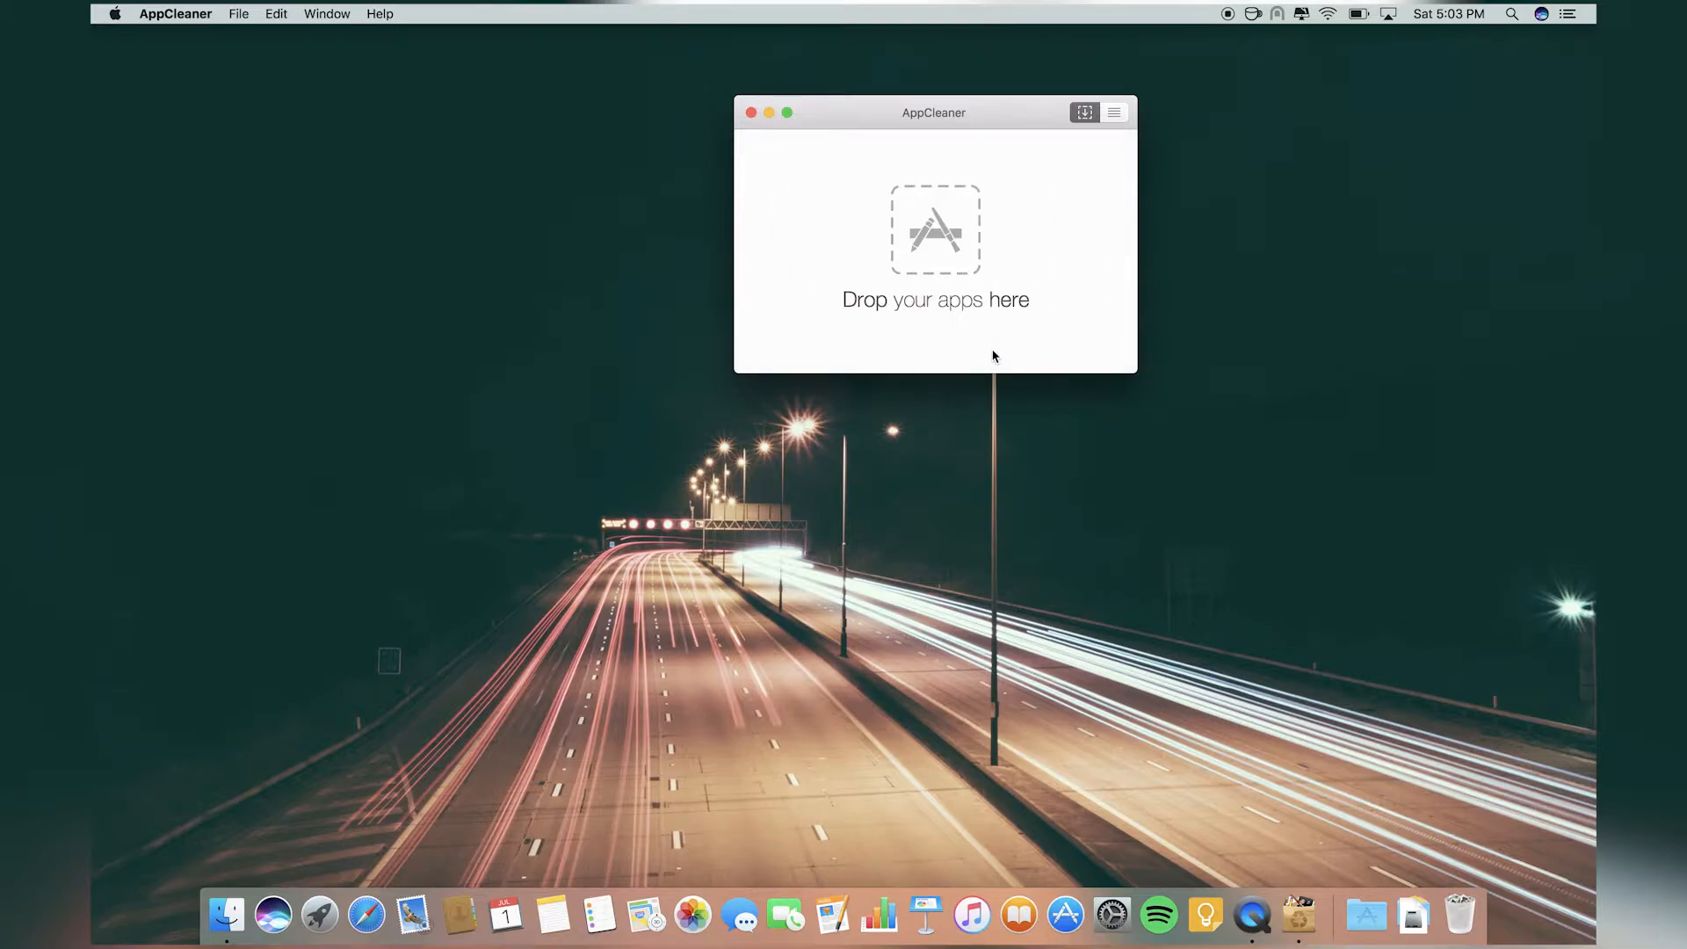
left_click(750, 112)
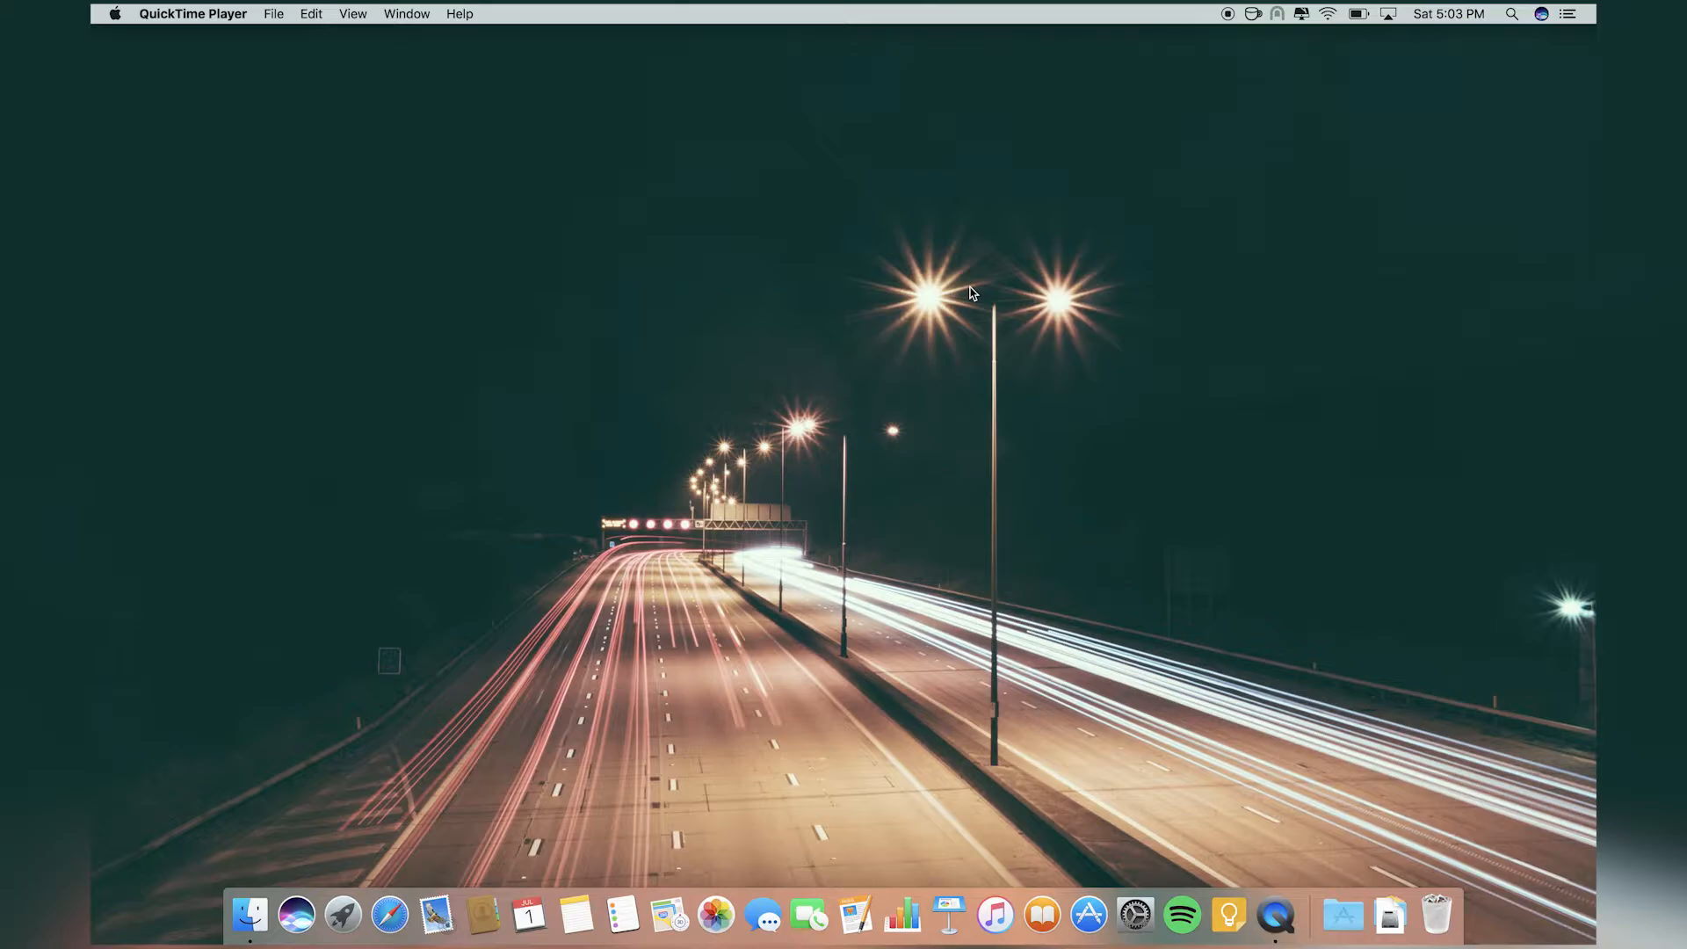
mouse_move(1039, 65)
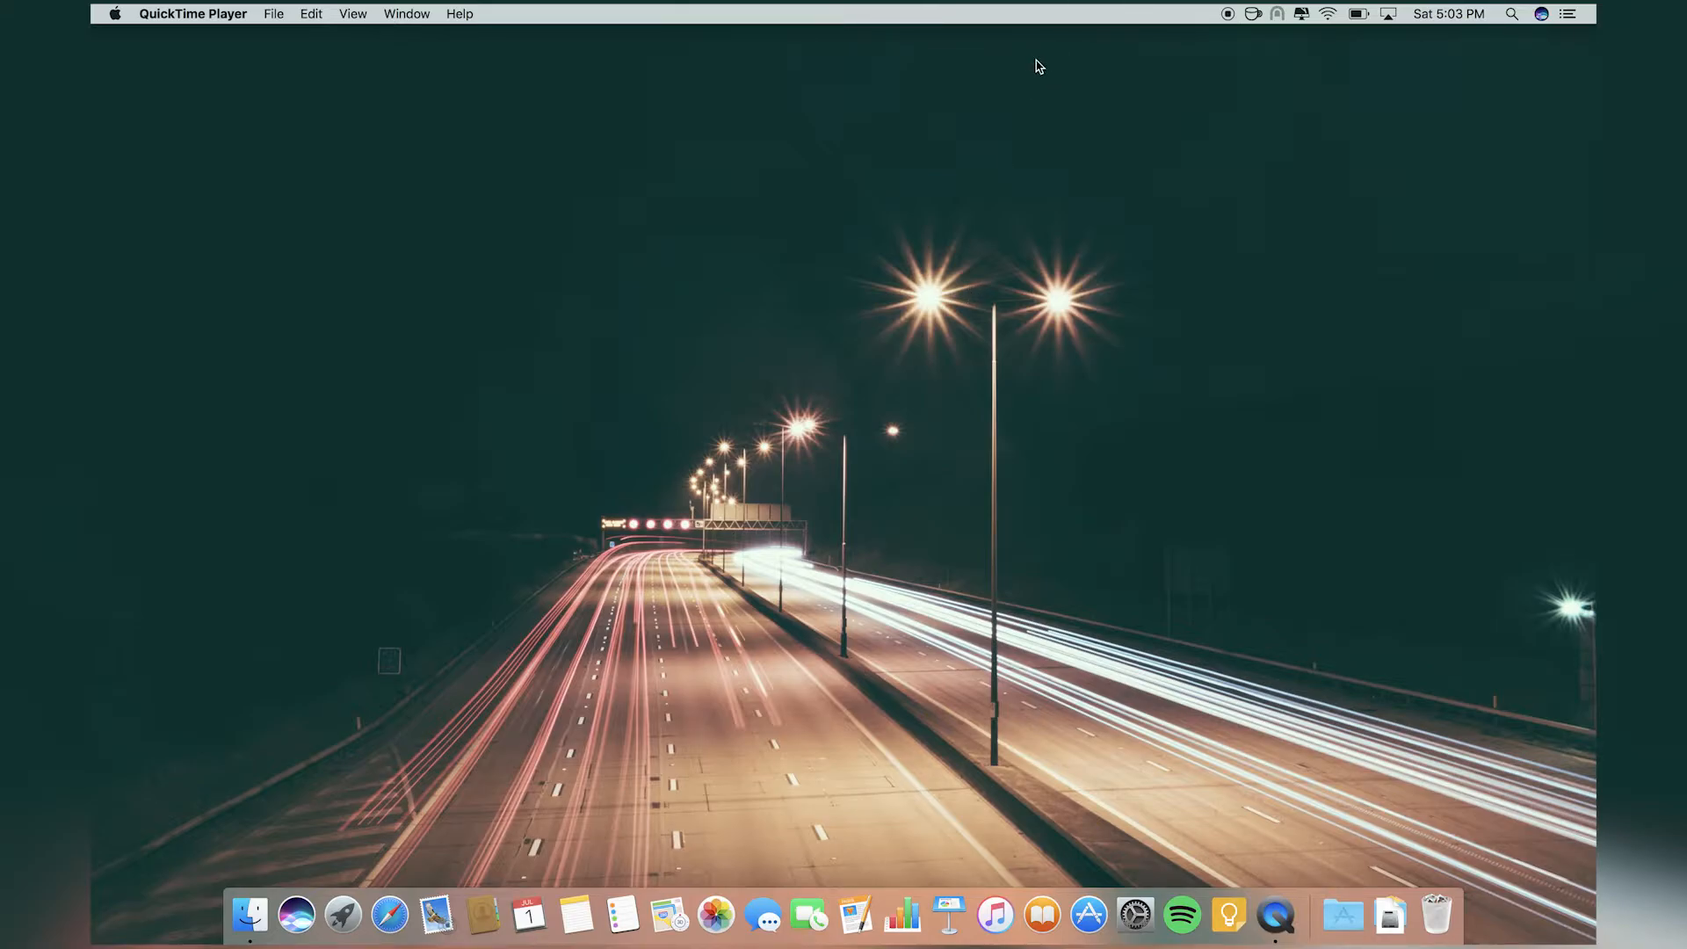
left_click(343, 914)
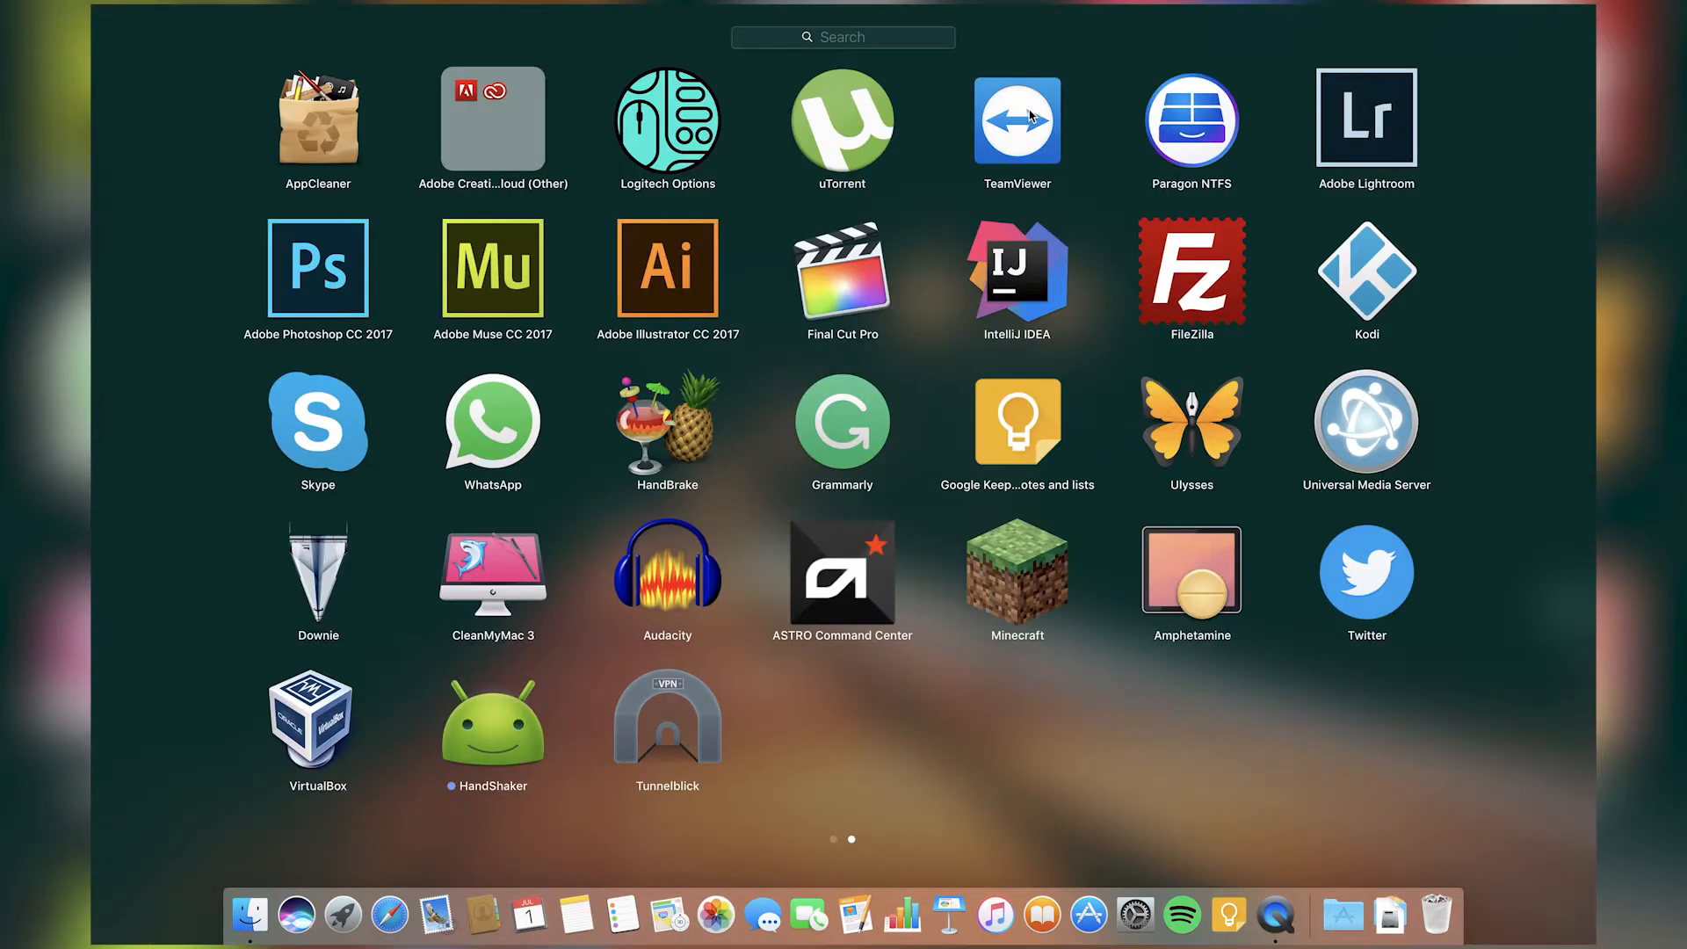
mouse_move(695, 76)
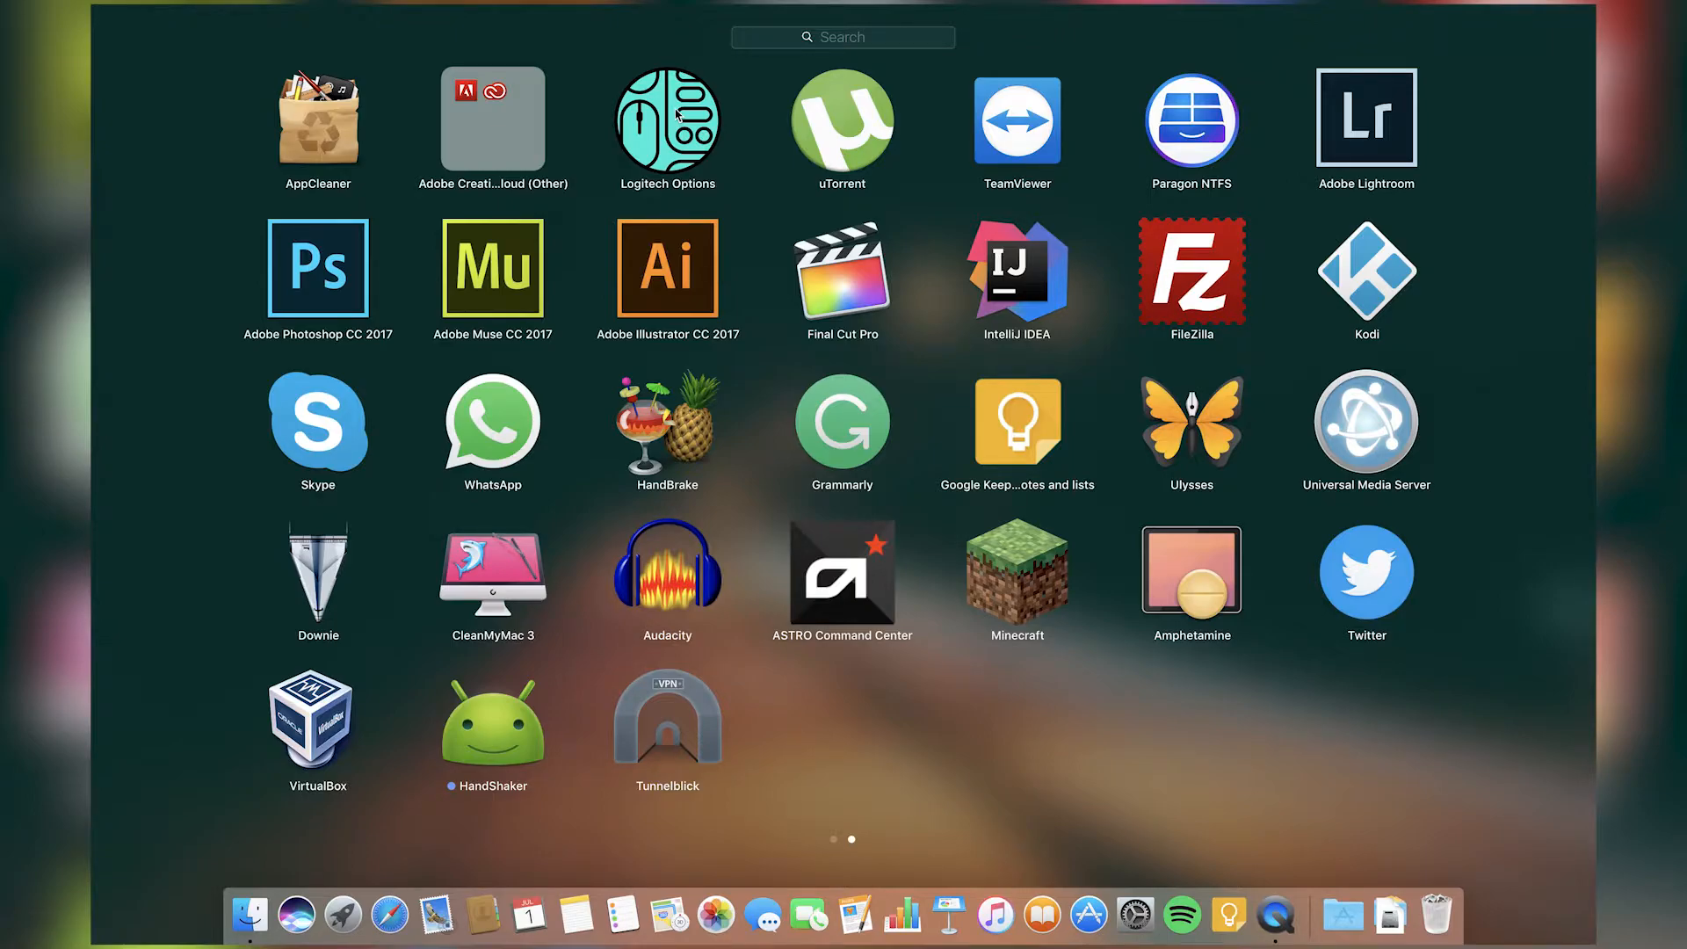
mouse_move(714, 103)
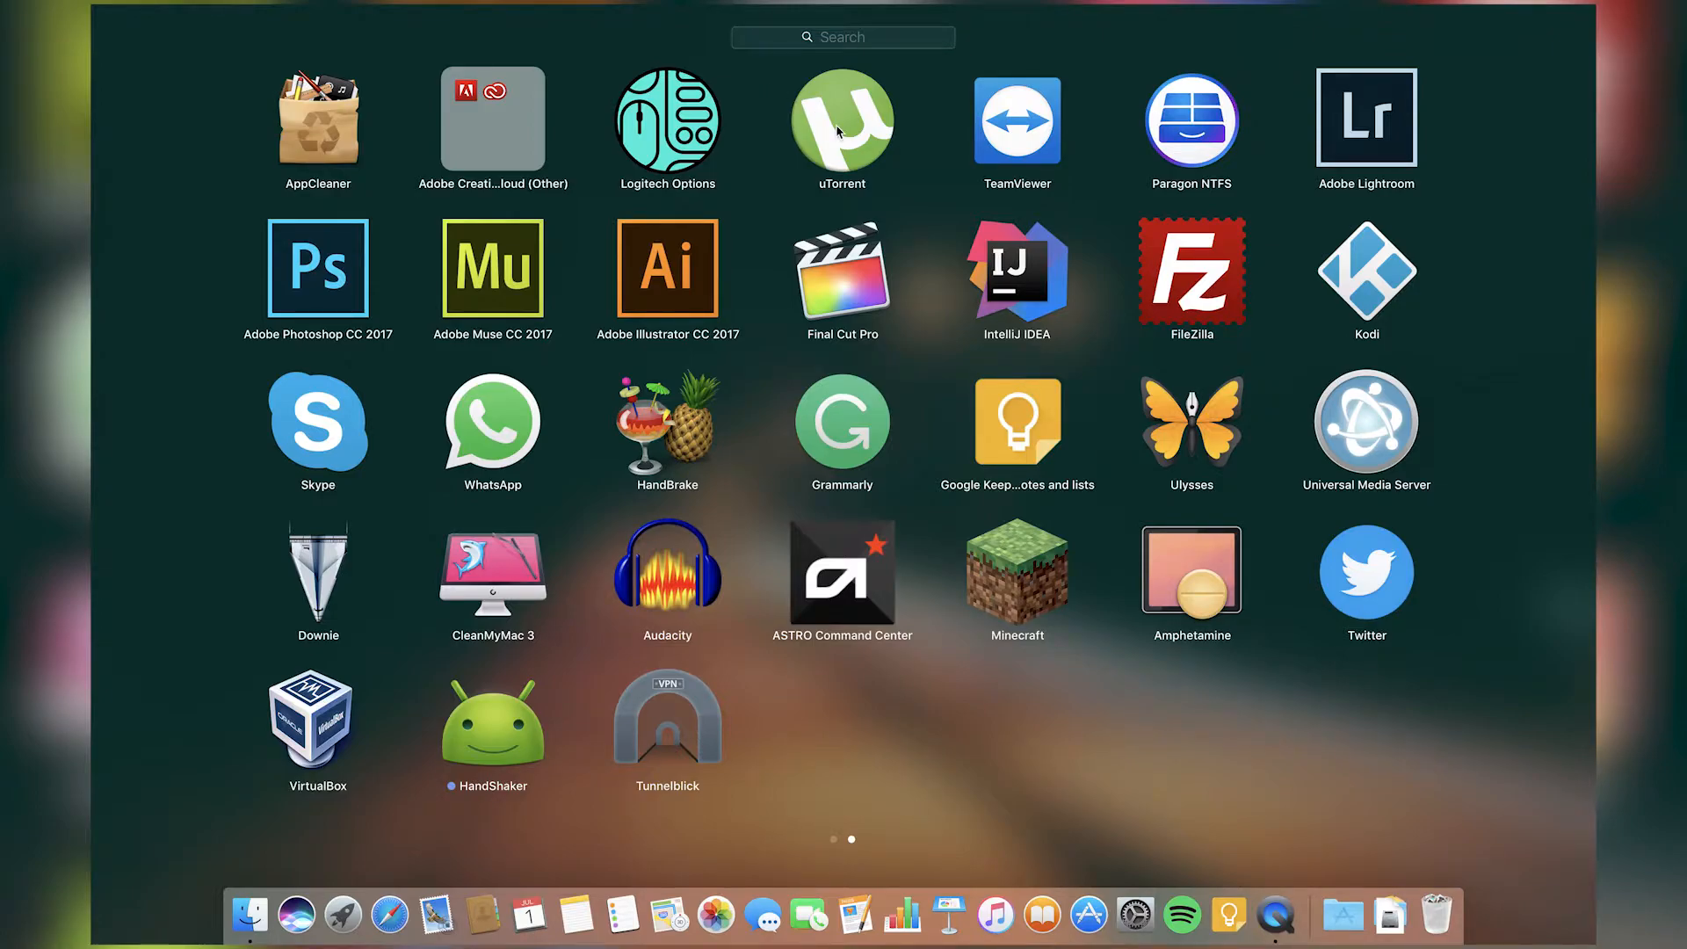
mouse_move(998, 125)
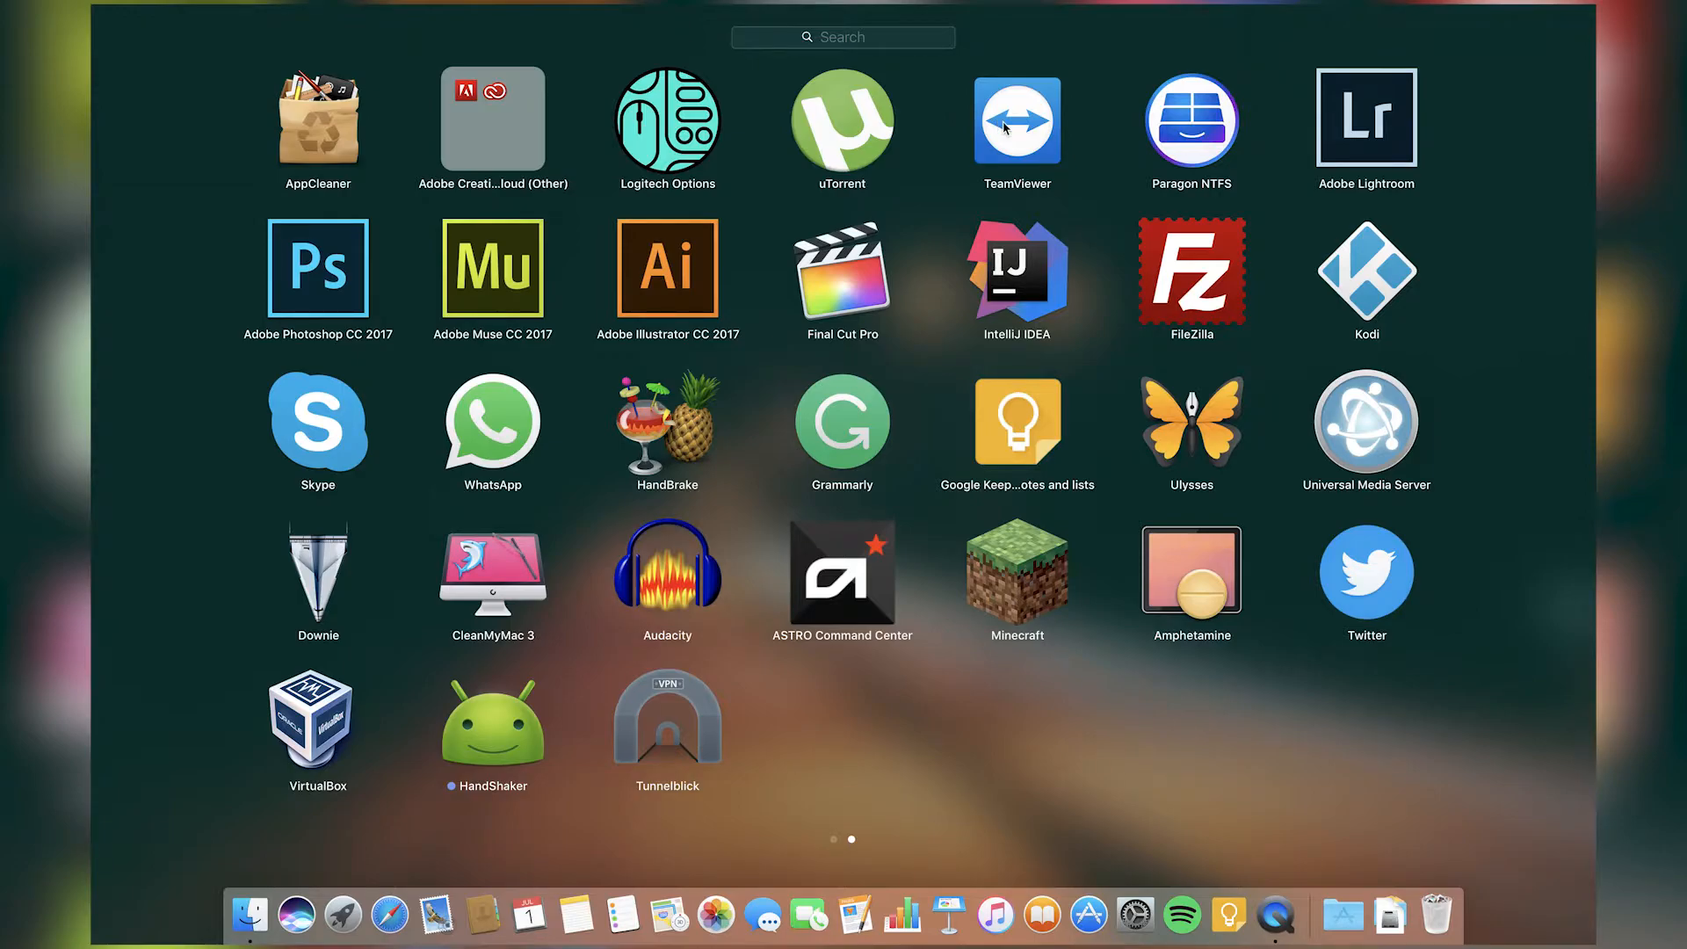
mouse_move(1065, 98)
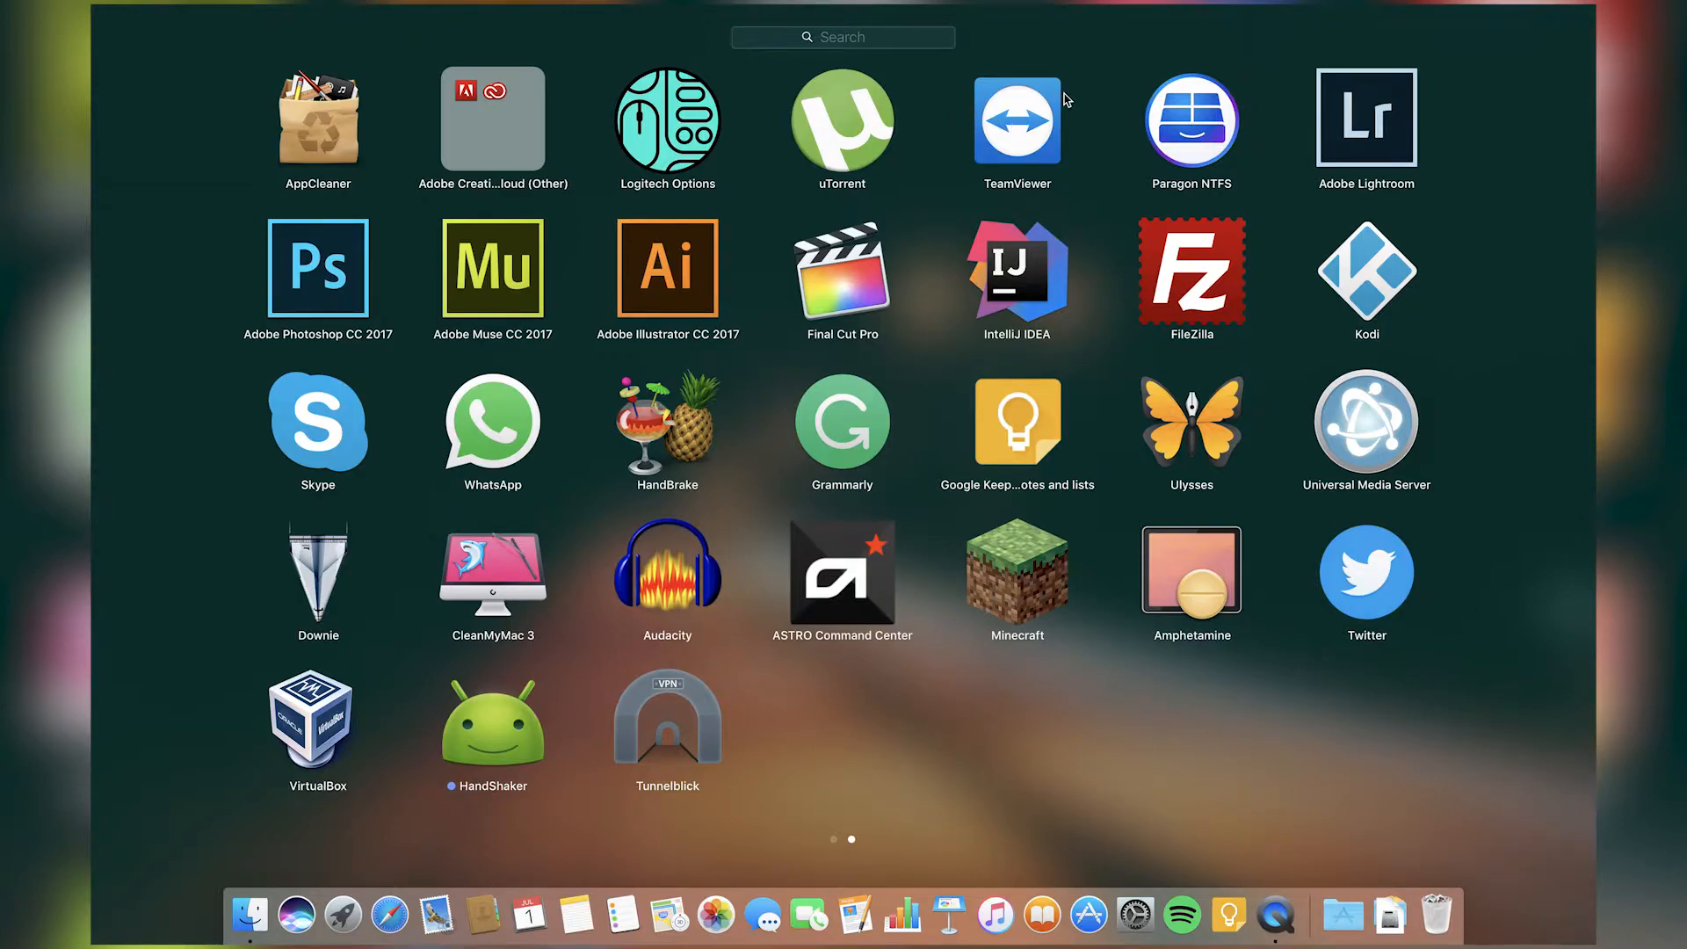
mouse_move(1191, 107)
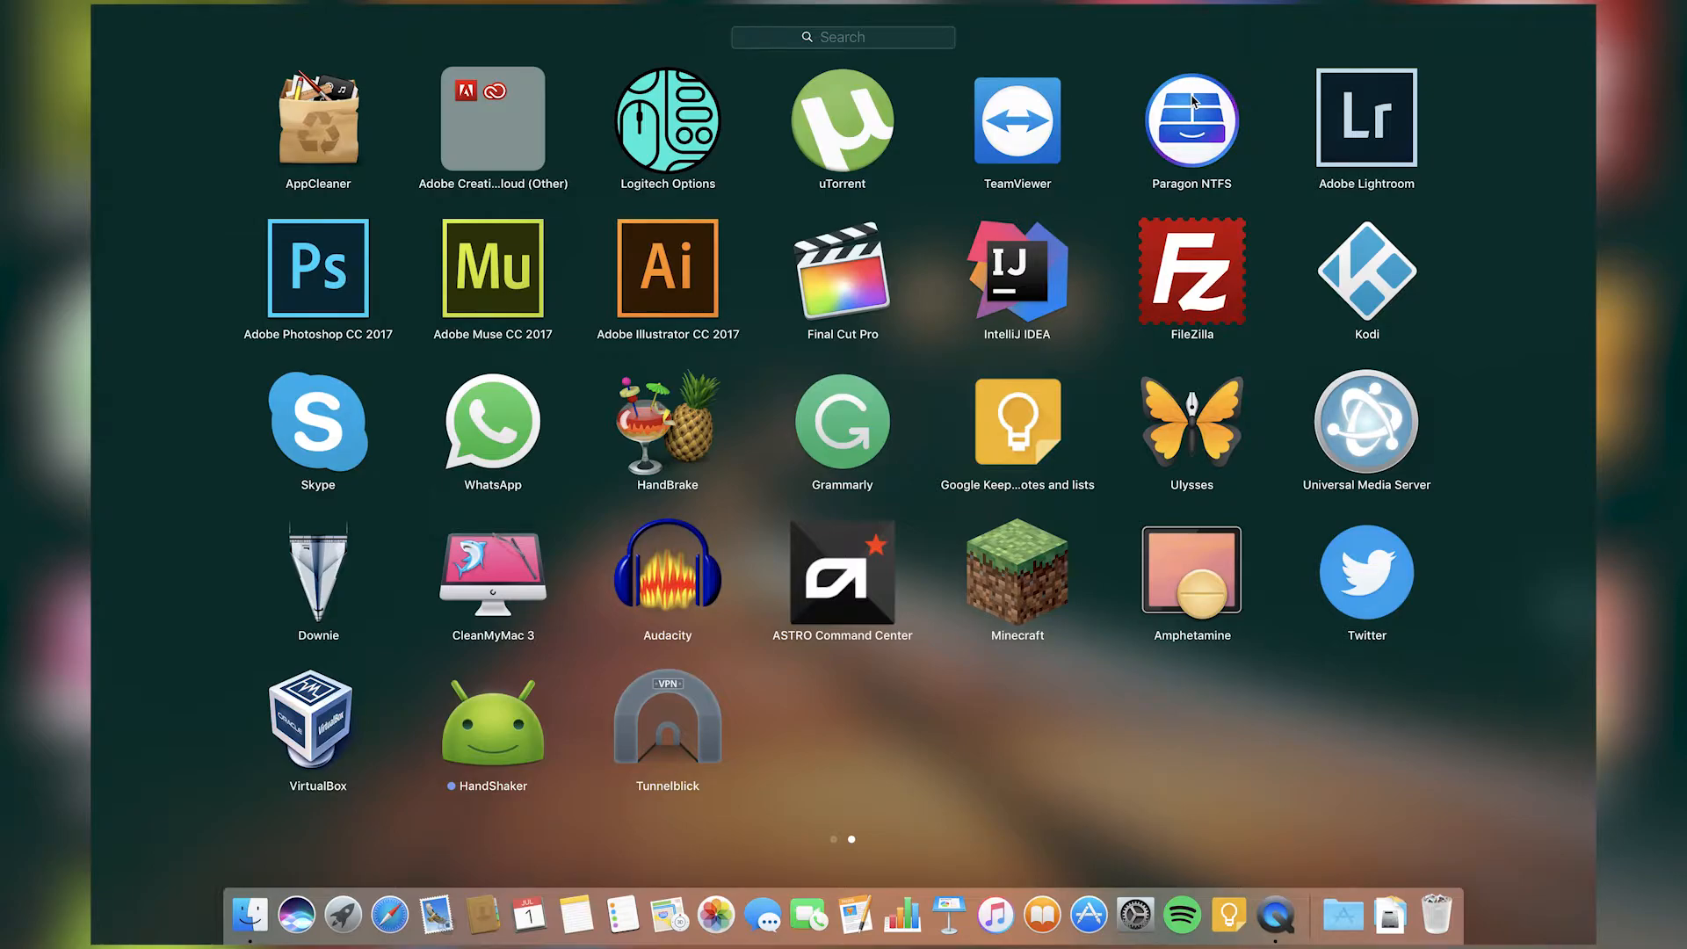
mouse_move(1213, 86)
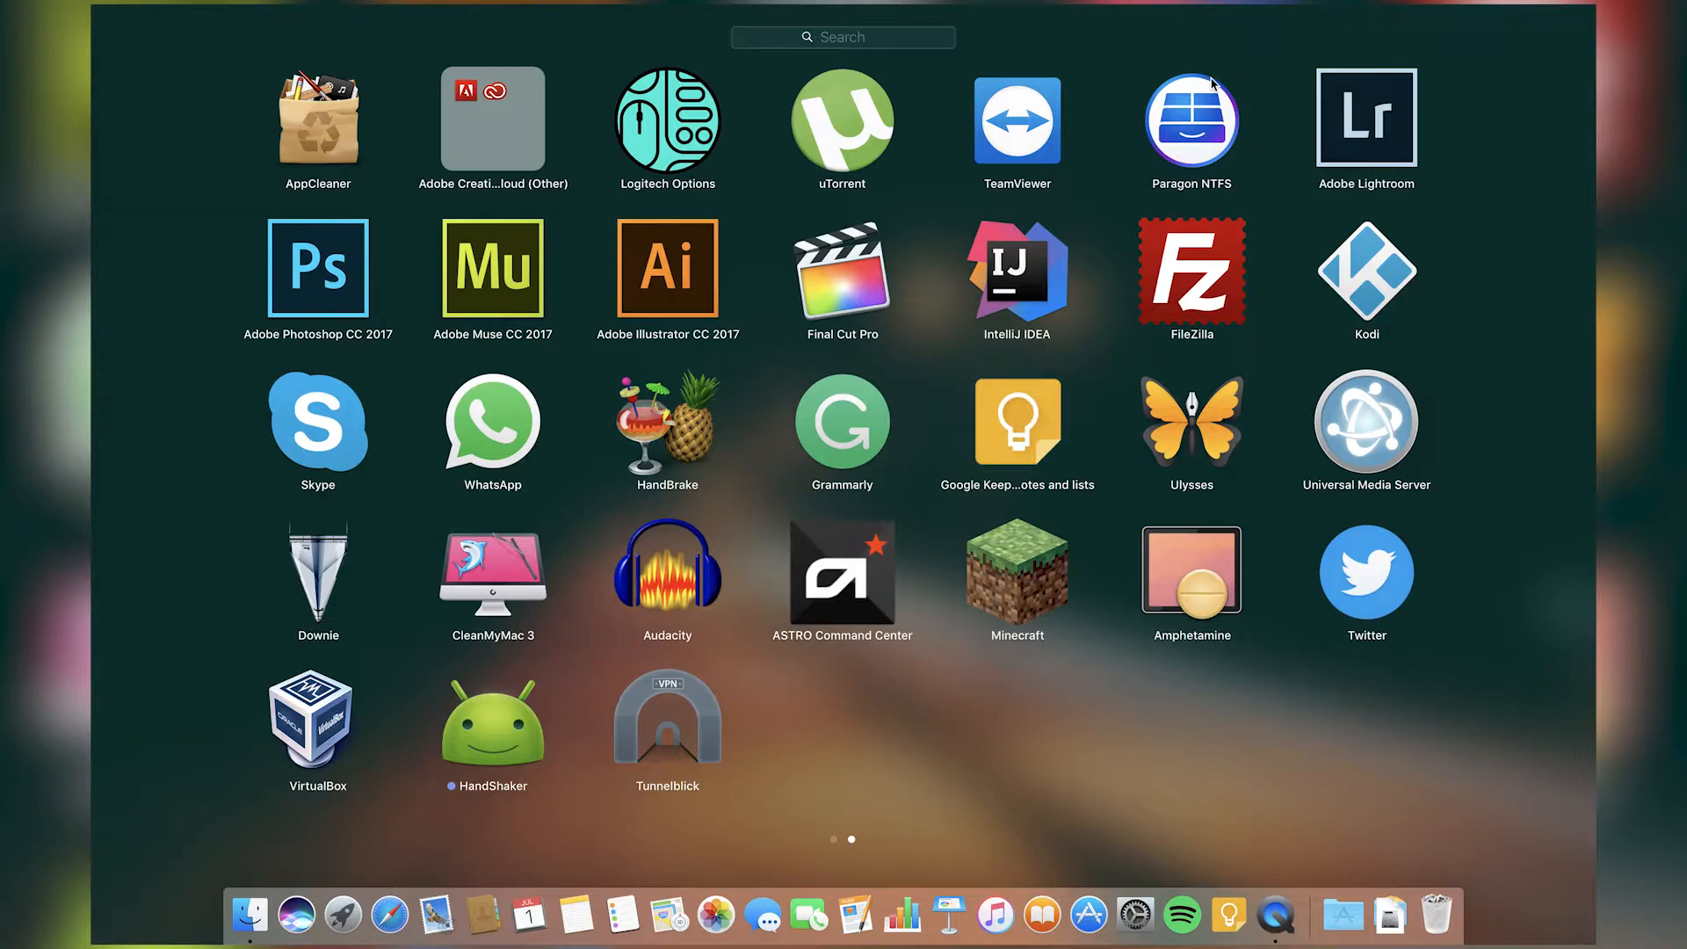
mouse_move(1339, 111)
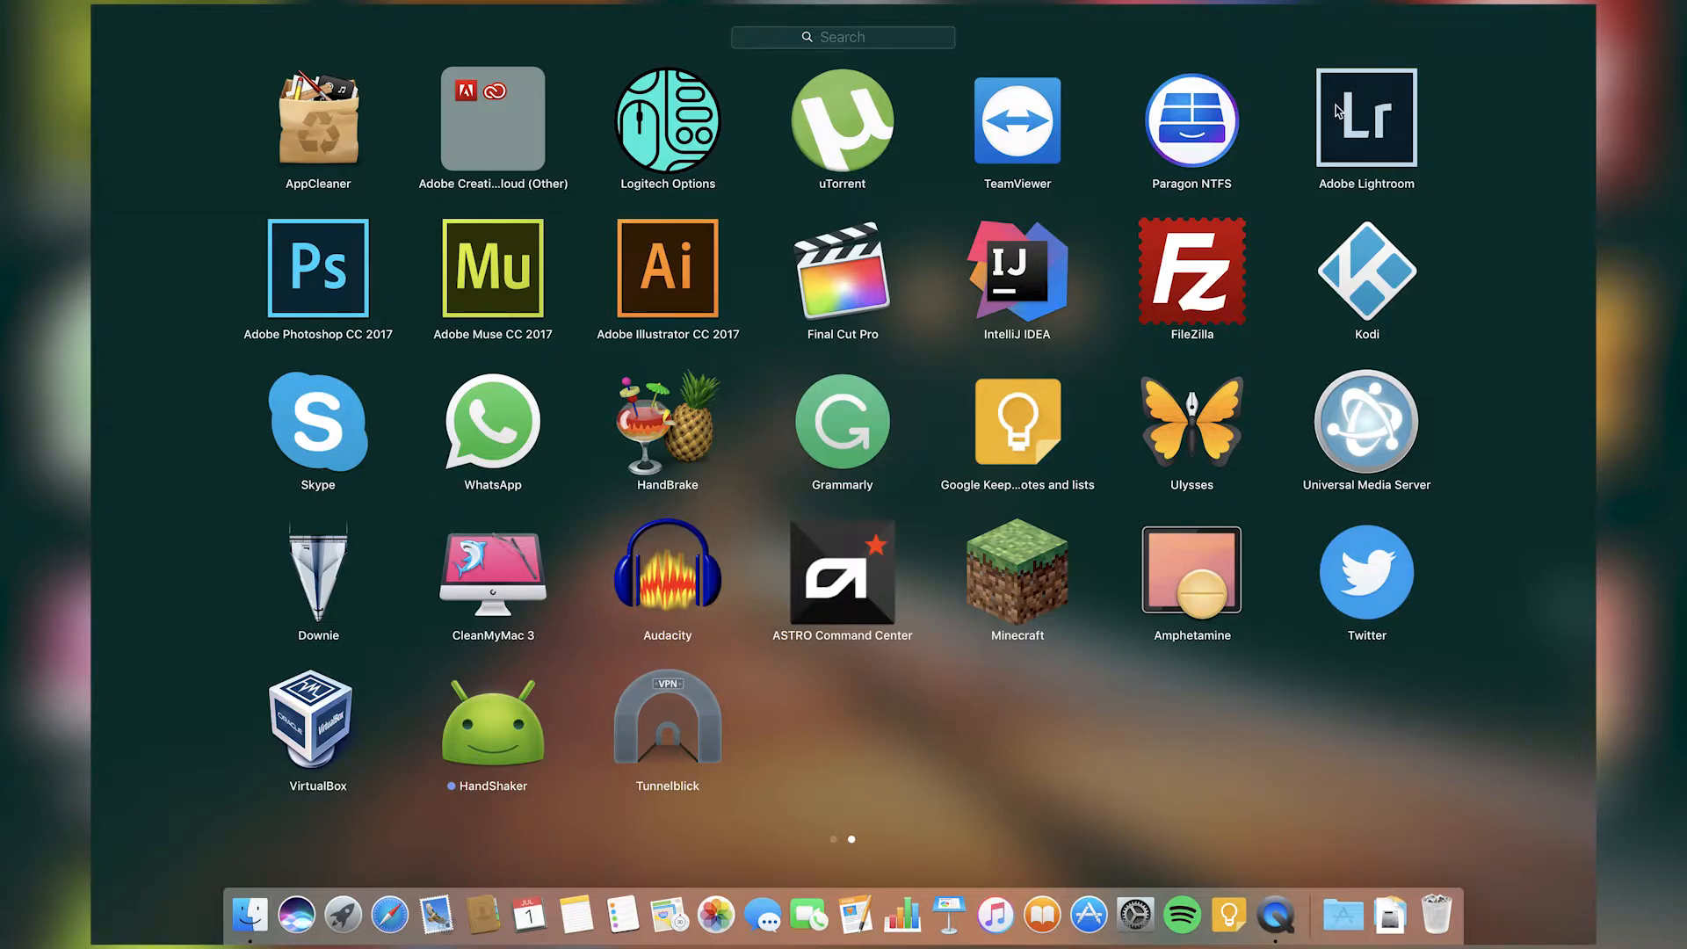
mouse_move(789, 255)
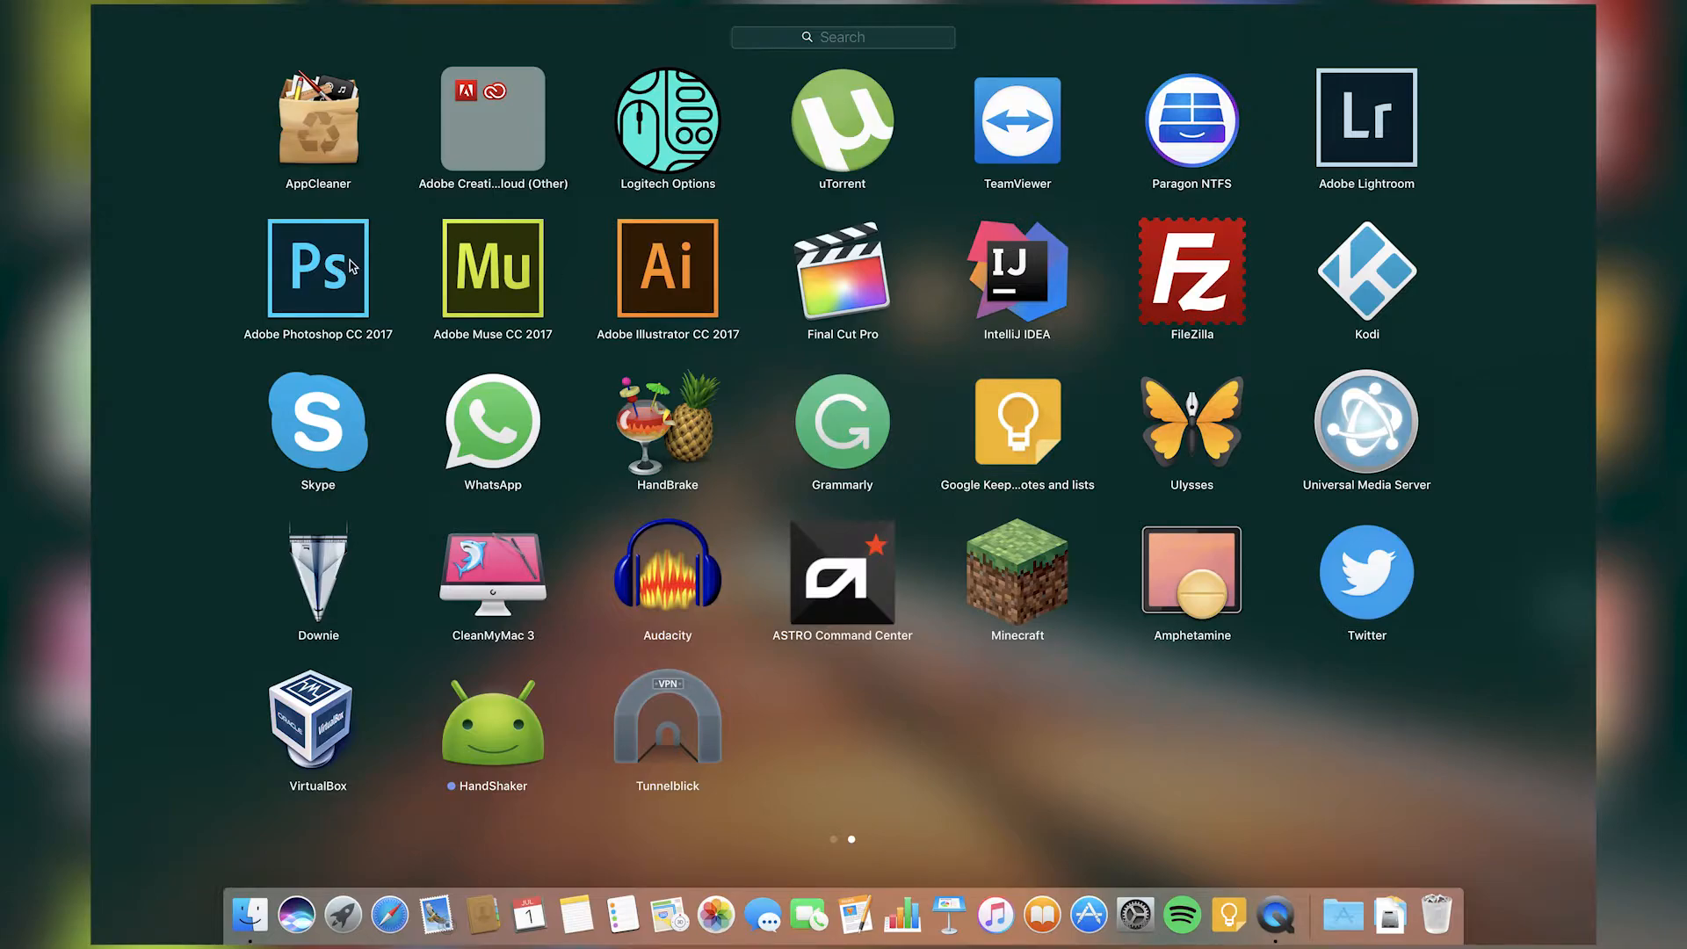
mouse_move(363, 259)
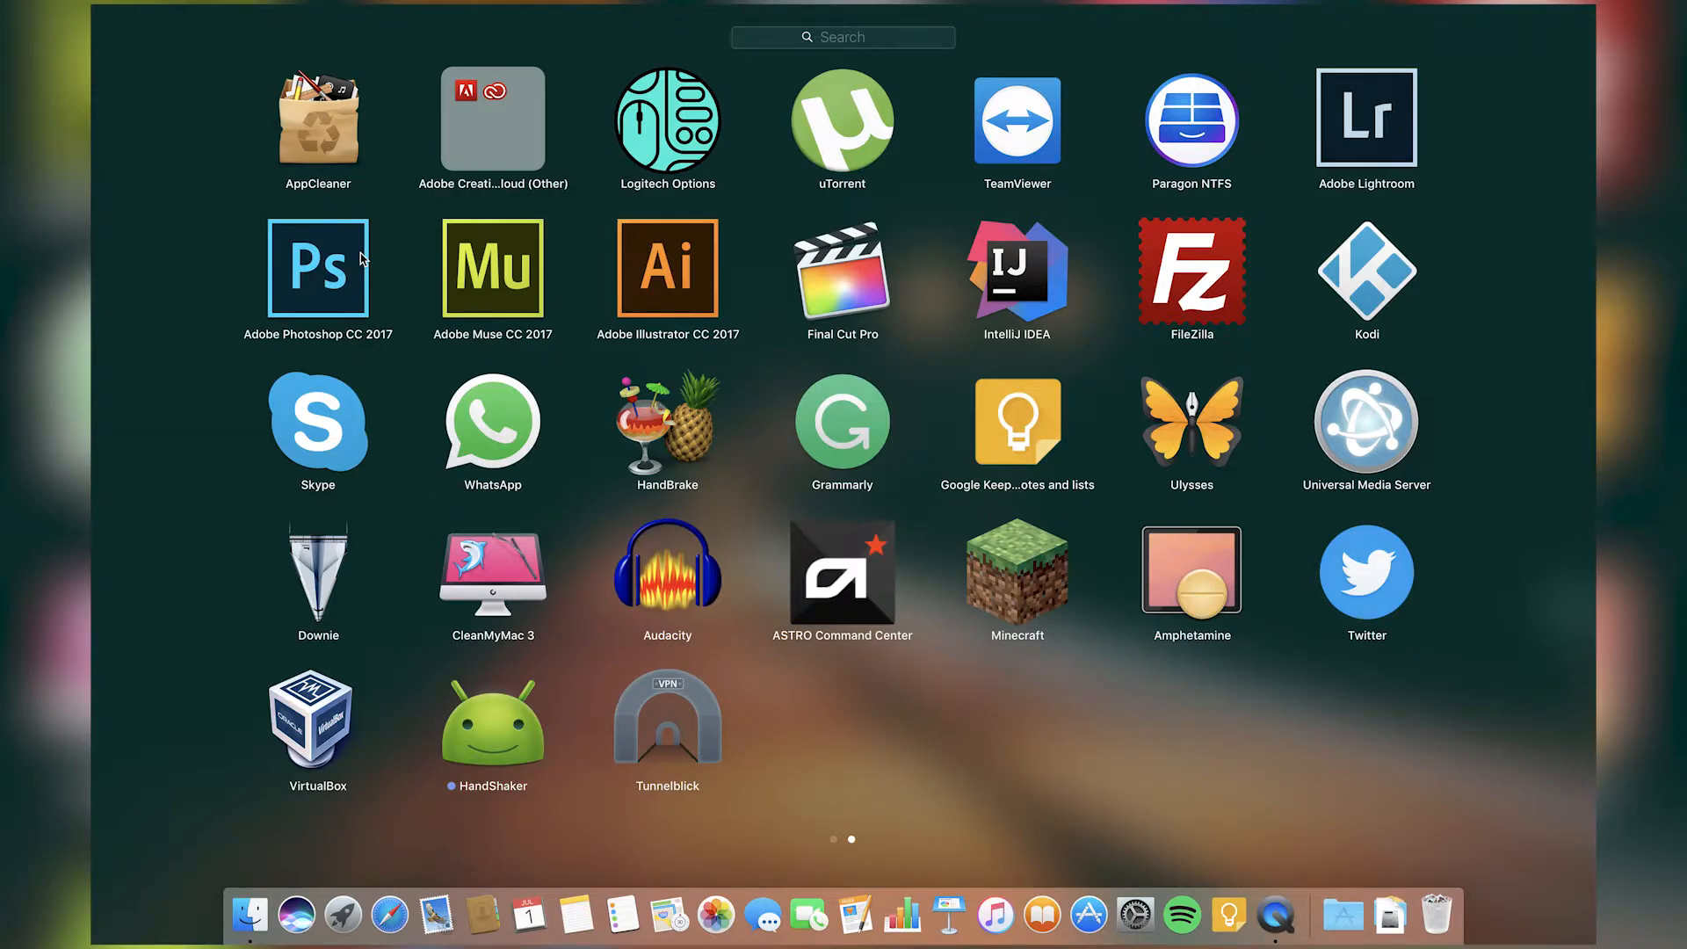
mouse_move(462, 239)
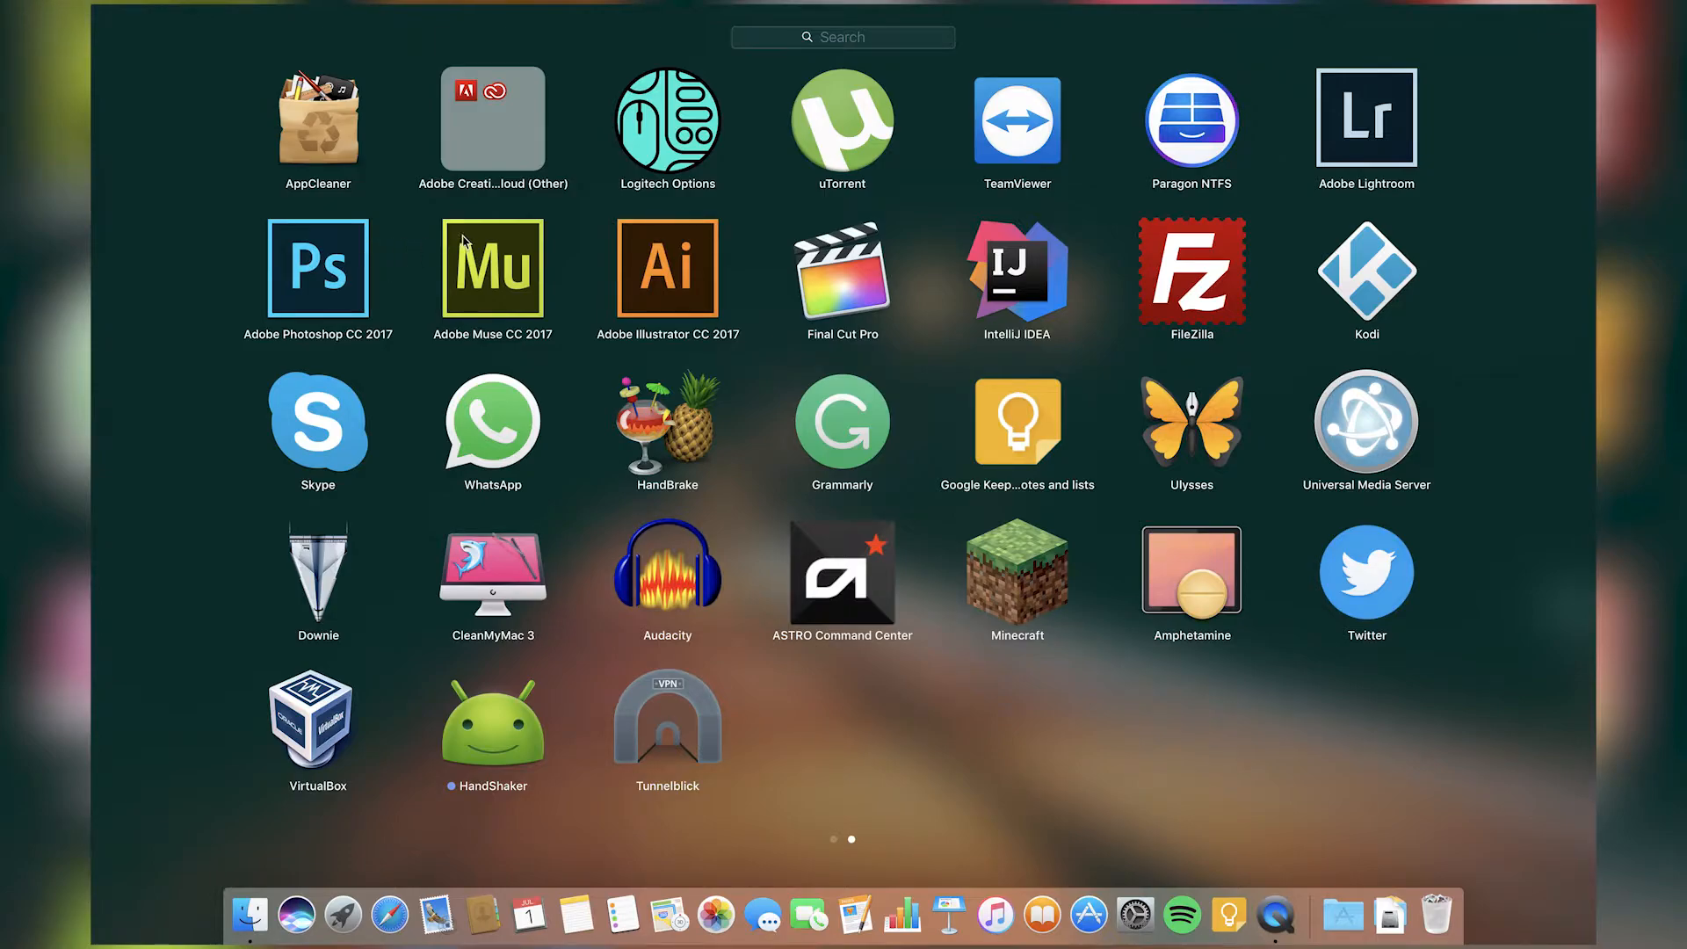
mouse_move(568, 264)
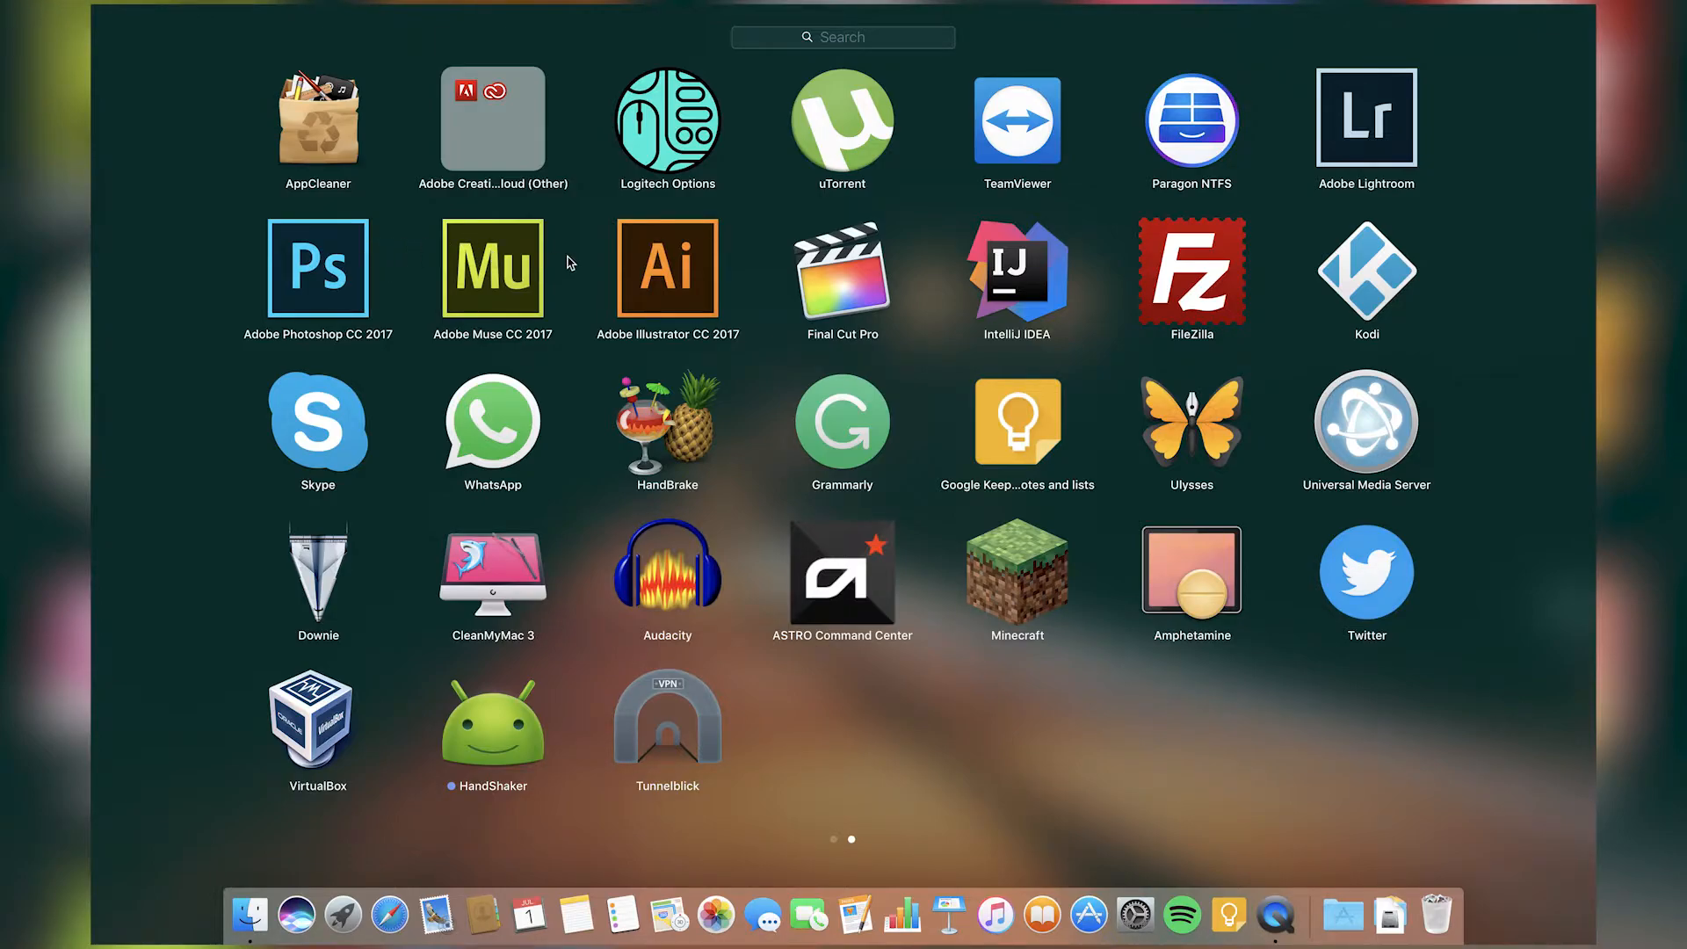
mouse_move(543, 264)
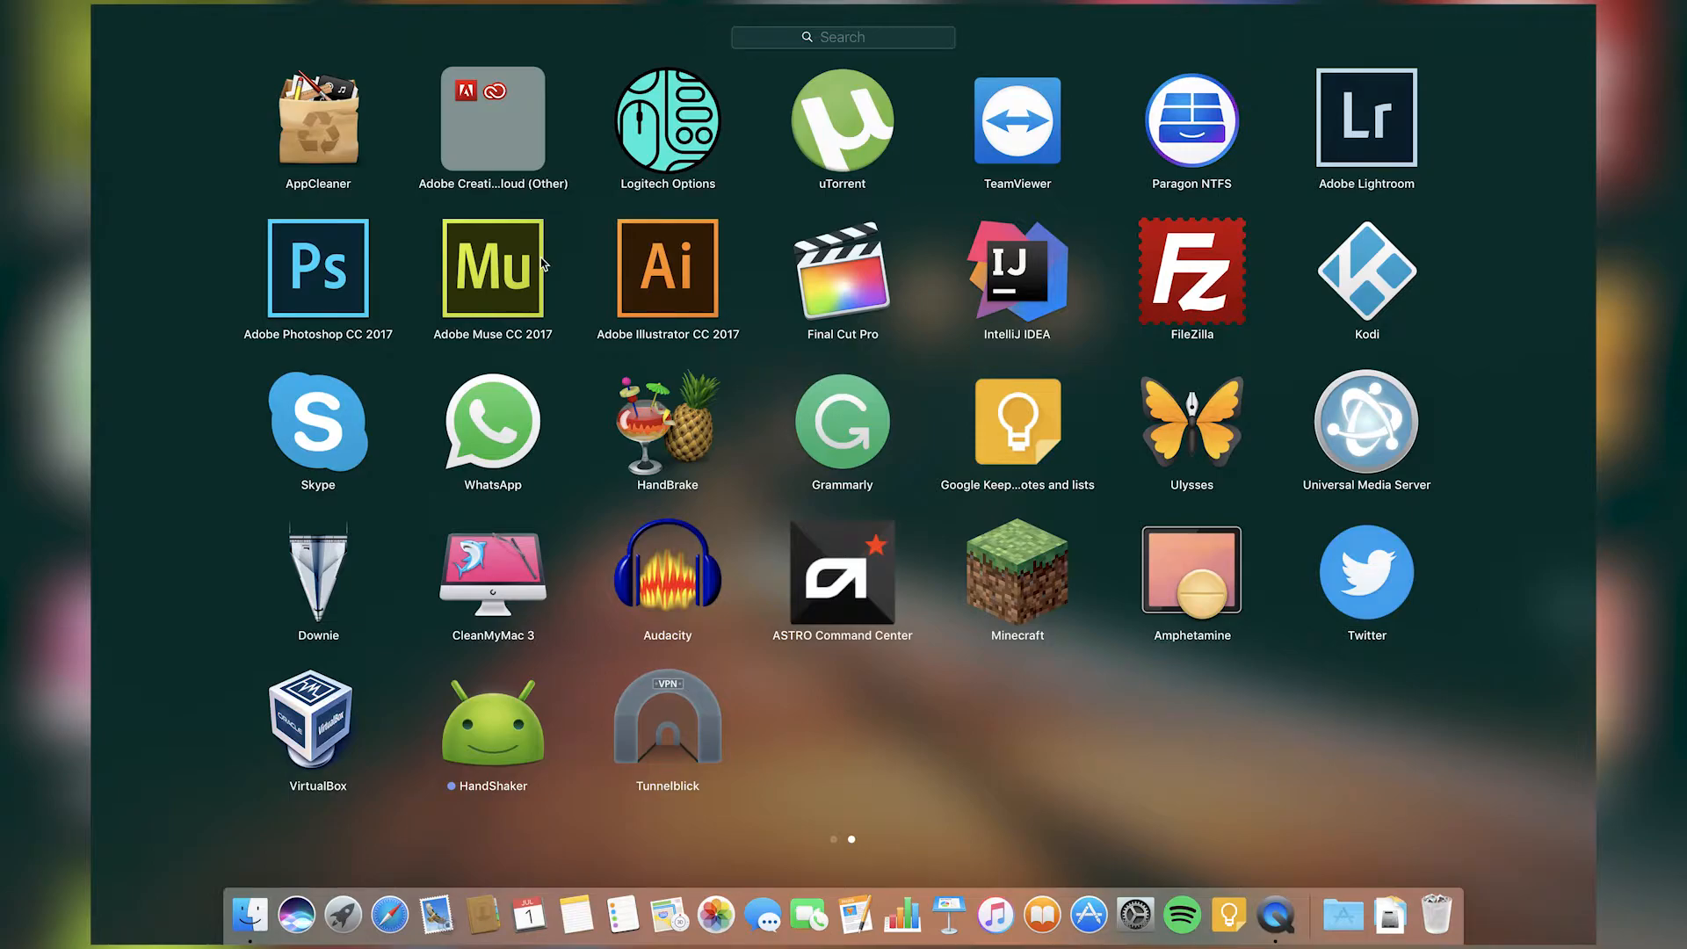
mouse_move(596, 260)
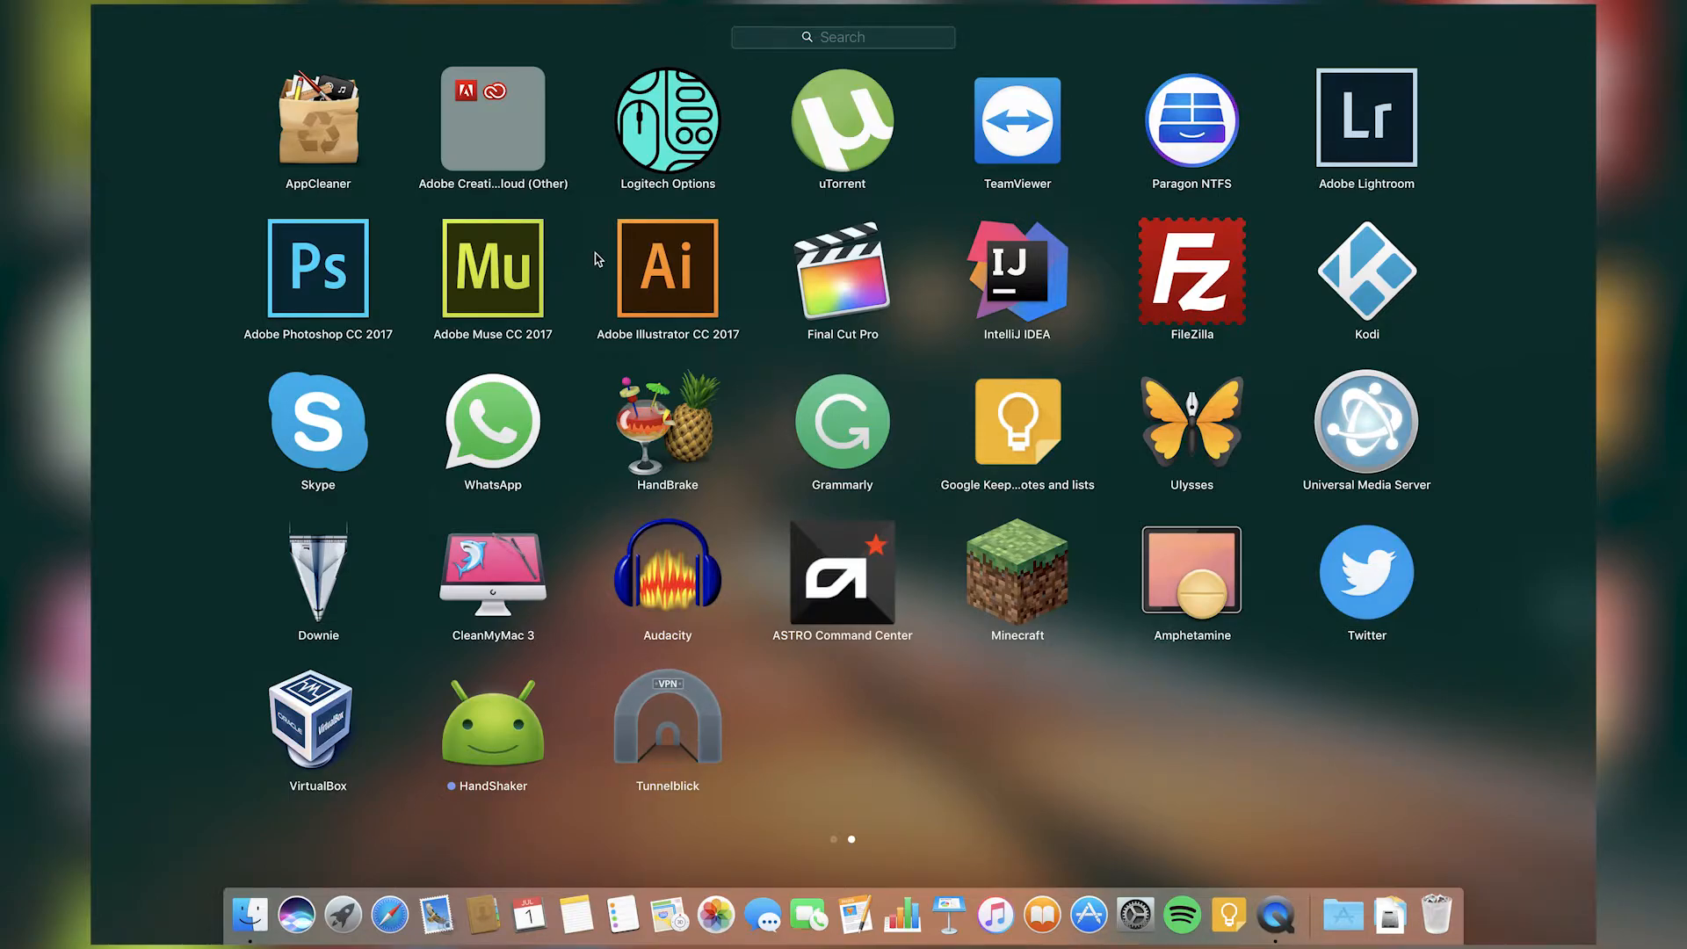
mouse_move(570, 264)
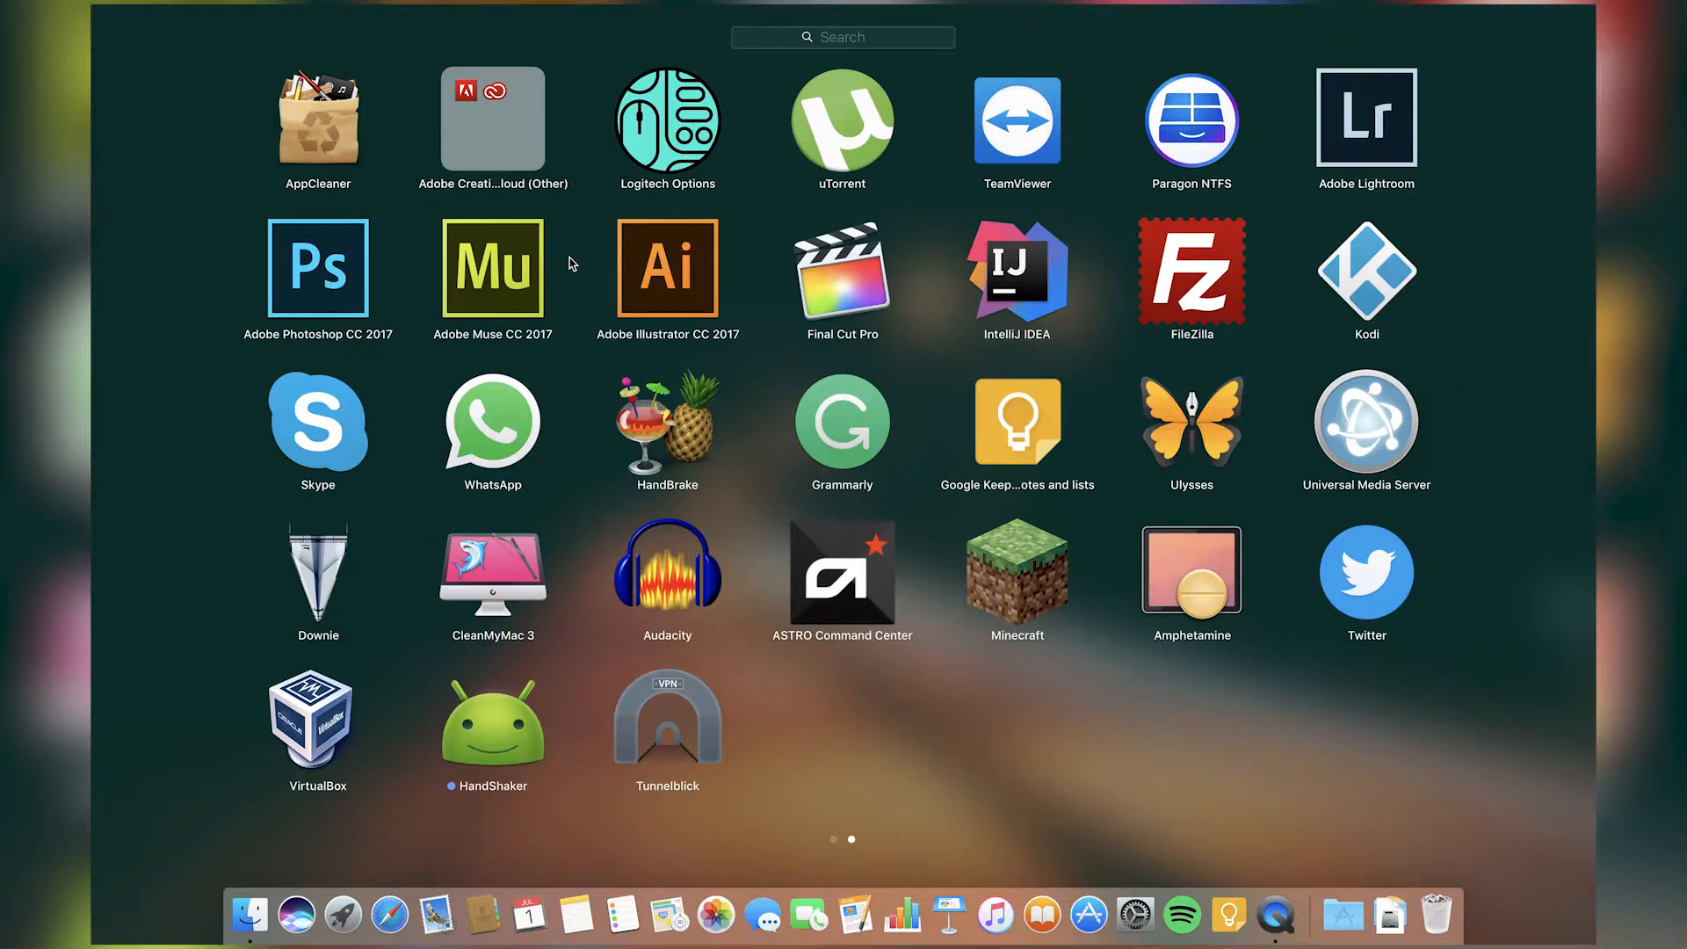
mouse_move(646, 262)
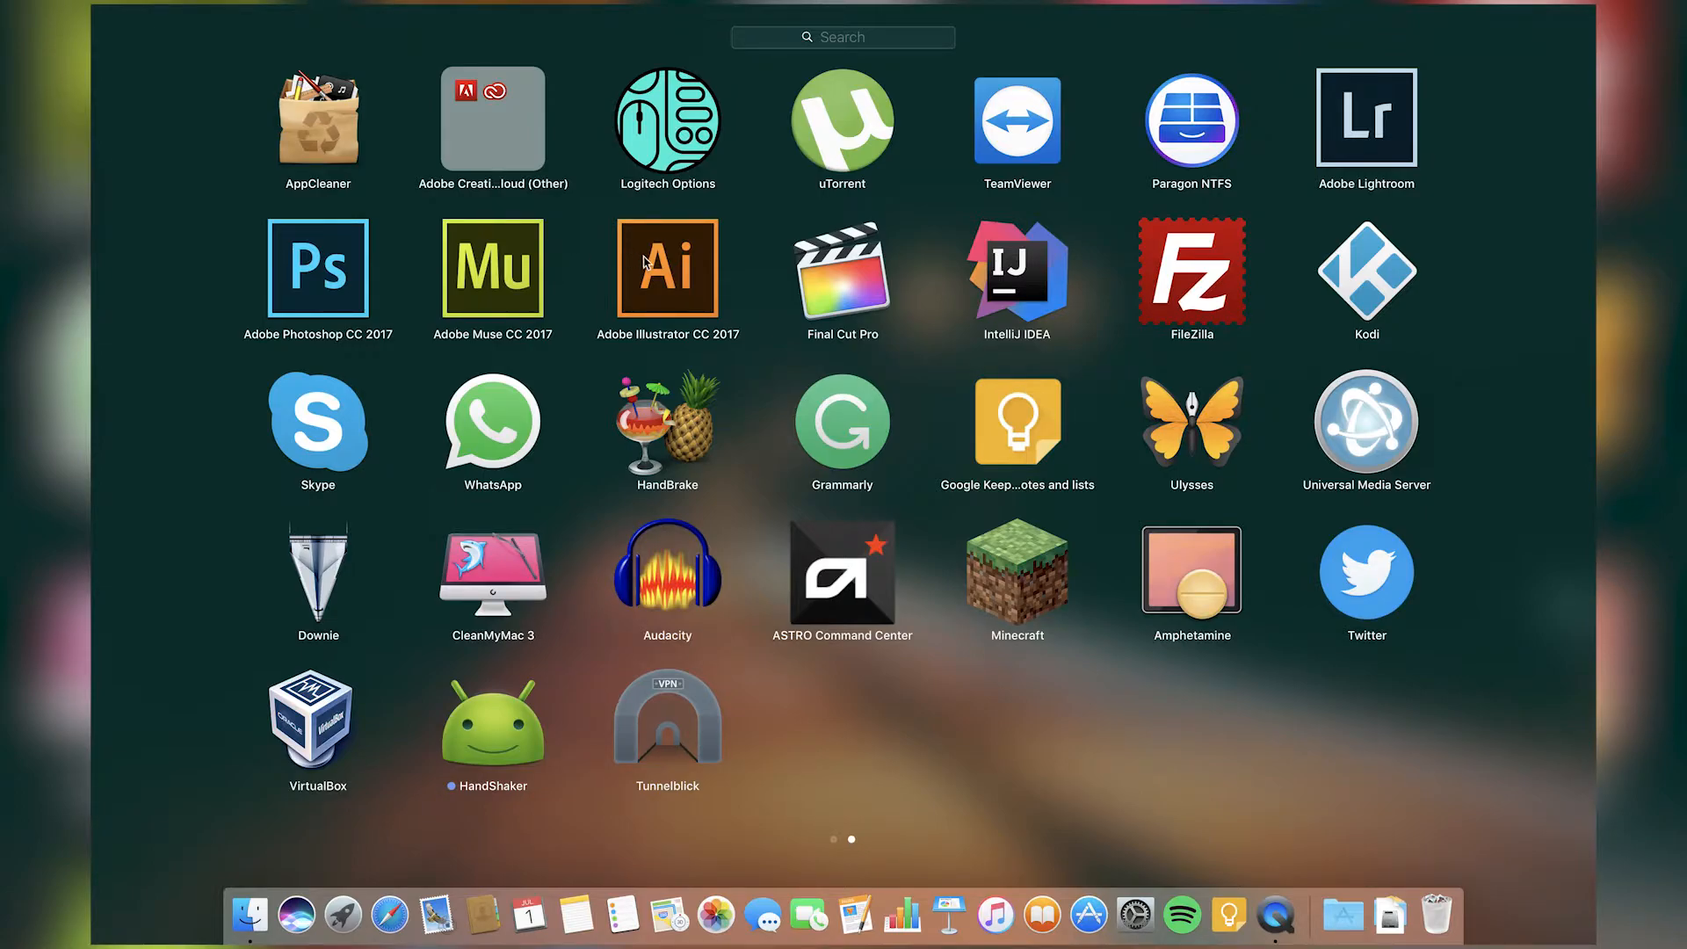
mouse_move(695, 267)
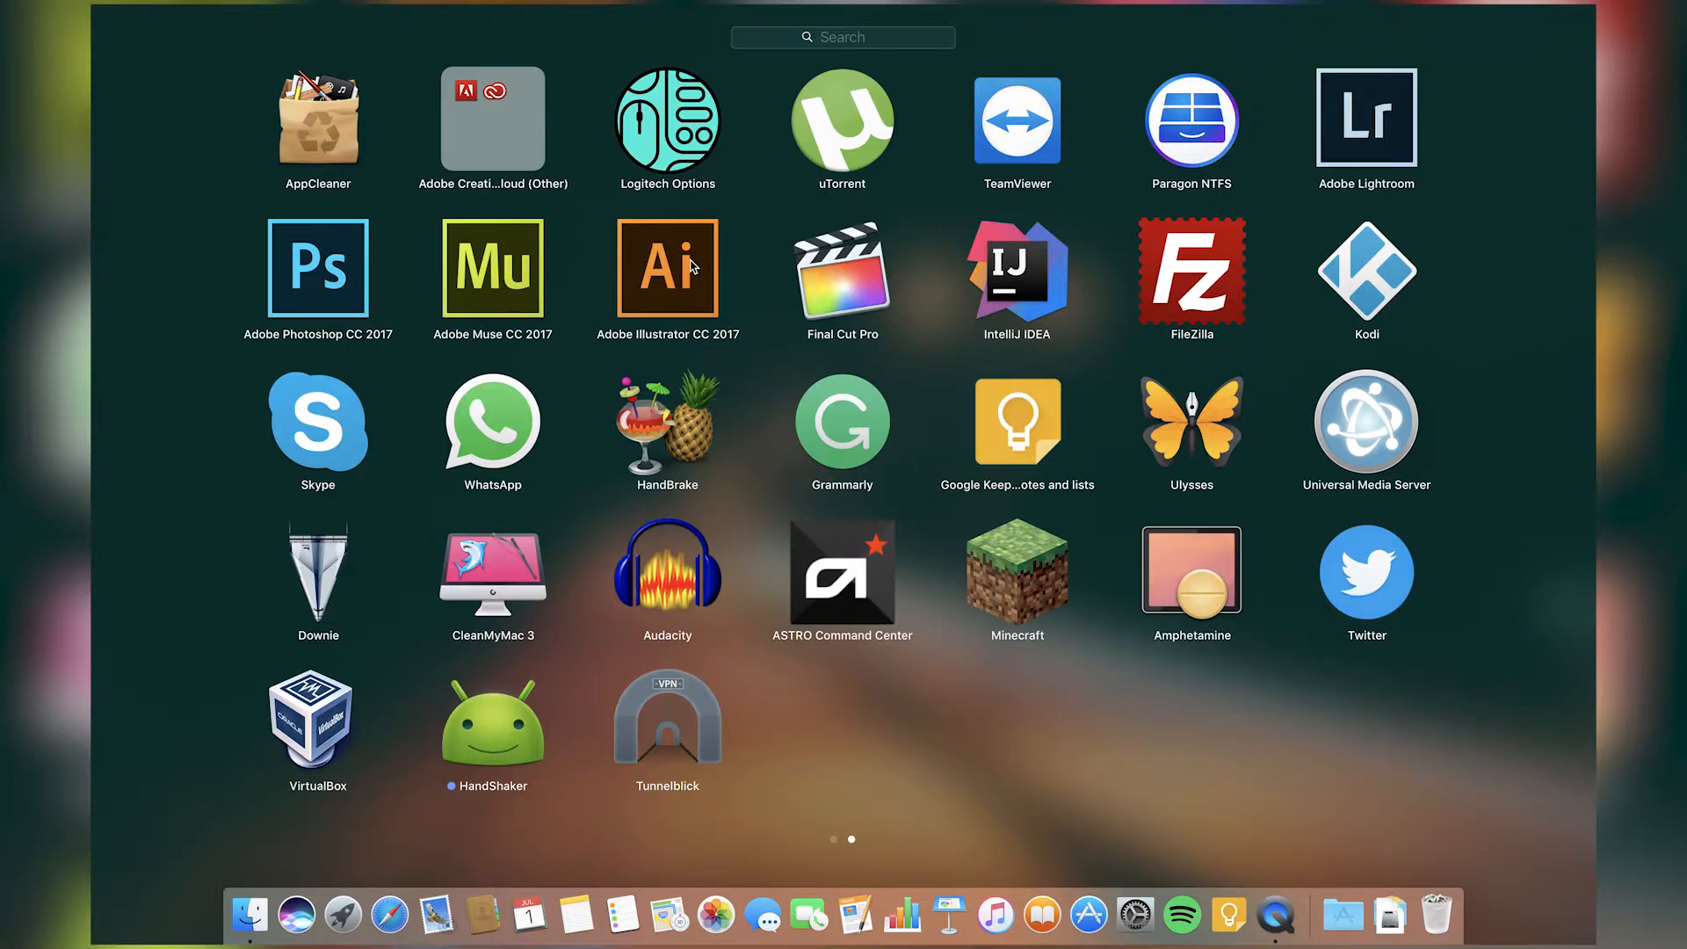
mouse_move(851, 250)
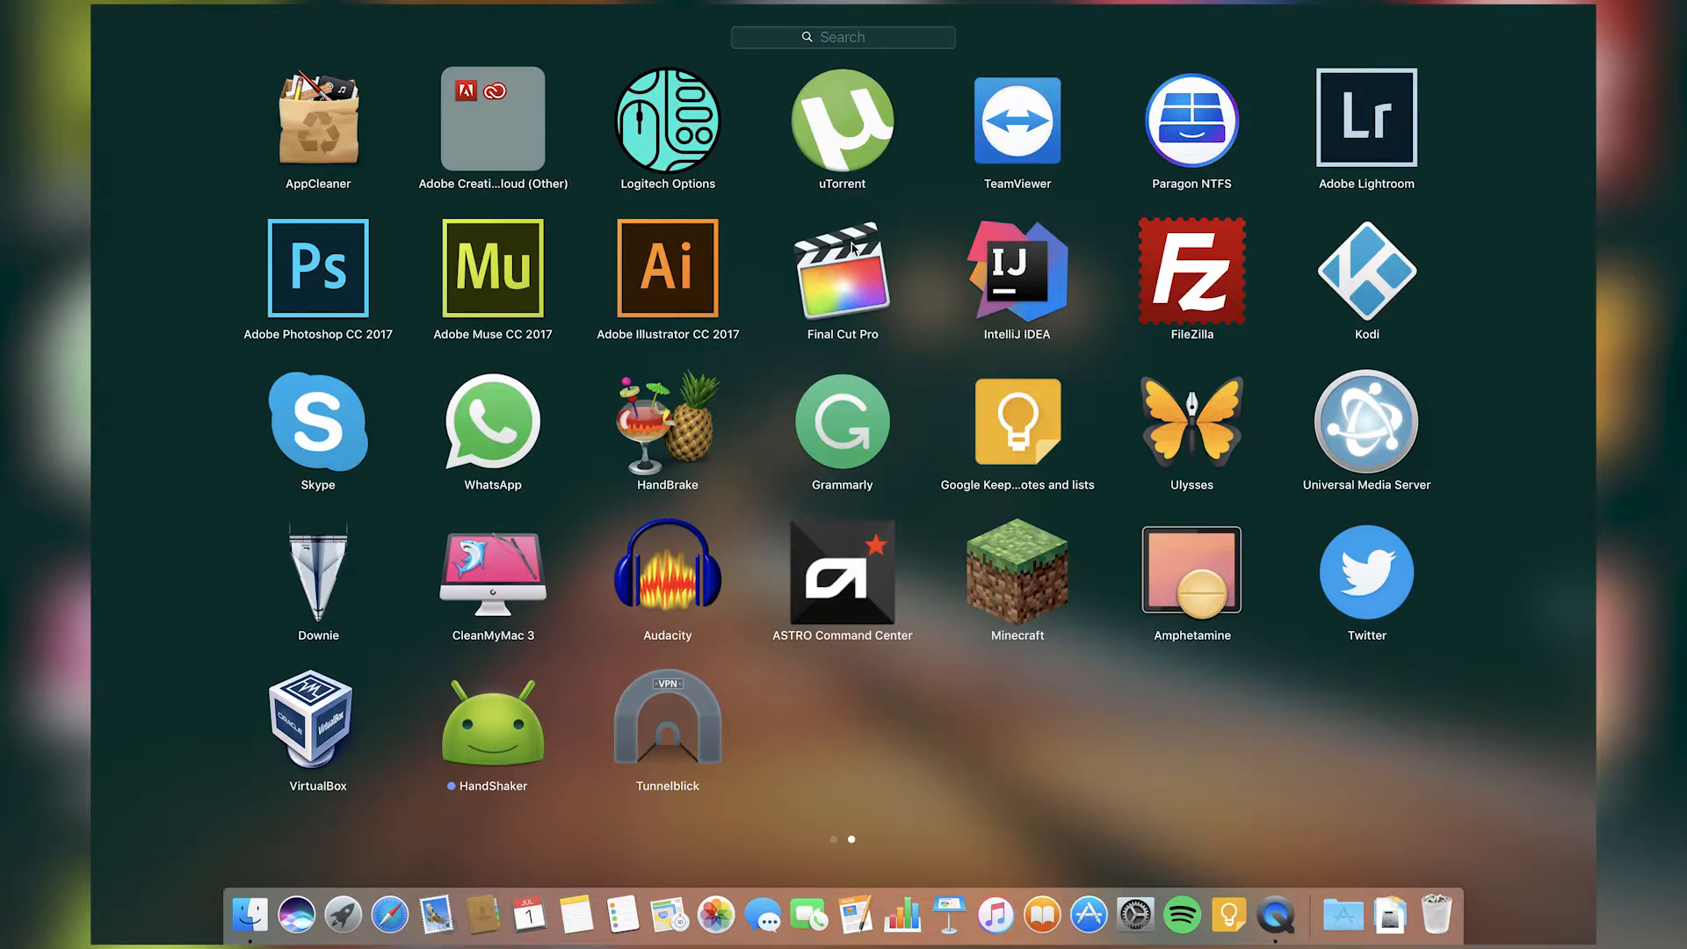
mouse_move(826, 276)
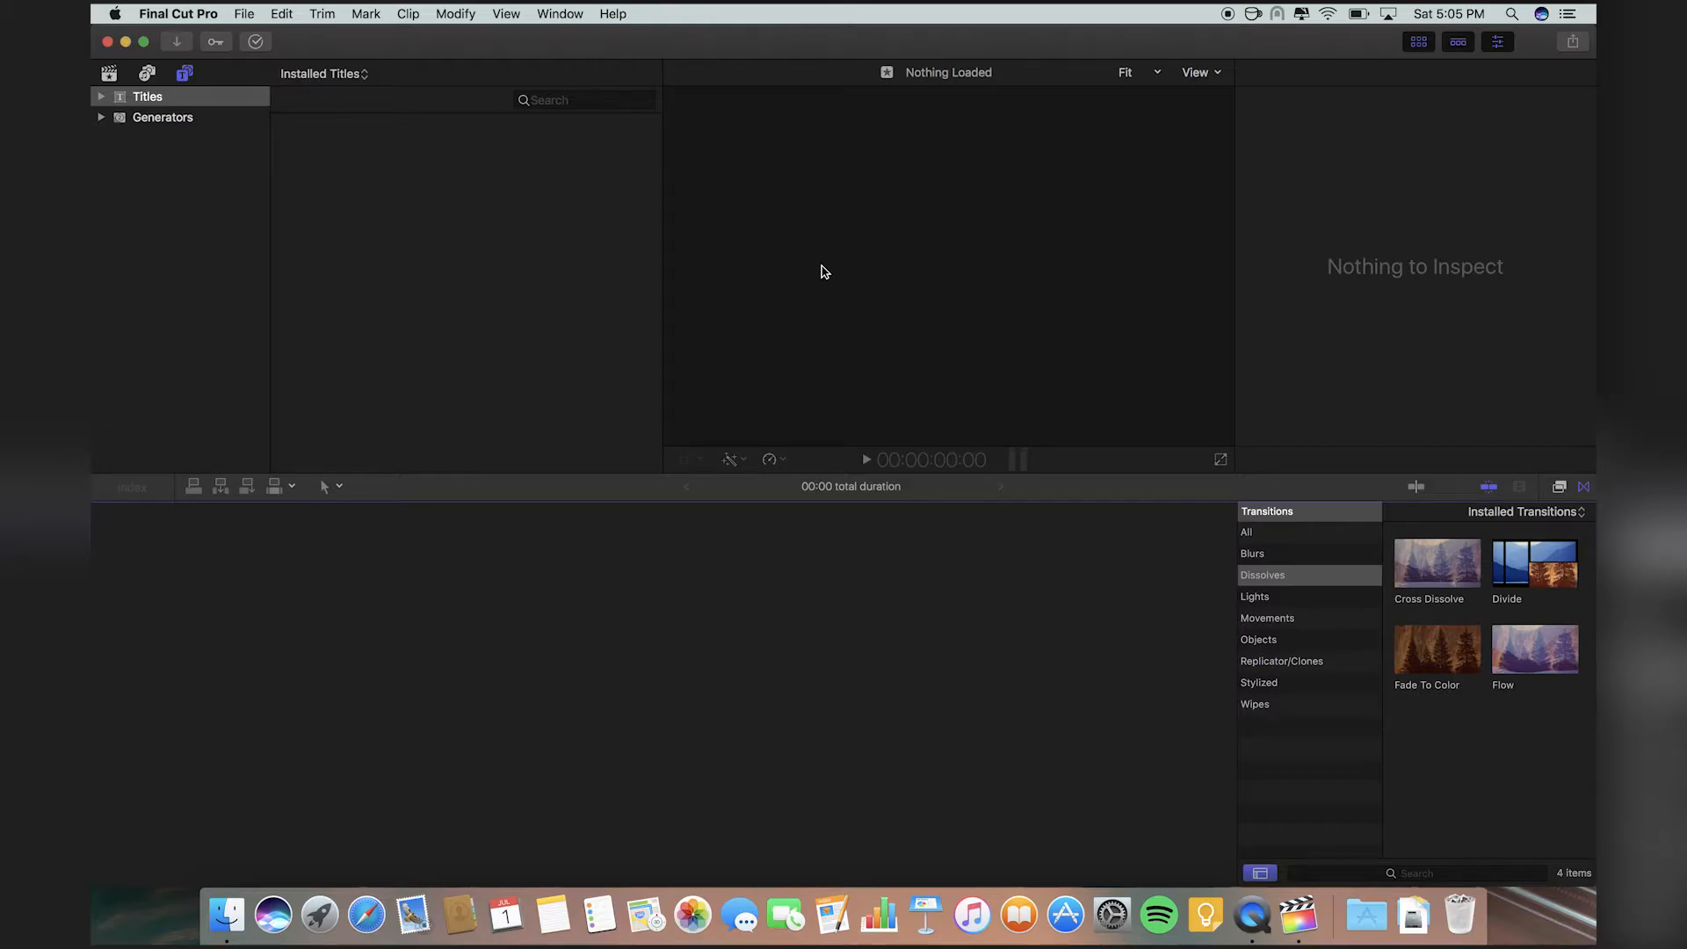
Return from Final Cut Pro's empty workspace to the Launchpad app grid.
left_click(316, 916)
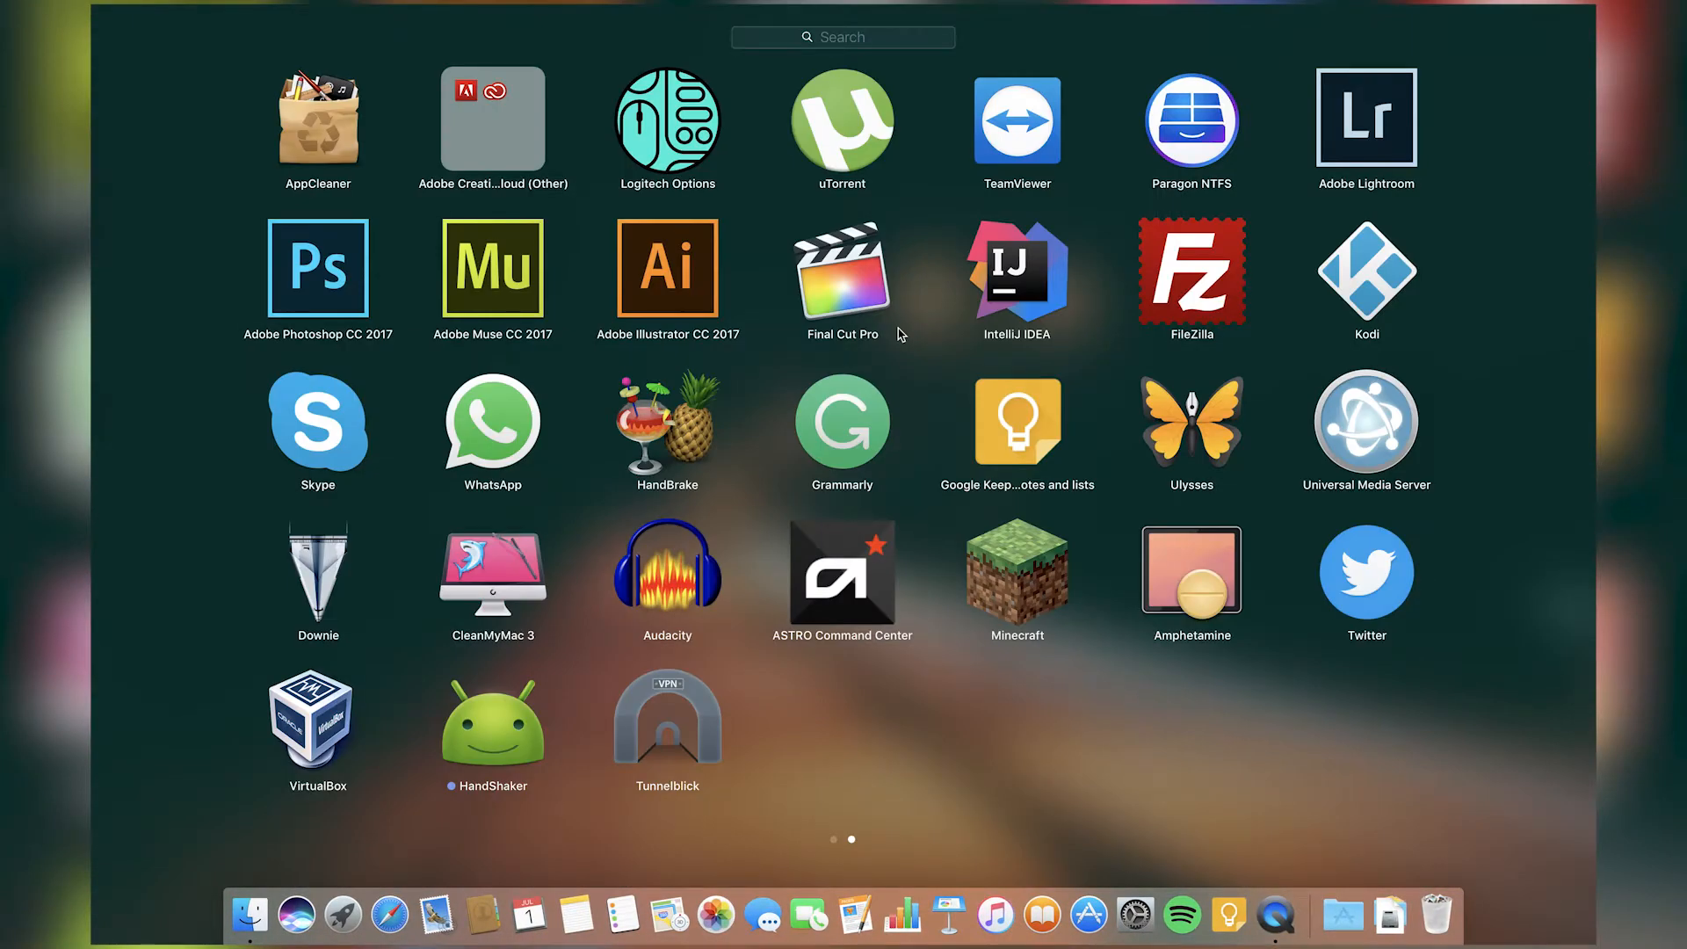
mouse_move(873, 294)
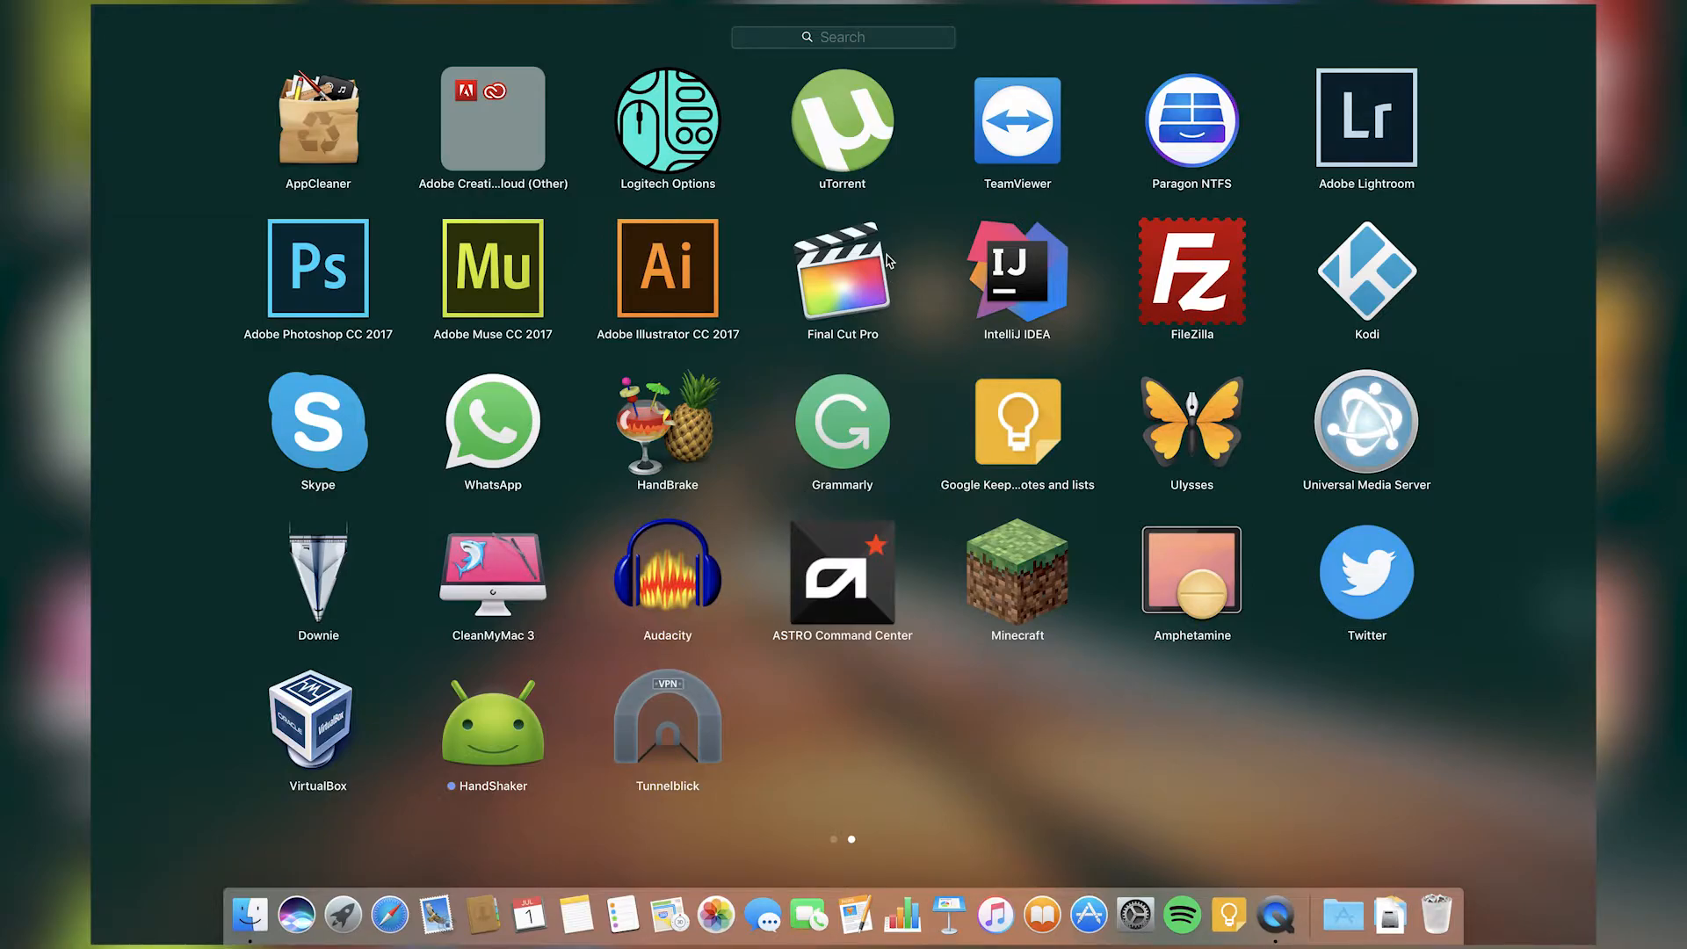
mouse_move(891, 258)
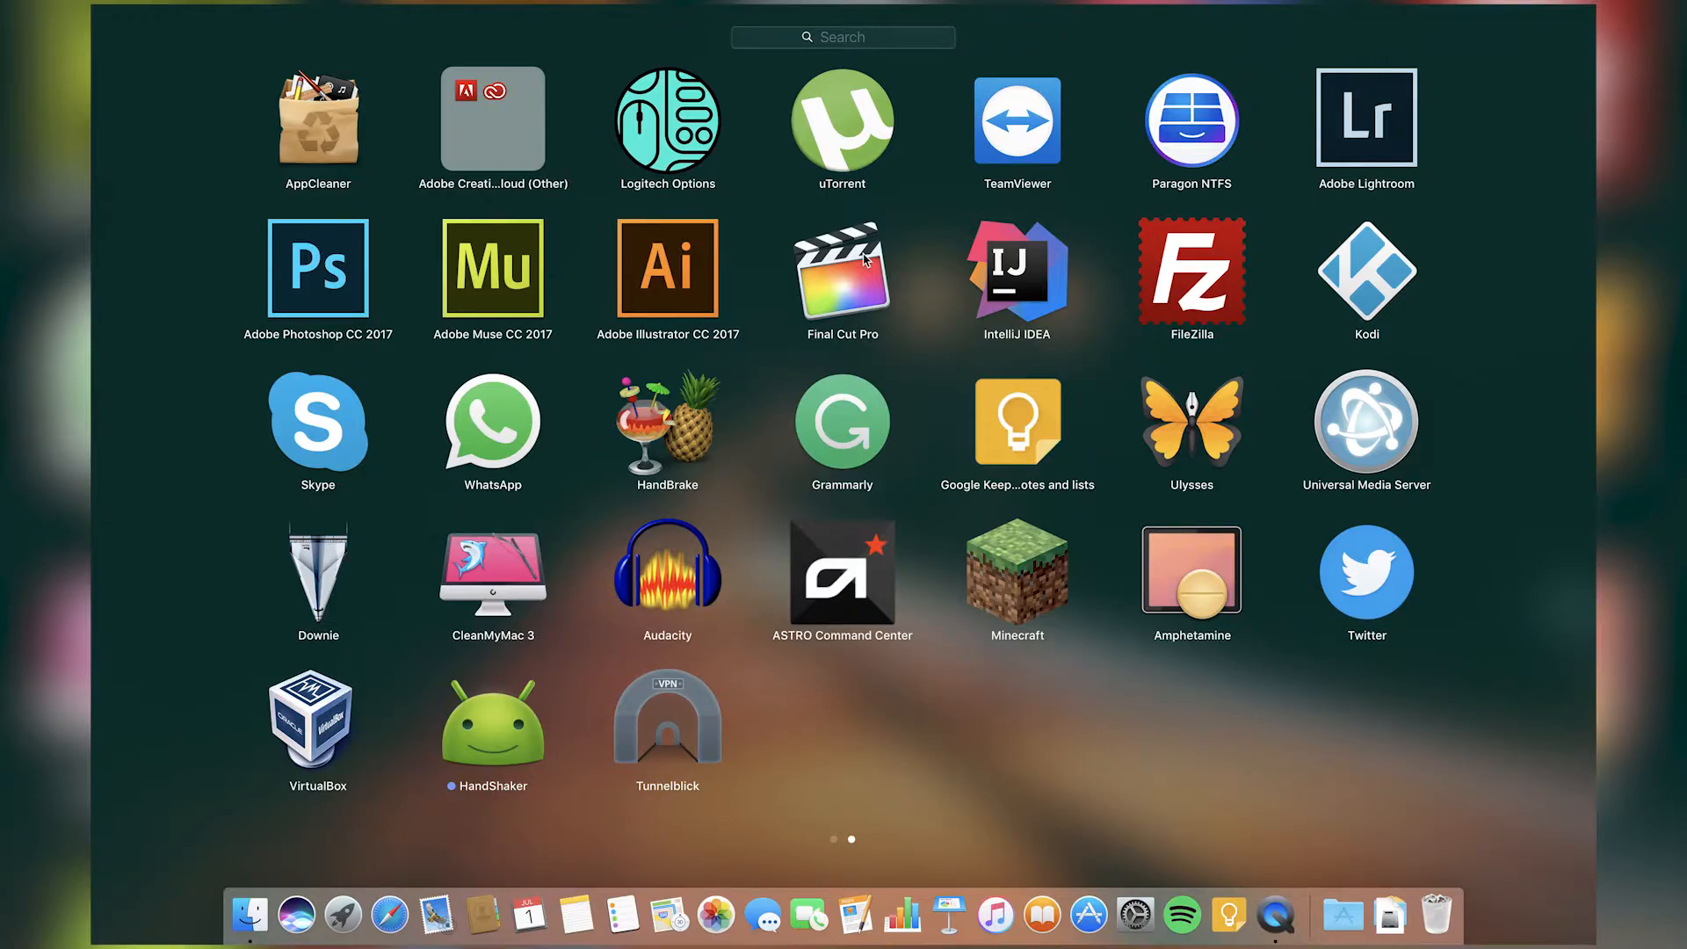
mouse_move(1060, 315)
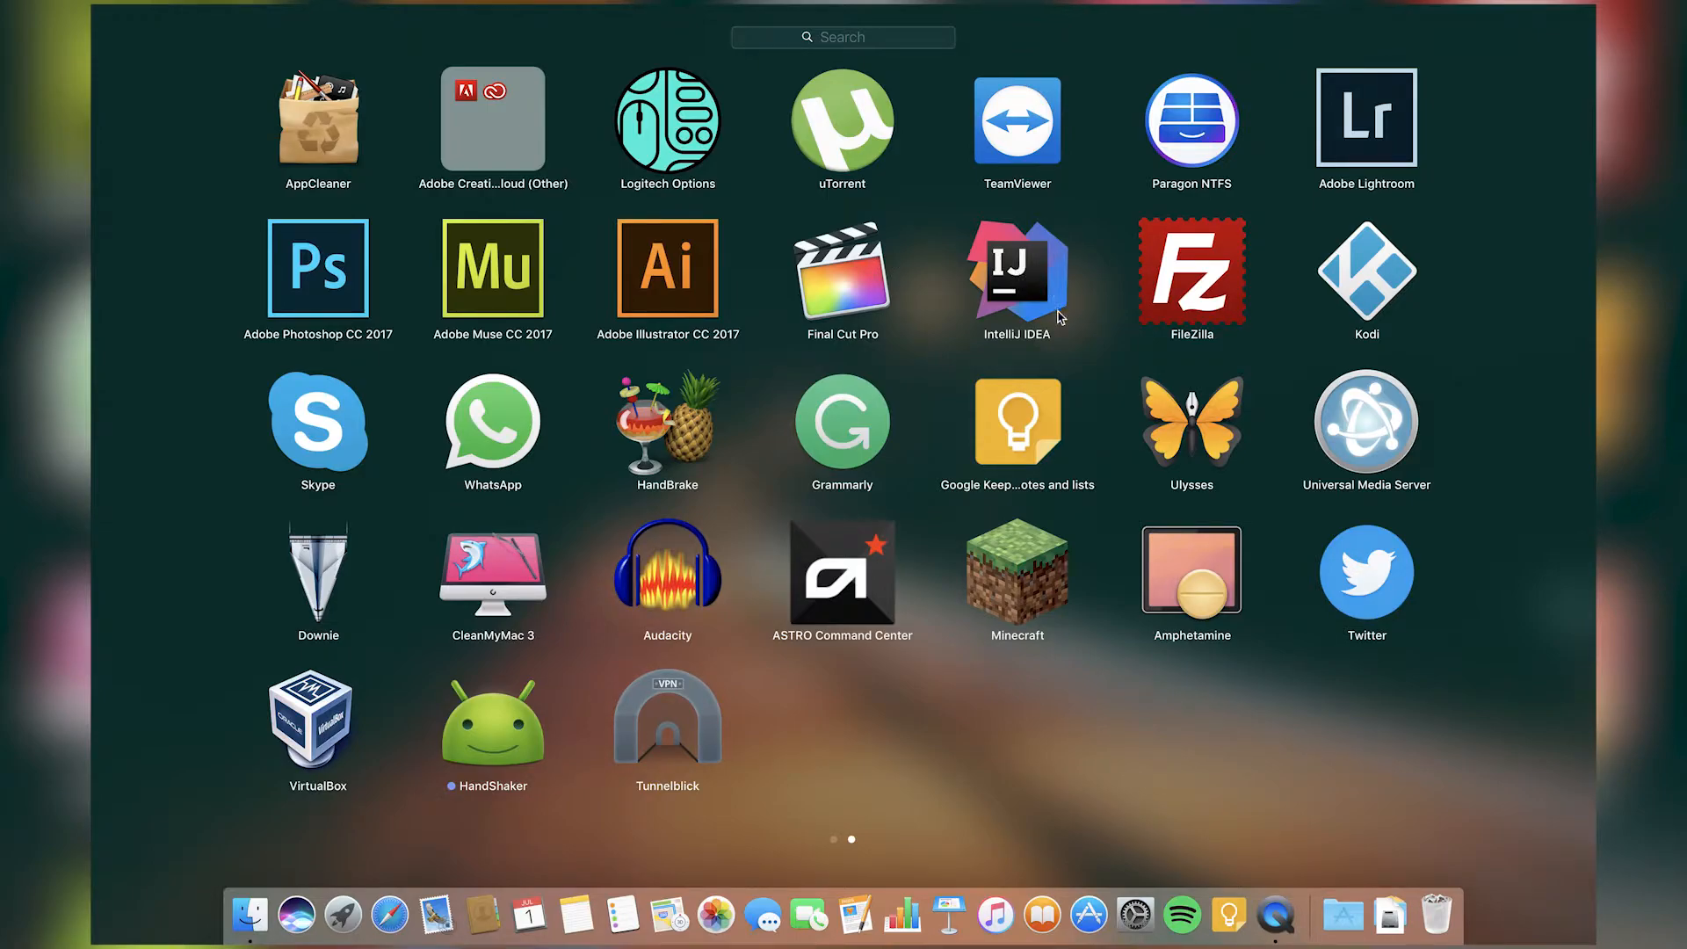
mouse_move(1039, 289)
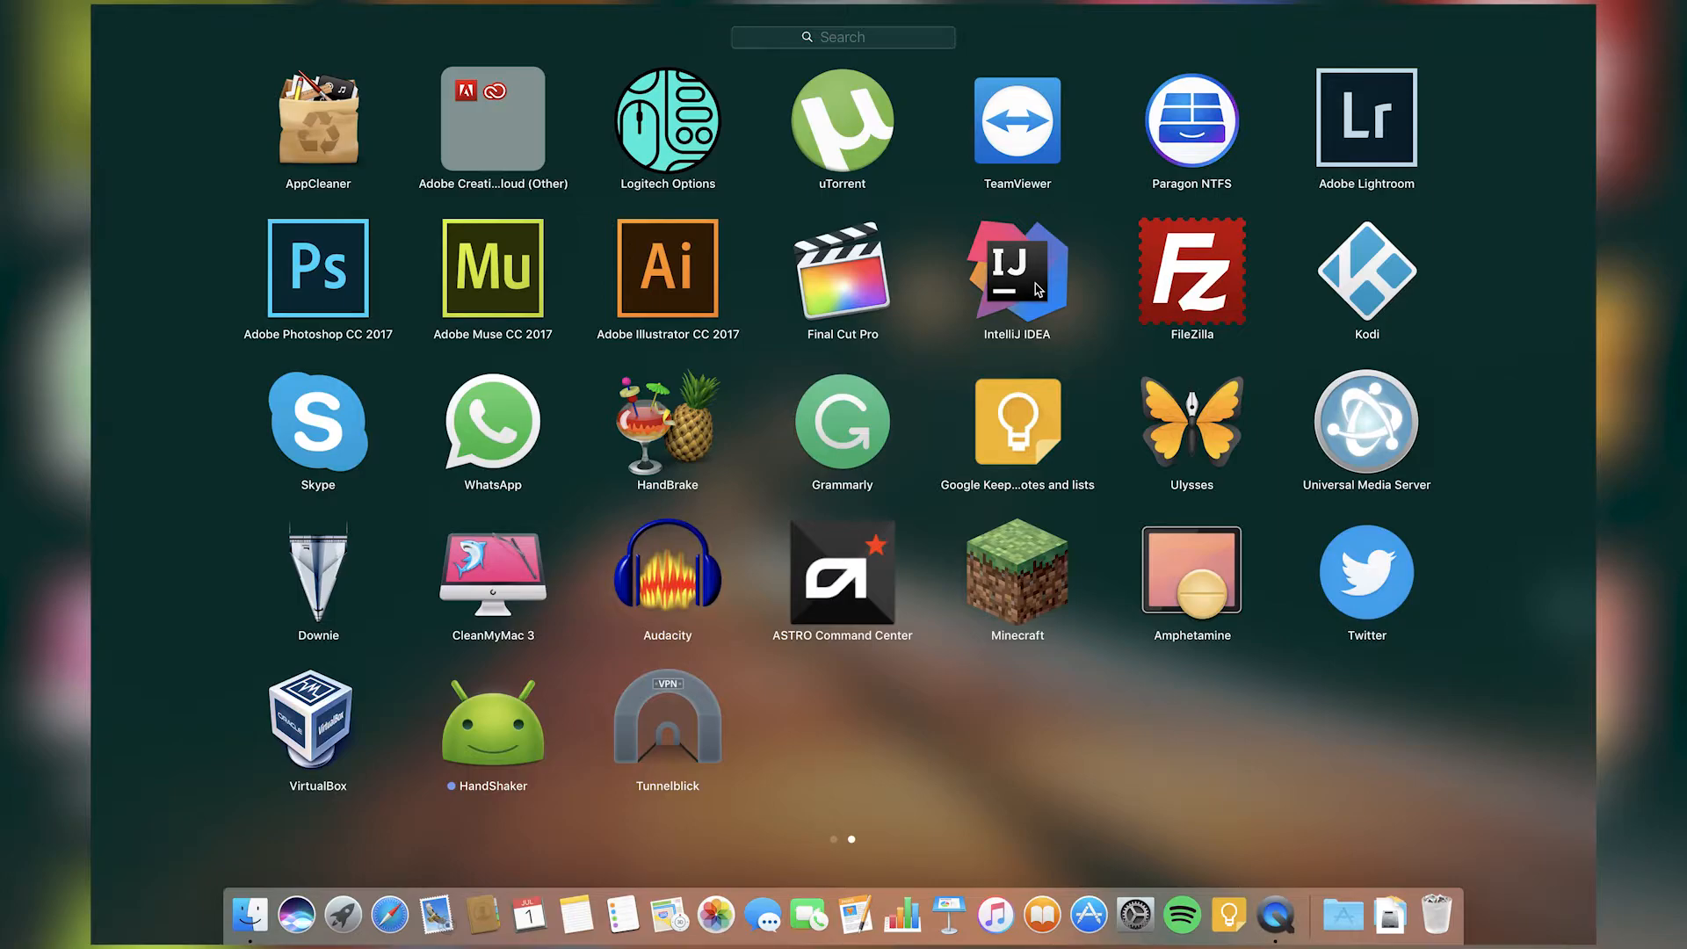
mouse_move(1058, 273)
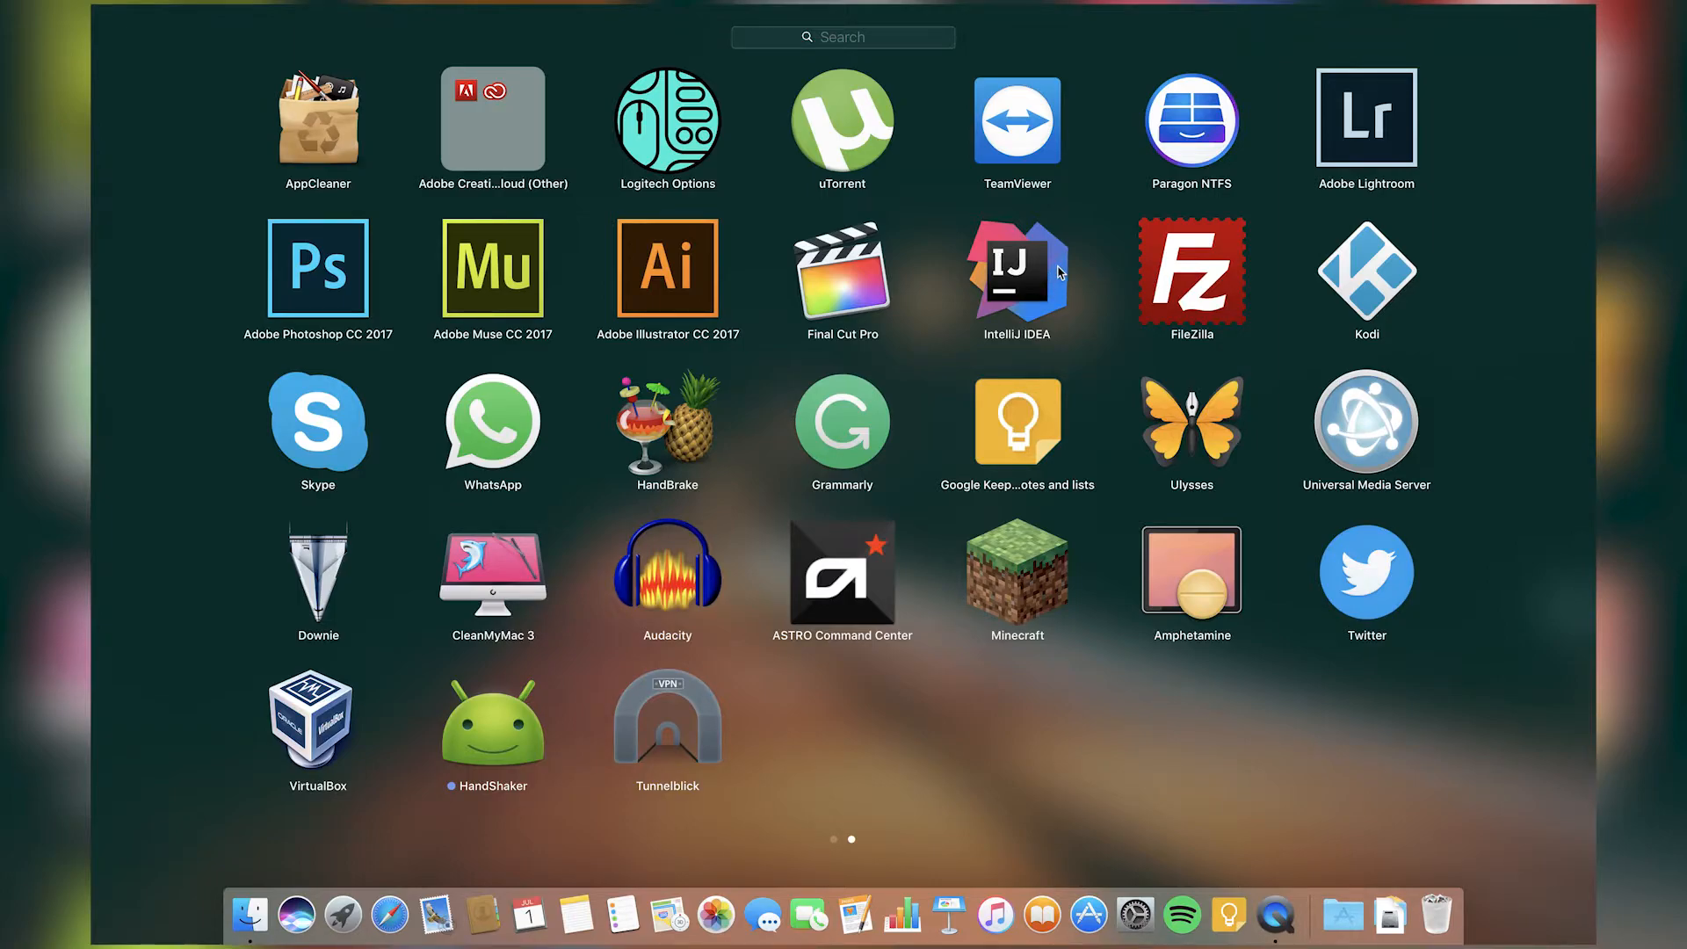
mouse_move(1139, 267)
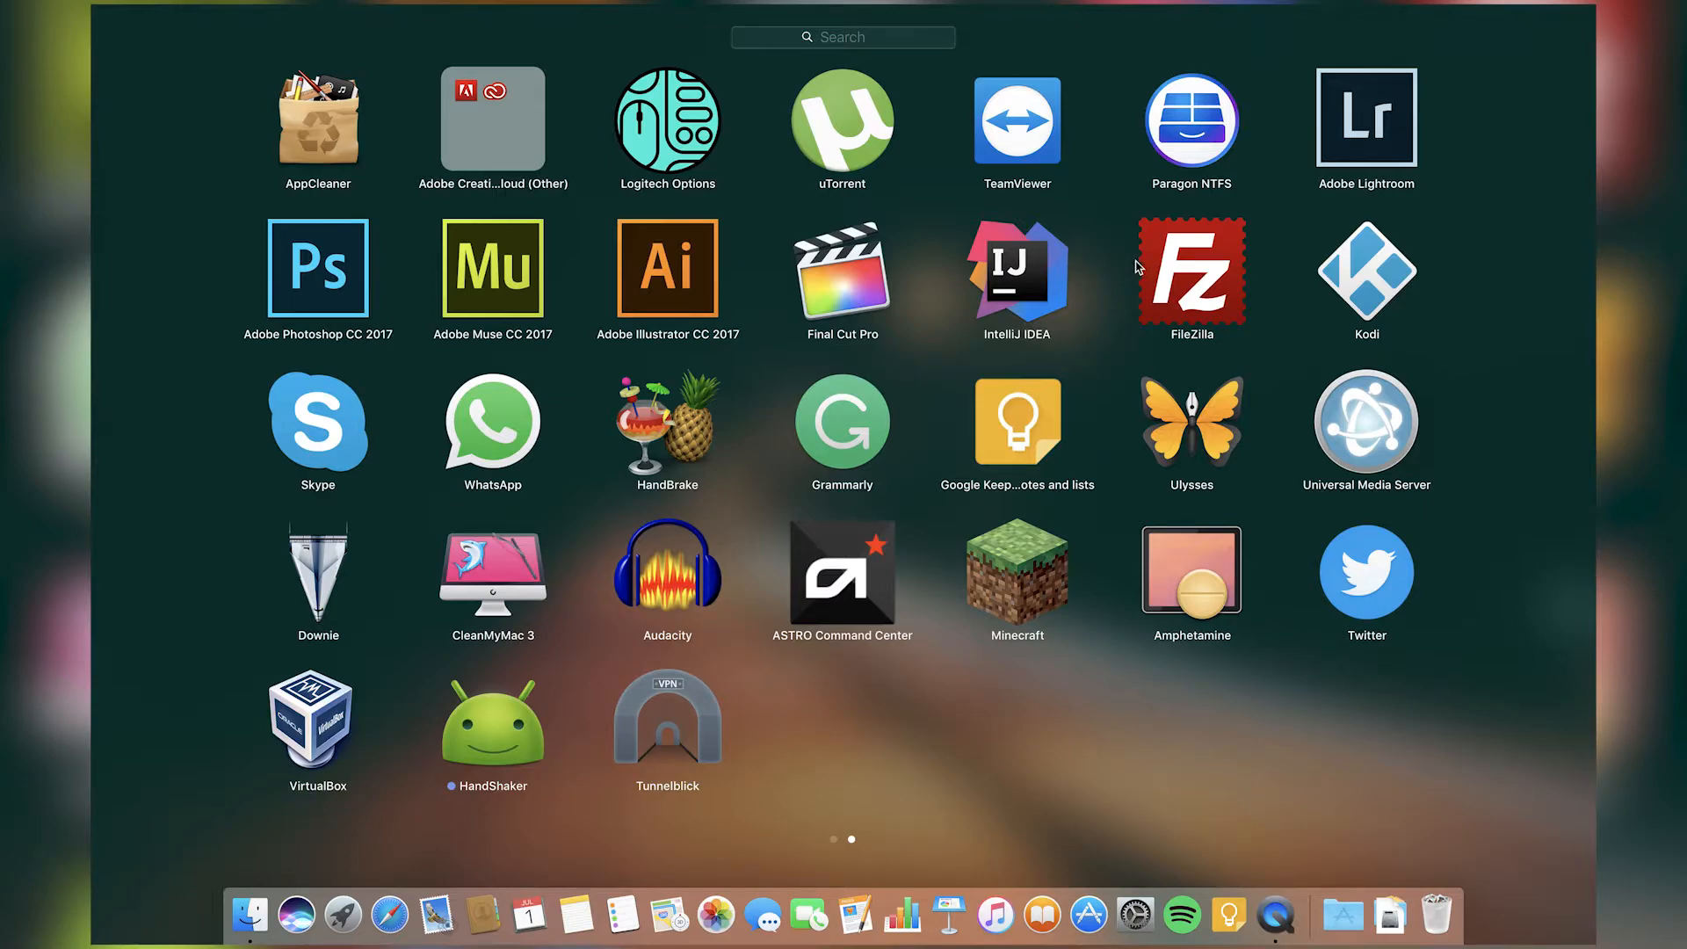
Dismiss Launchpad's second app page to show the empty desktop.
left_click(1190, 269)
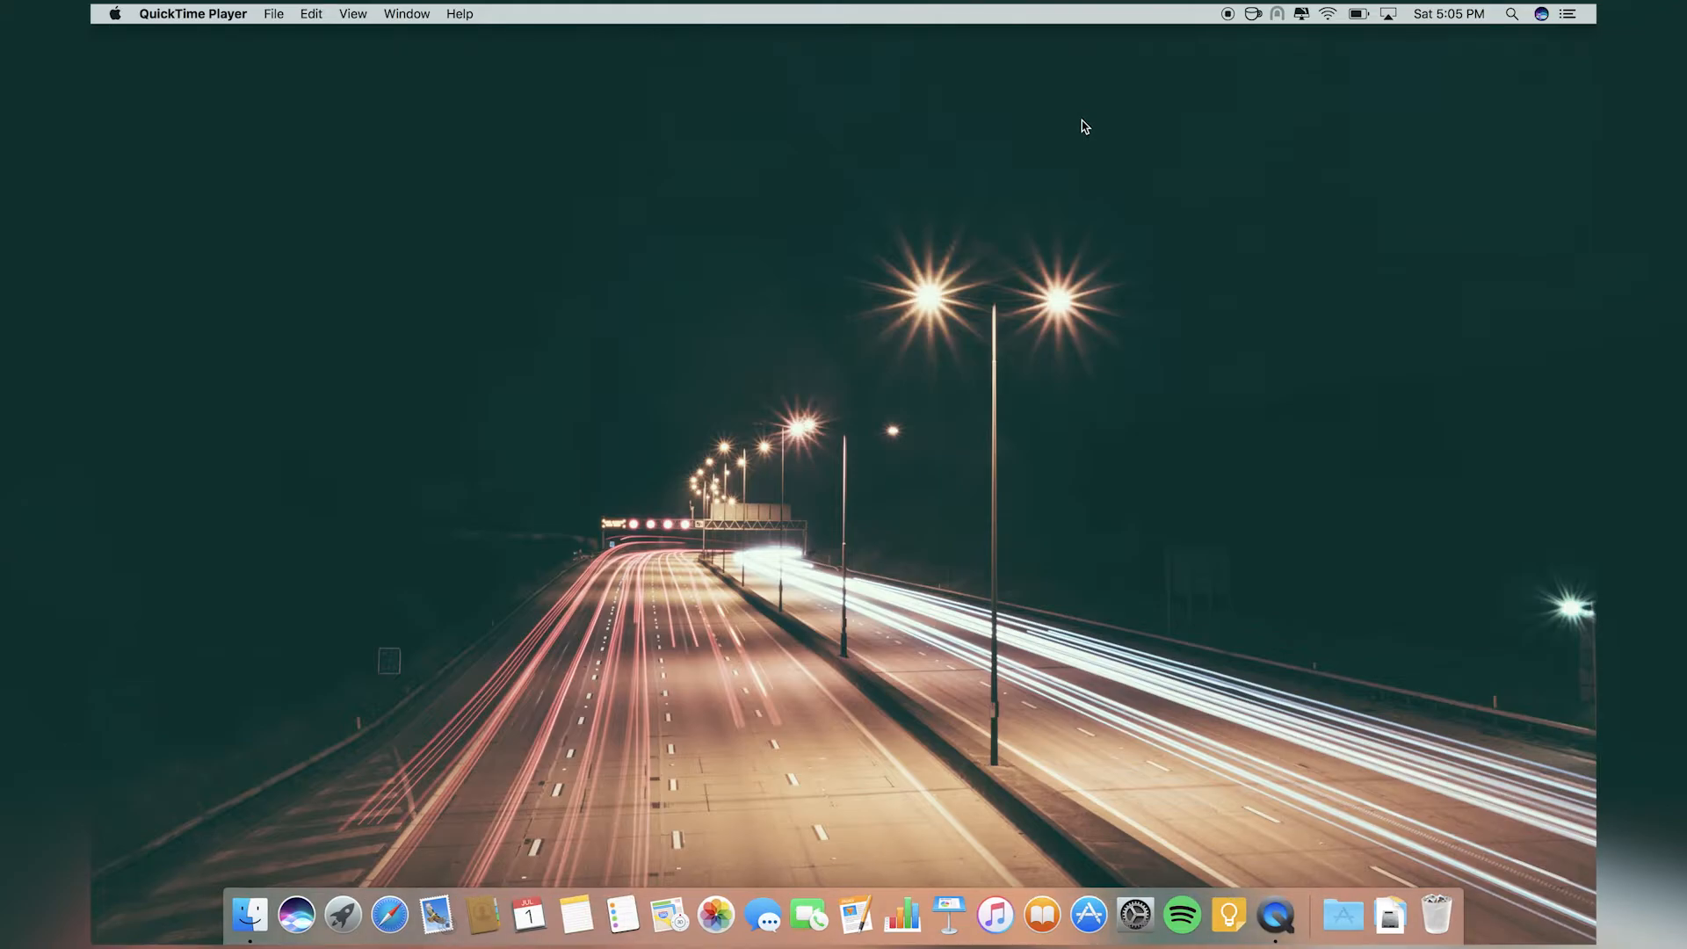
Reopen Launchpad from the Dock to show the second page of third-party apps.
left_click(343, 916)
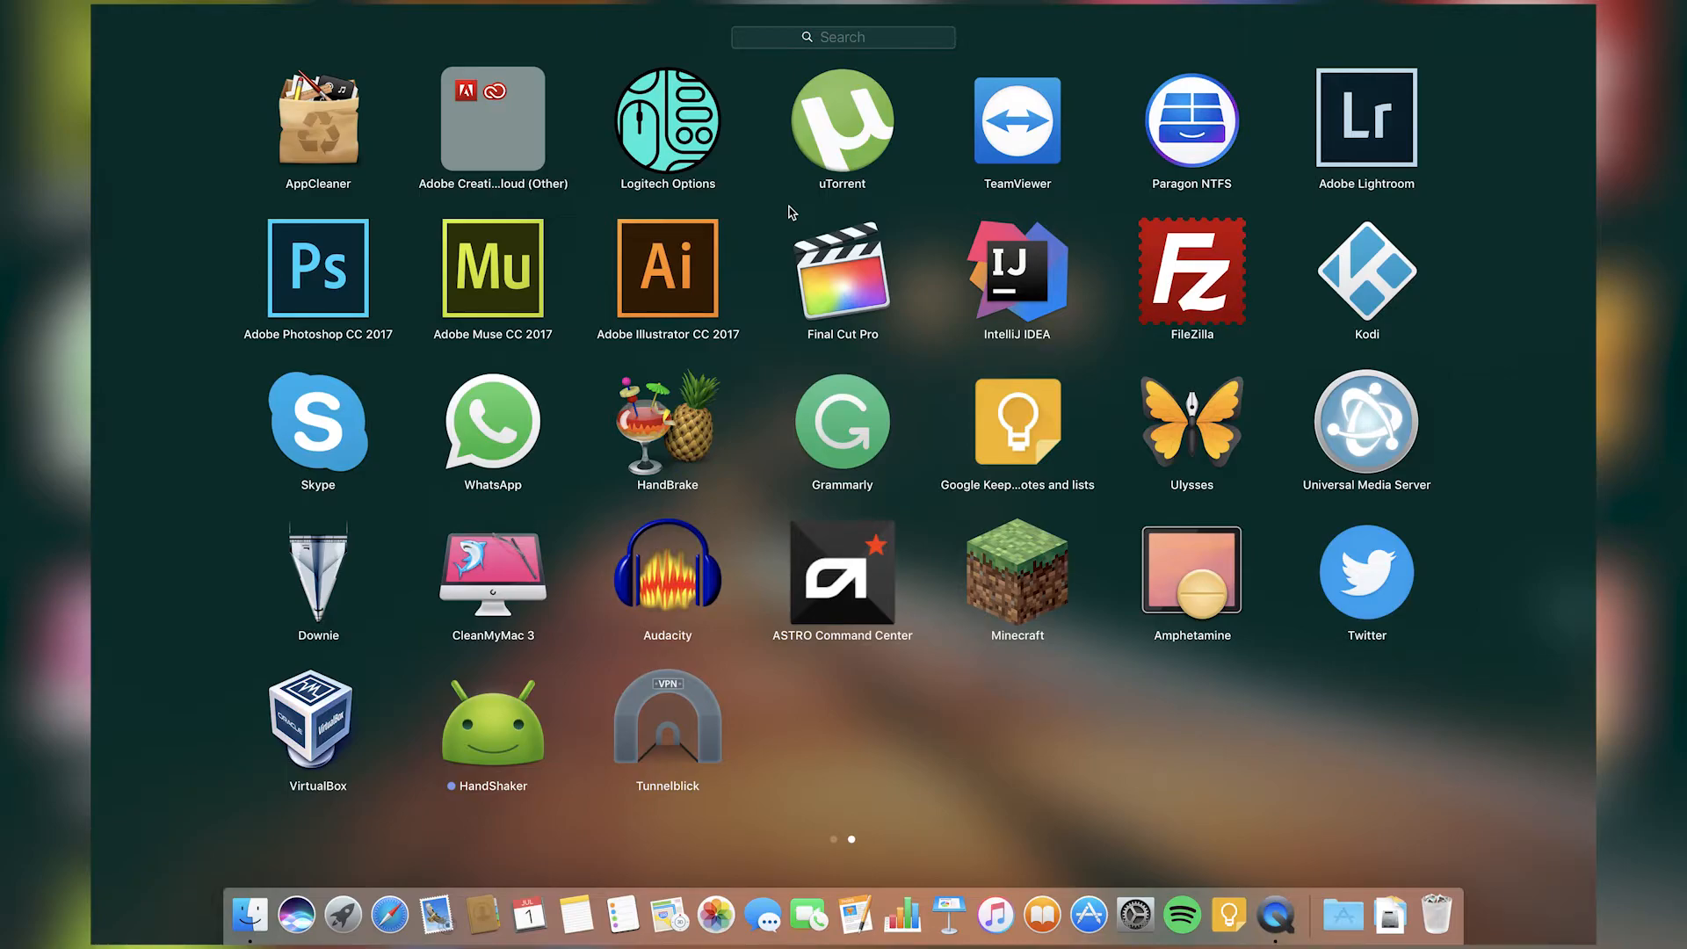
mouse_move(659, 264)
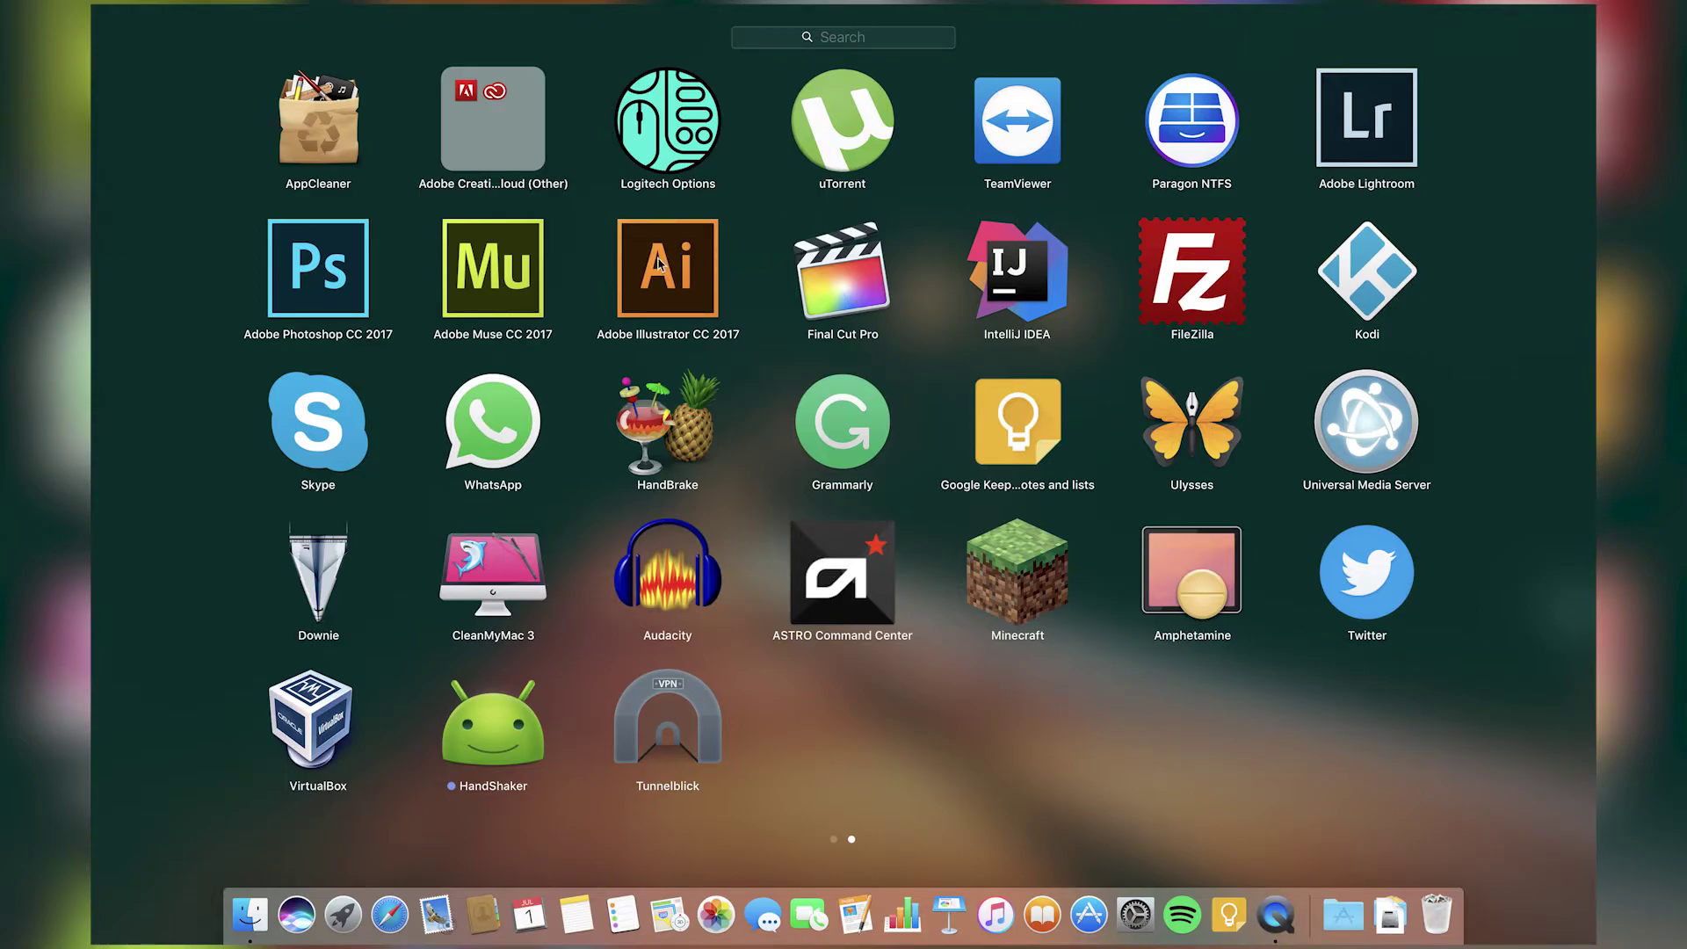
mouse_move(454, 427)
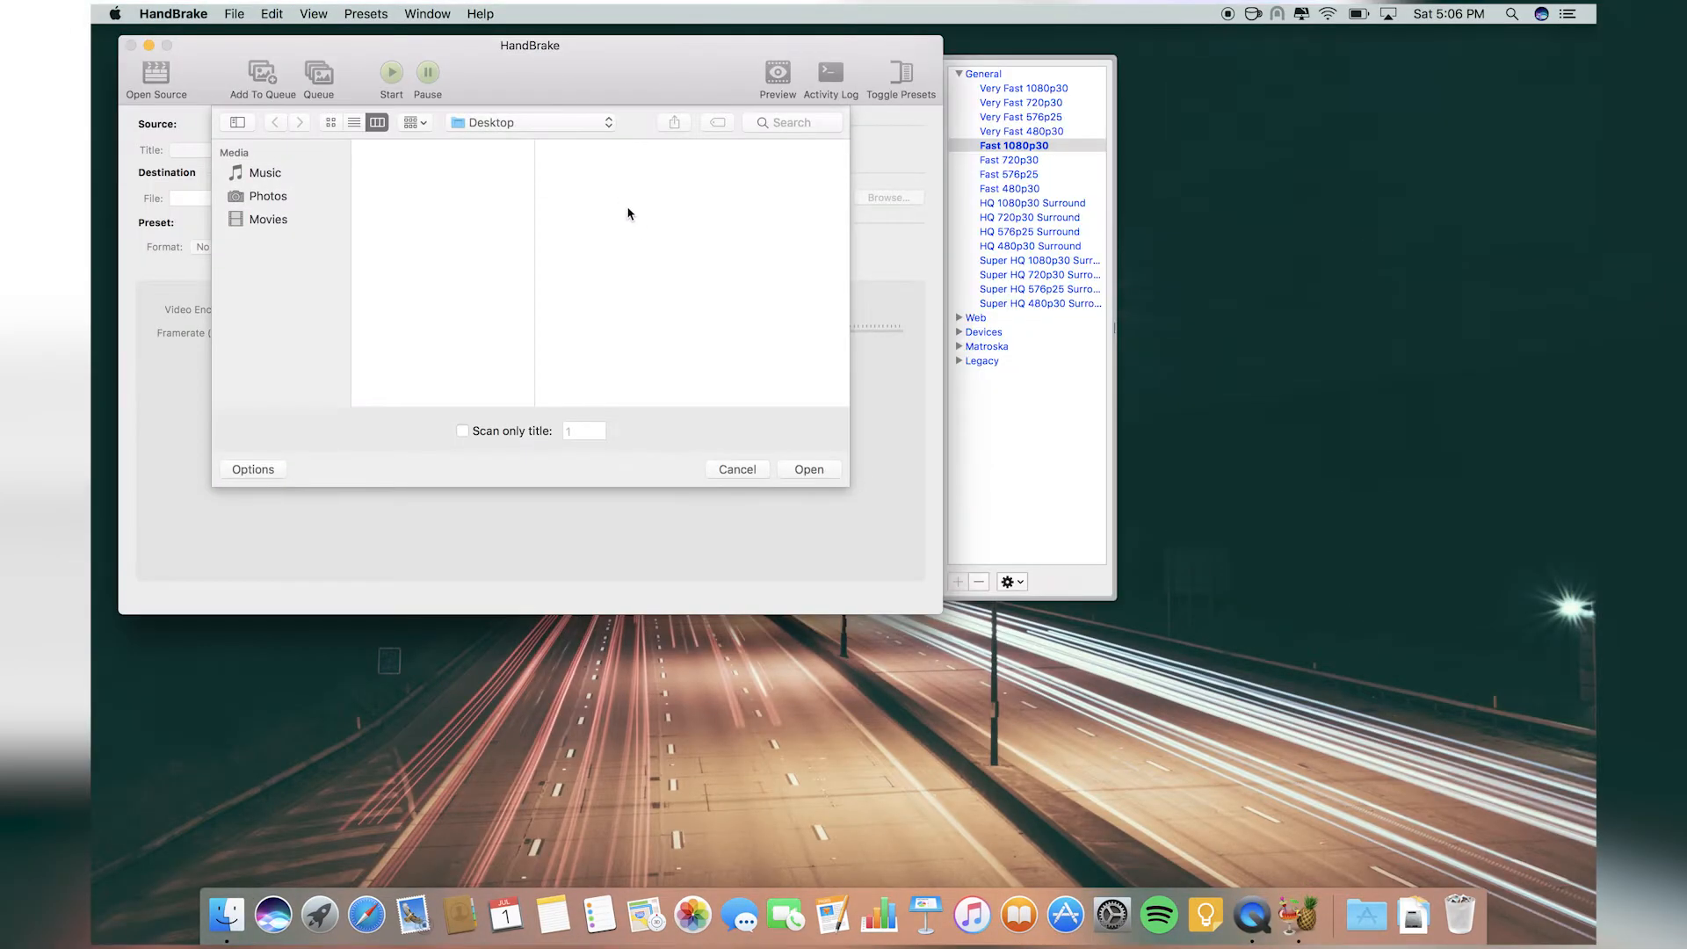
Cancel HandBrake's Open Source picker, then return to the Launchpad app grid after quitting.
left_click(736, 470)
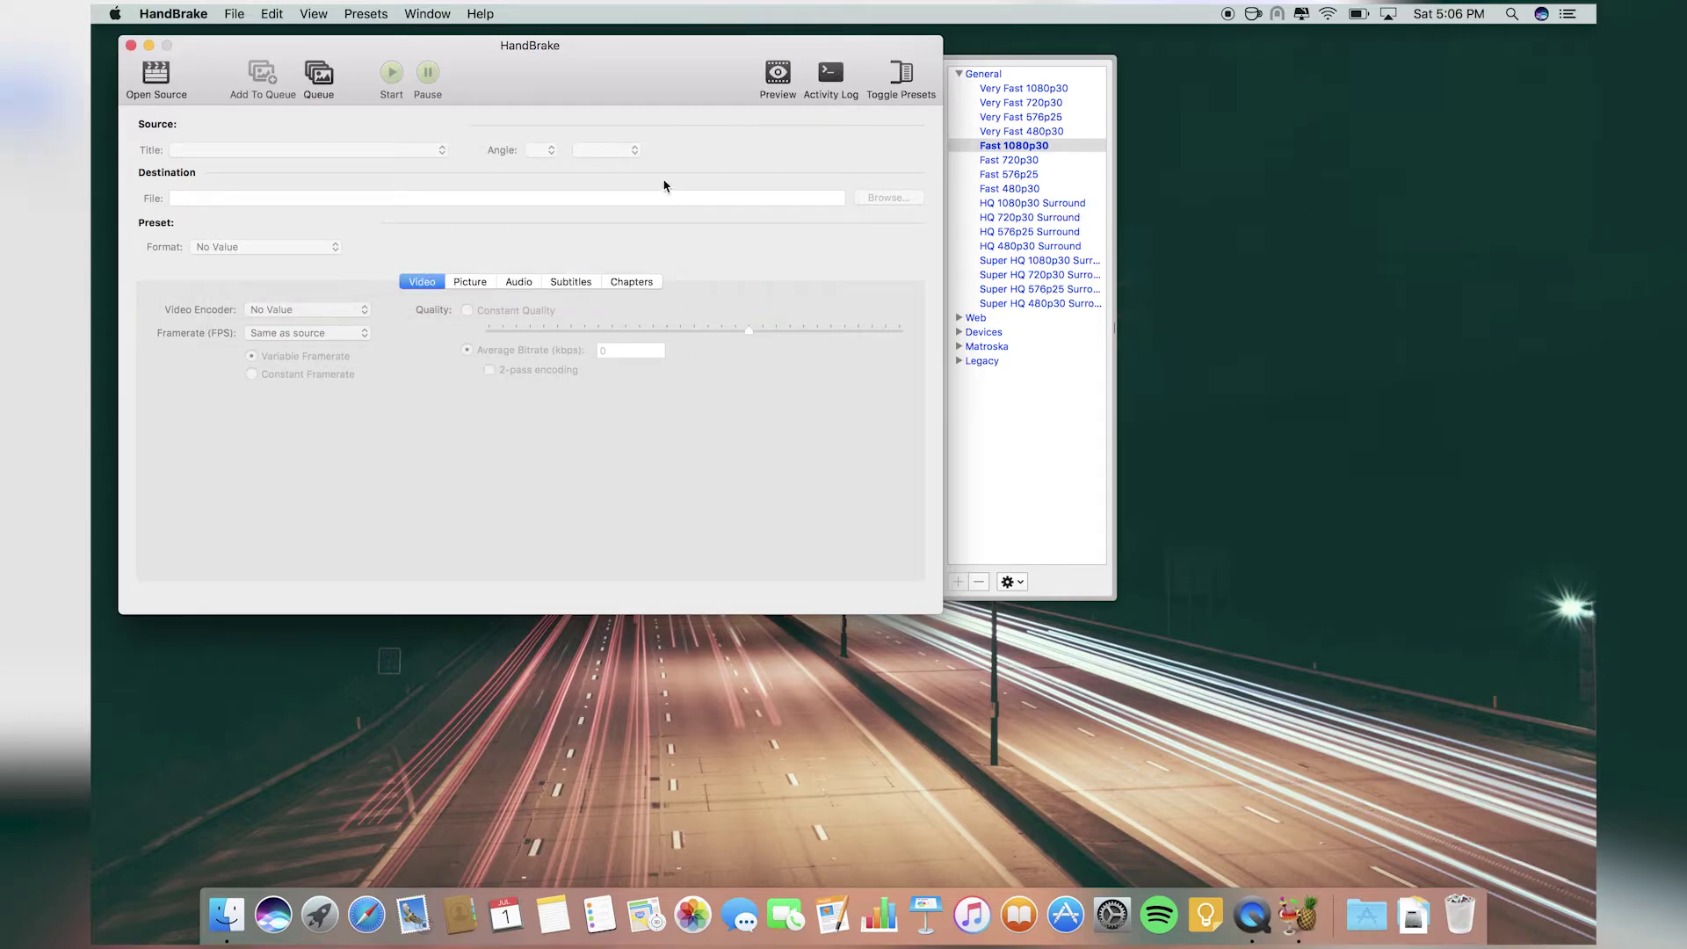
mouse_move(1012, 348)
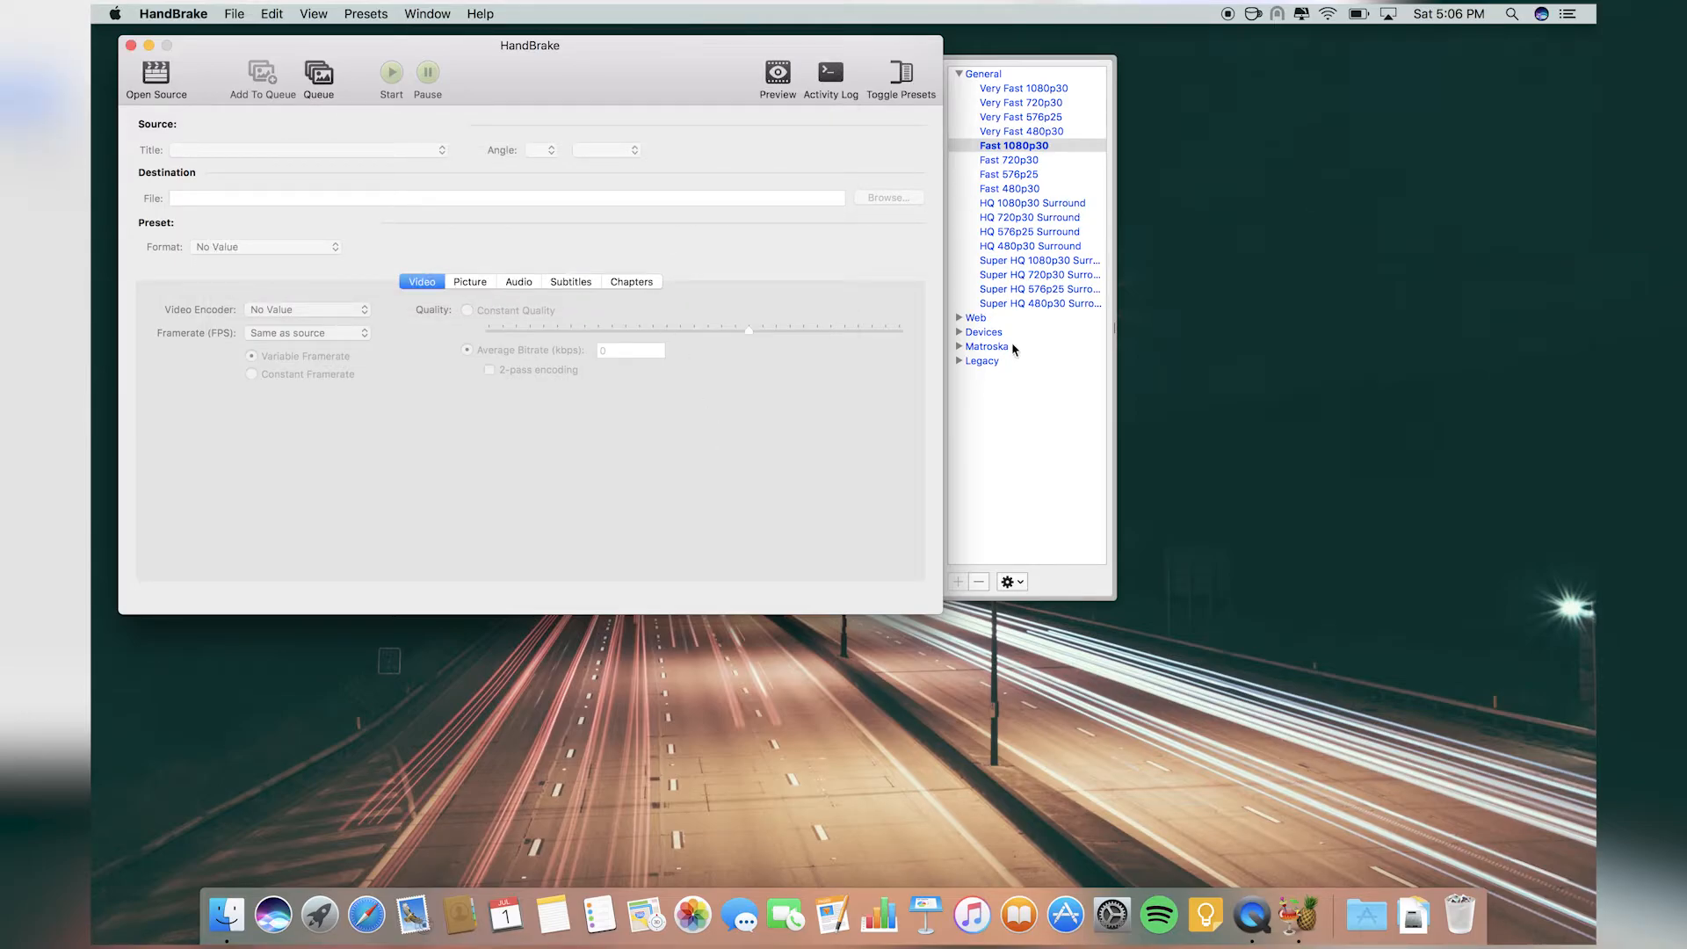
mouse_move(768, 573)
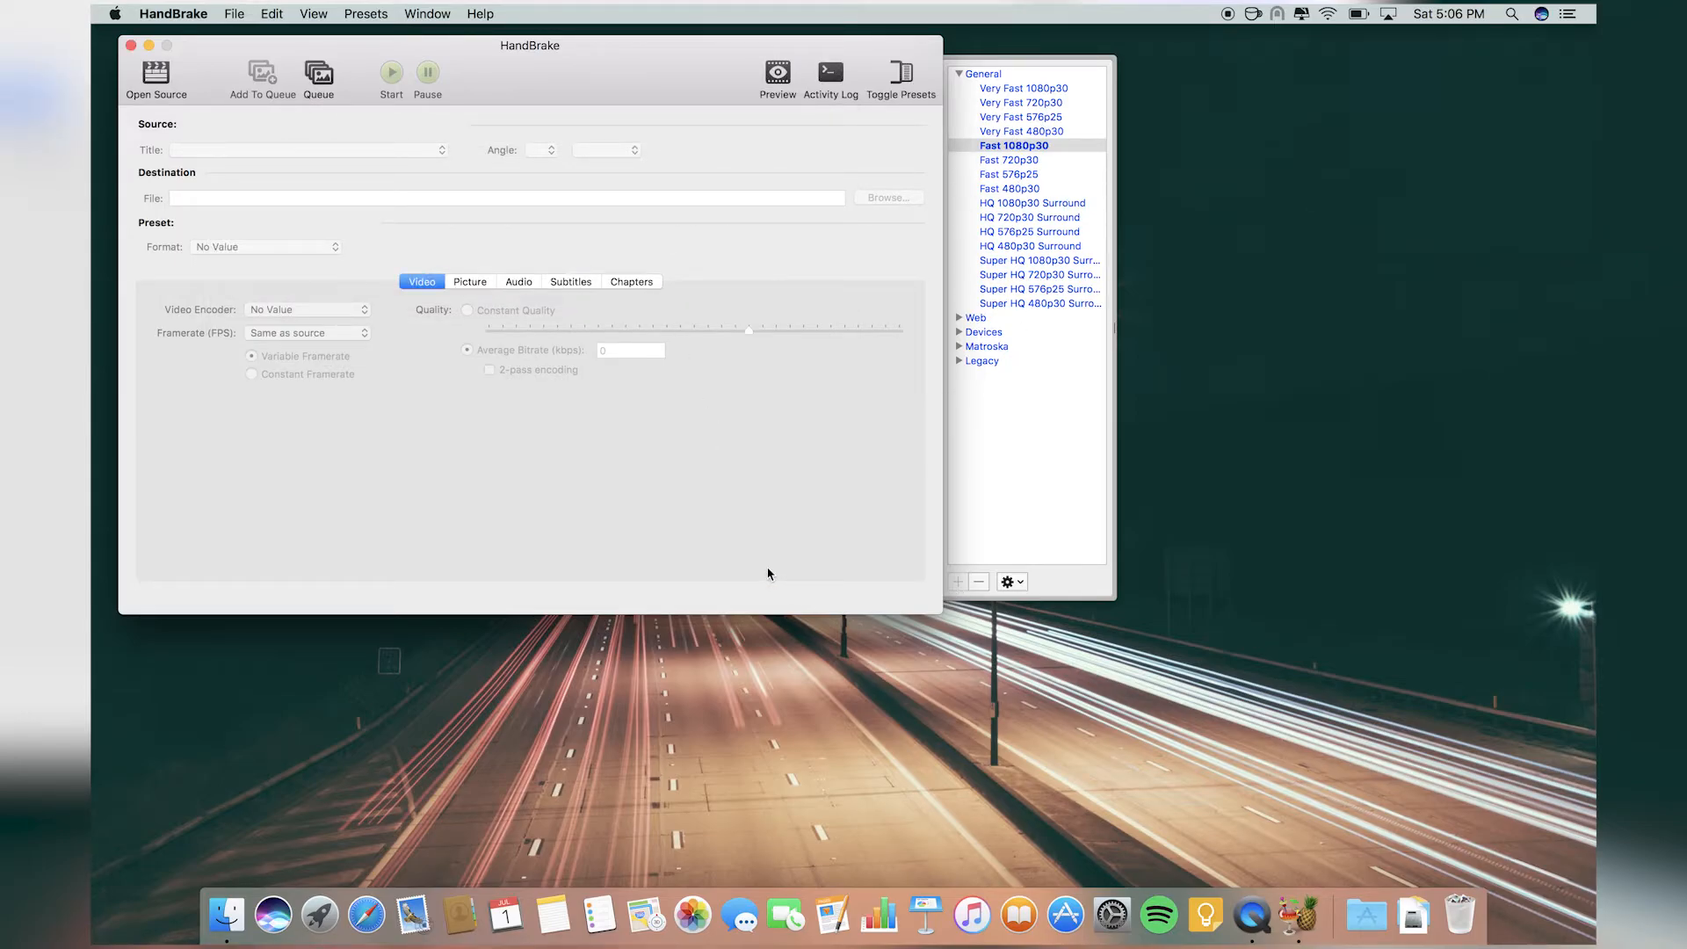
mouse_move(847, 189)
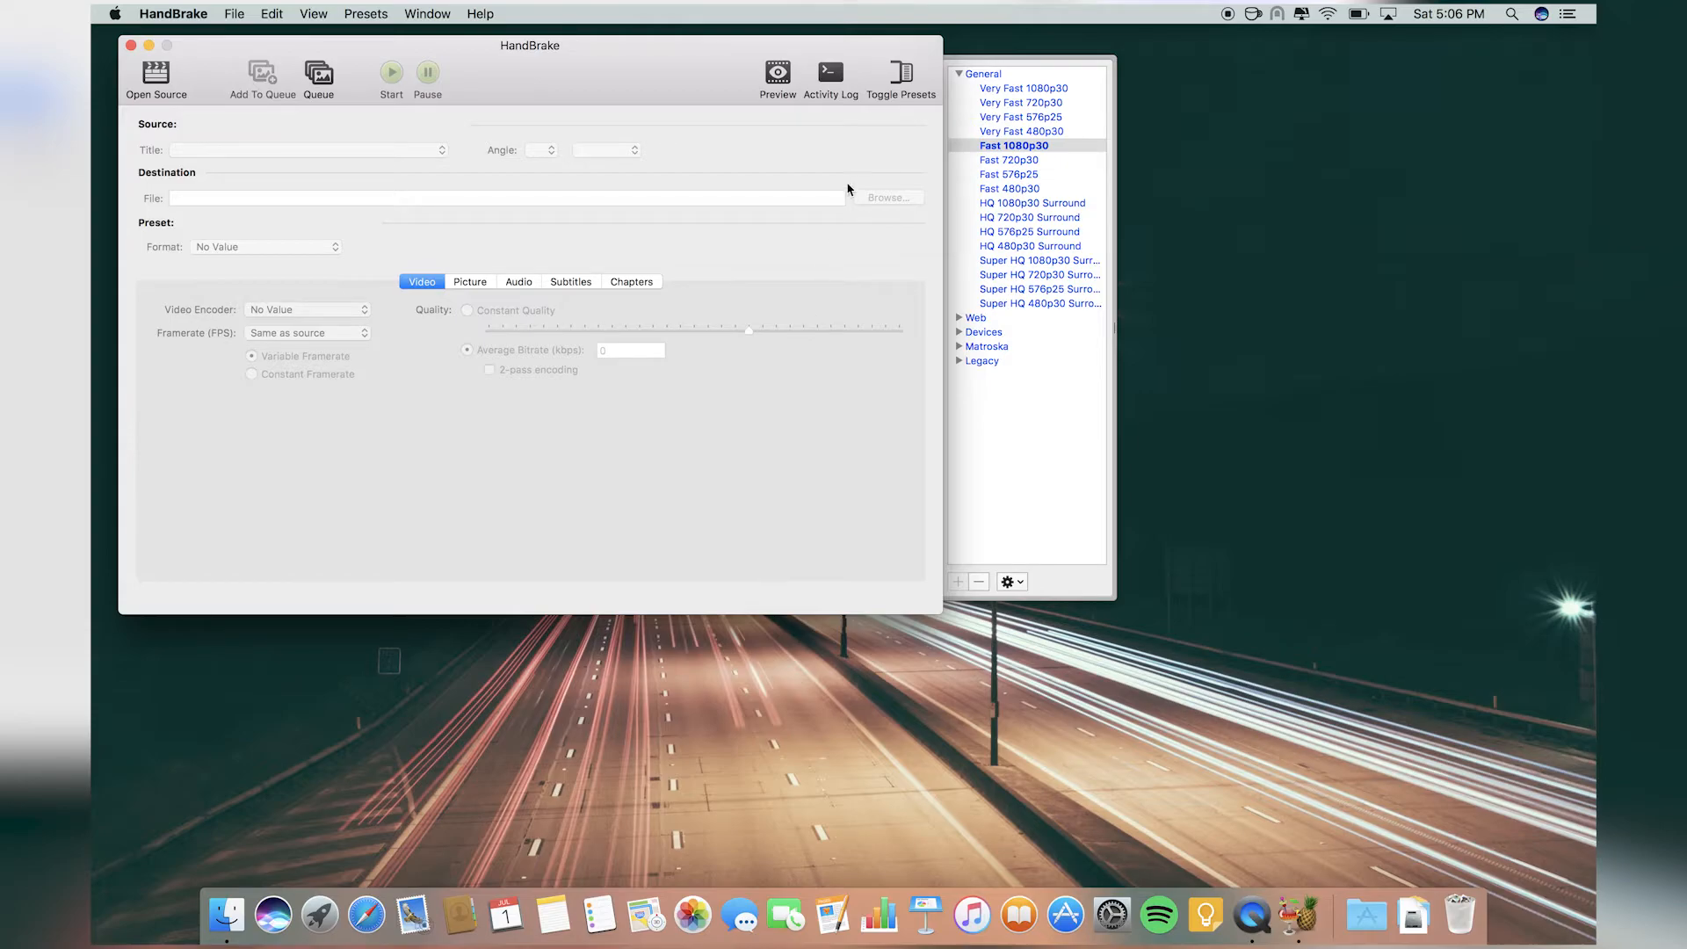
mouse_move(868, 227)
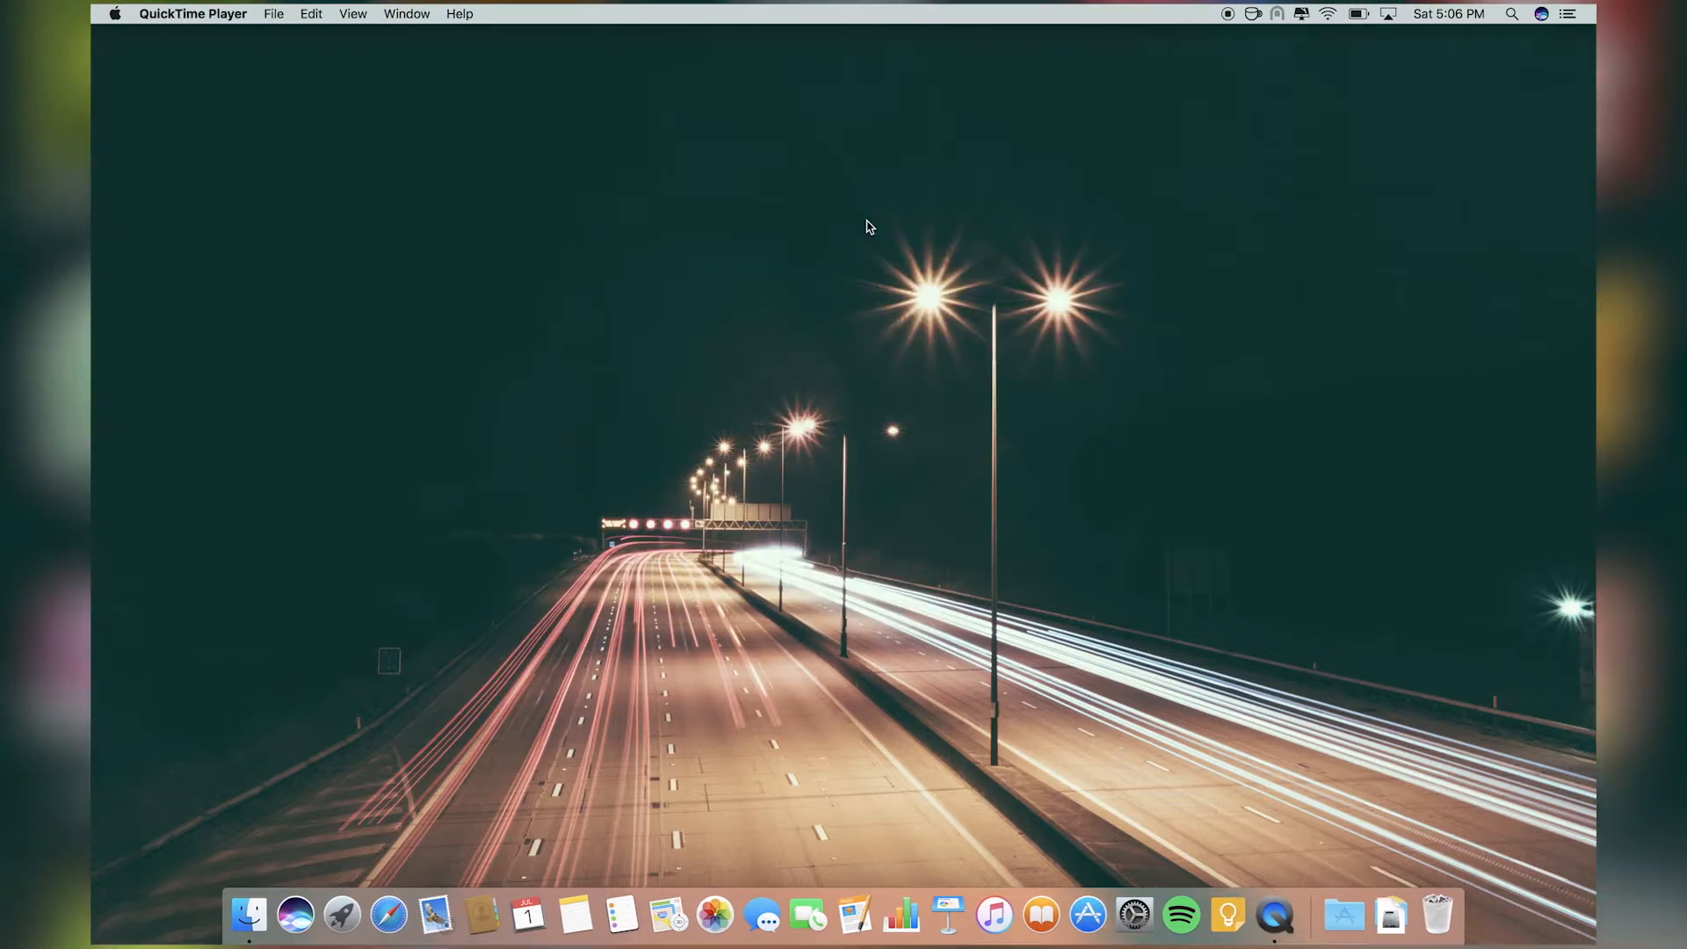
left_click(340, 916)
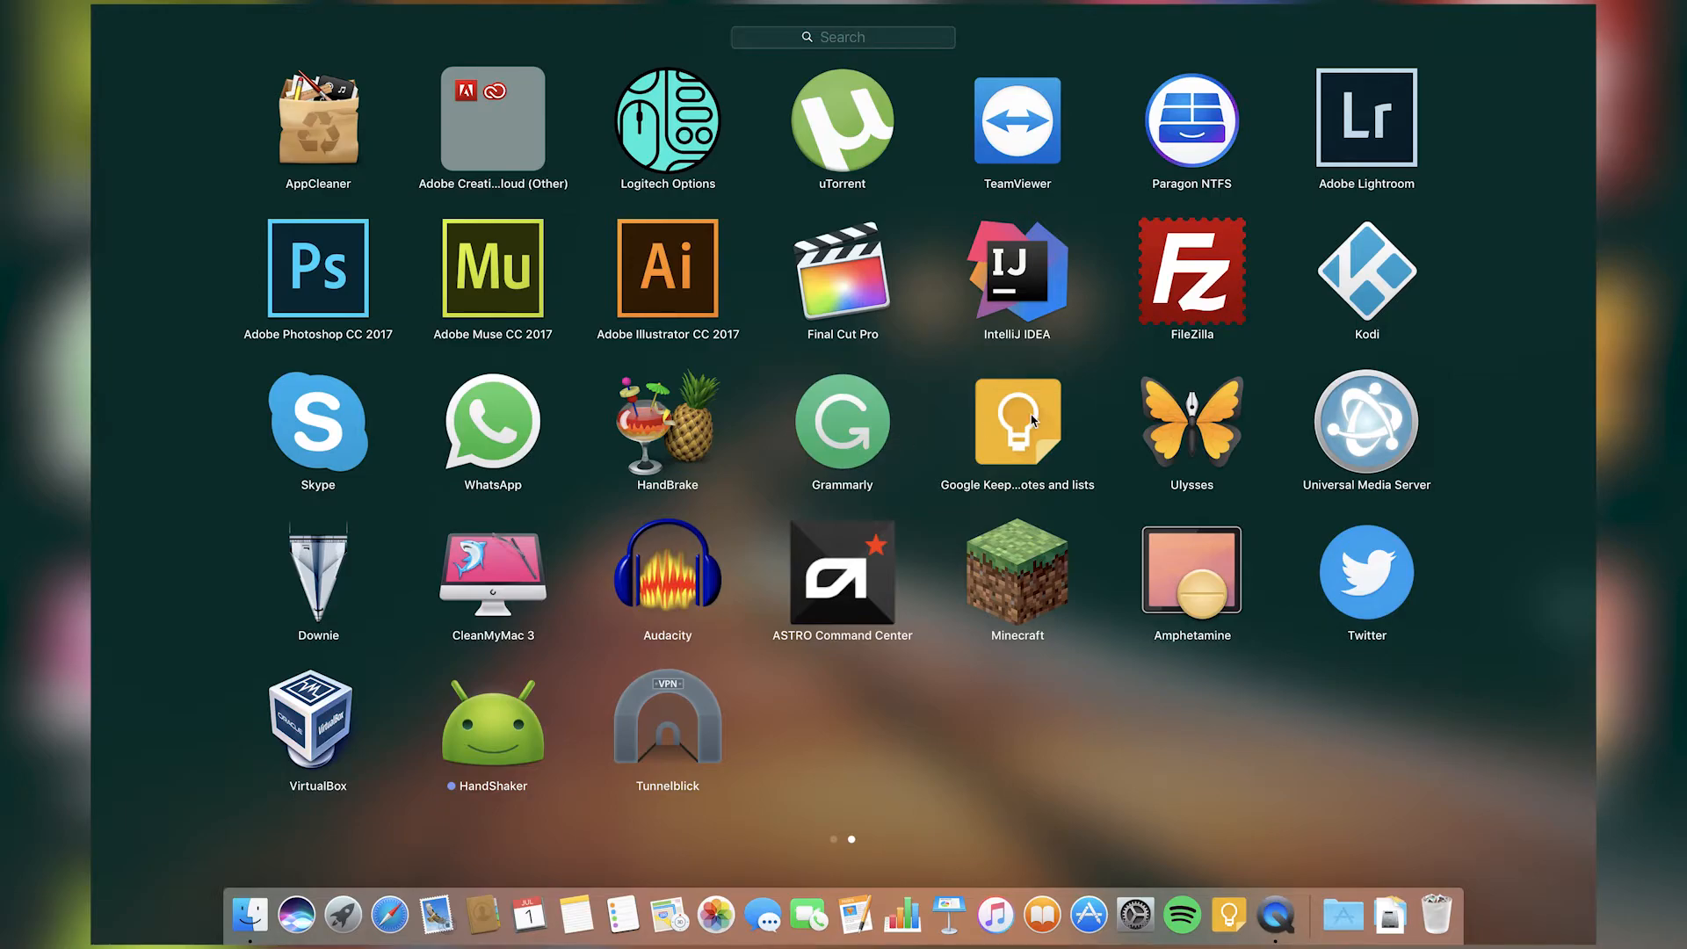
mouse_move(1032, 420)
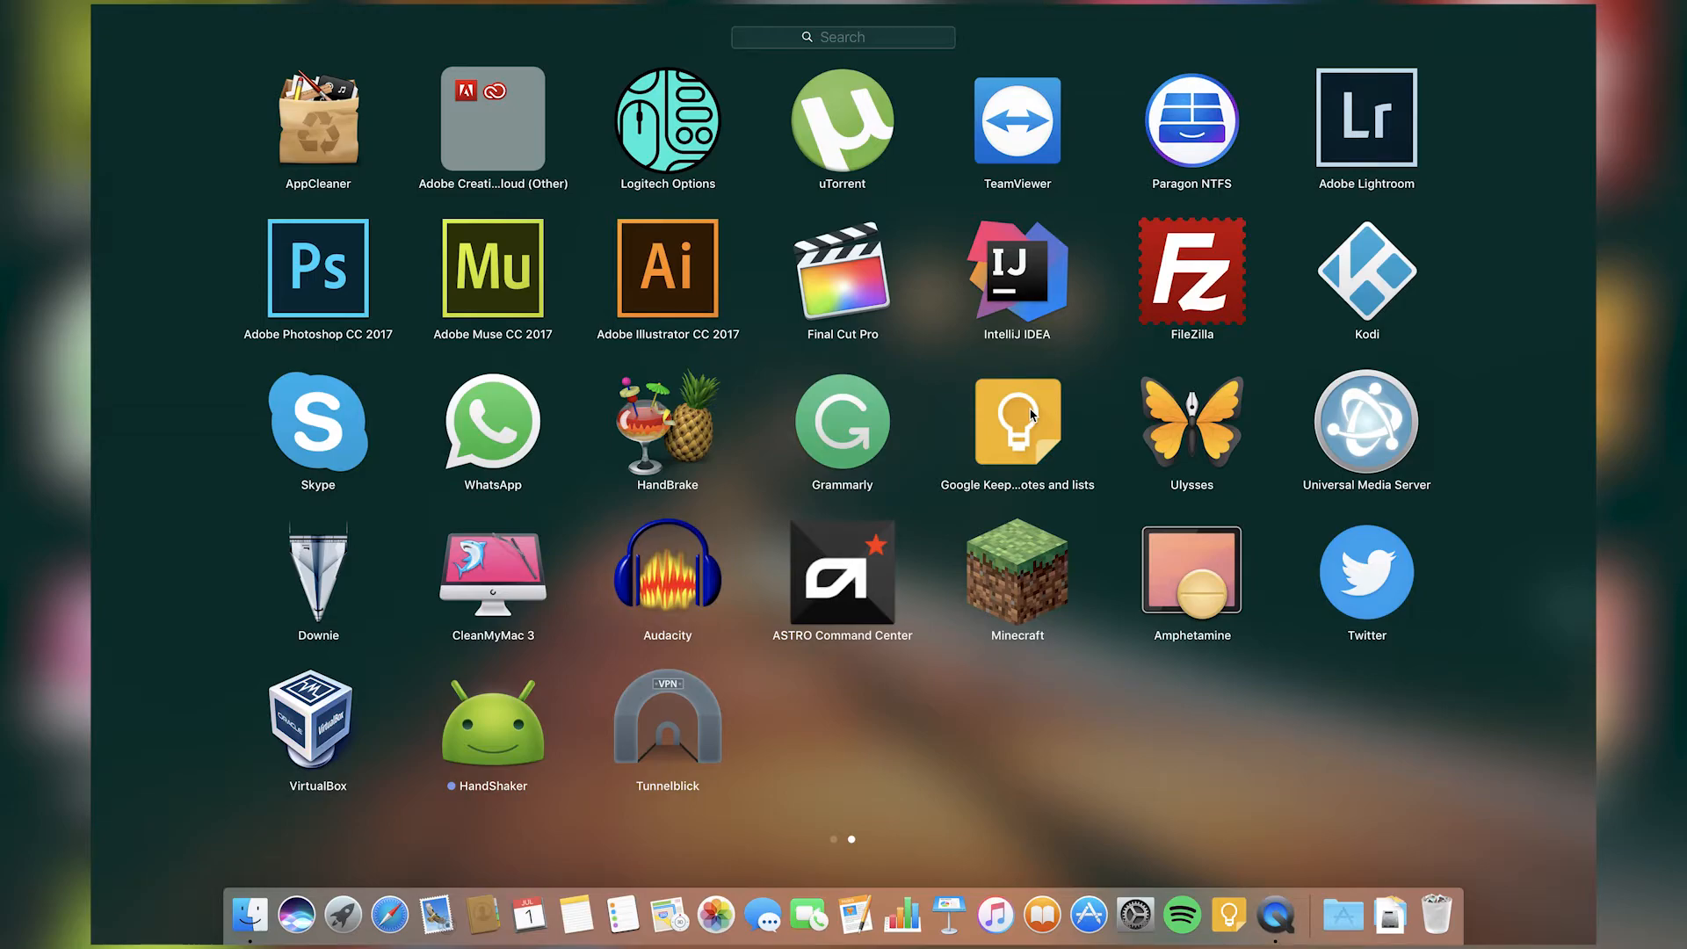
mouse_move(1191, 418)
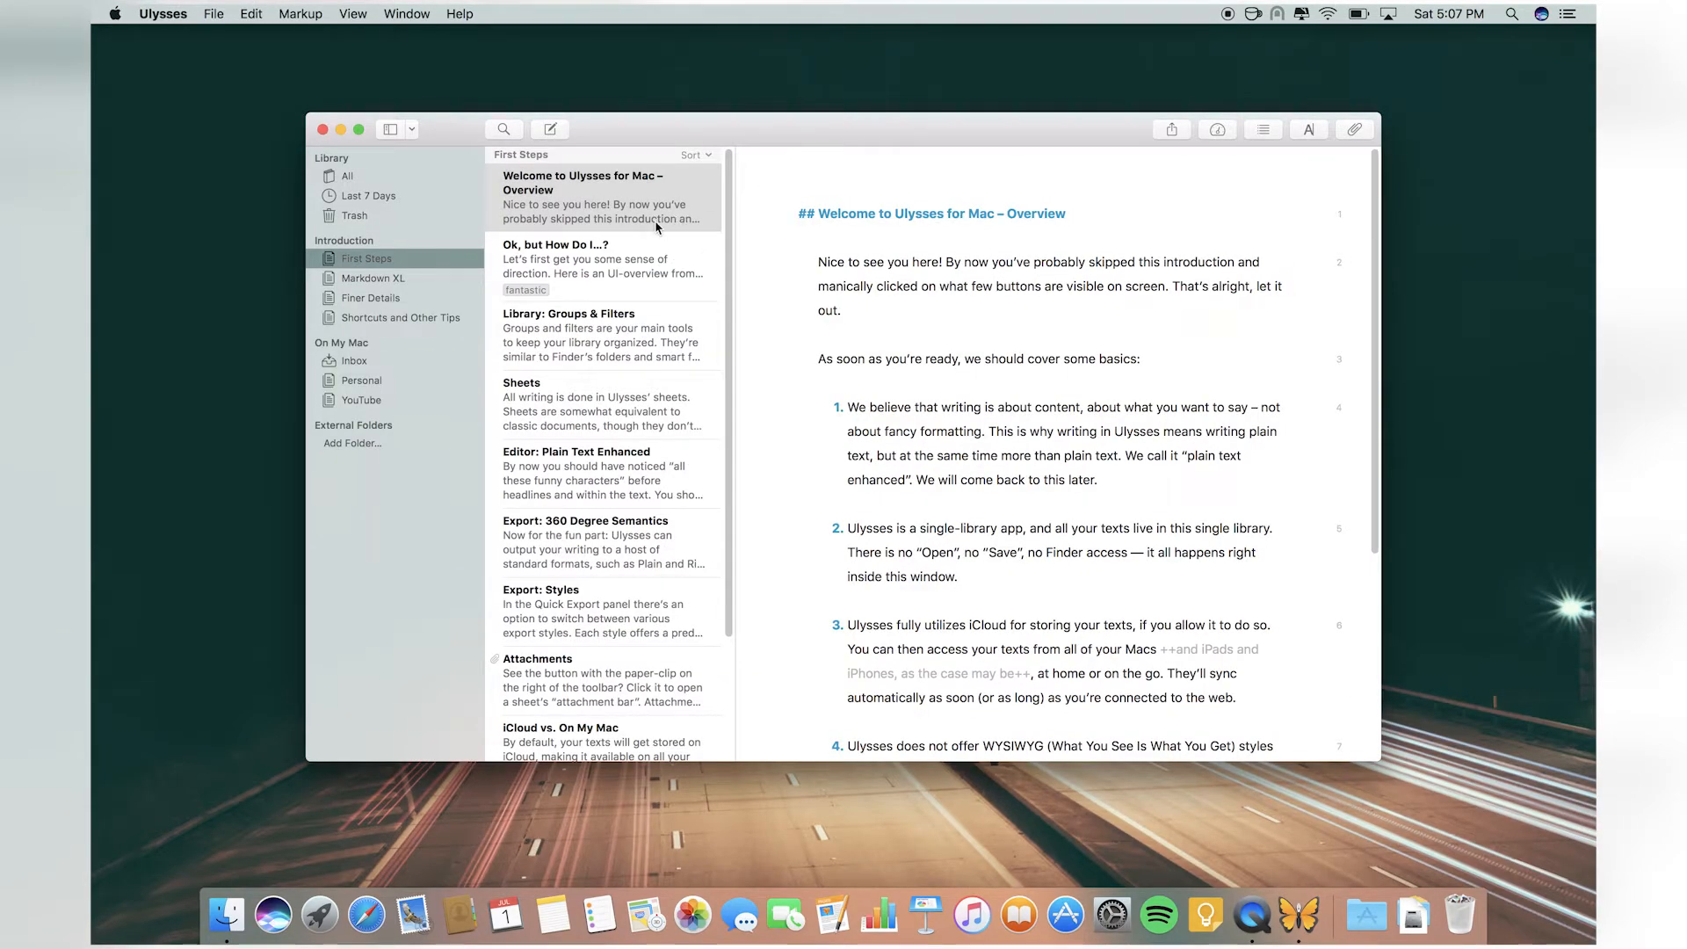
mouse_move(648, 223)
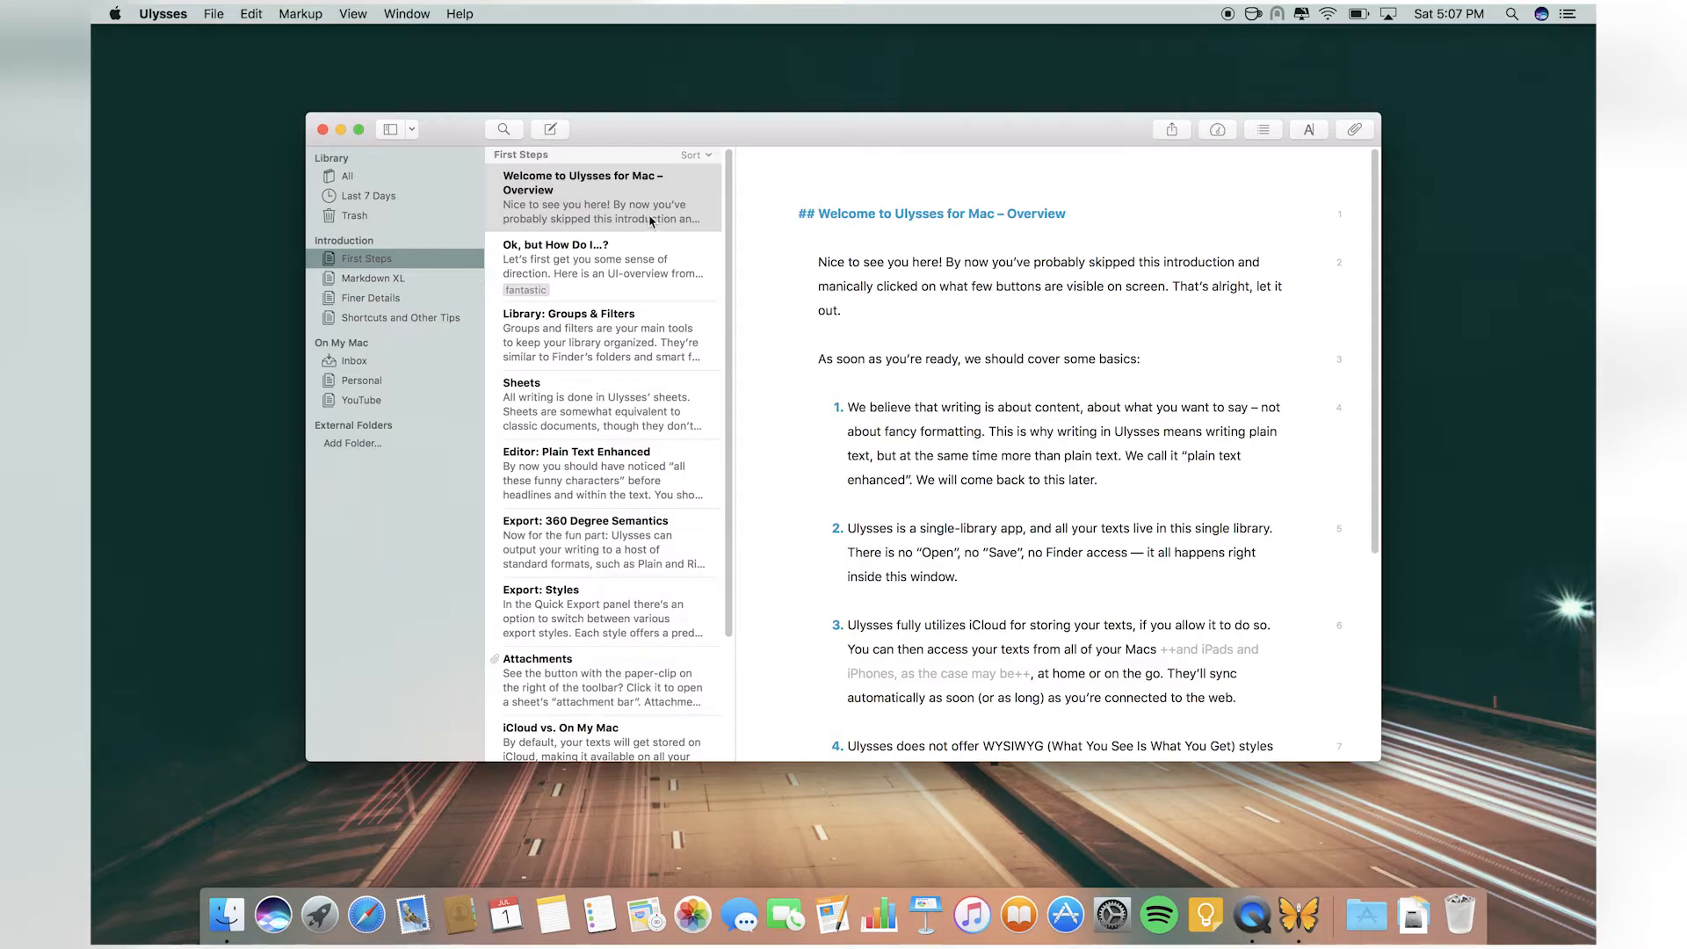
View the Welcome to Ulysses Overview sheet full screen and scroll through it.
scroll("down", 3)
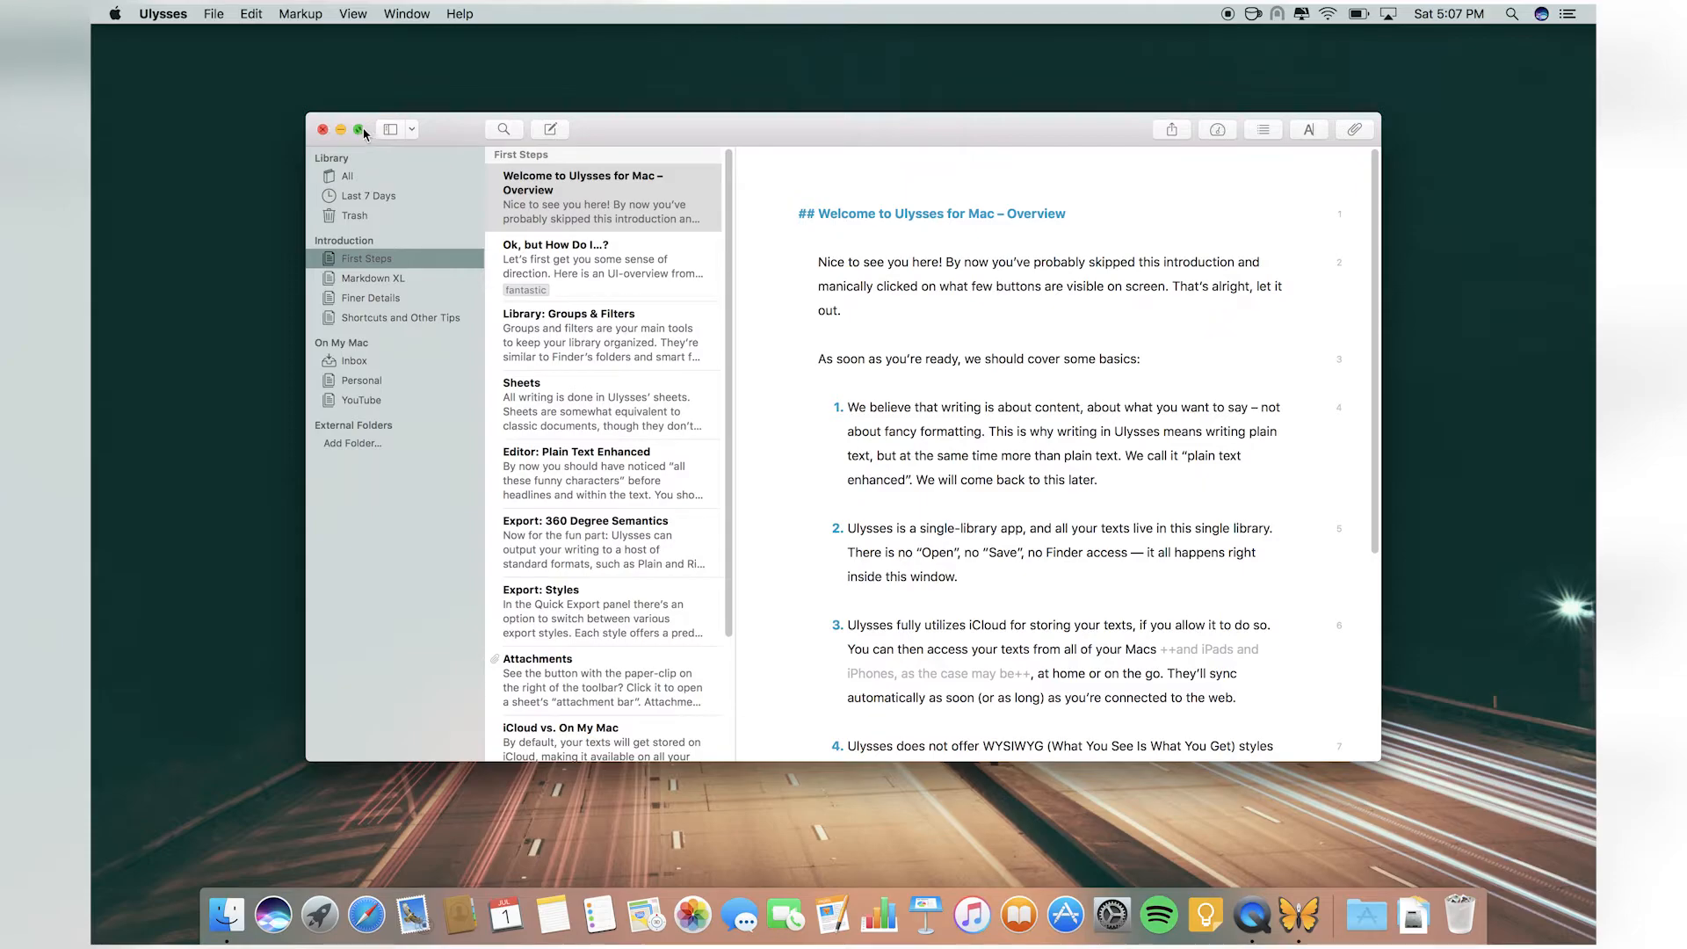
left_click(359, 128)
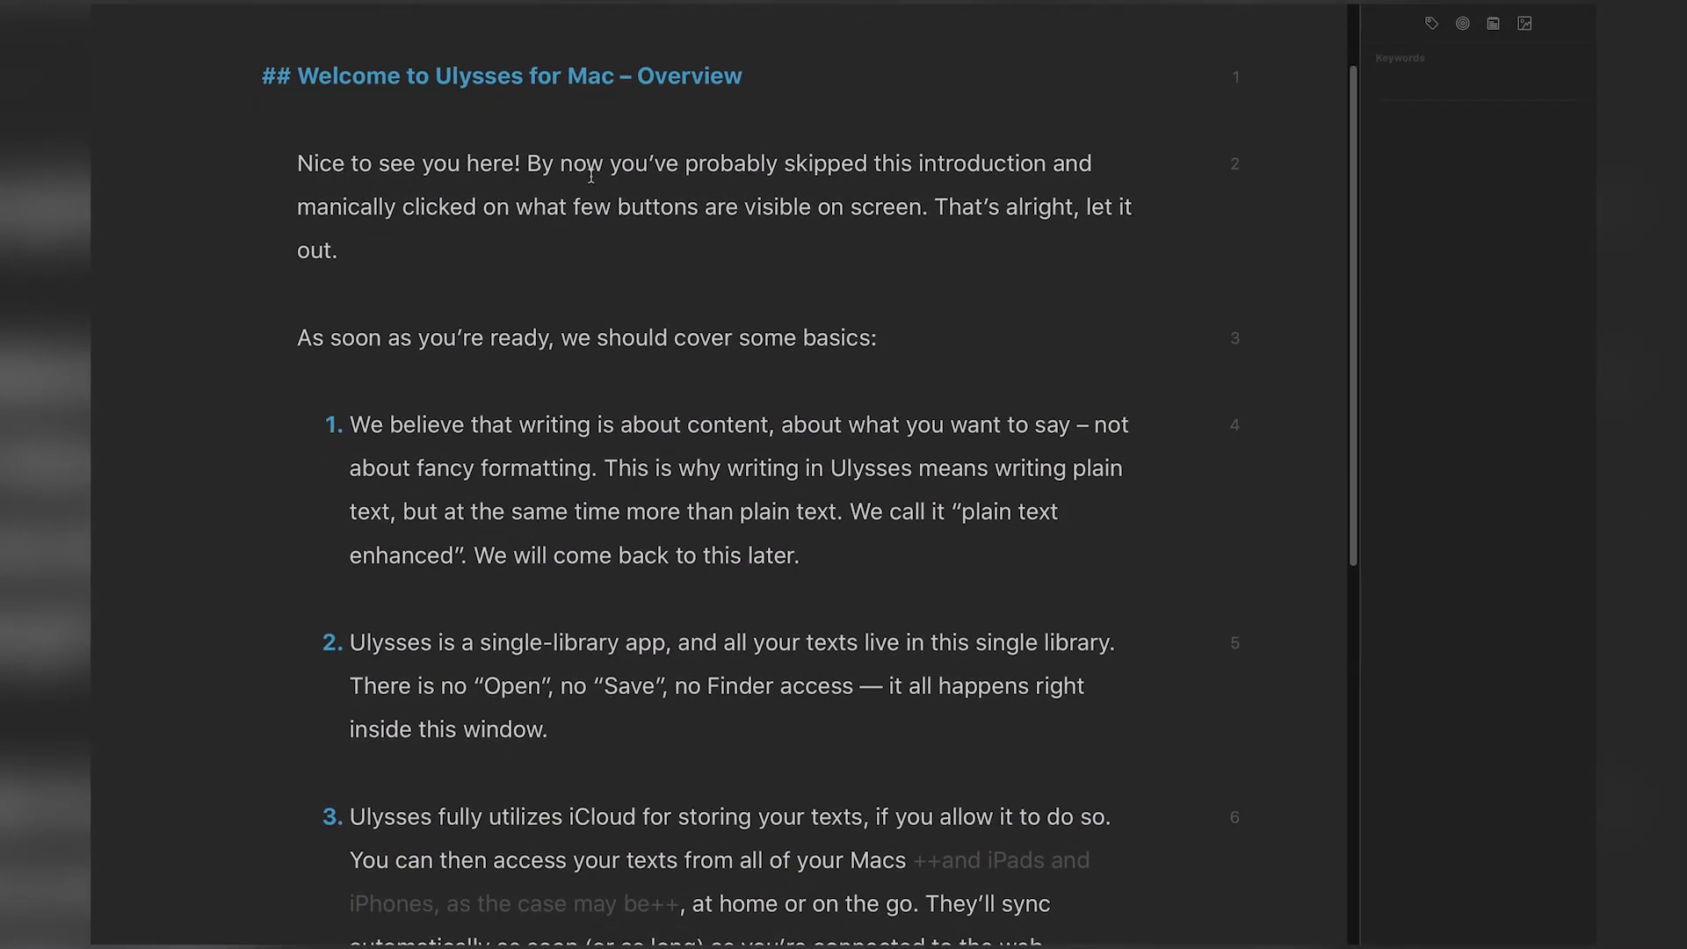
scroll("down", 3)
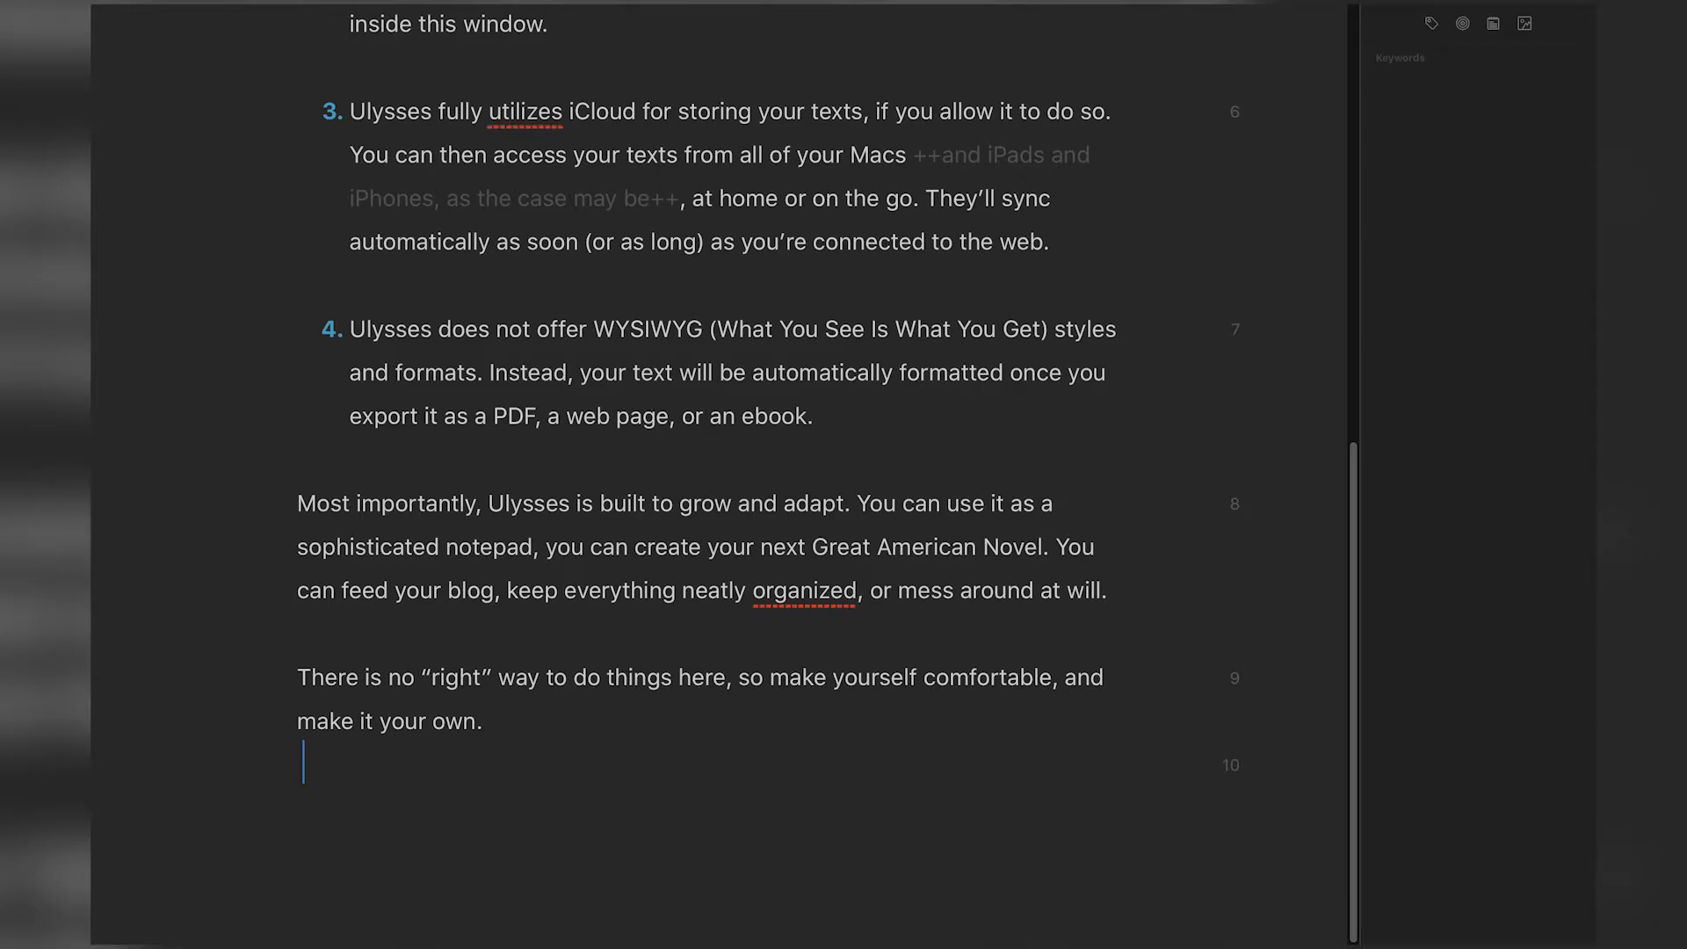
Add a test '#heading' on the empty last line, then erase it so the text is unchanged.
type("#heading")
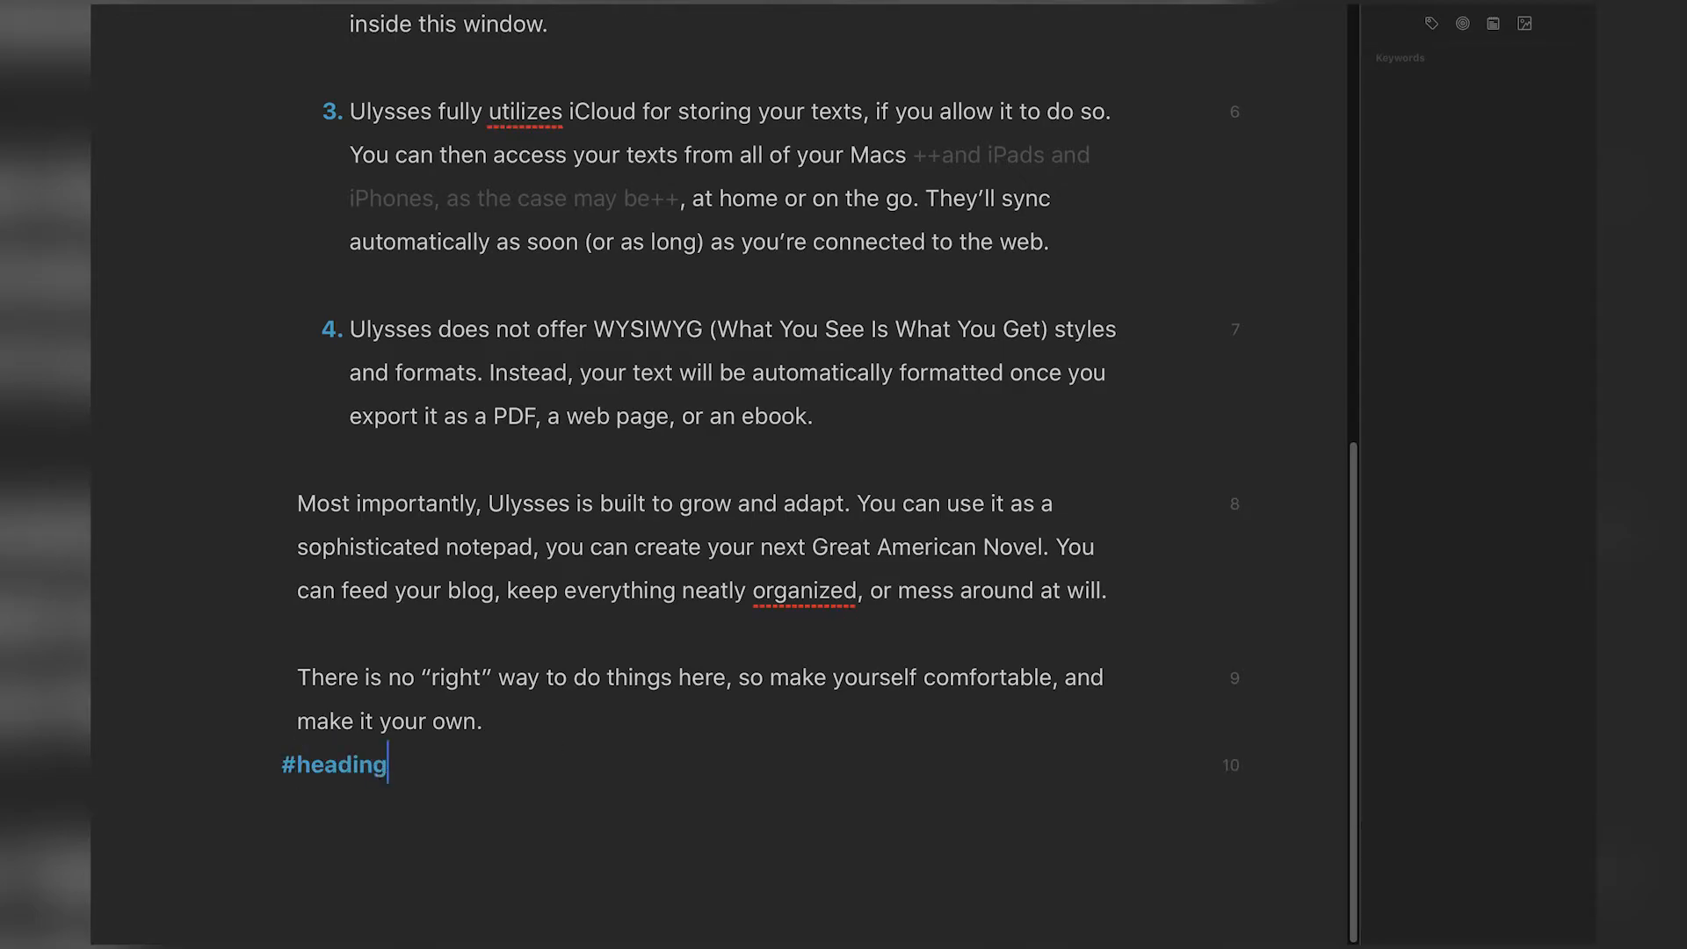
key("Backspace")
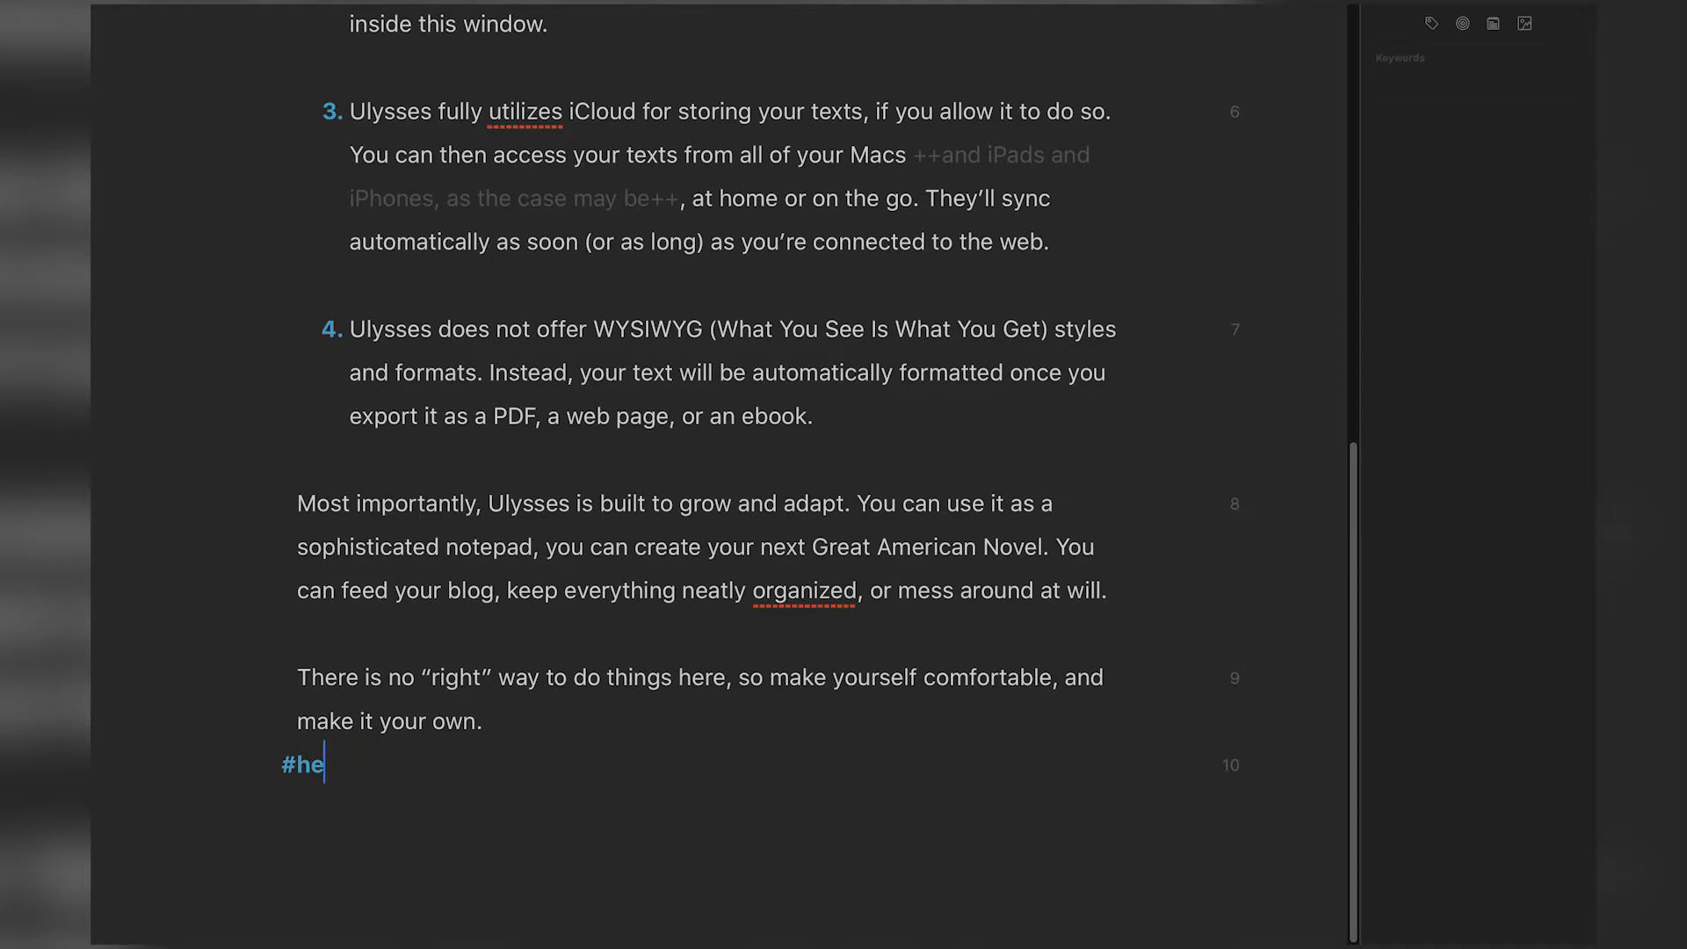
key("backspace")
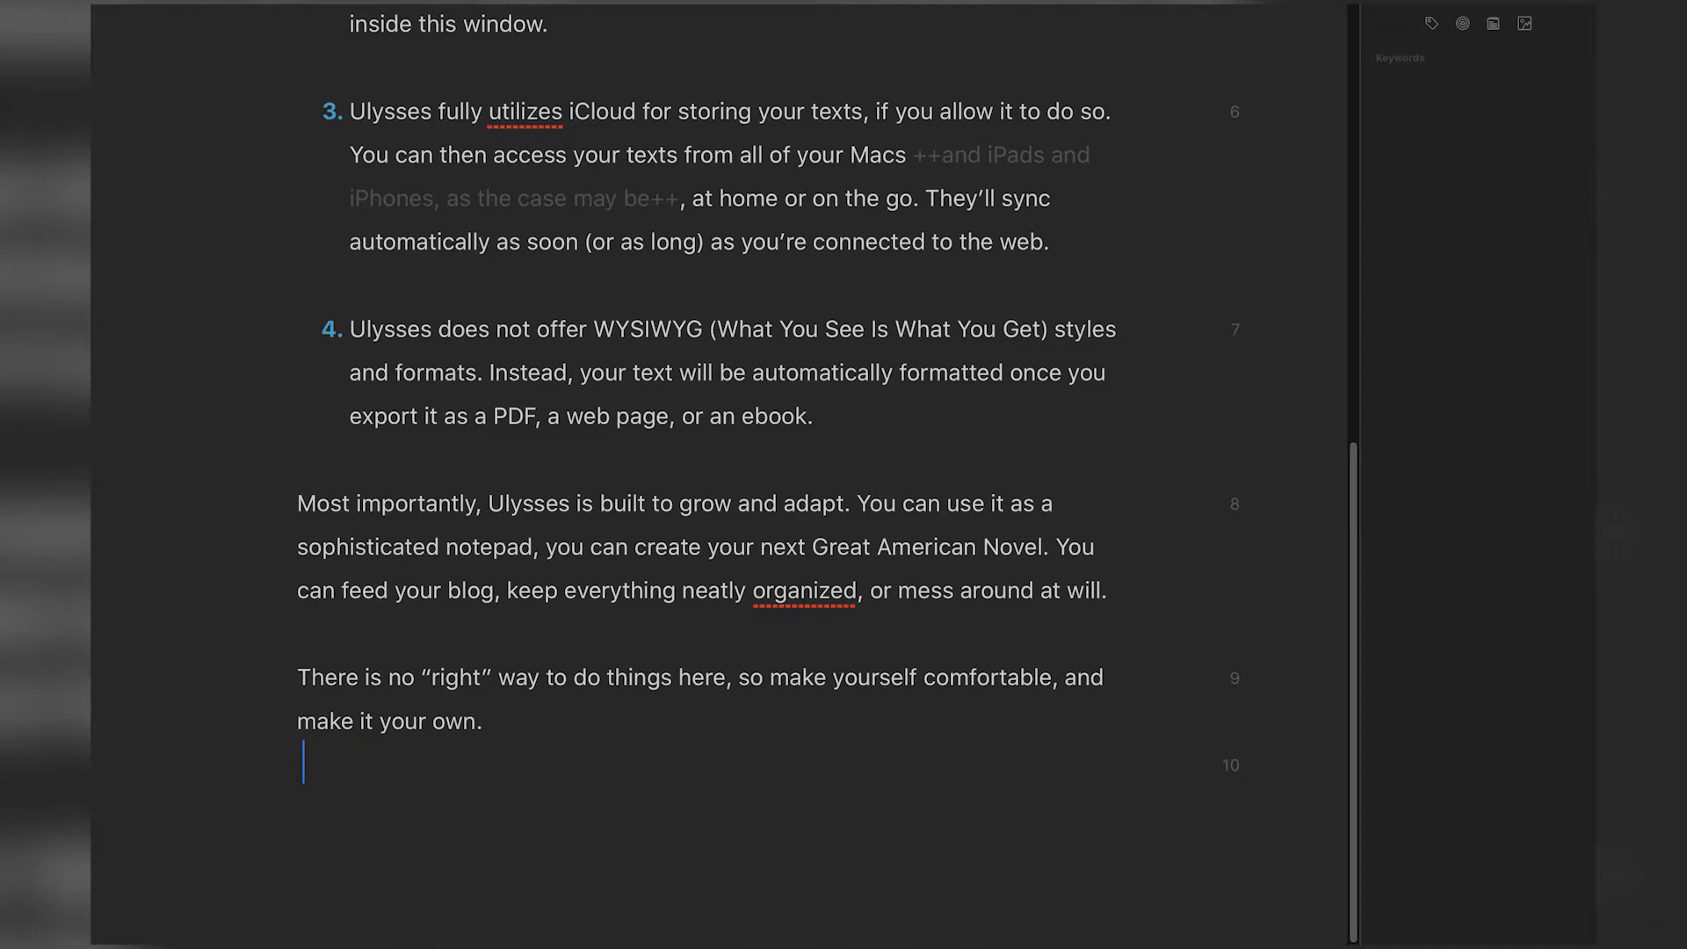
mouse_move(697, 448)
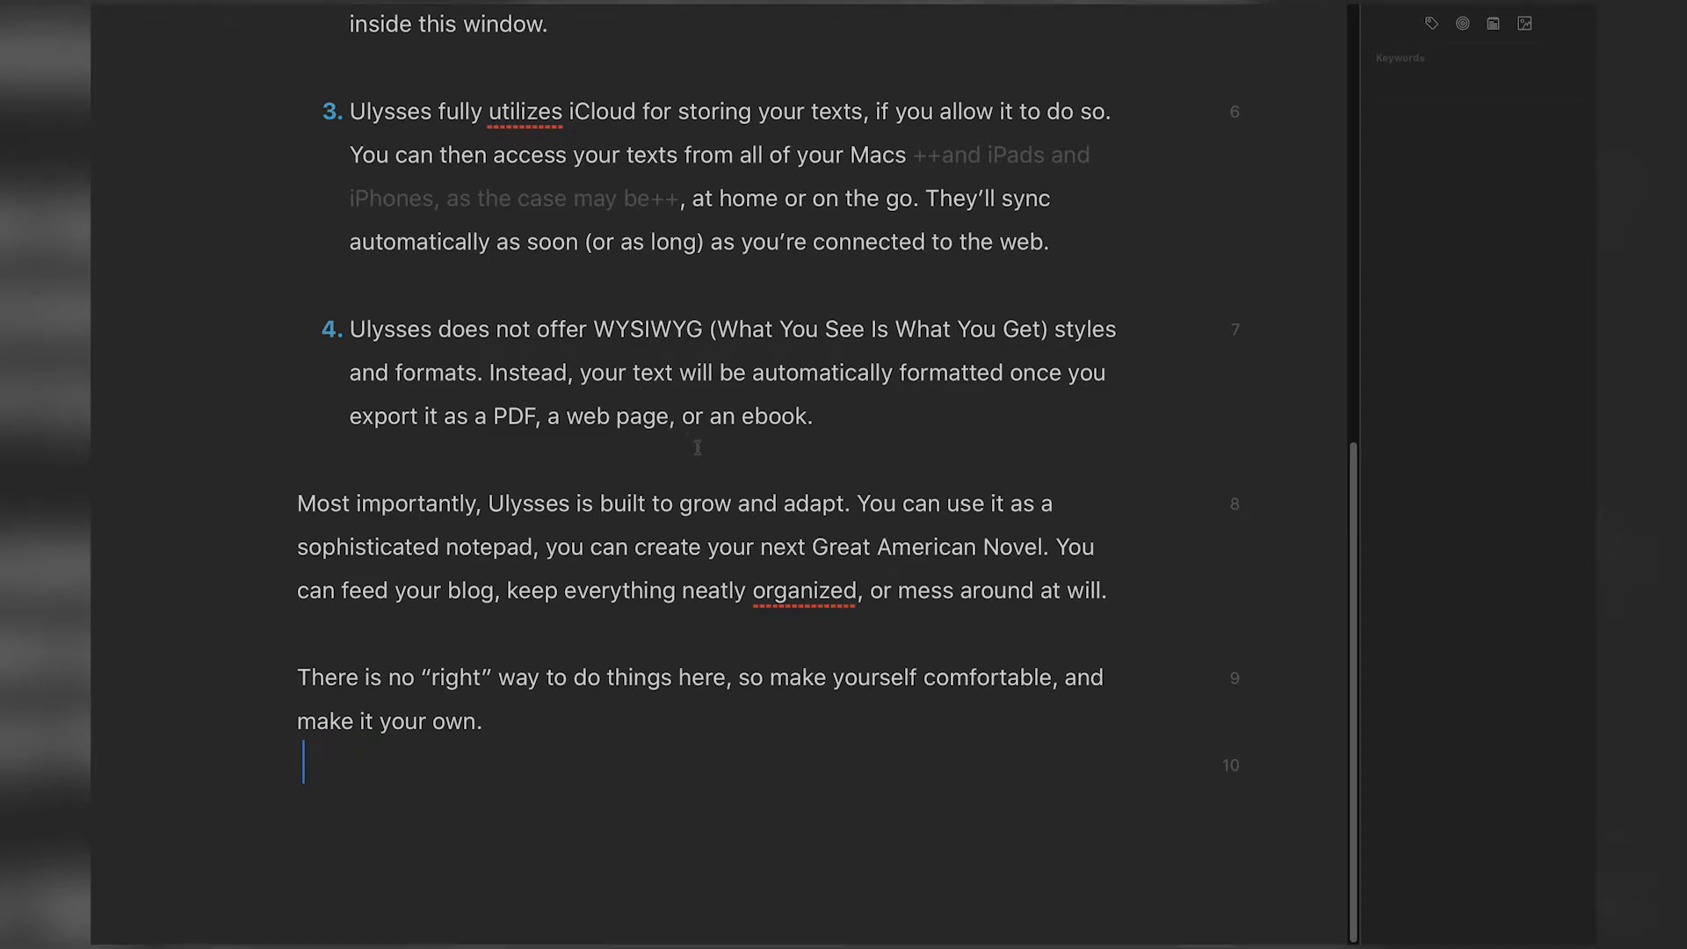
scroll("up", 3)
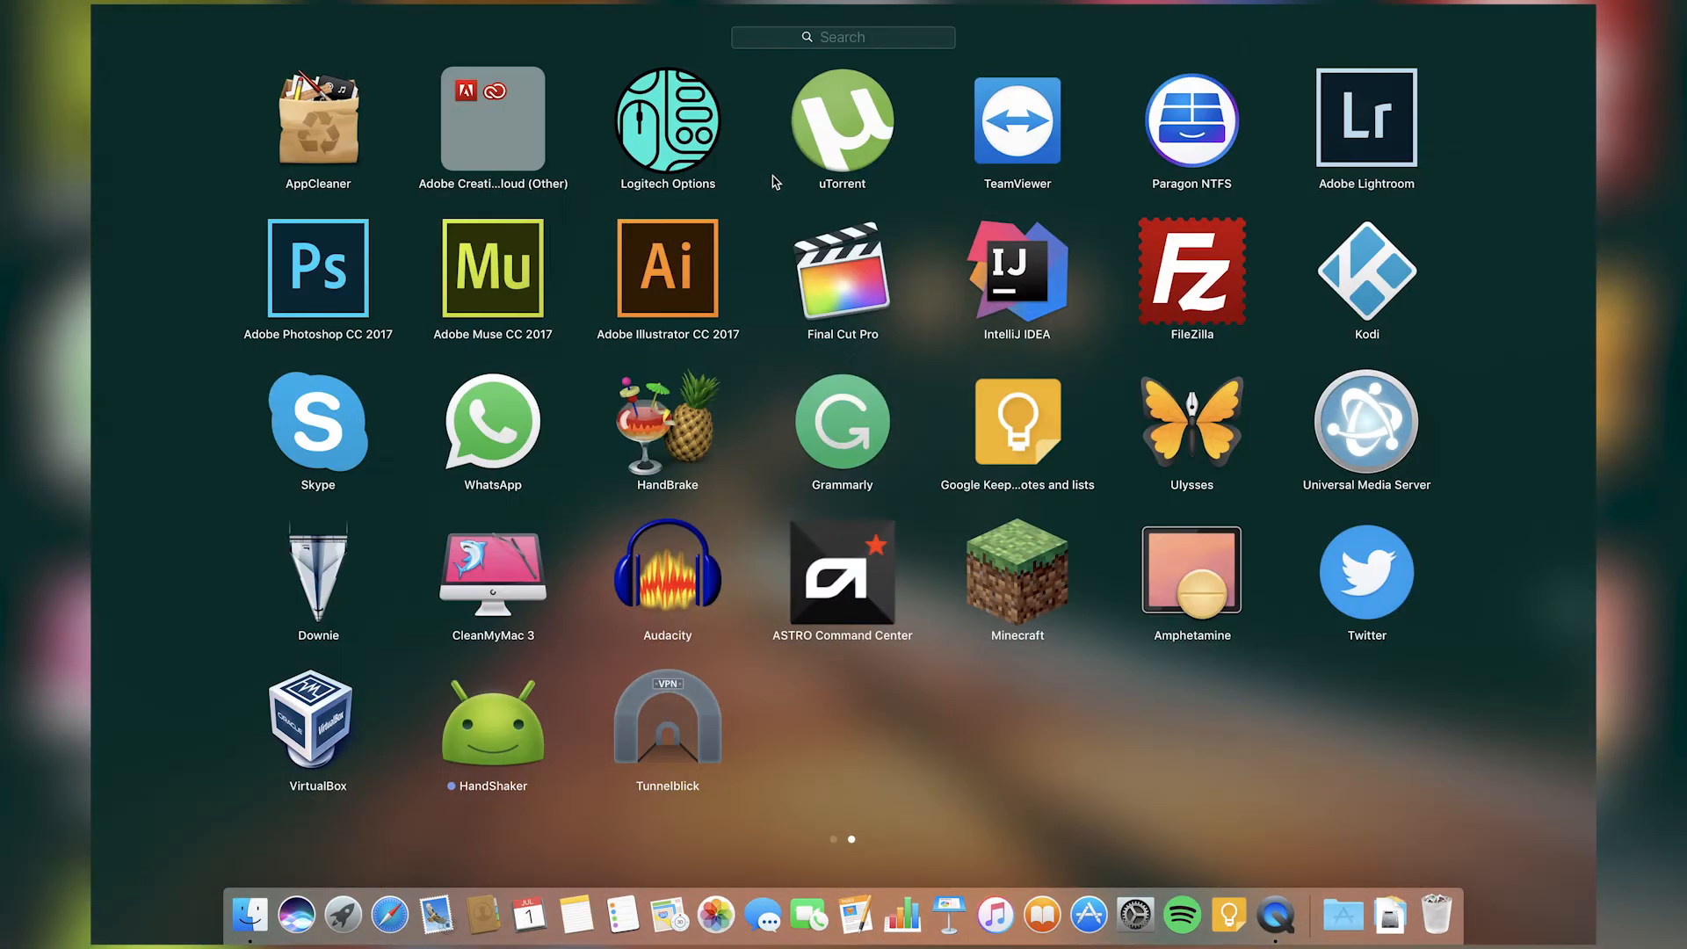
mouse_move(1372, 420)
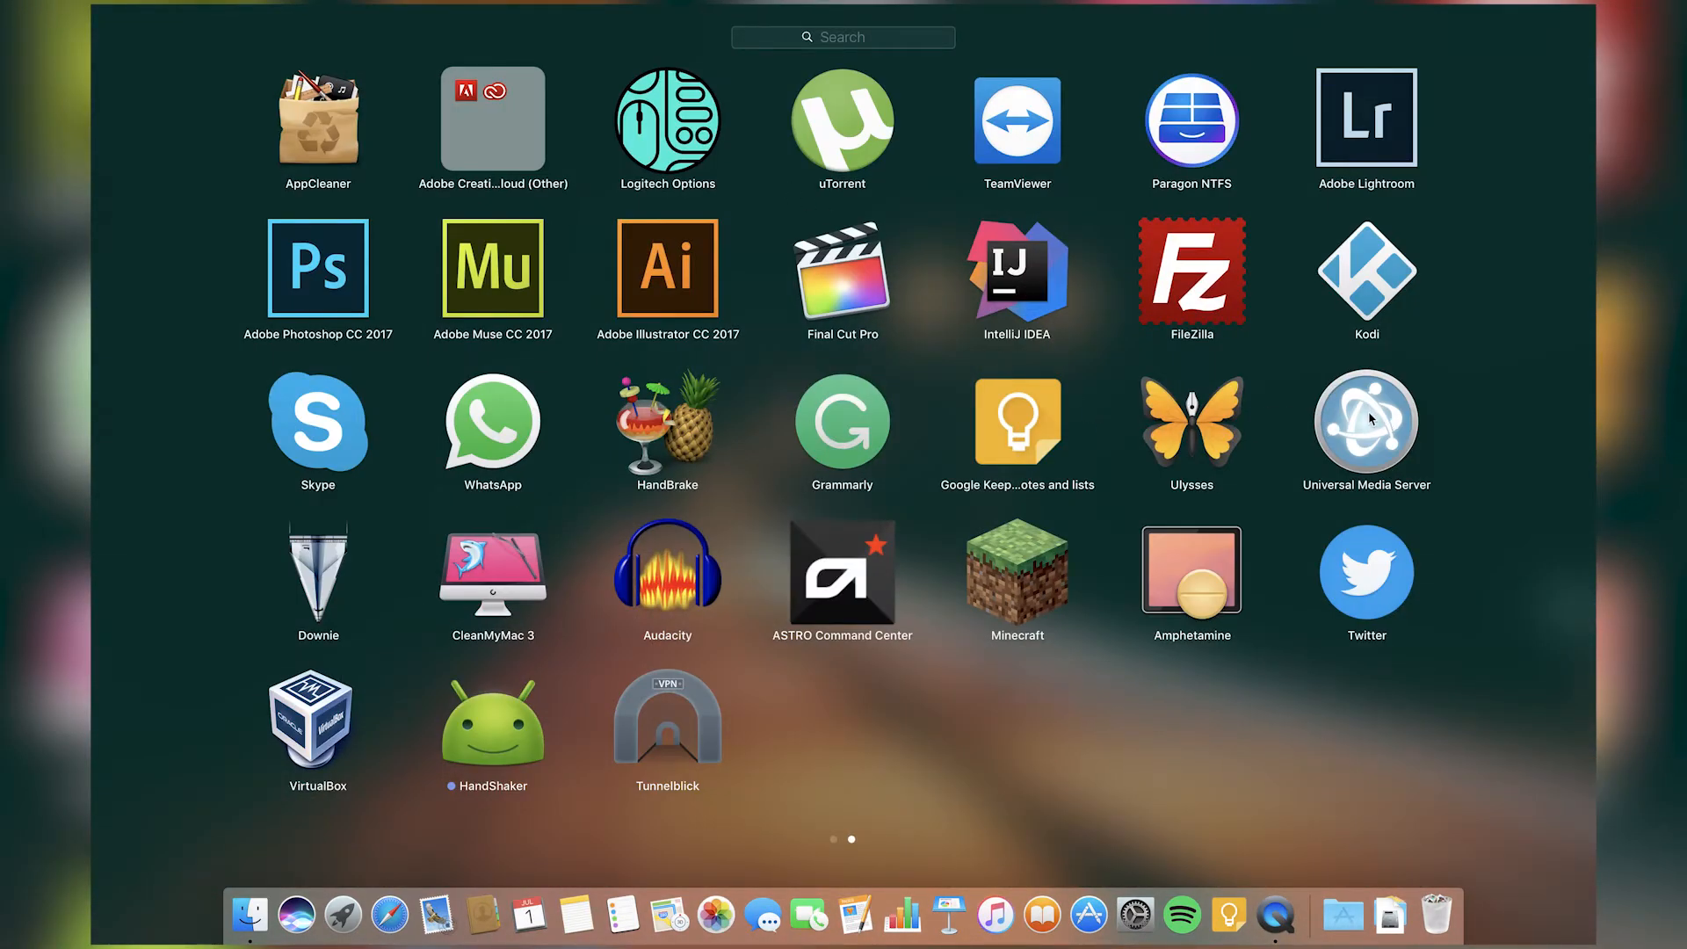
mouse_move(505, 601)
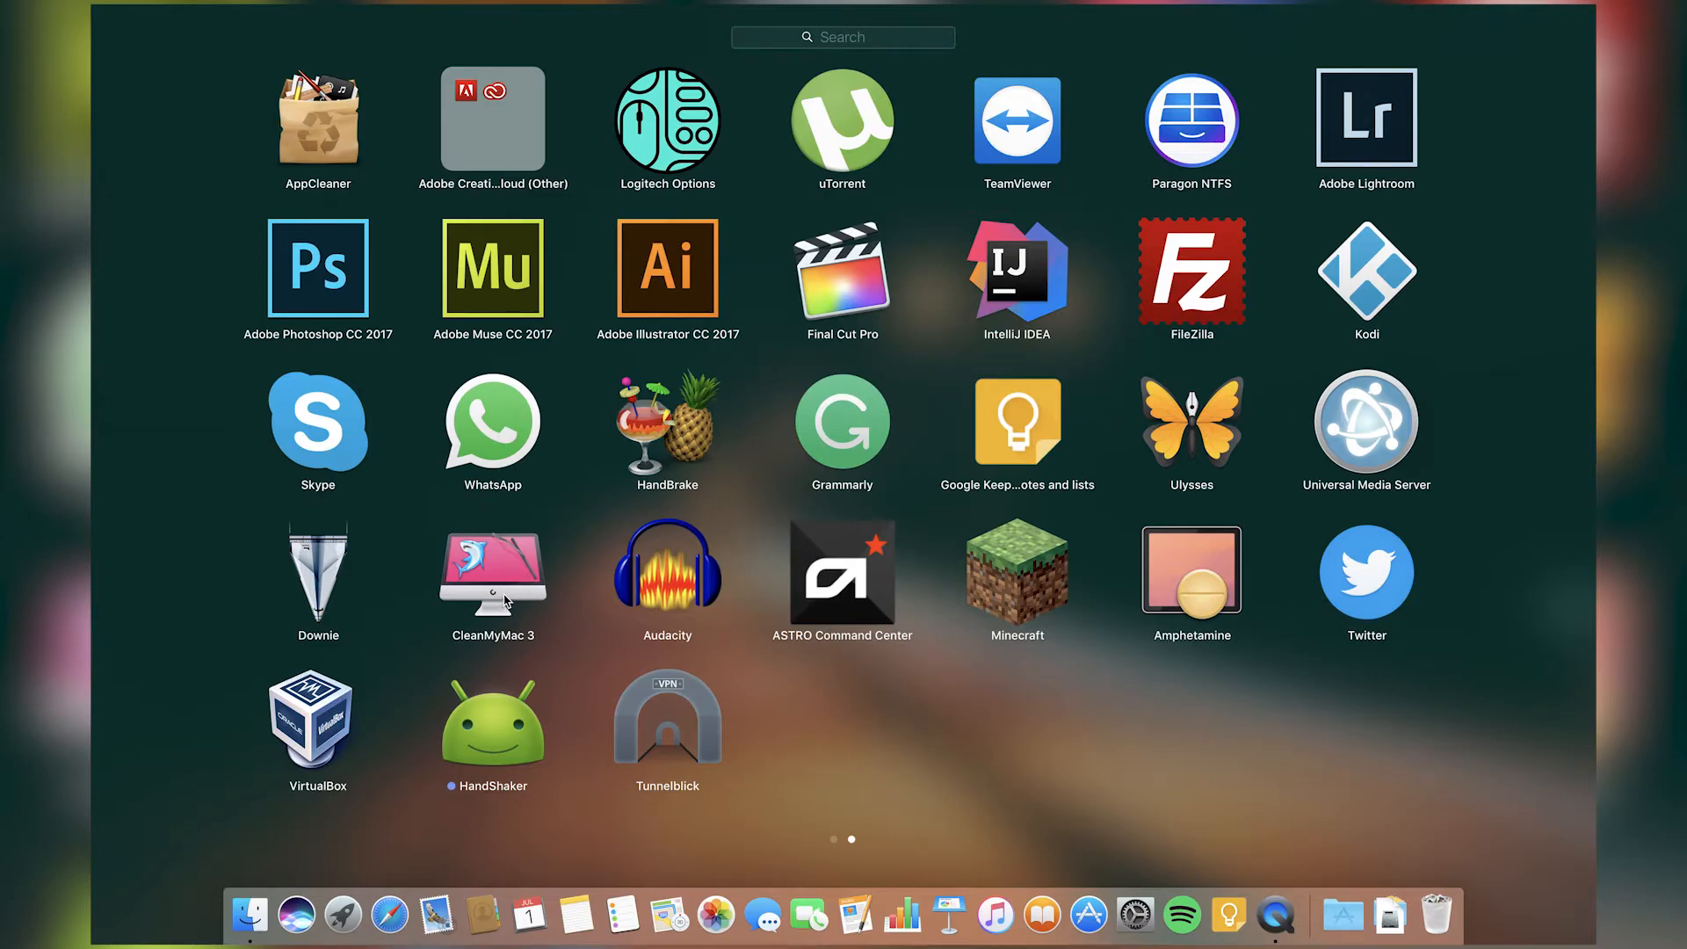
mouse_move(329, 431)
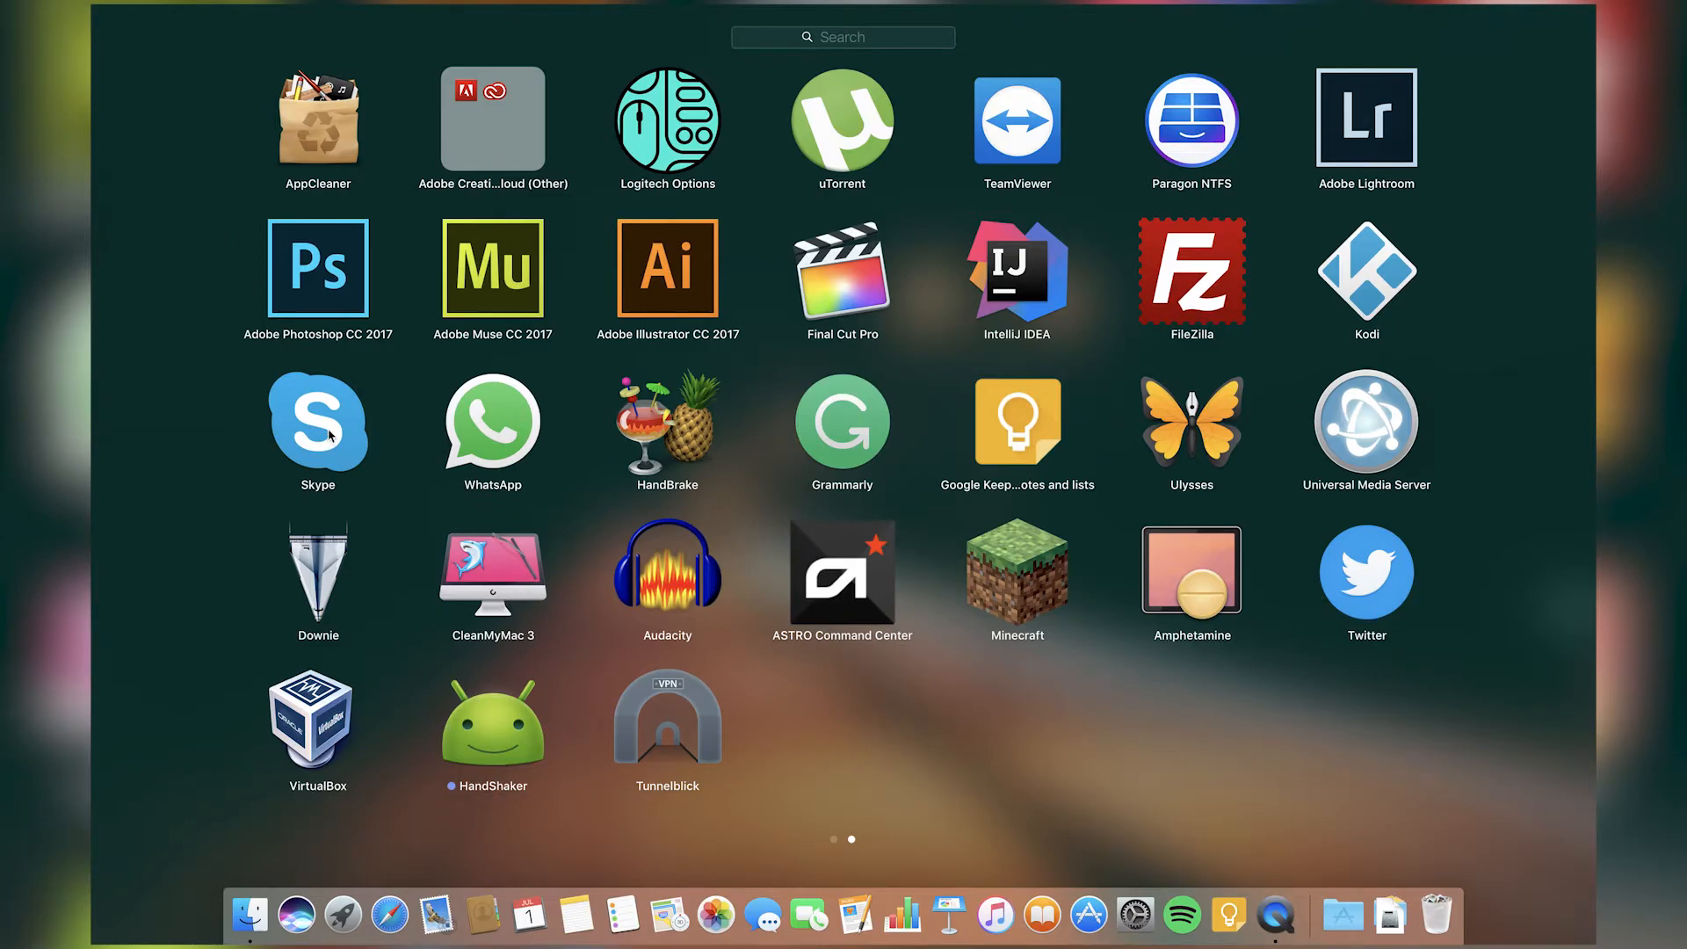
mouse_move(490, 582)
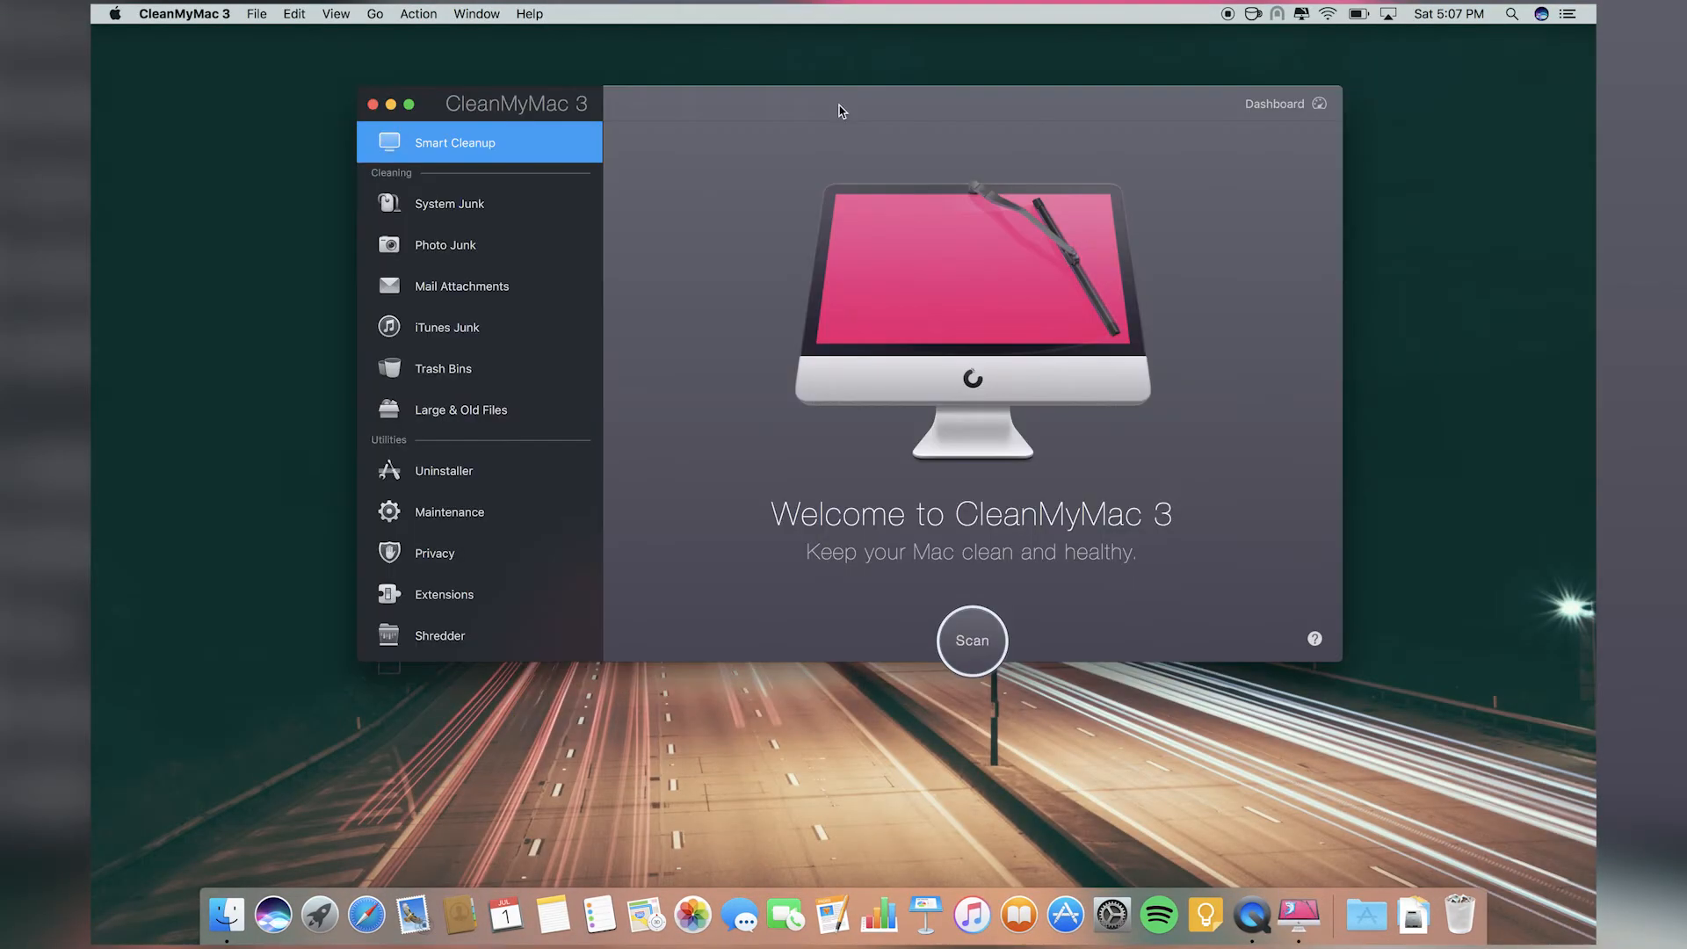
mouse_move(956, 111)
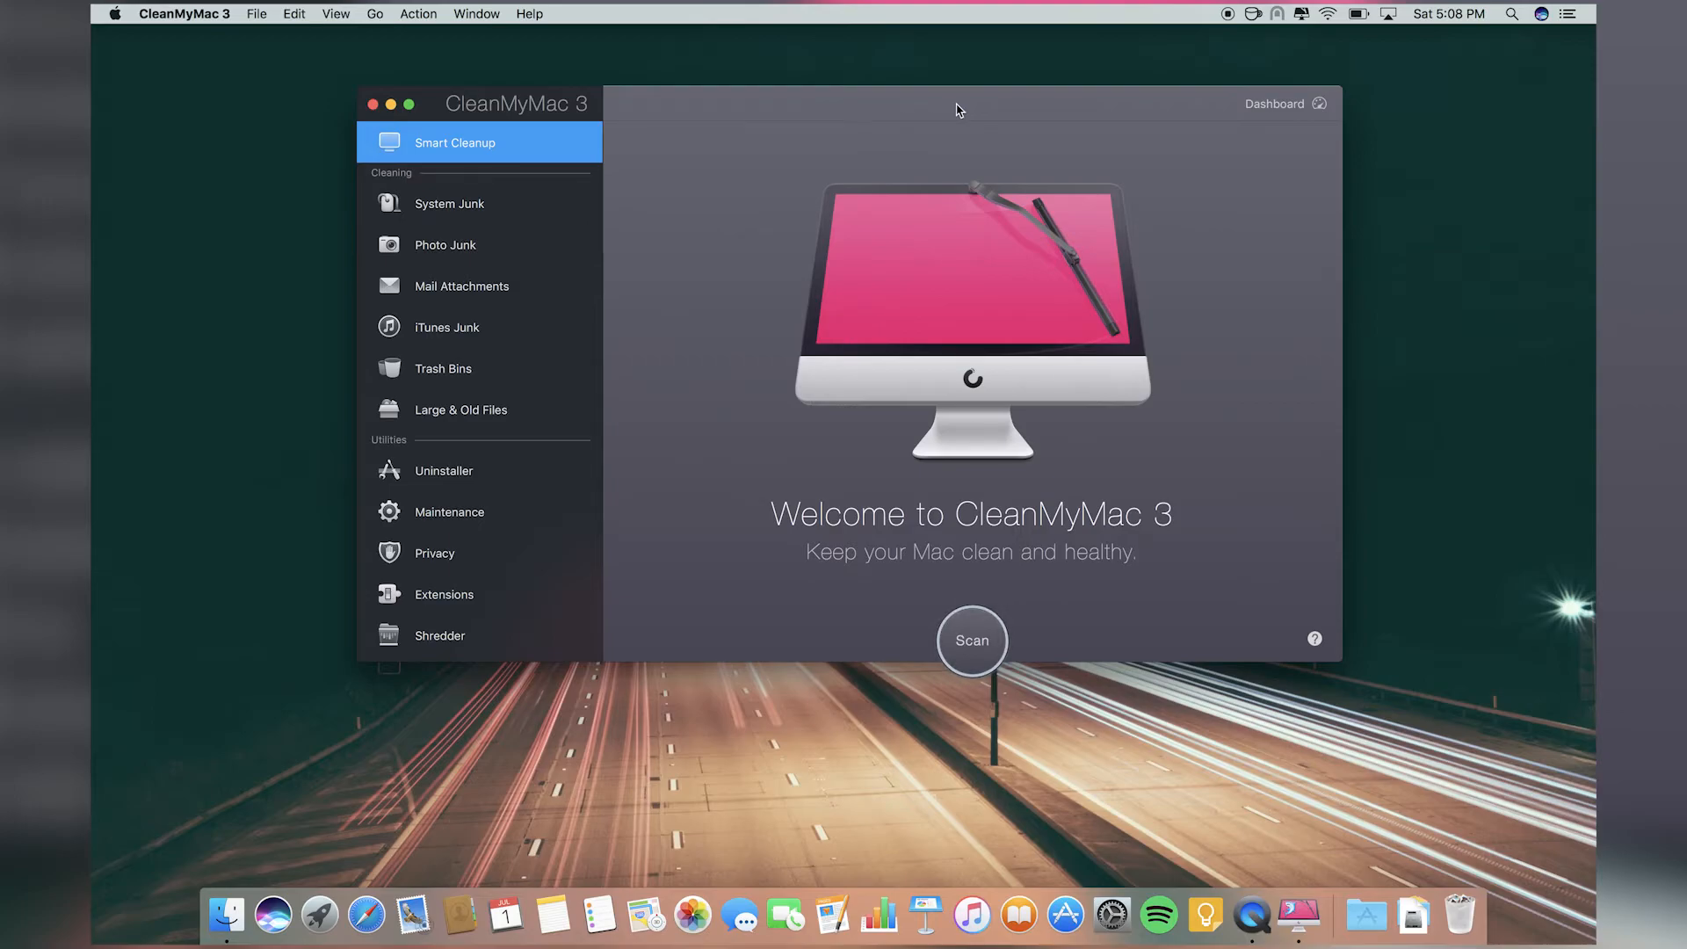
mouse_move(1250, 46)
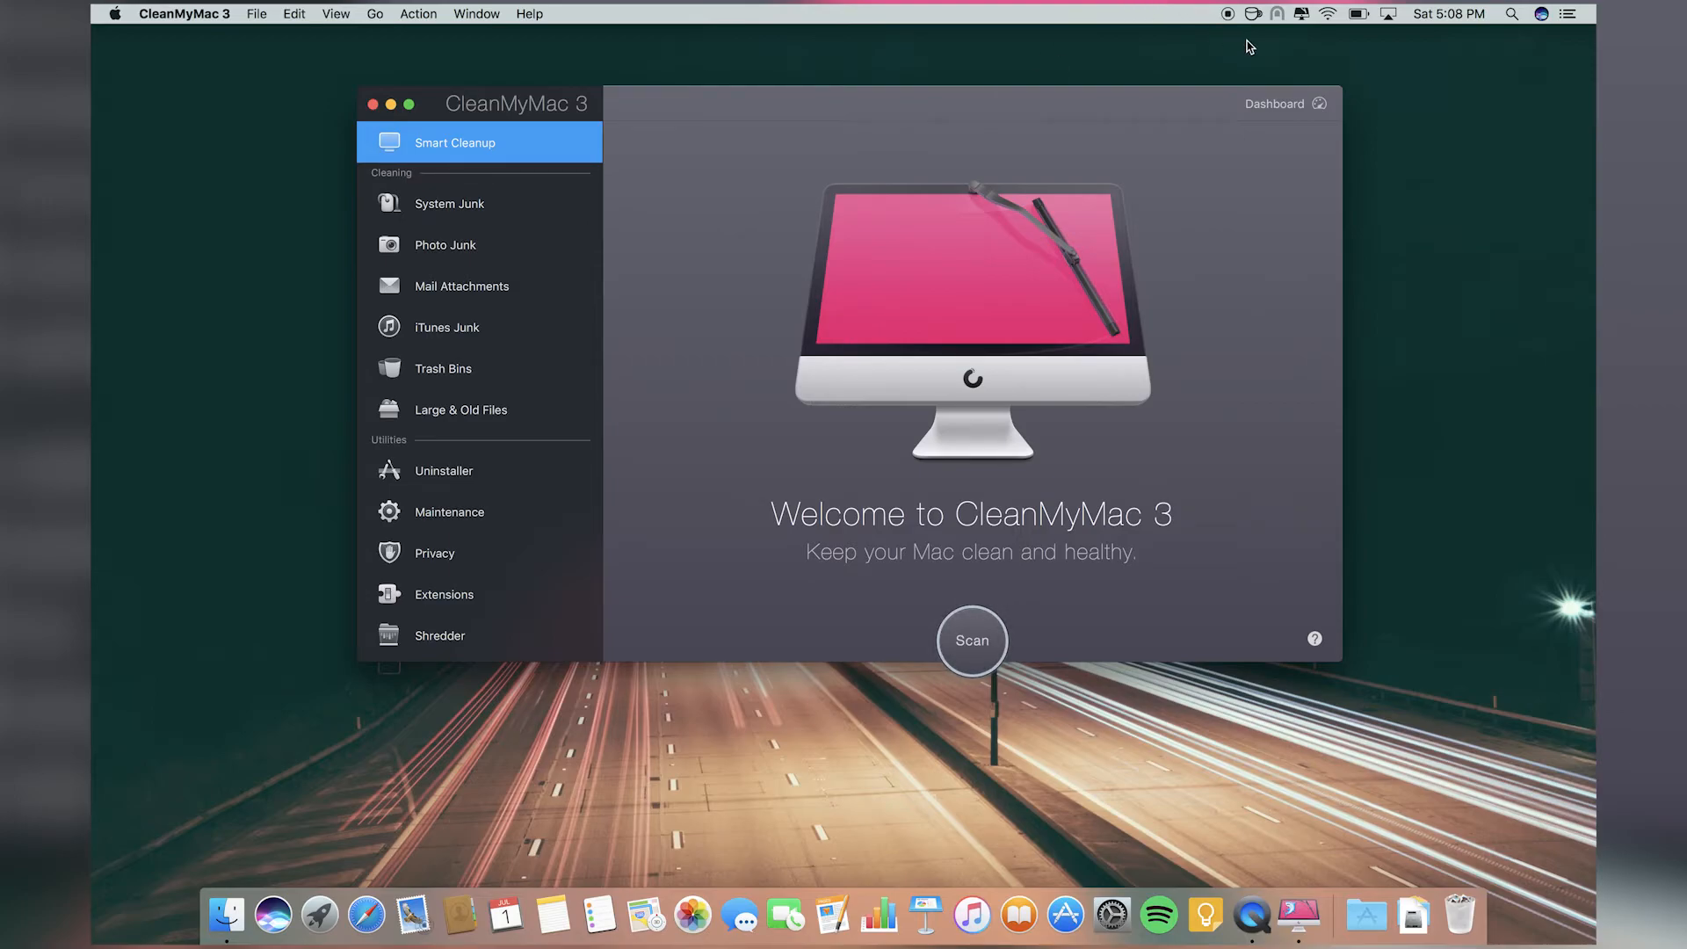
left_click(1300, 13)
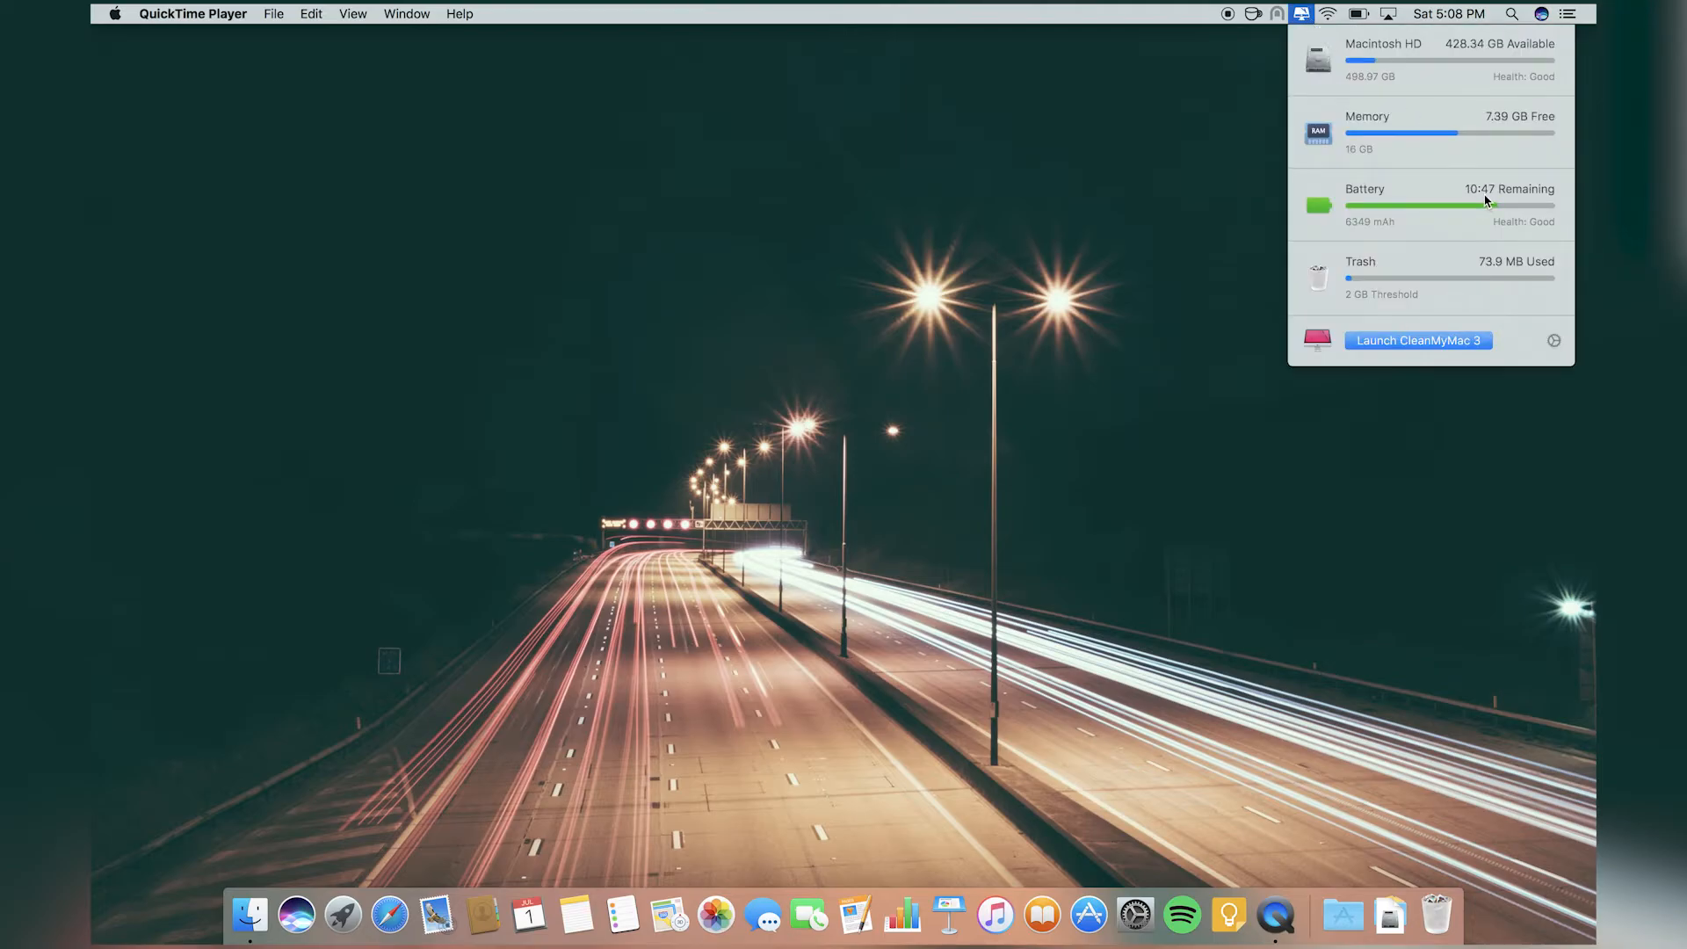
mouse_move(1471, 220)
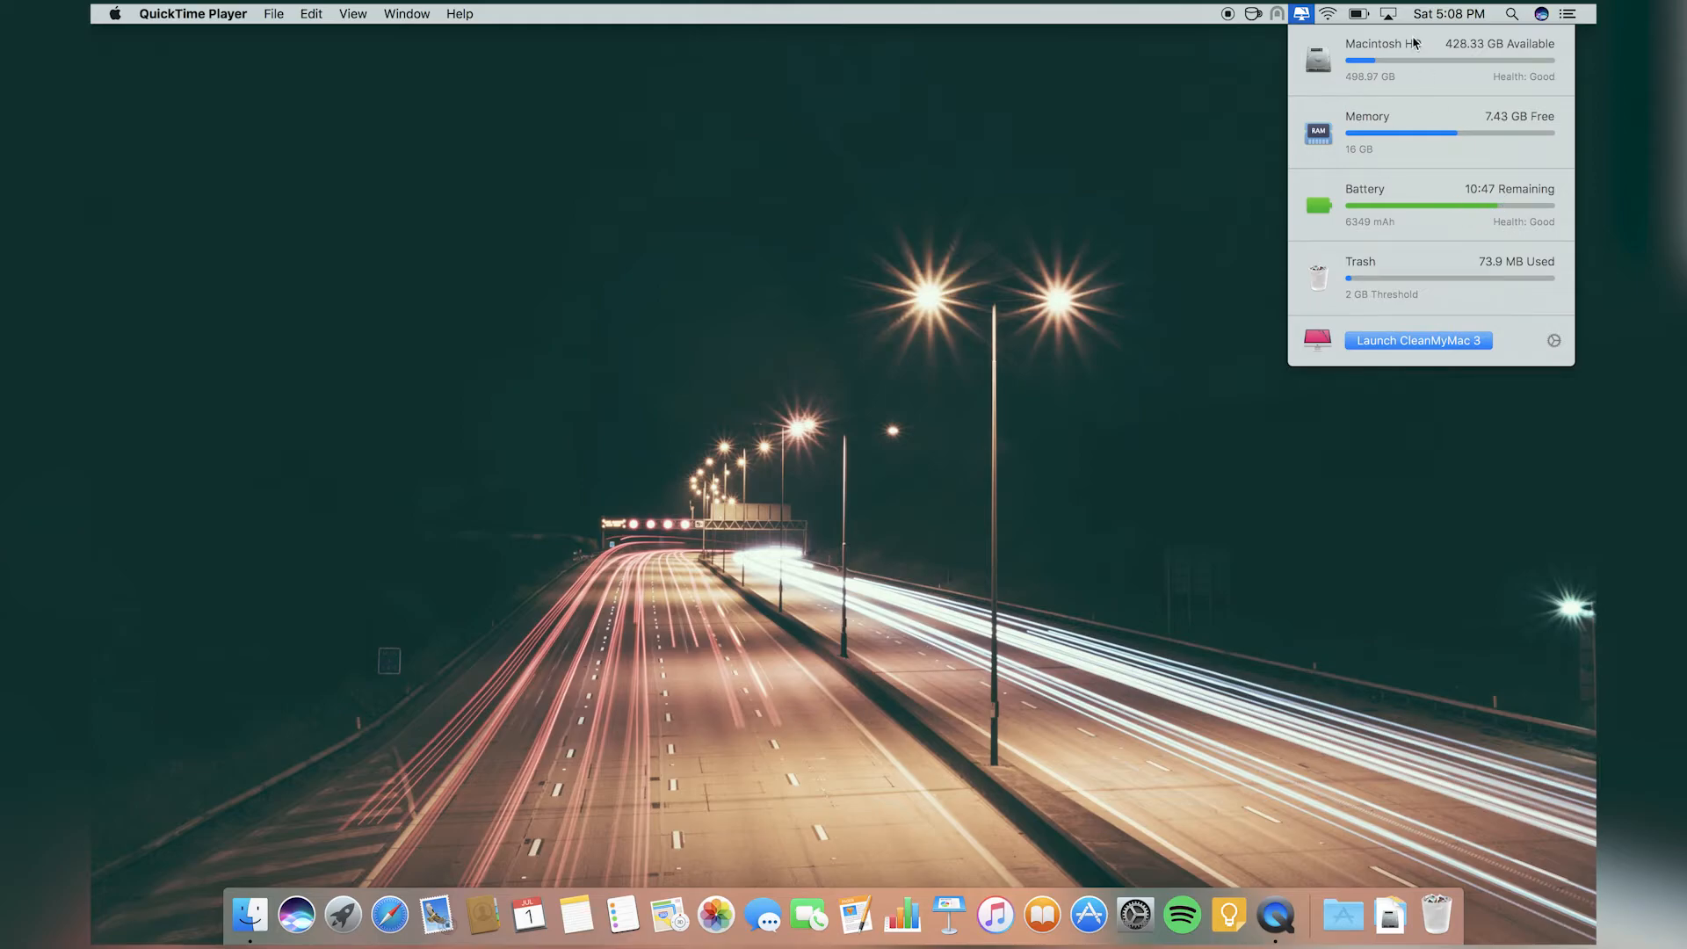
Check the battery menu and Tunnelblick VPN status panel, then return to the Launchpad grid.
left_click(1359, 13)
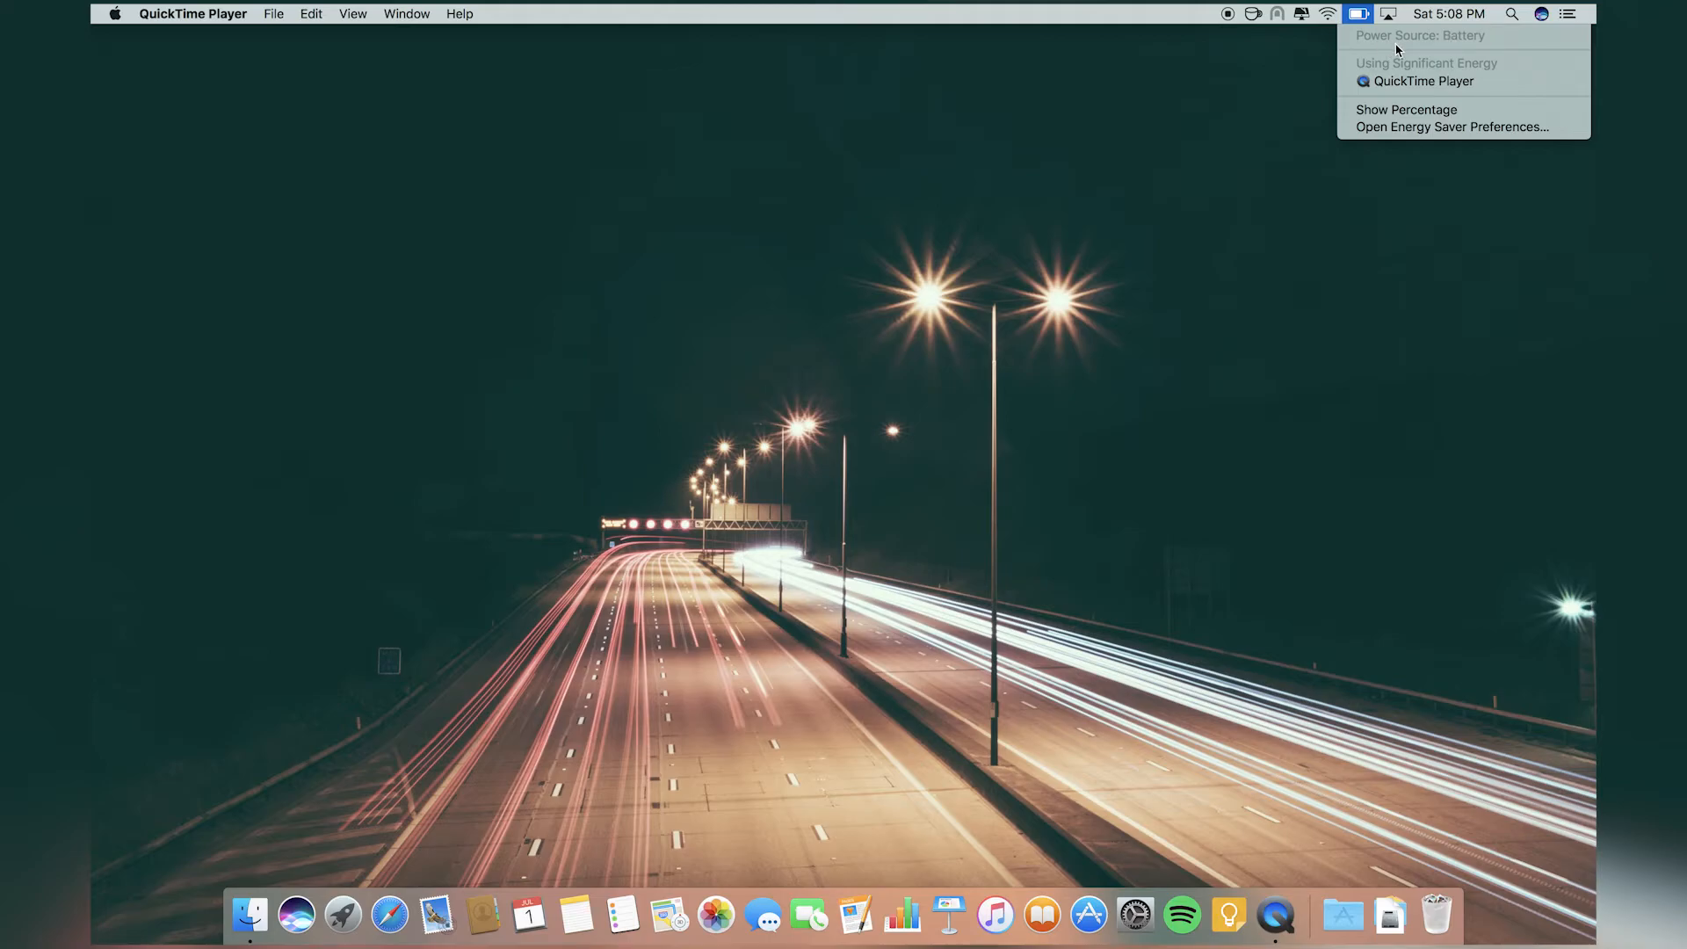
mouse_move(1364, 35)
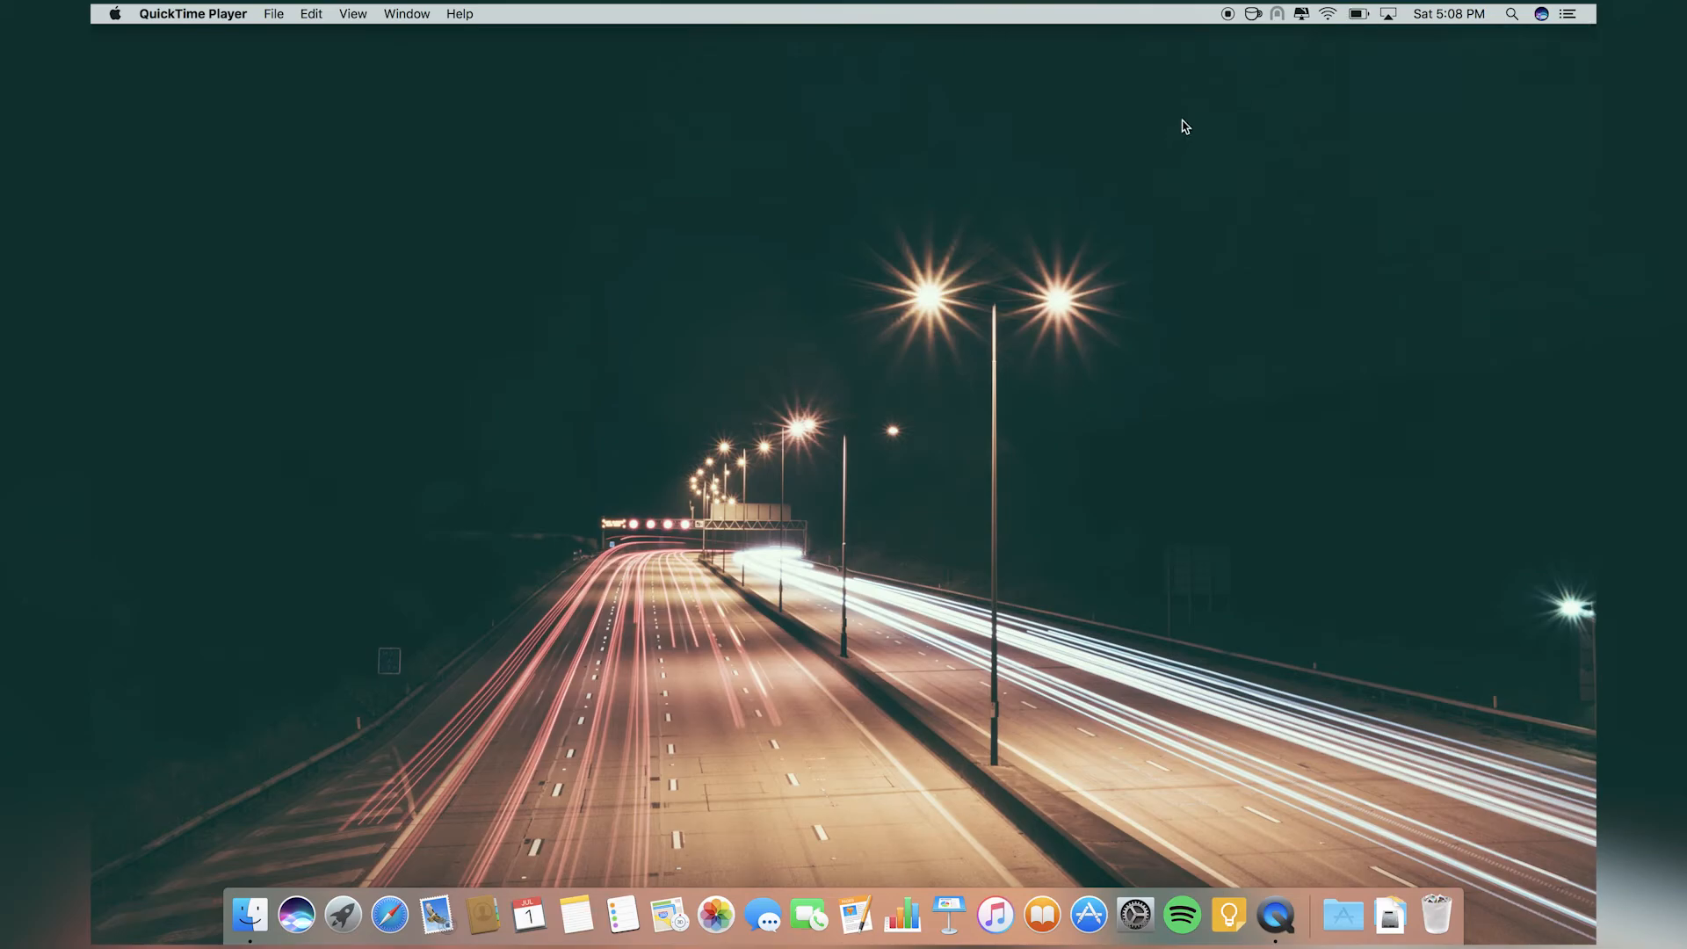
left_click(1276, 12)
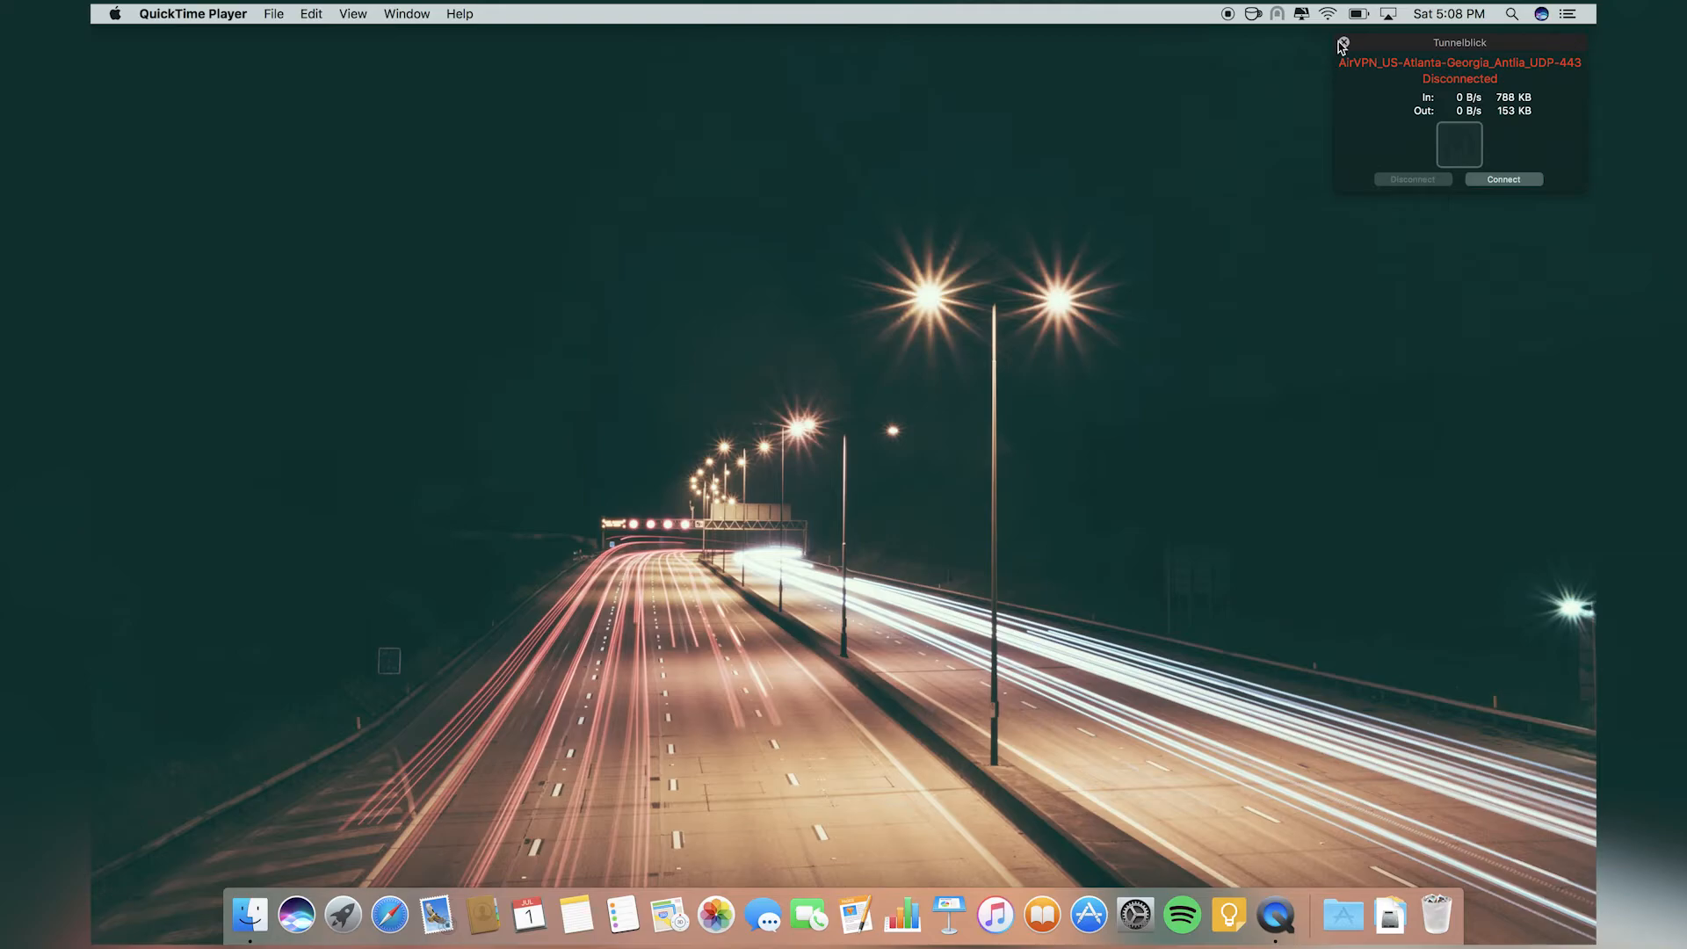
left_click(342, 916)
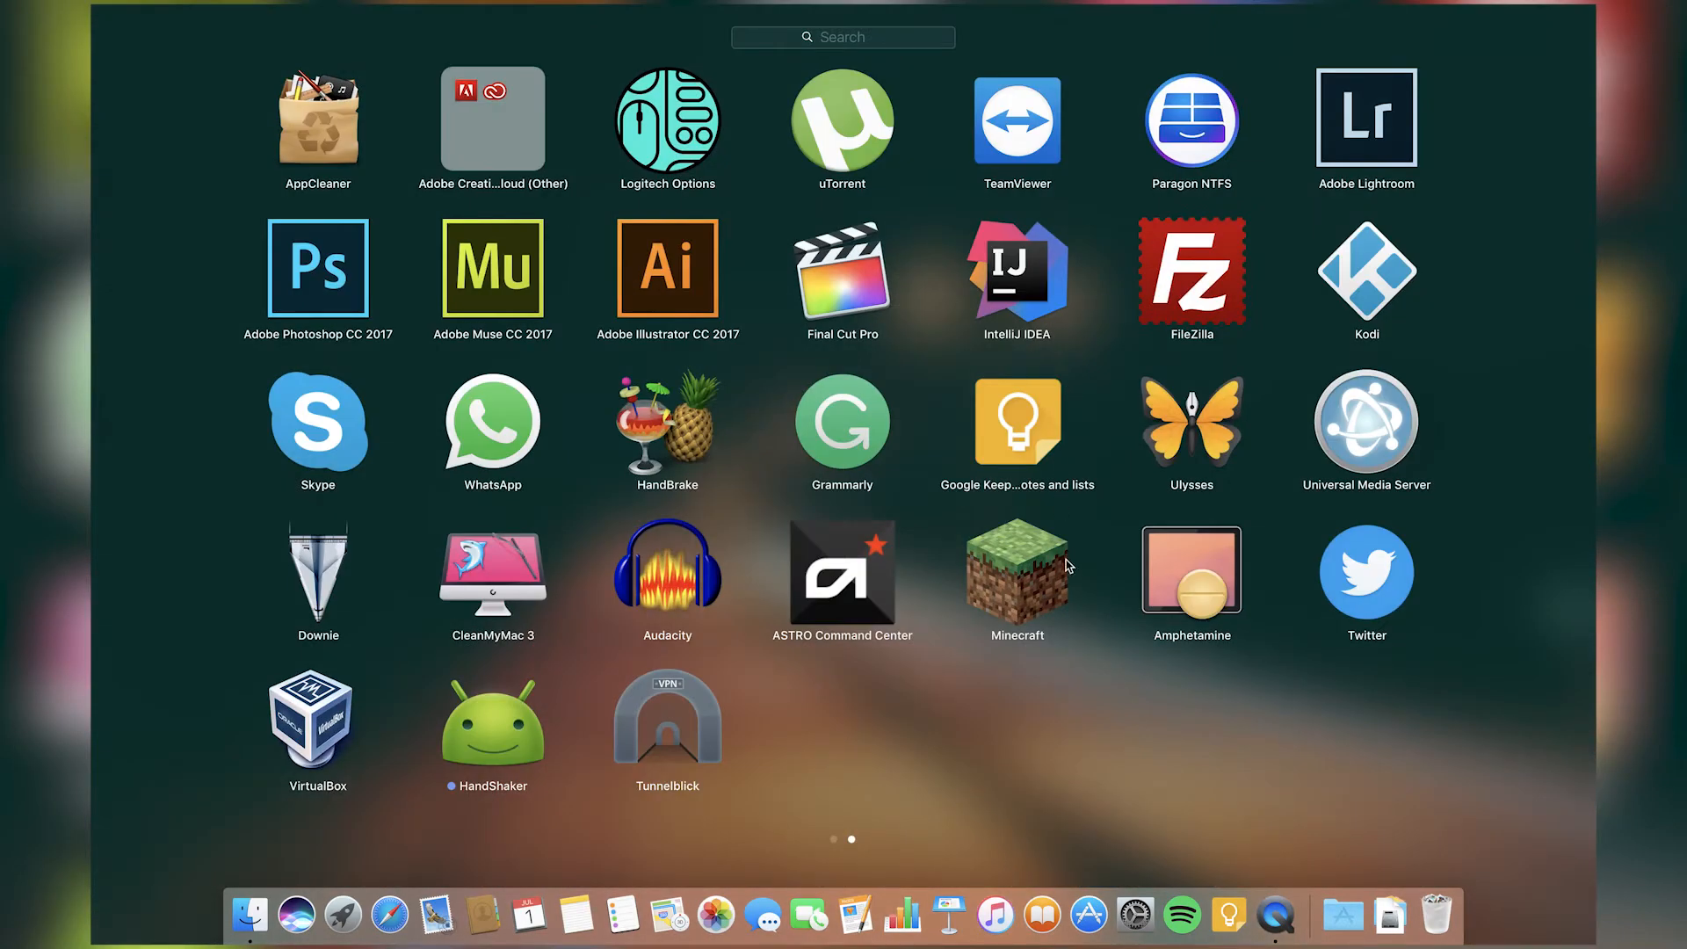
mouse_move(1063, 490)
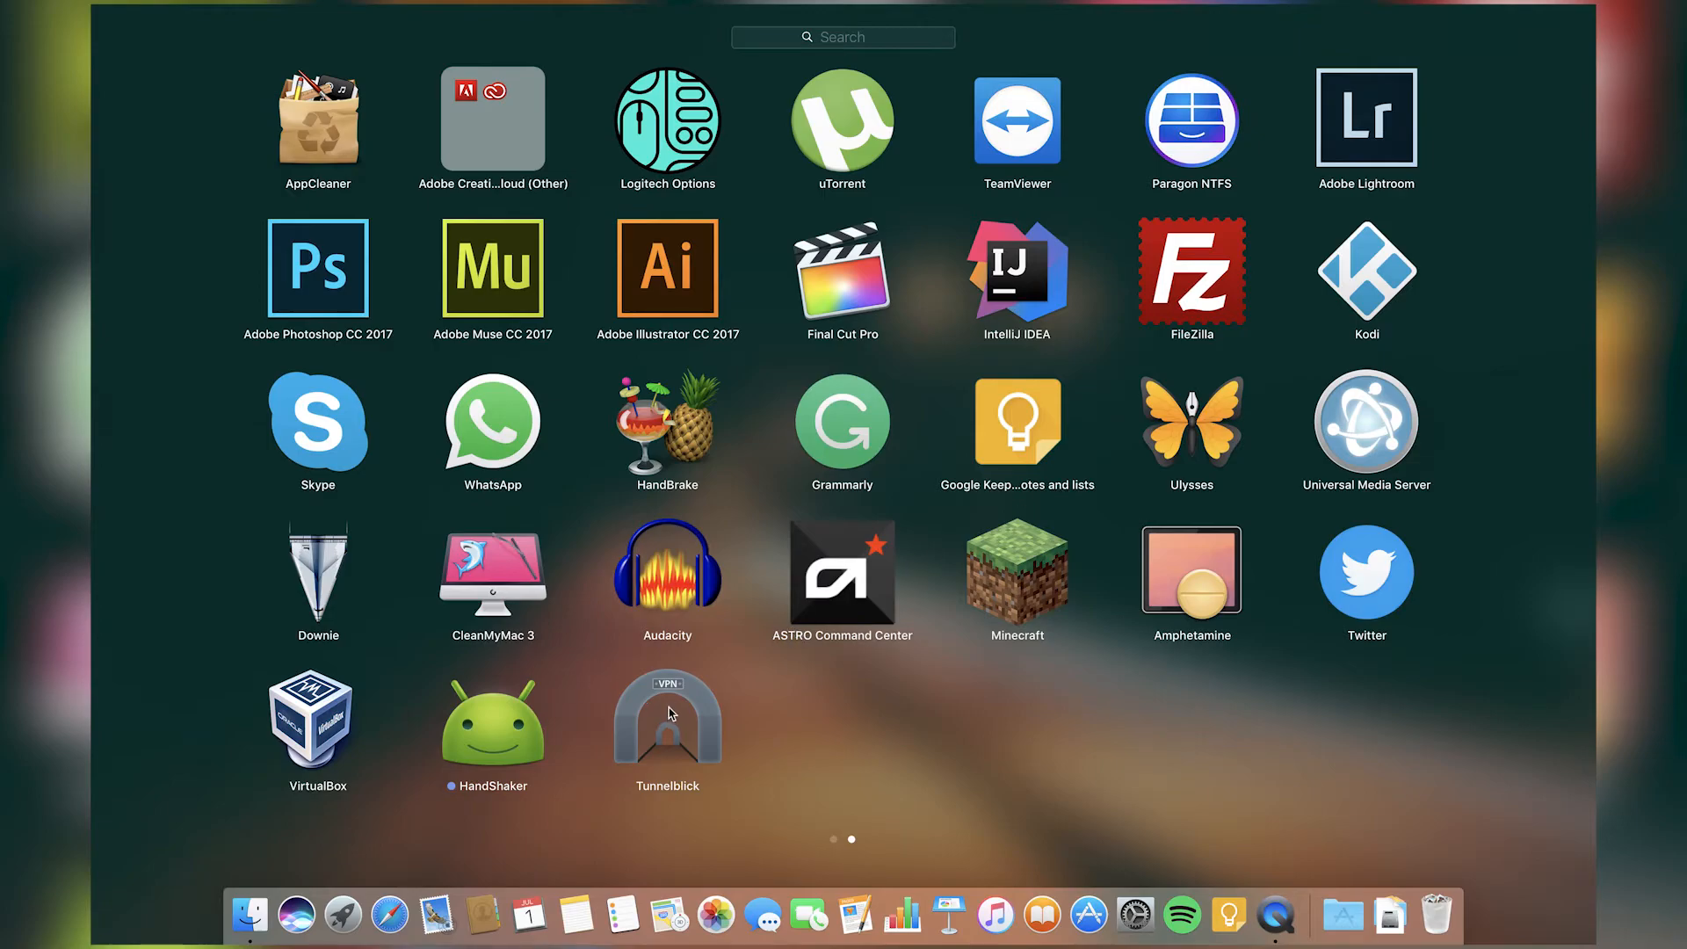
mouse_move(682, 615)
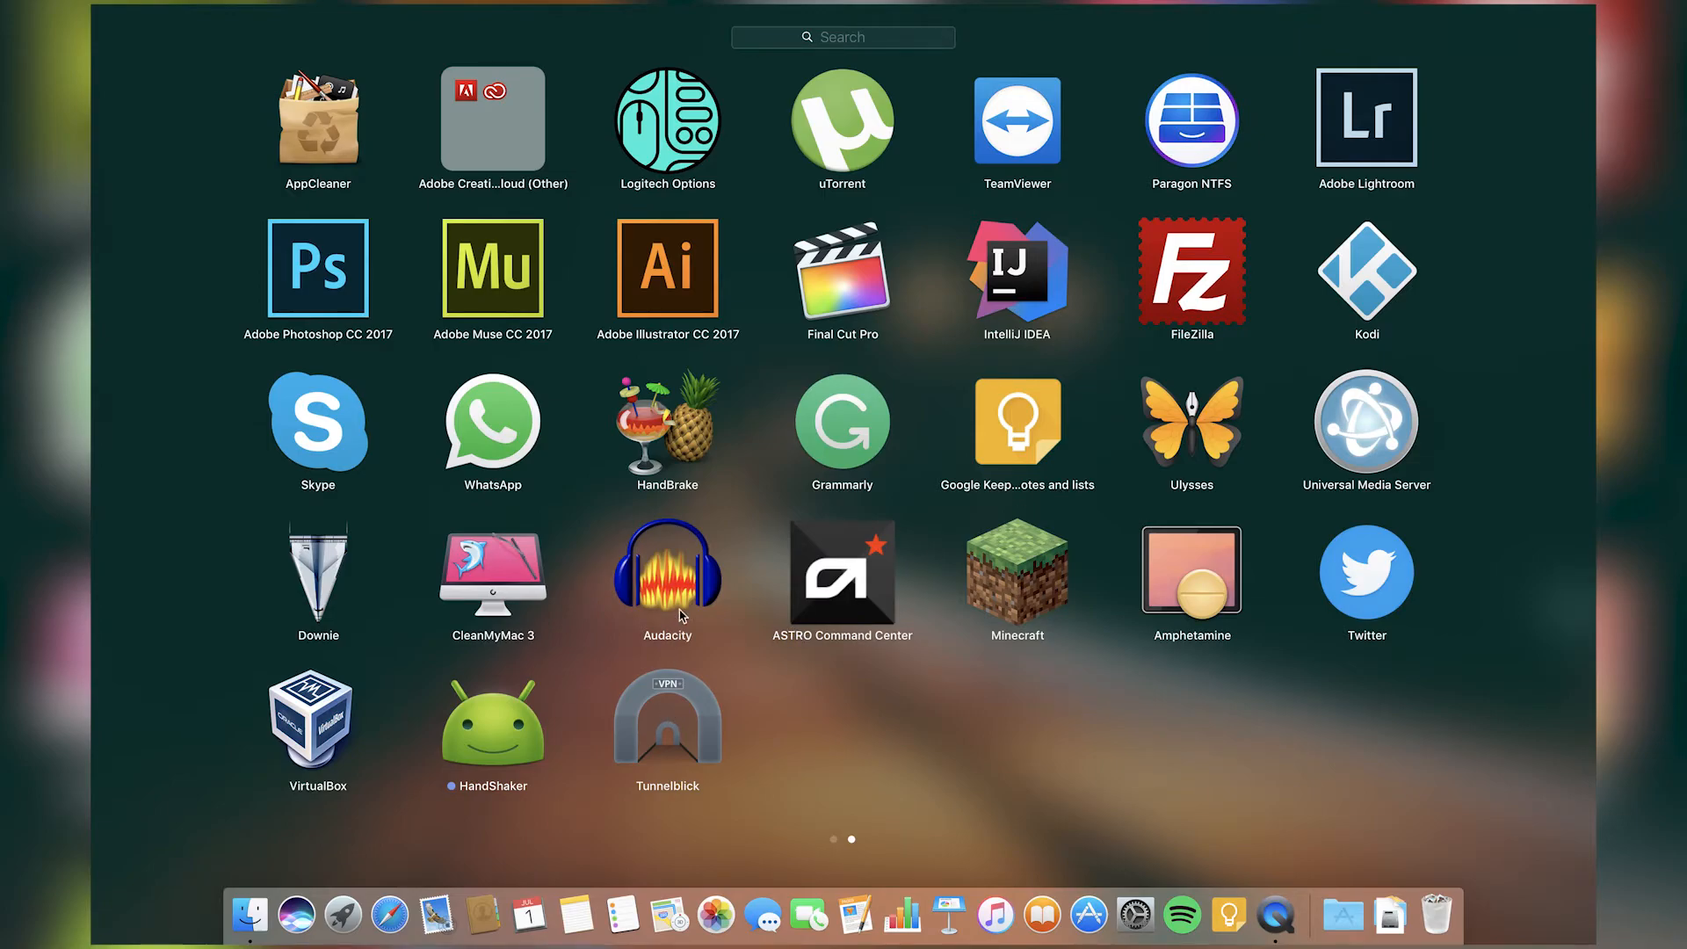
mouse_move(695, 603)
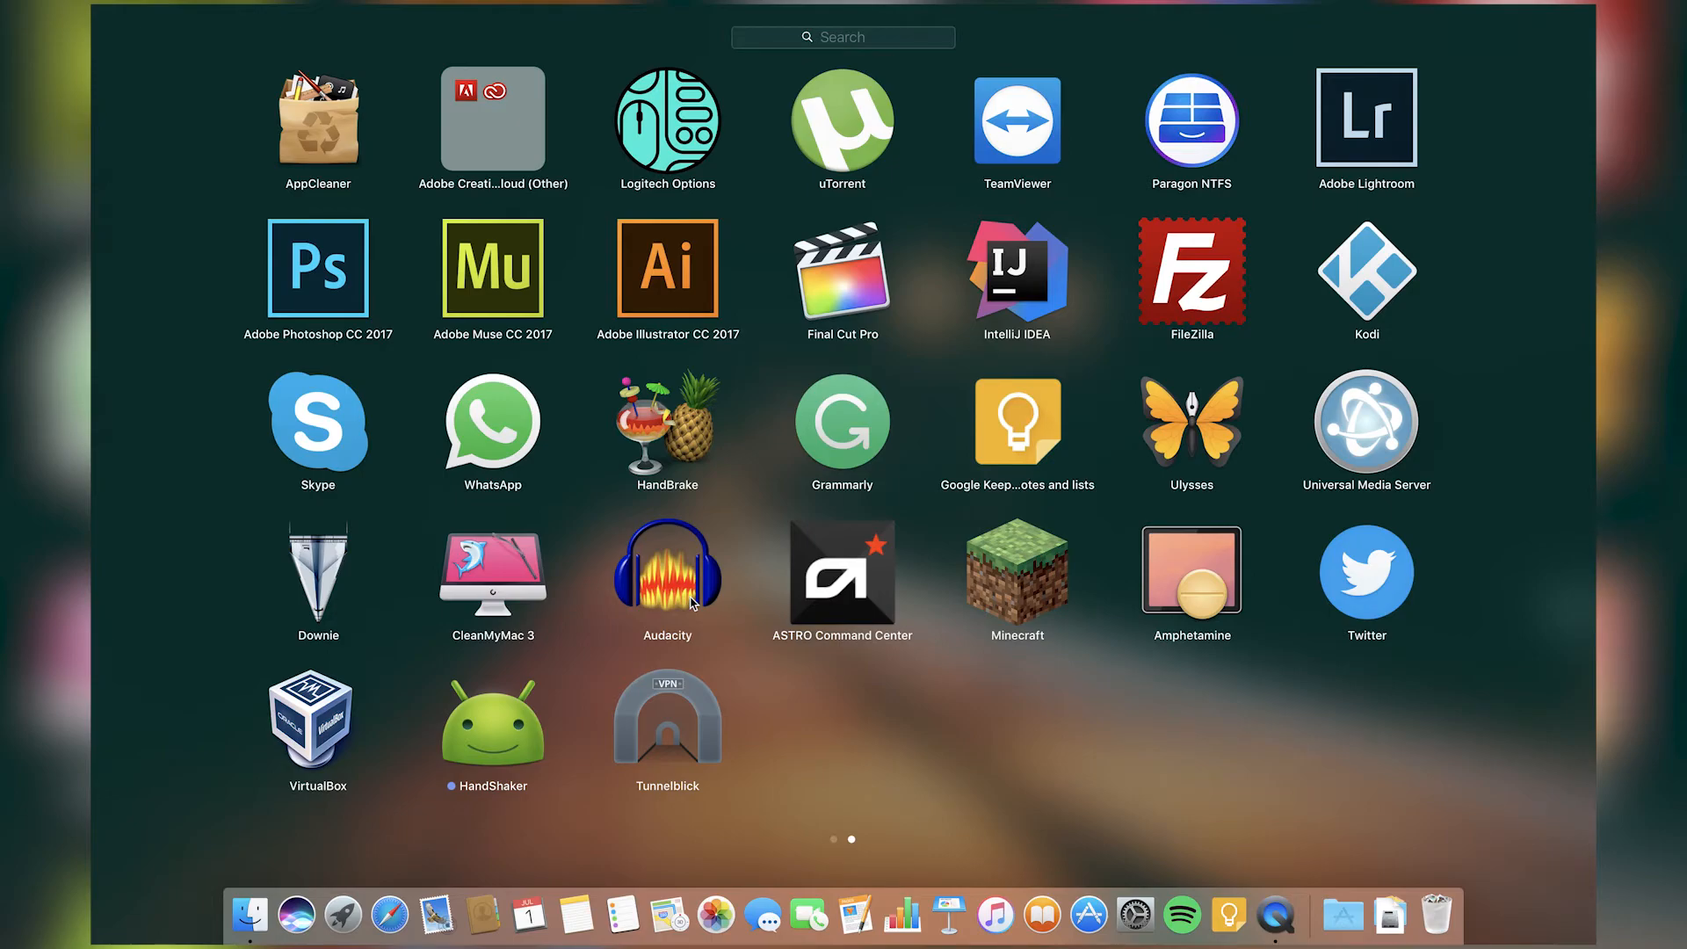
mouse_move(861, 591)
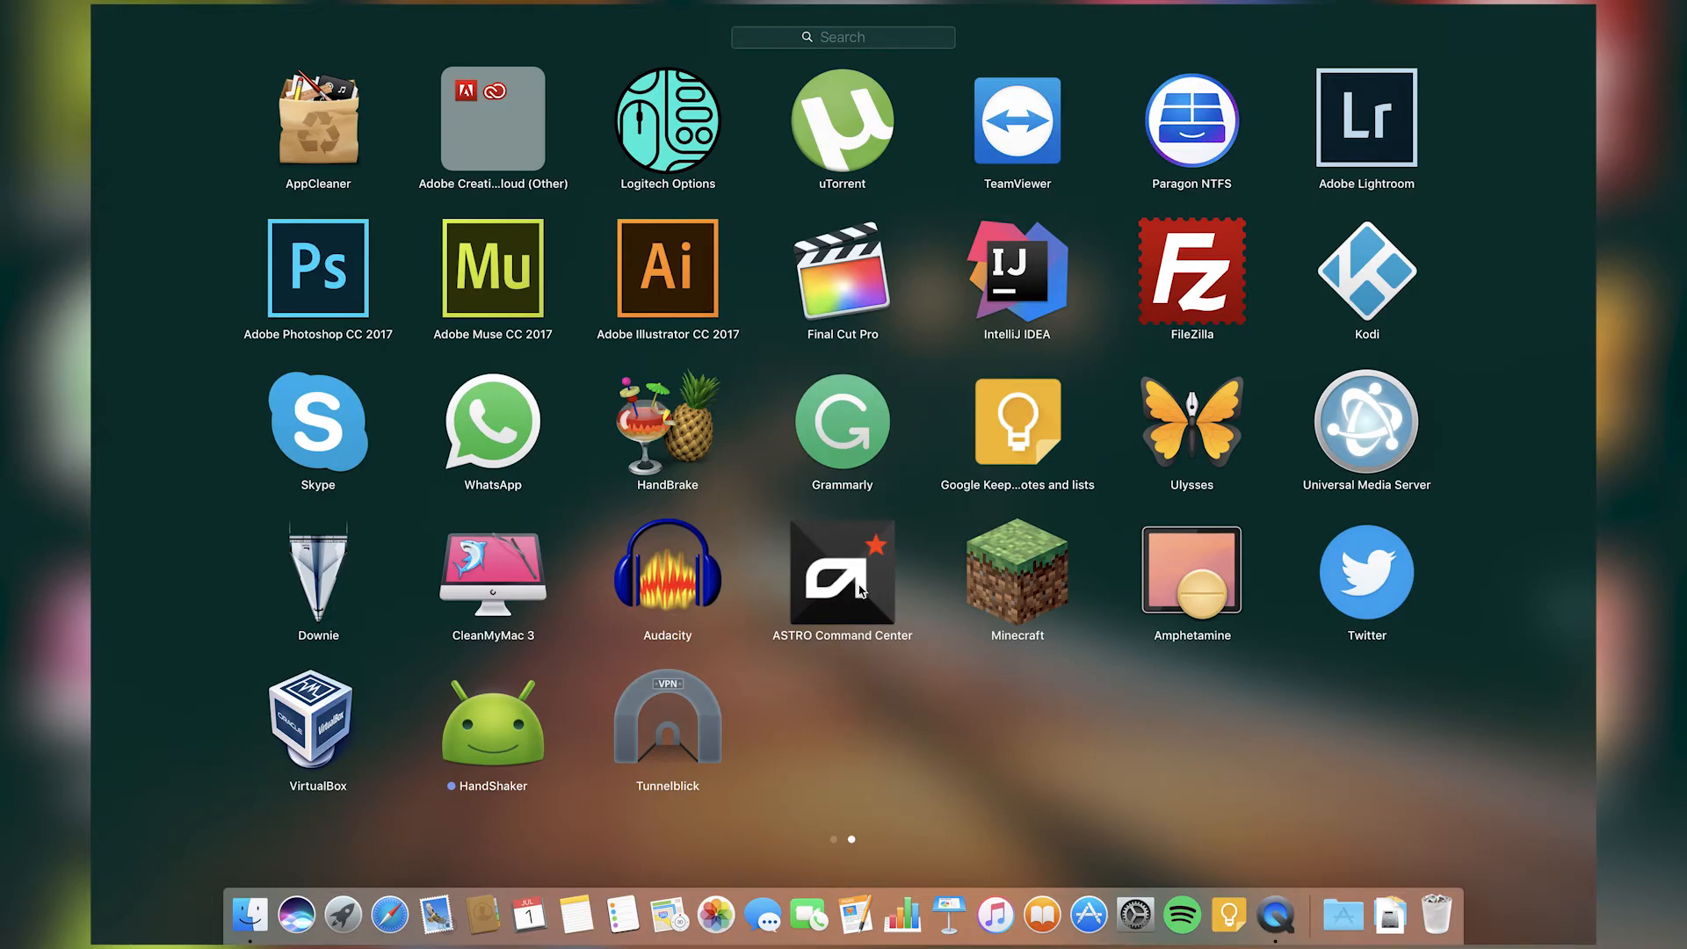
mouse_move(914, 571)
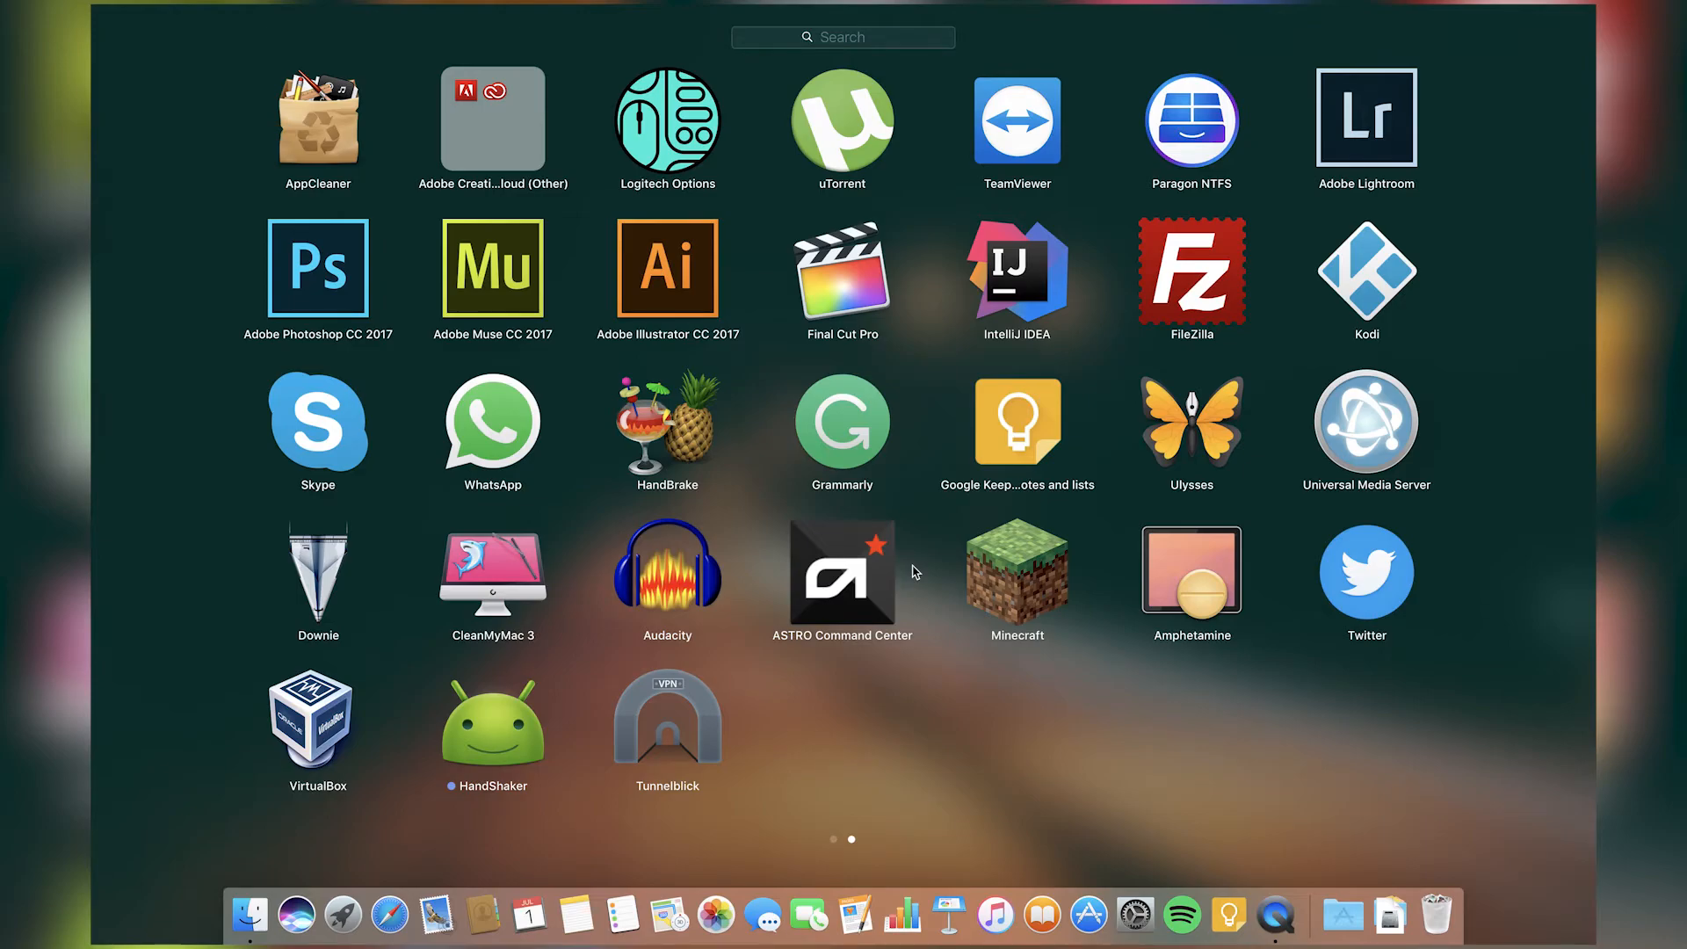
mouse_move(1025, 573)
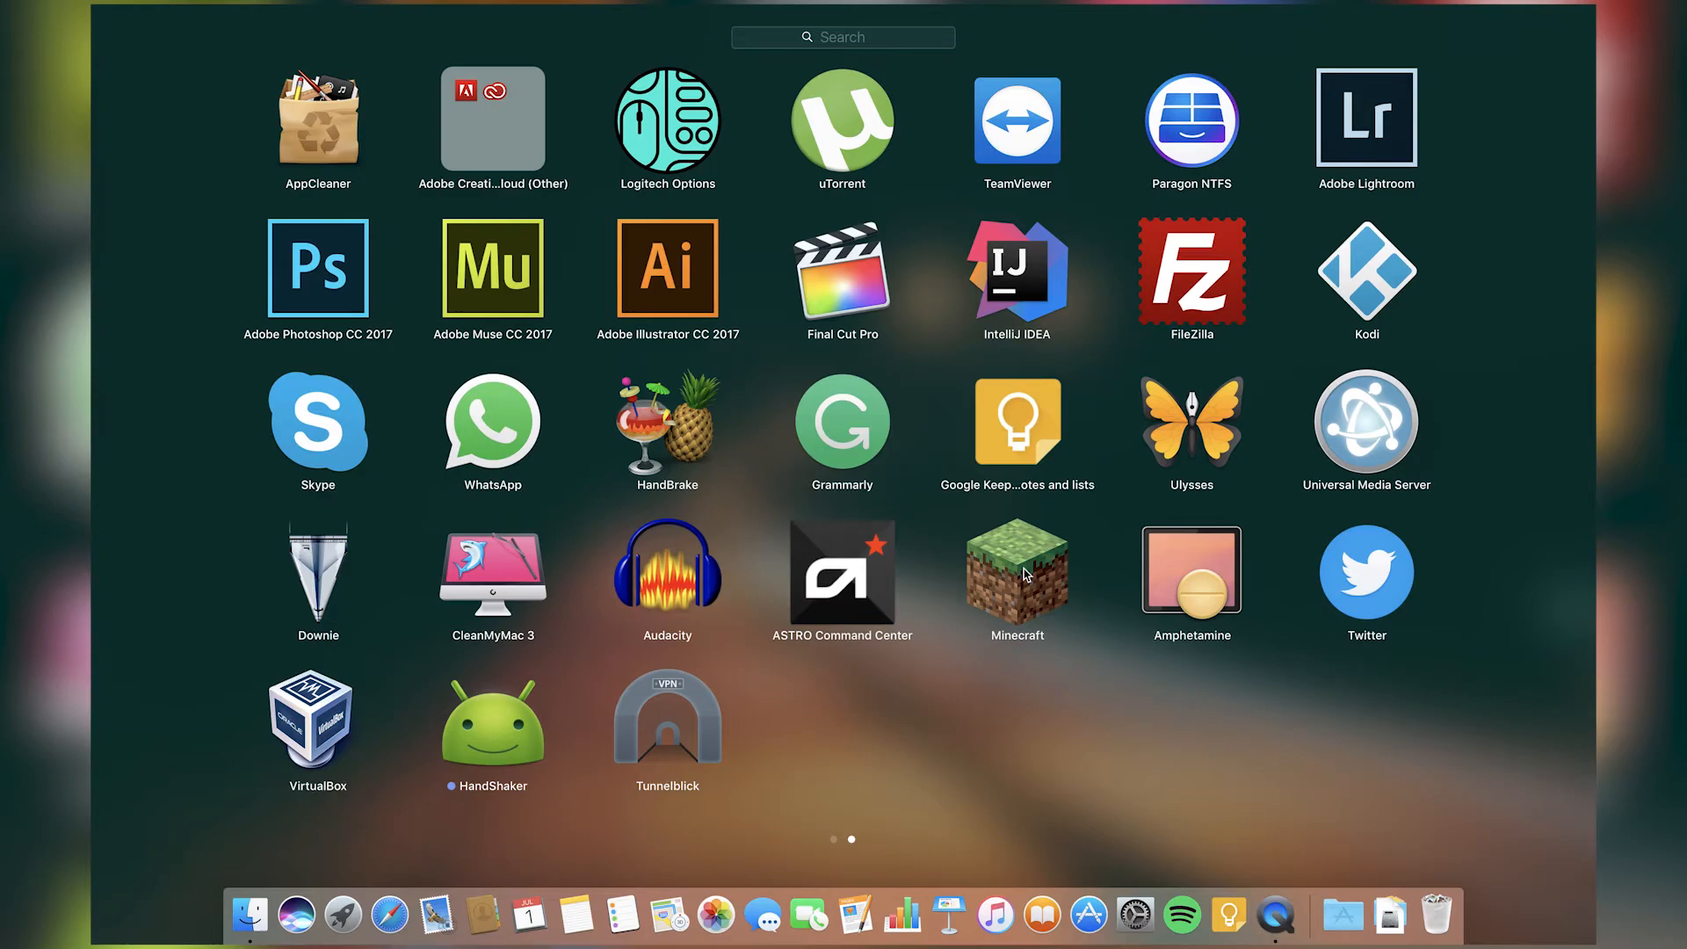
mouse_move(1150, 560)
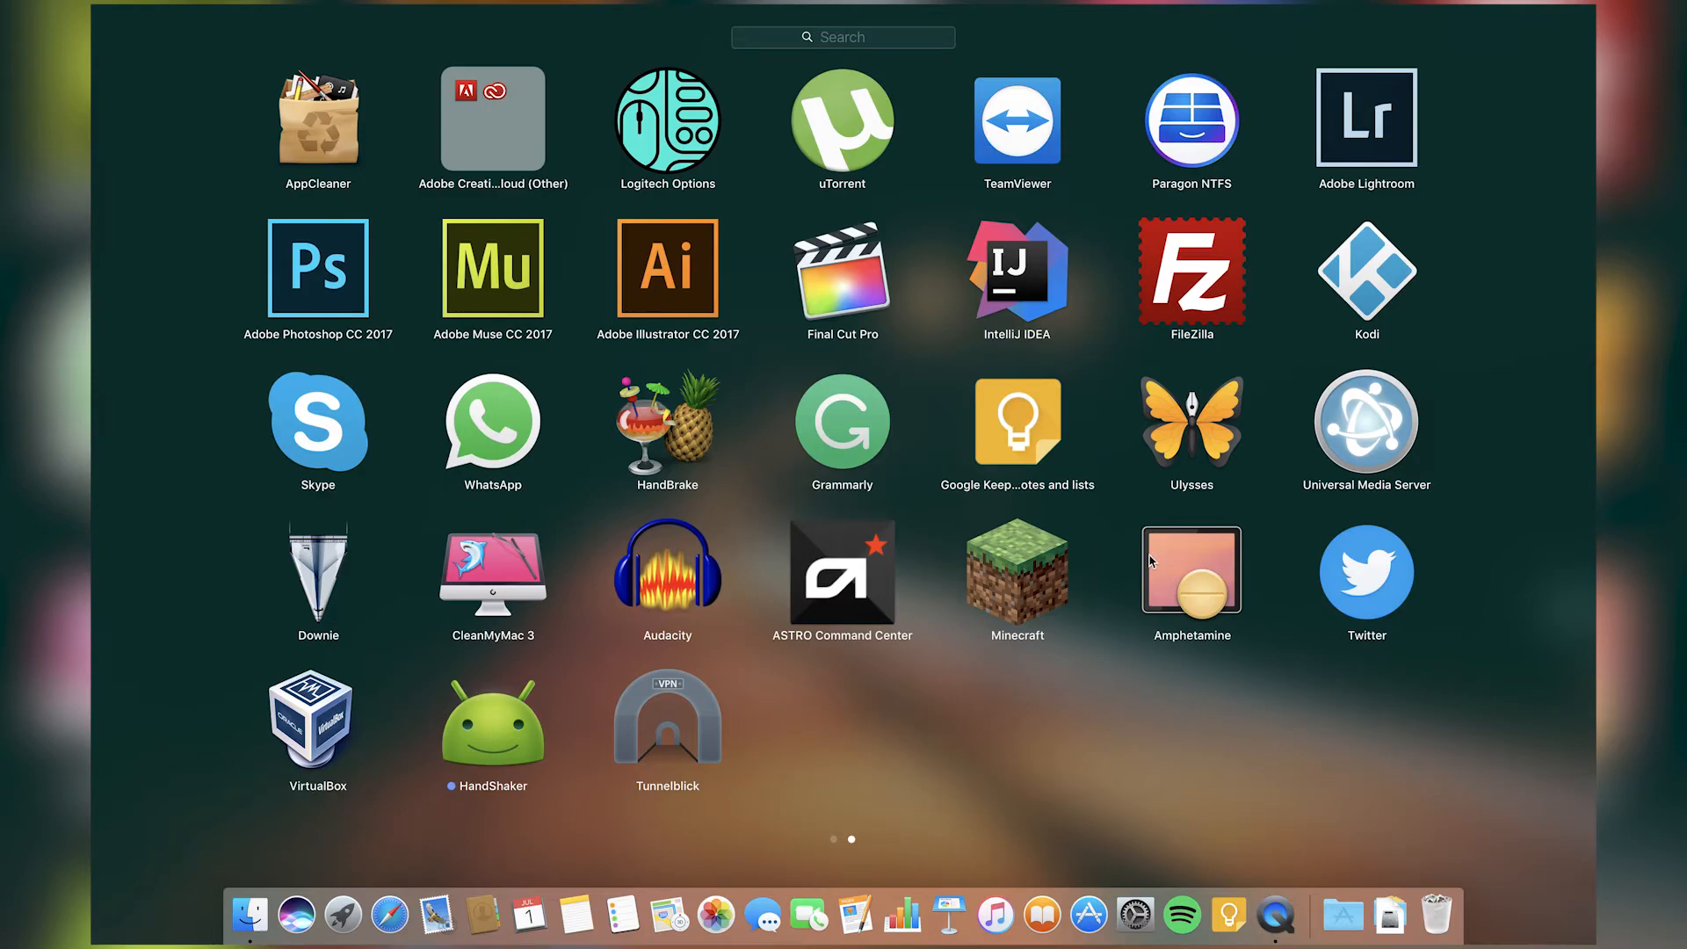
mouse_move(1157, 562)
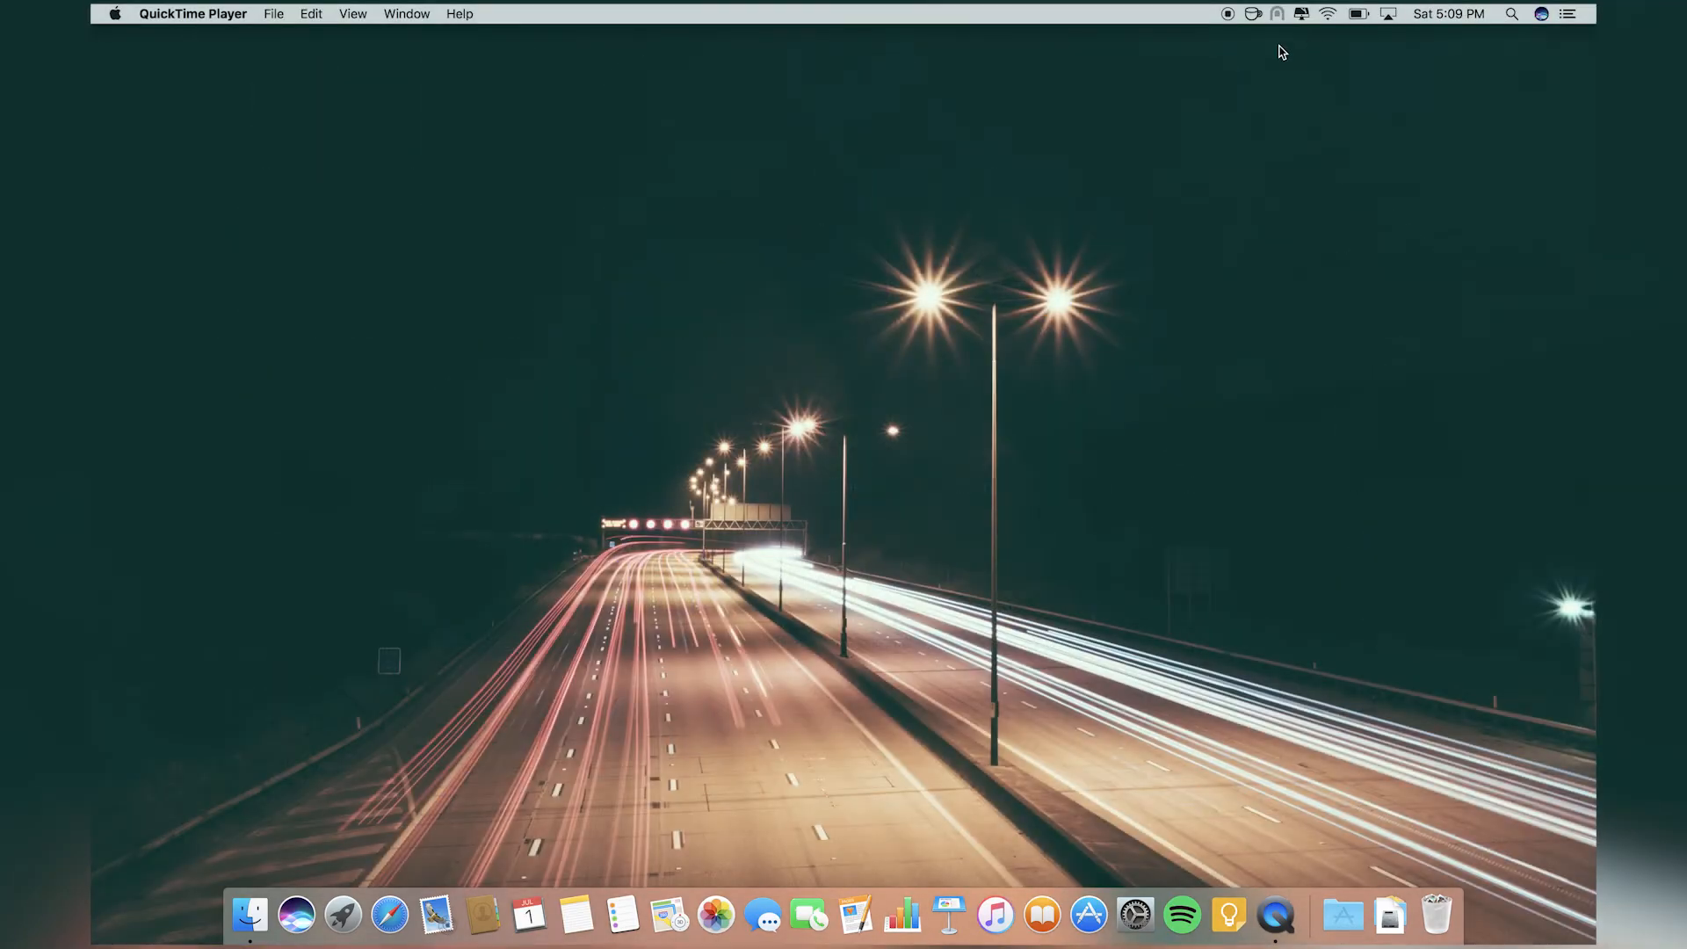
mouse_move(1259, 23)
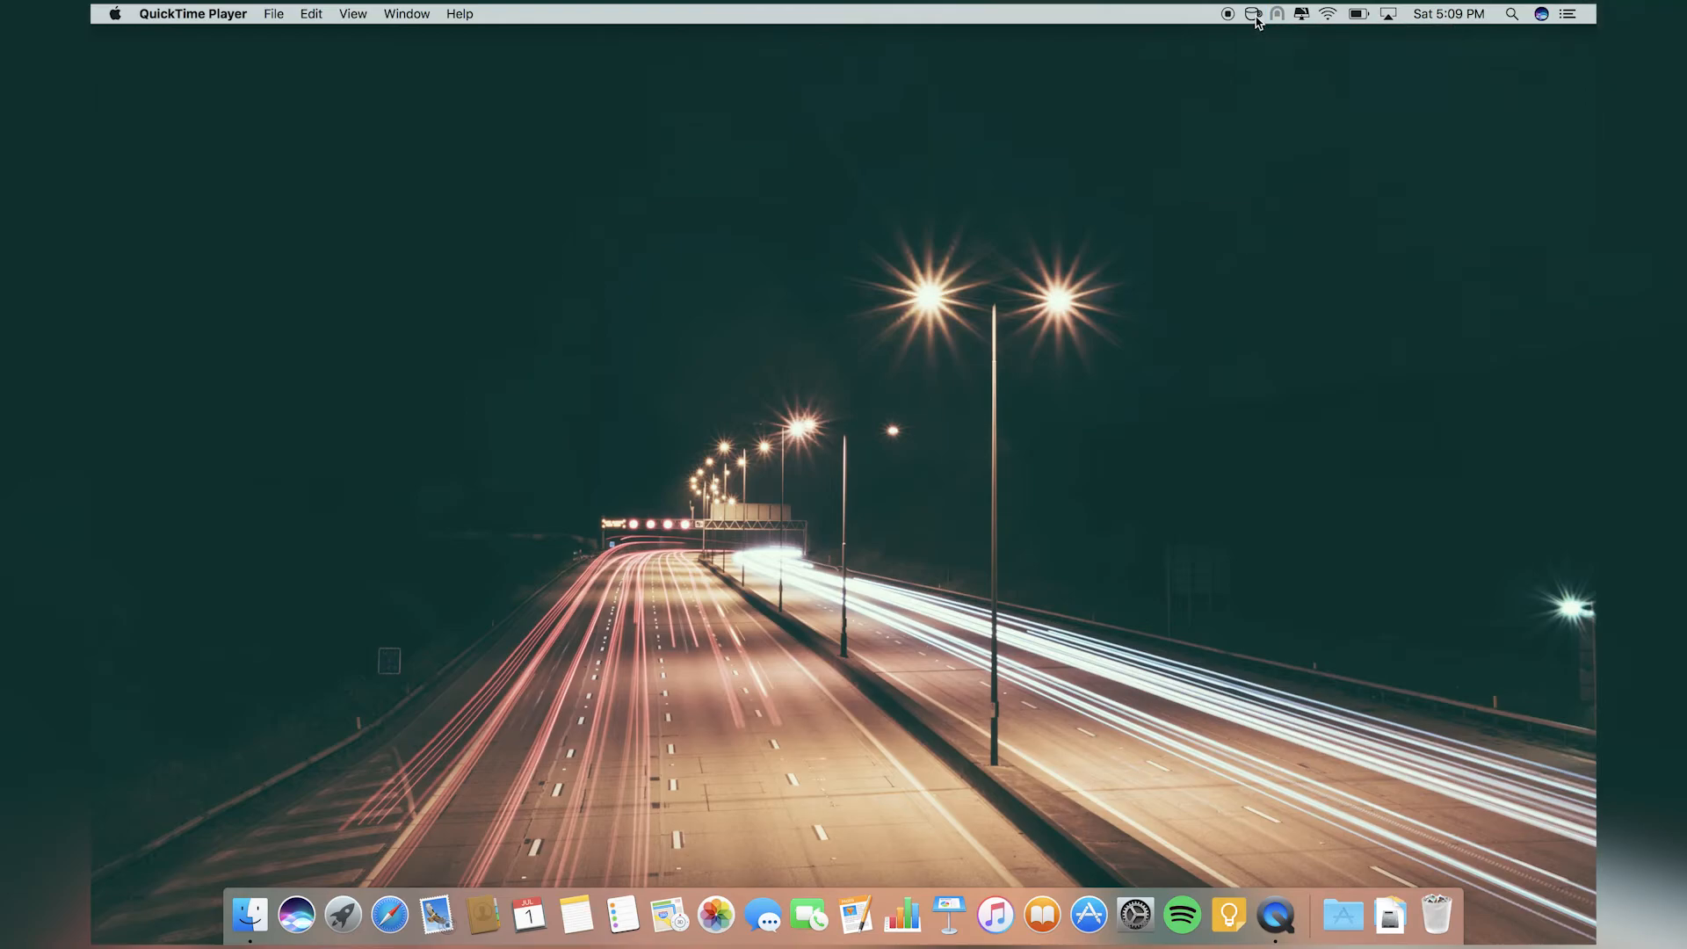
left_click(1251, 12)
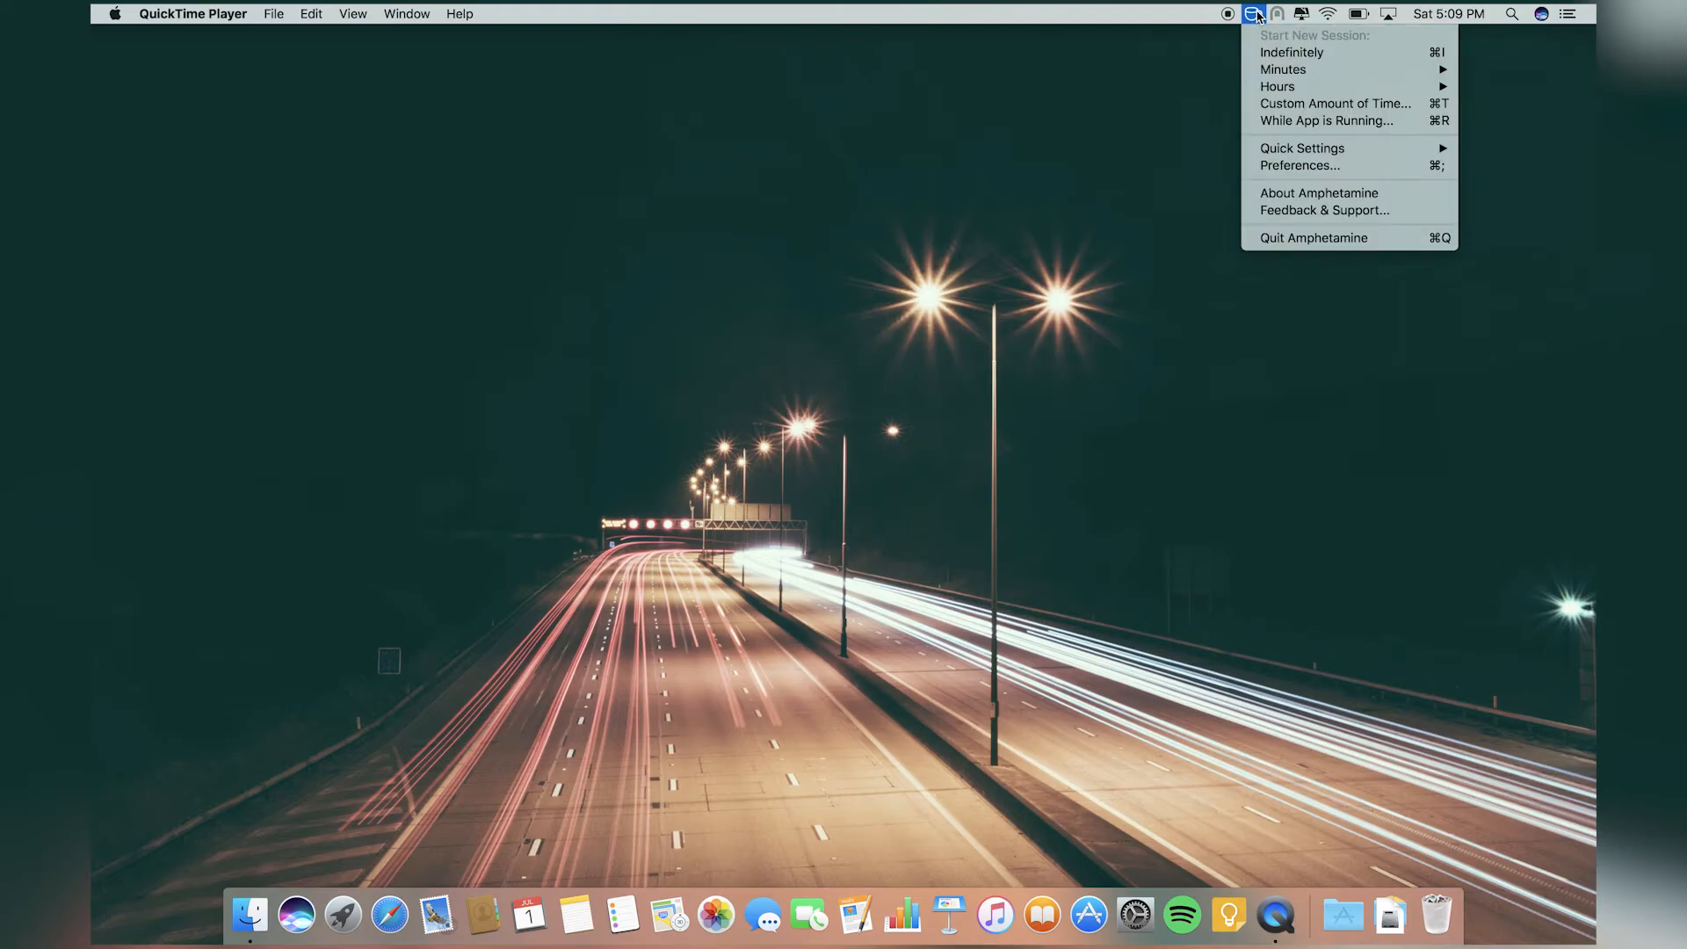
mouse_move(1282, 41)
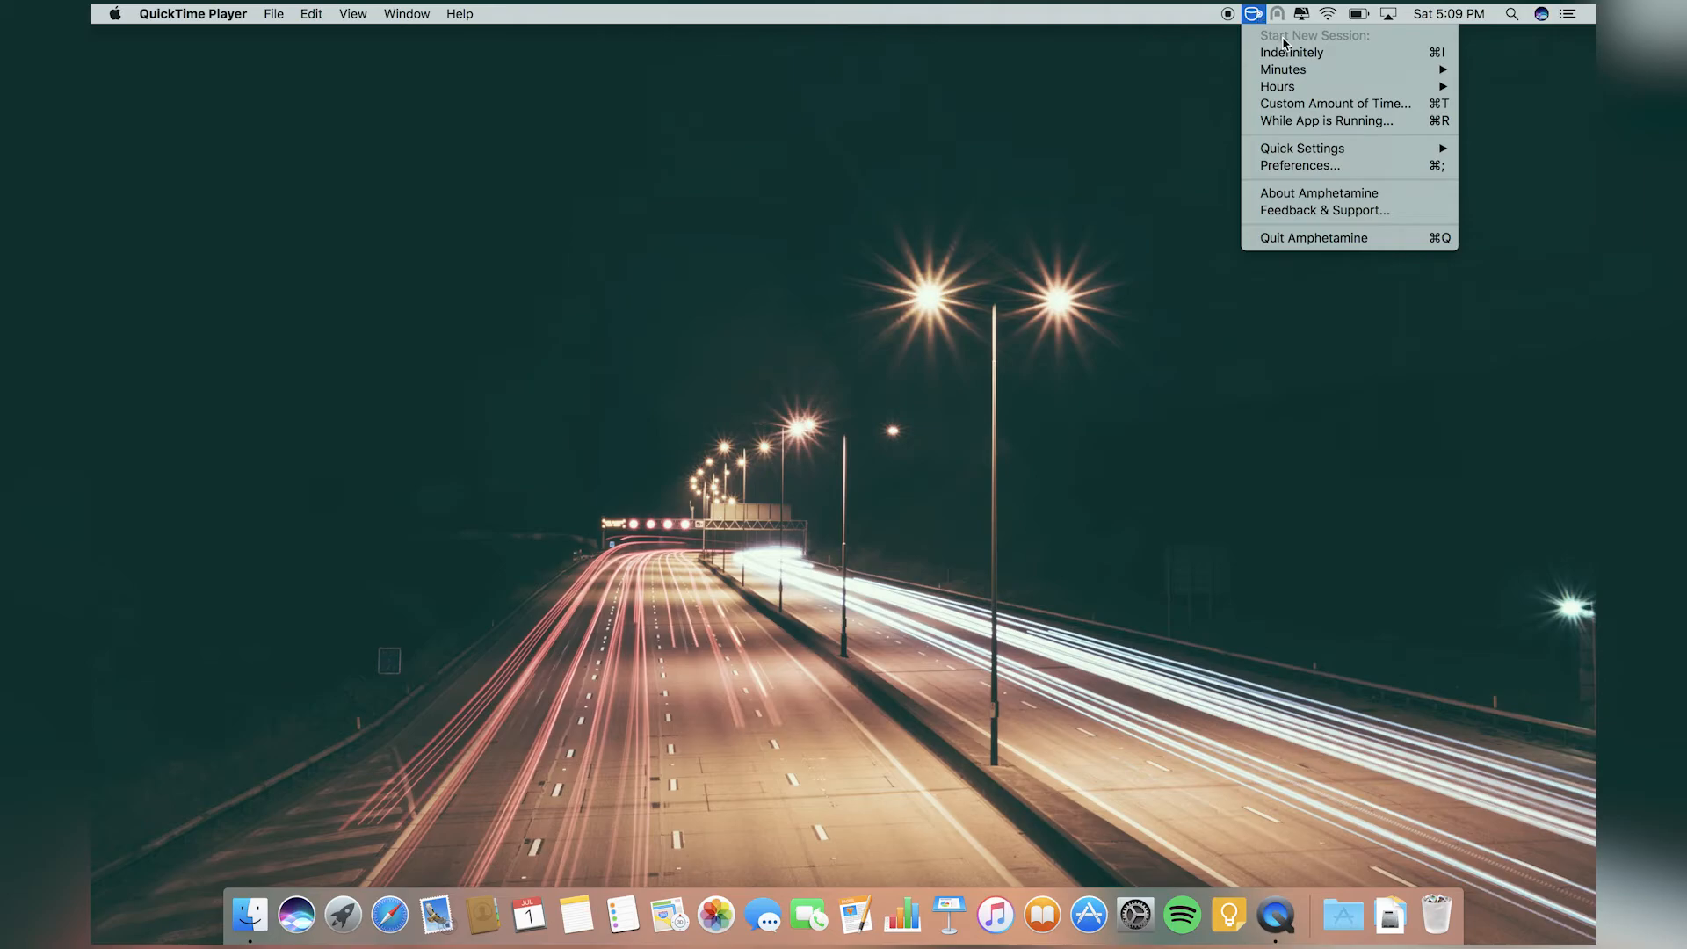
mouse_move(1320, 53)
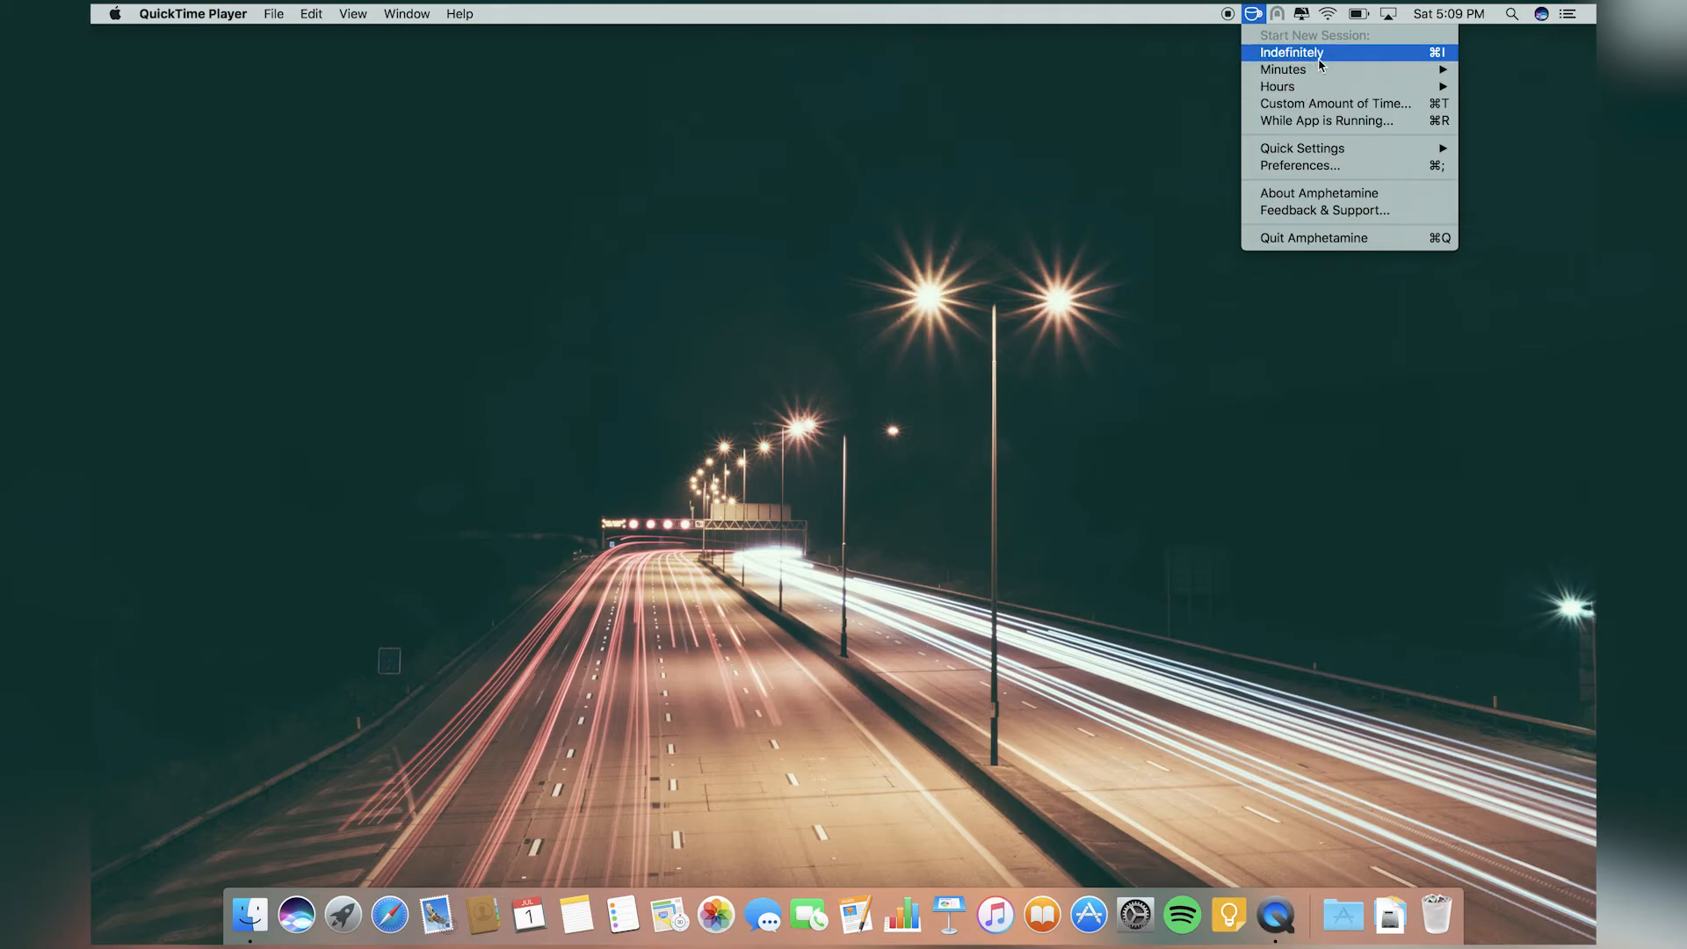
mouse_move(1283, 69)
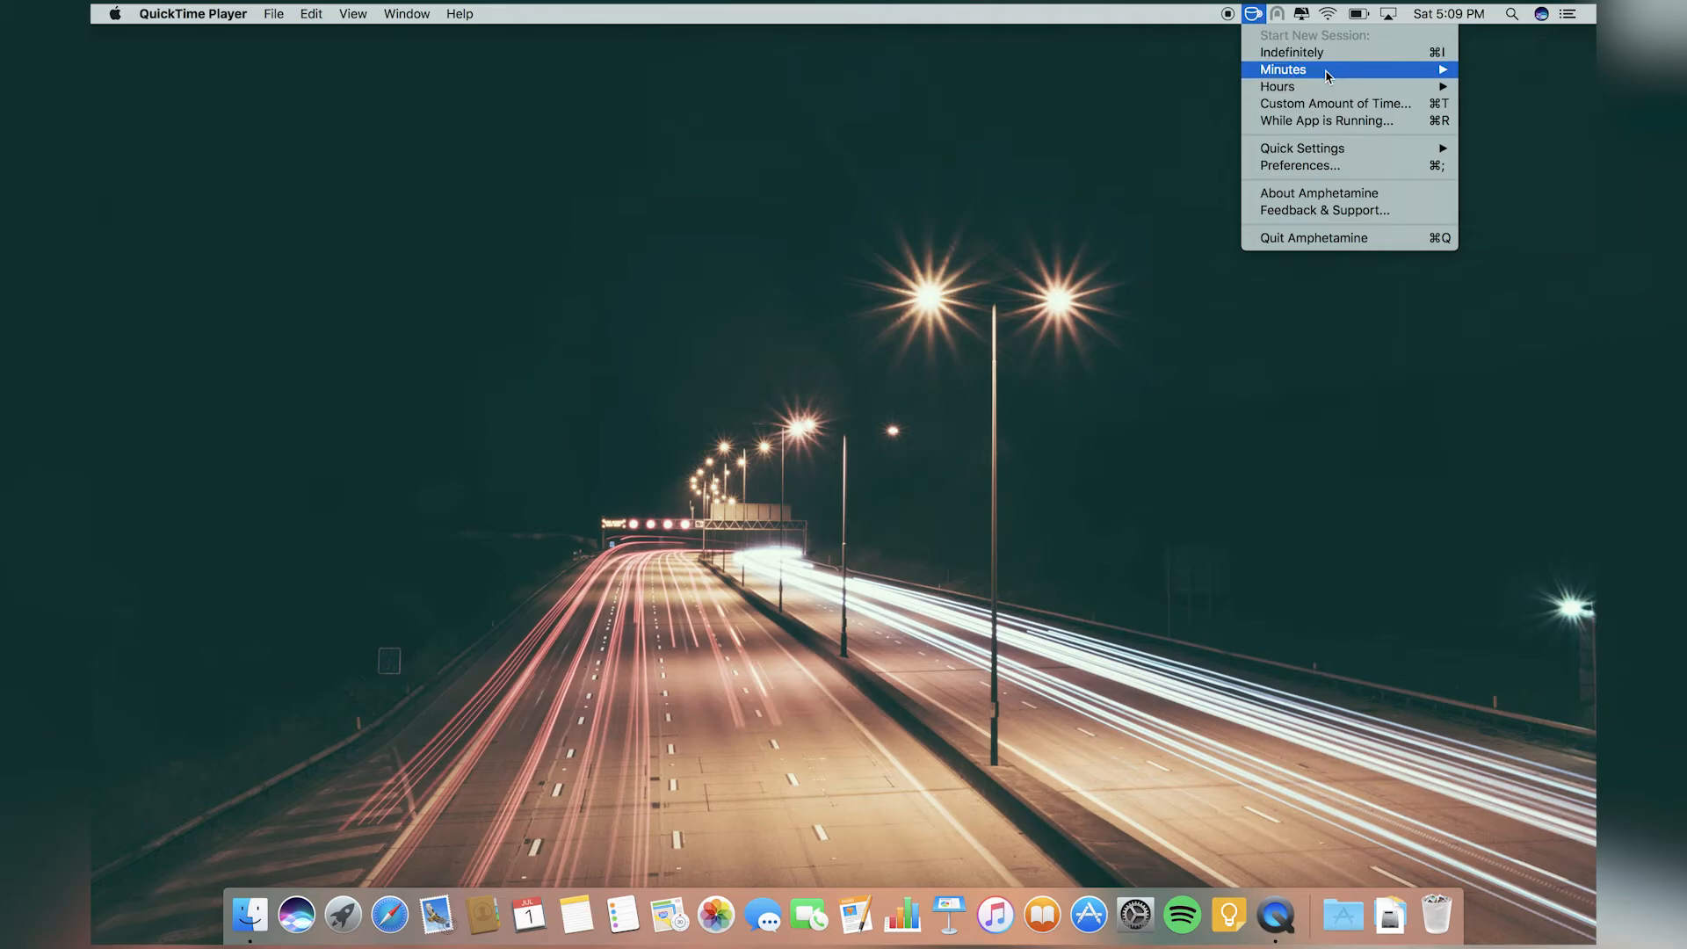
mouse_move(1303, 35)
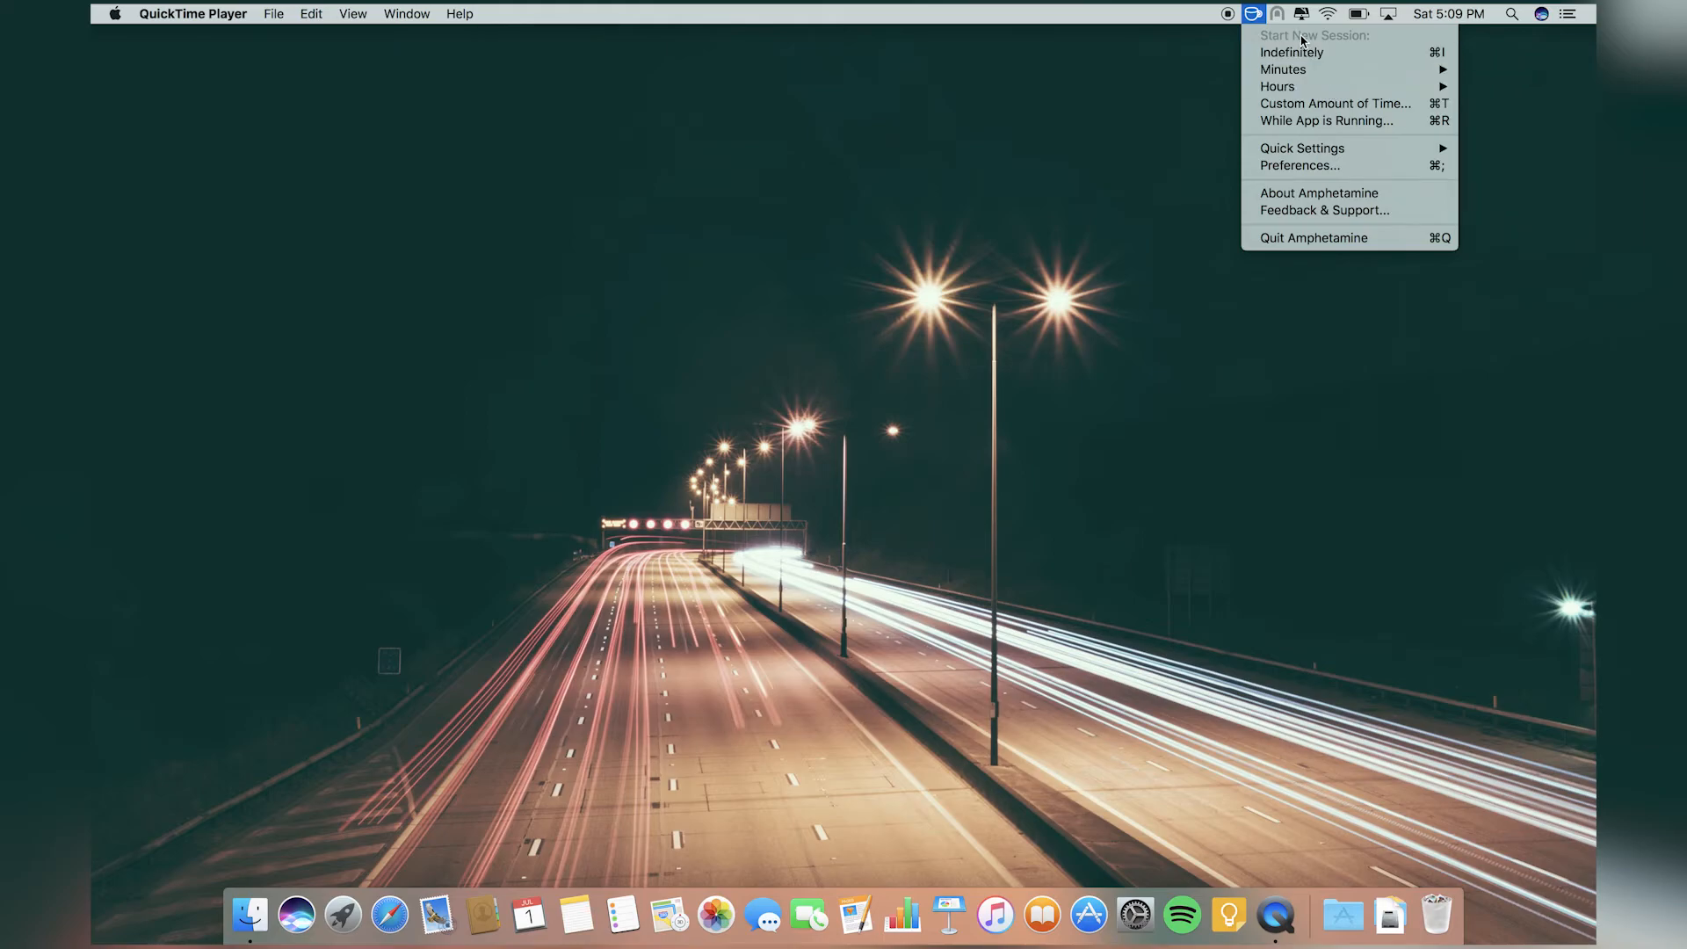
mouse_move(1211, 169)
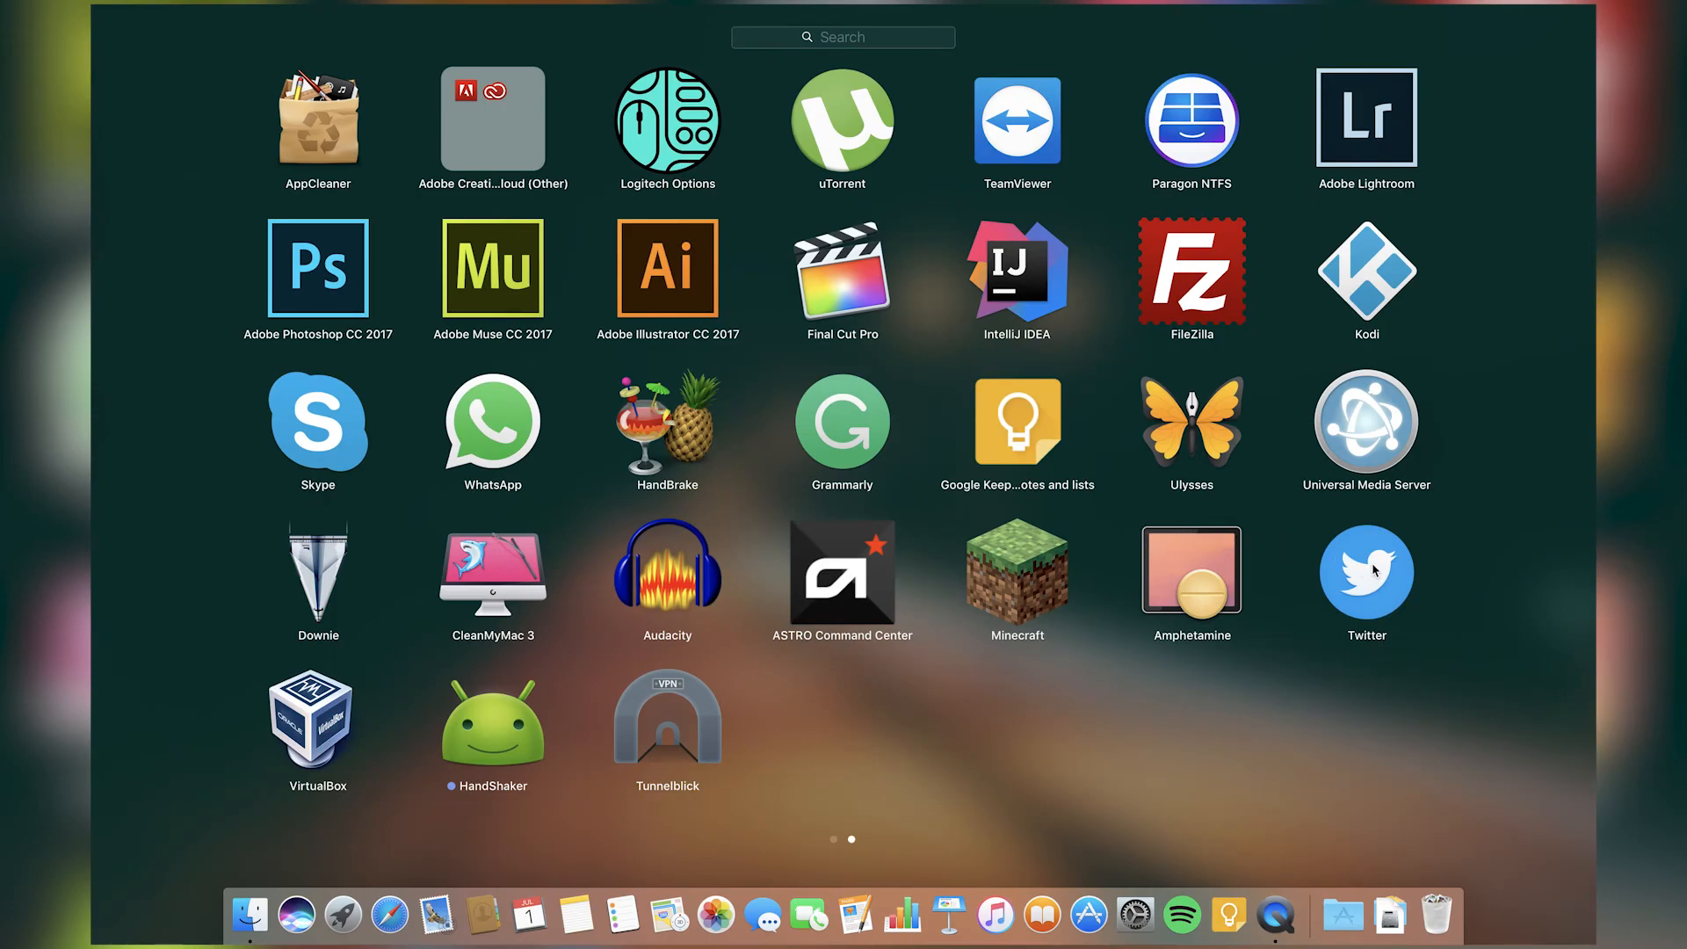
mouse_move(339, 755)
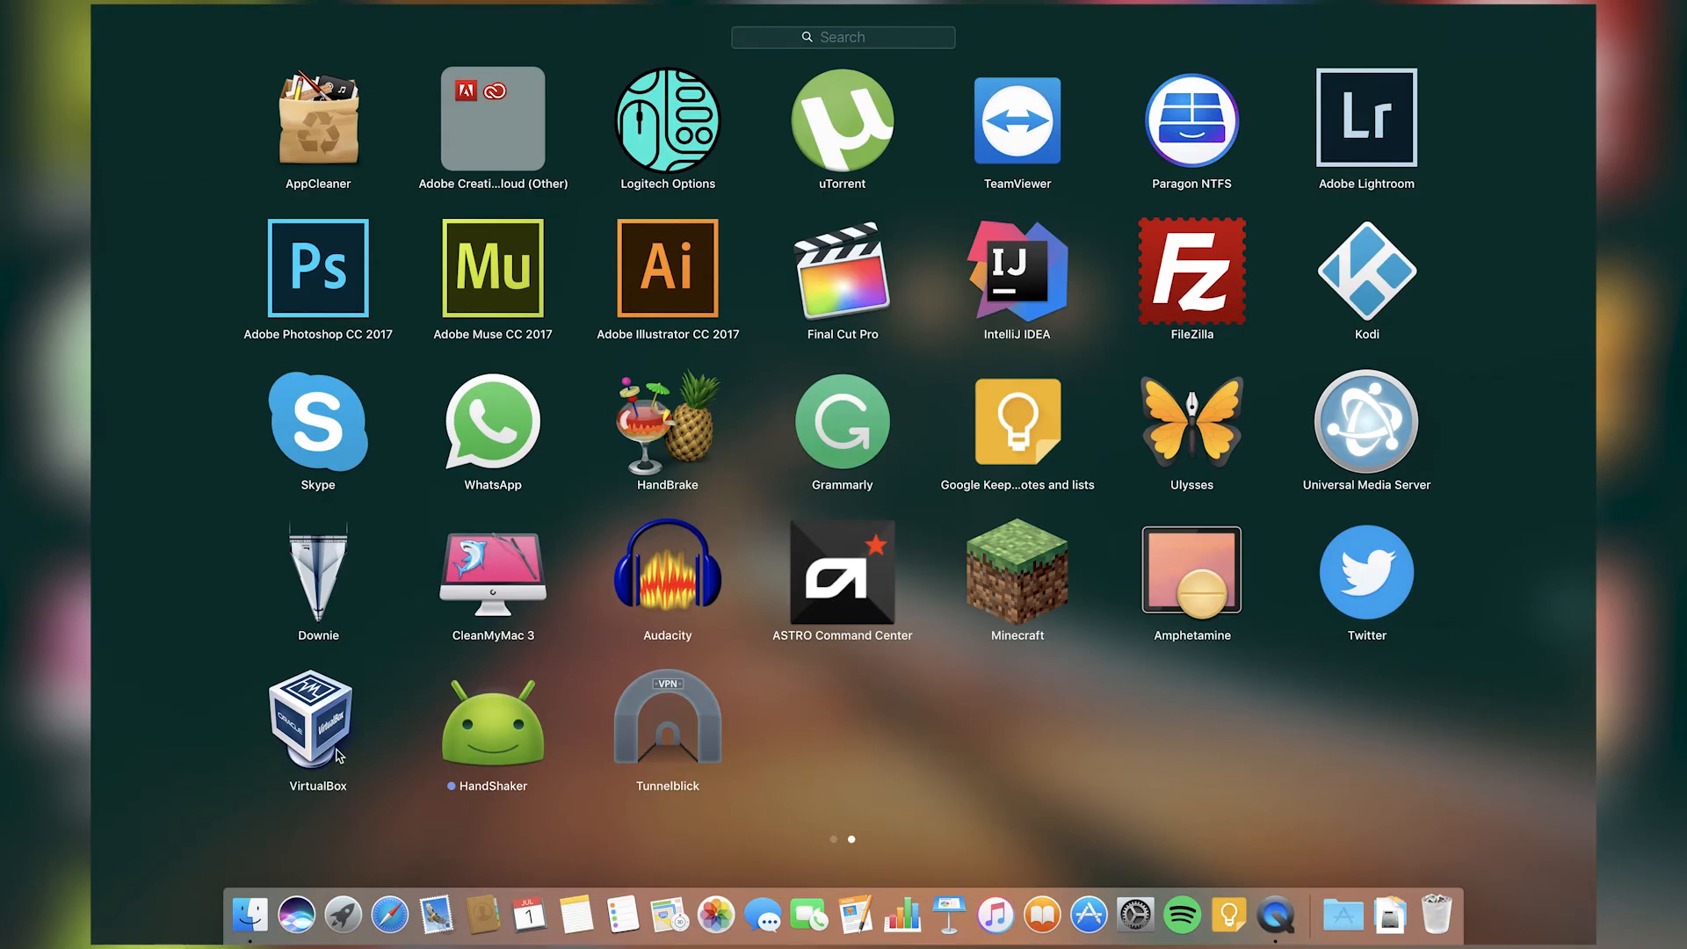
mouse_move(337, 756)
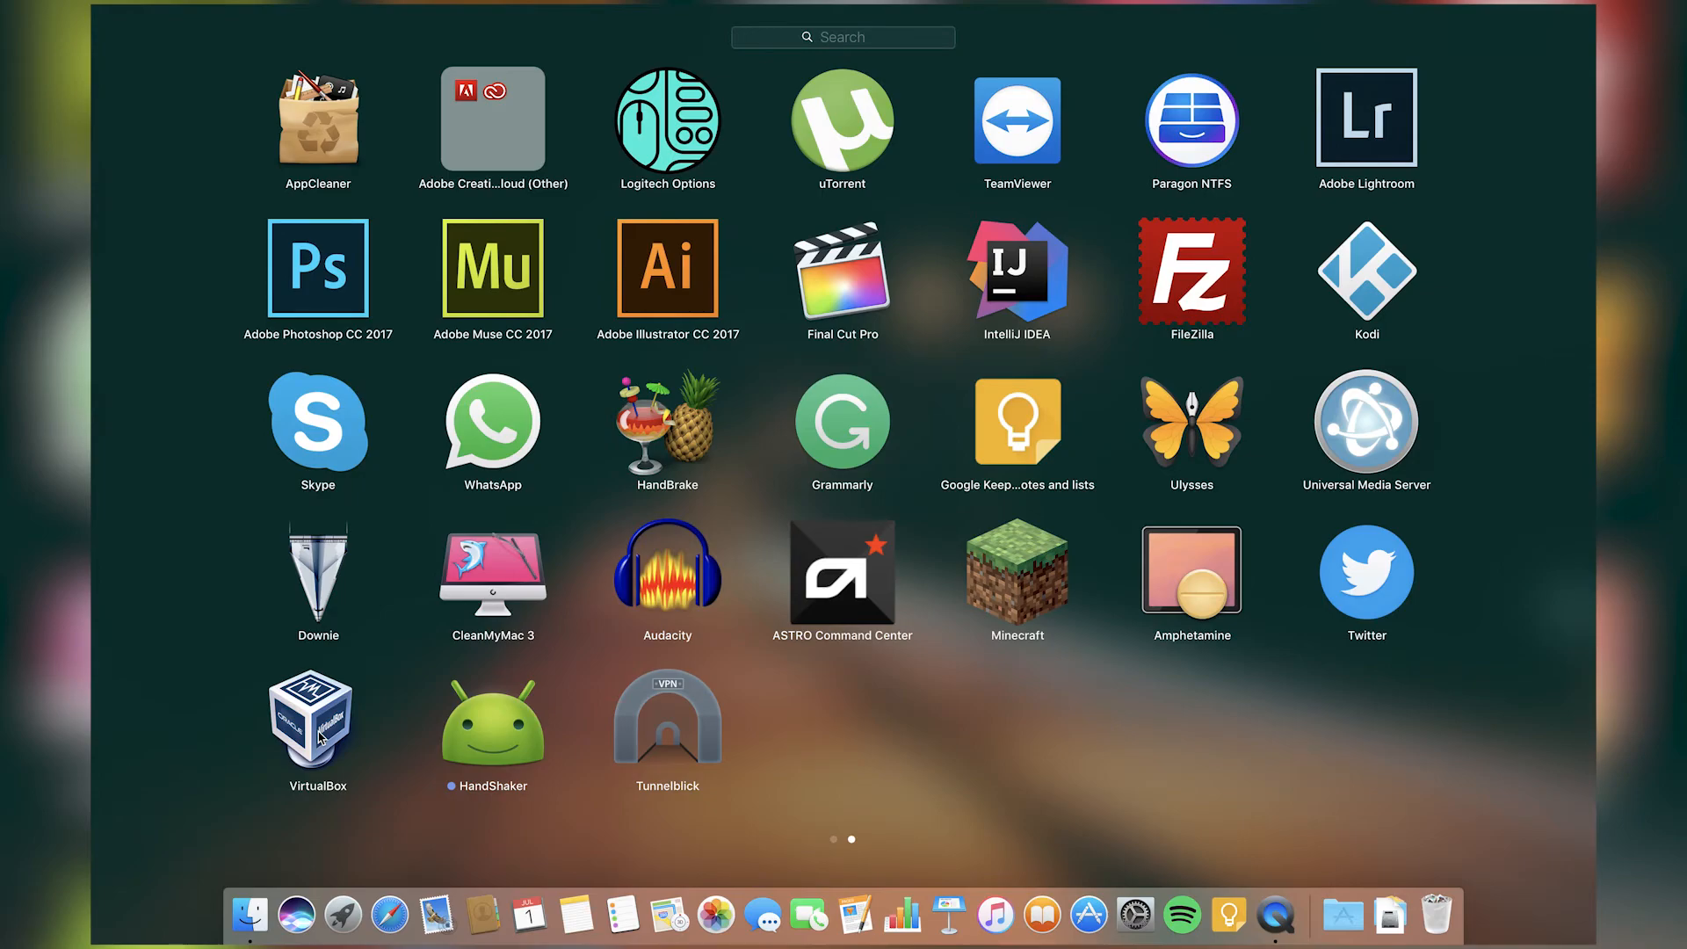
mouse_move(418, 722)
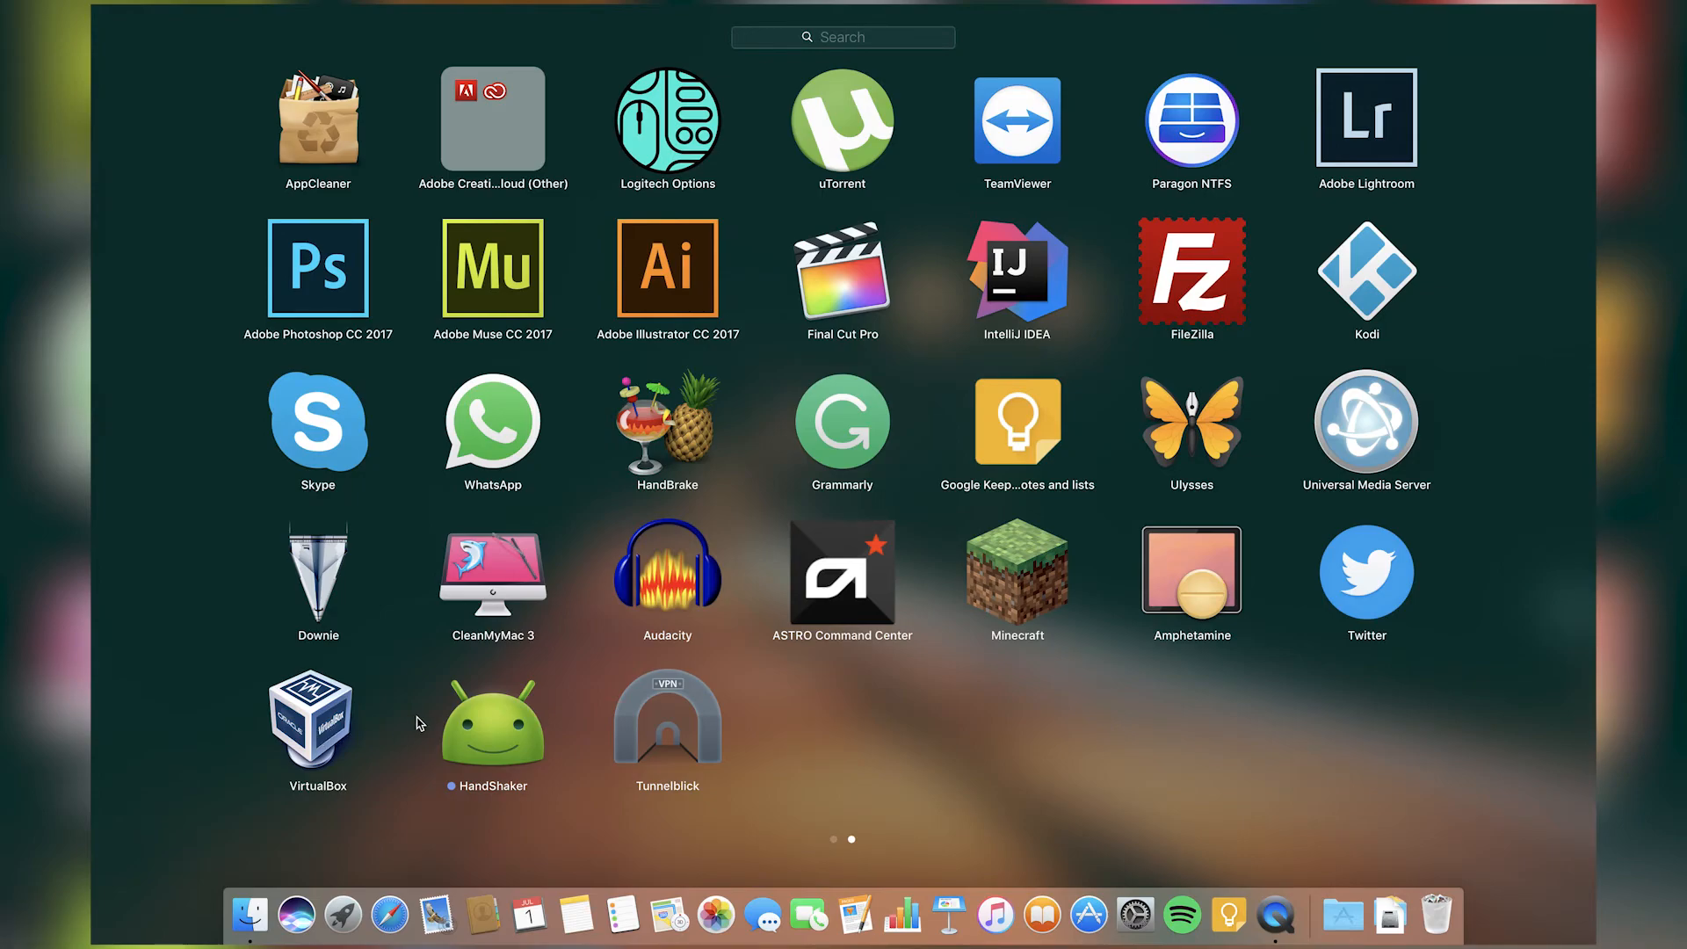
mouse_move(466, 727)
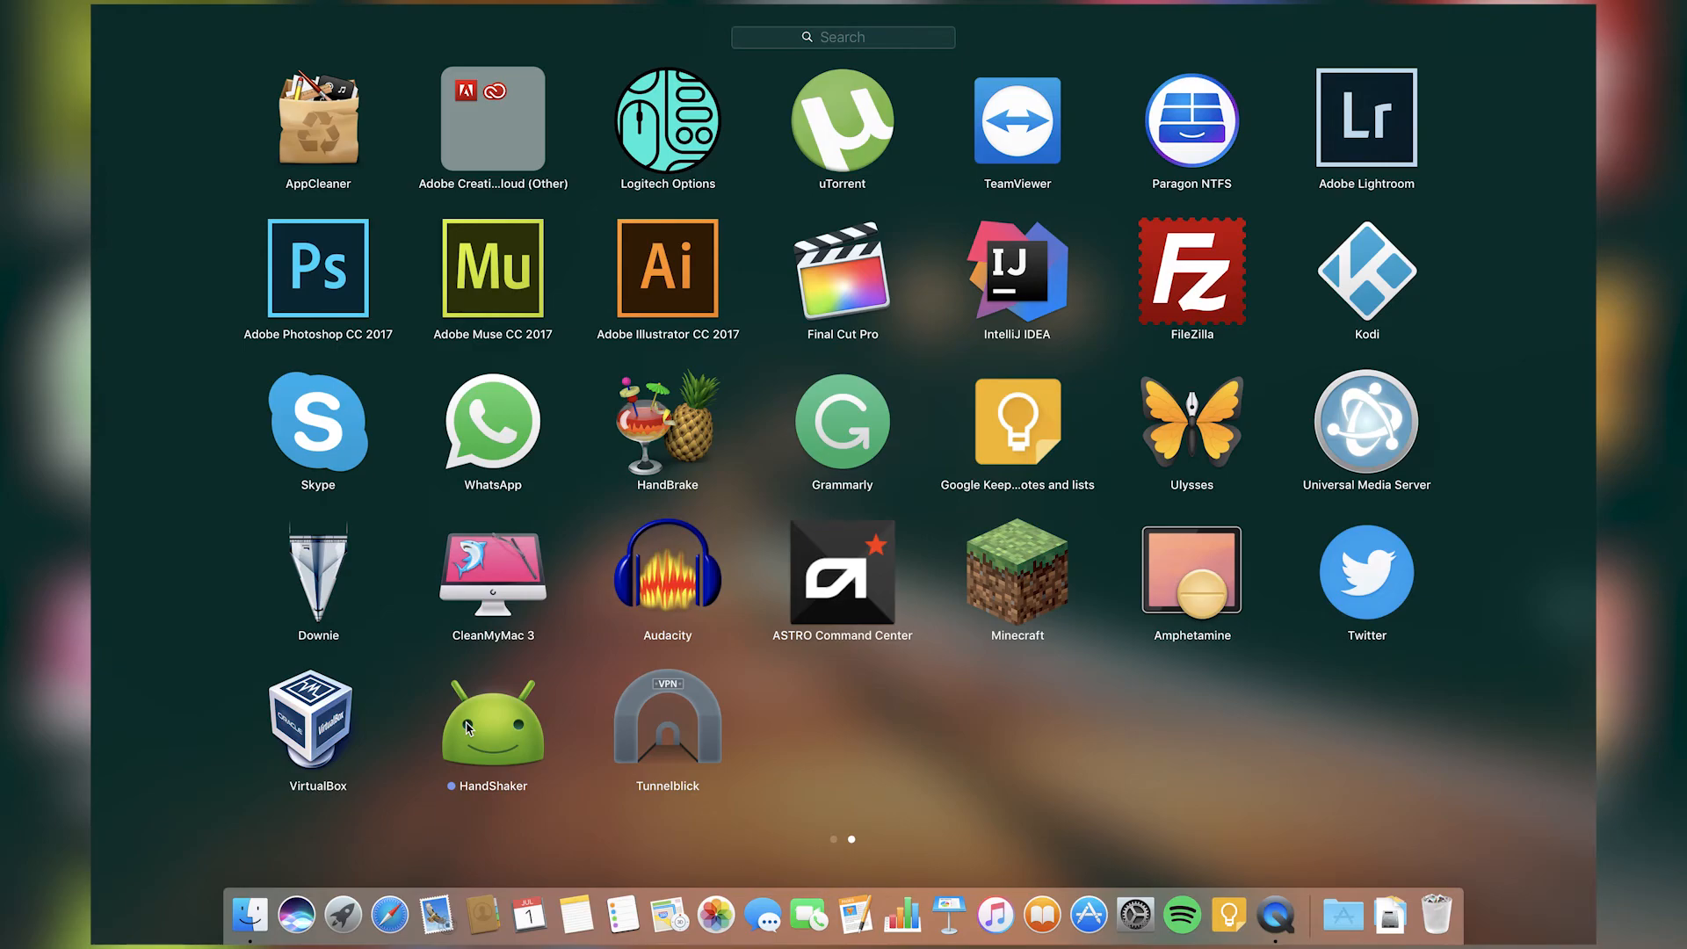
mouse_move(578, 331)
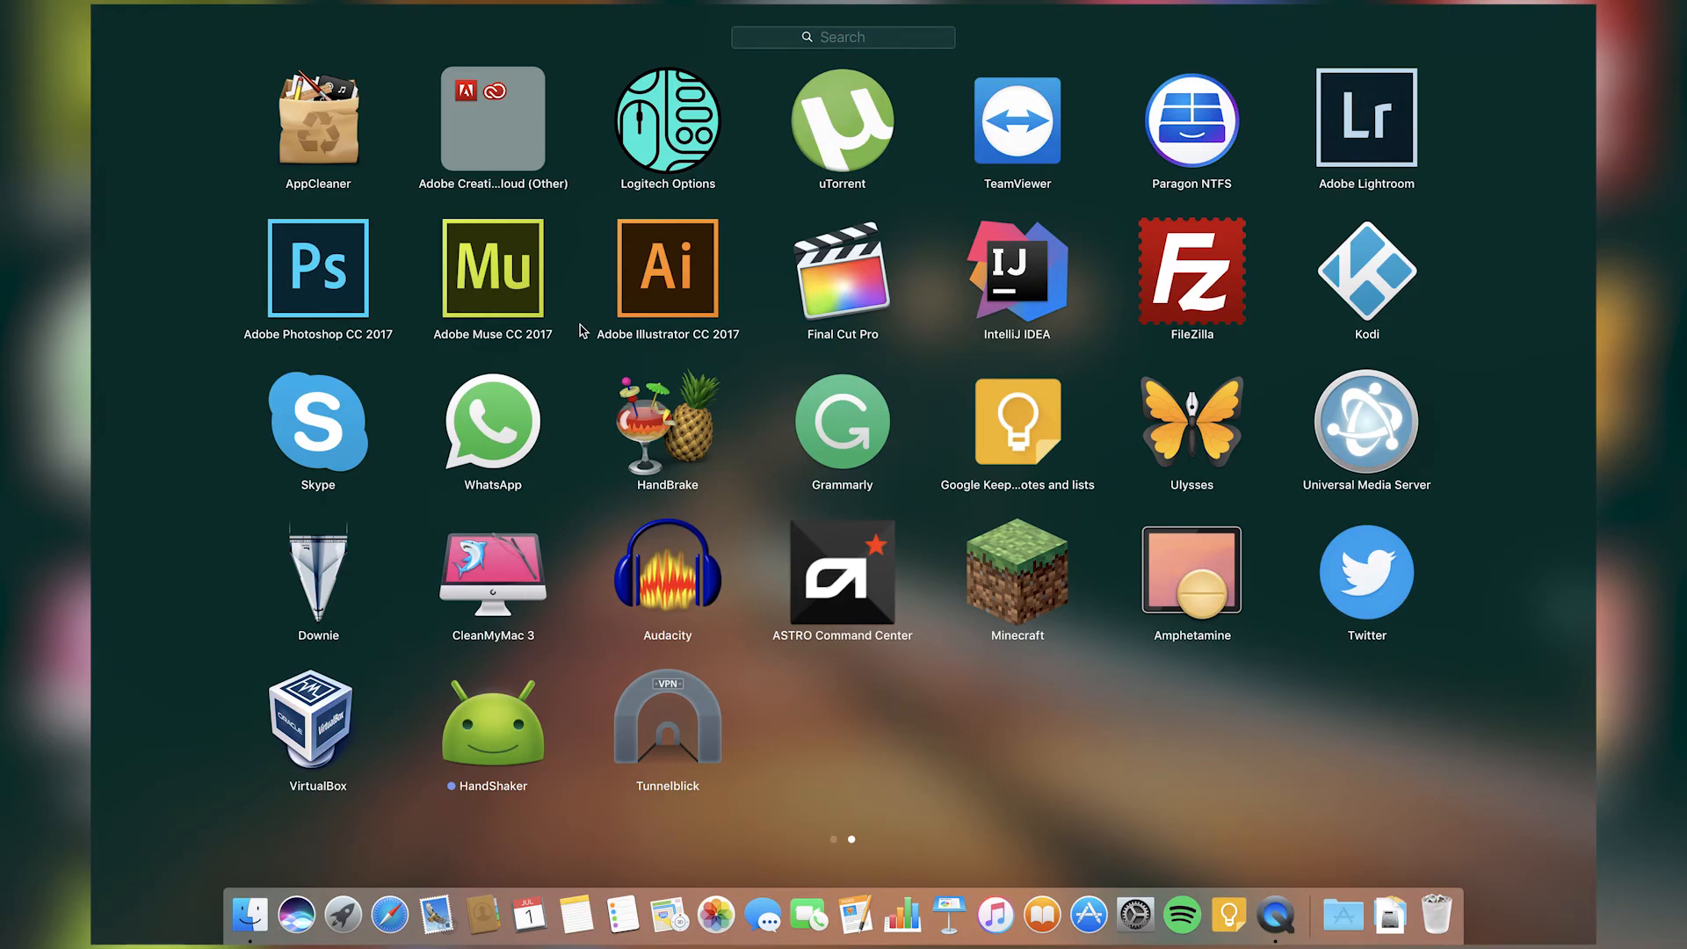
mouse_move(772, 680)
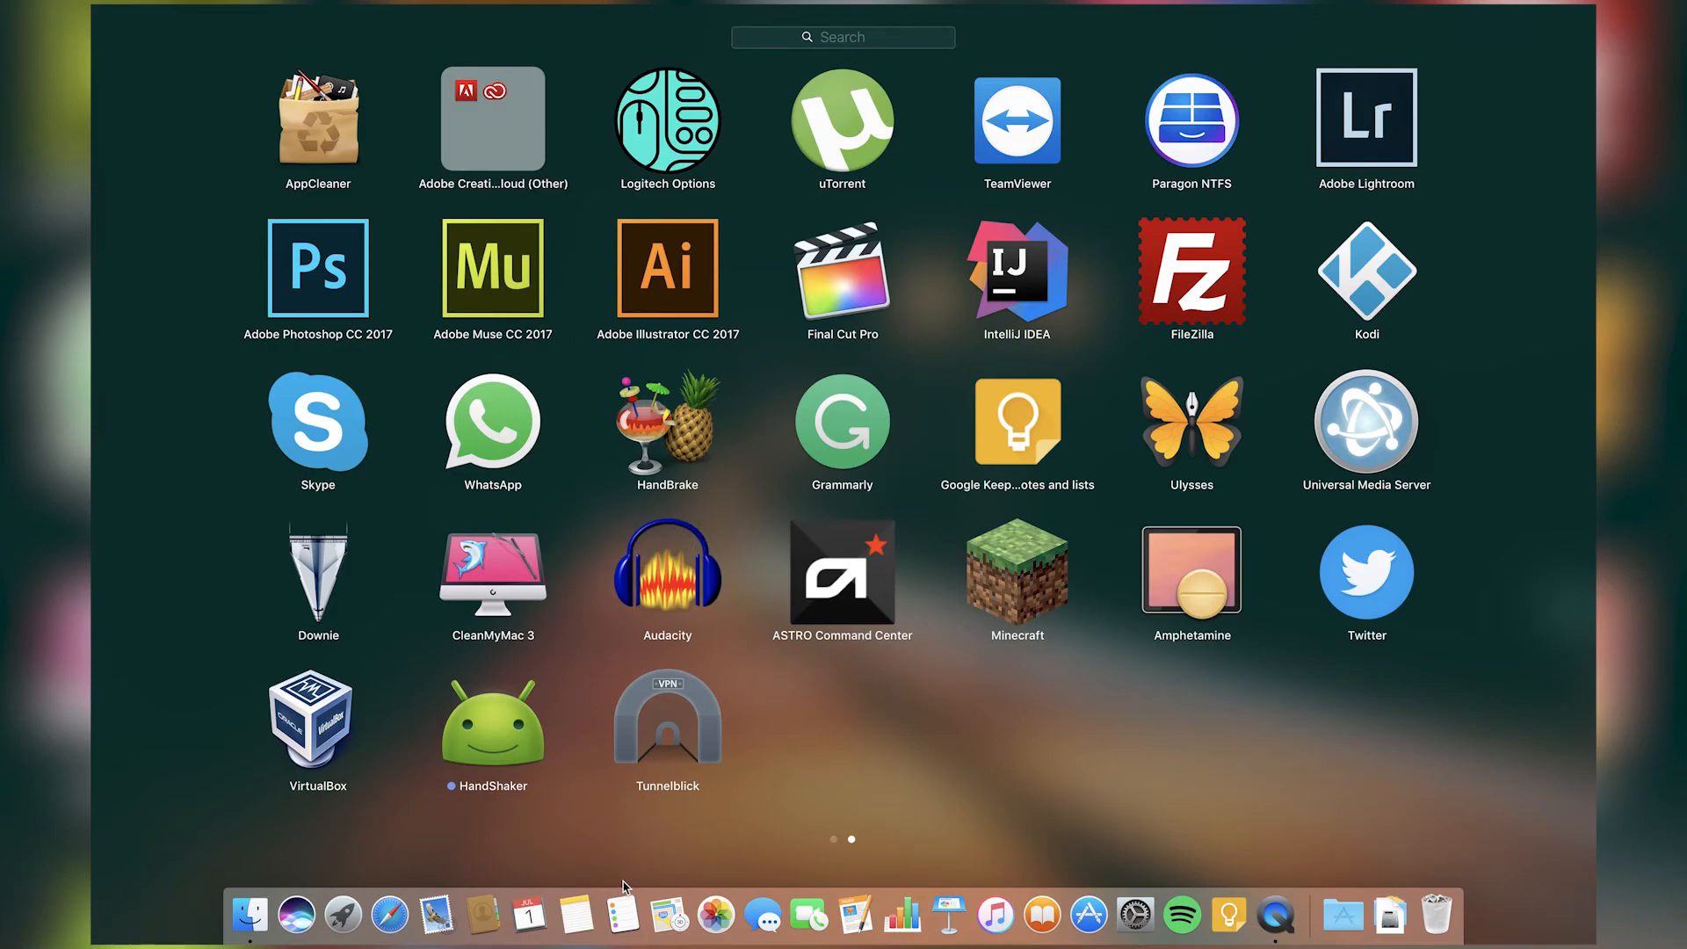
mouse_move(710, 778)
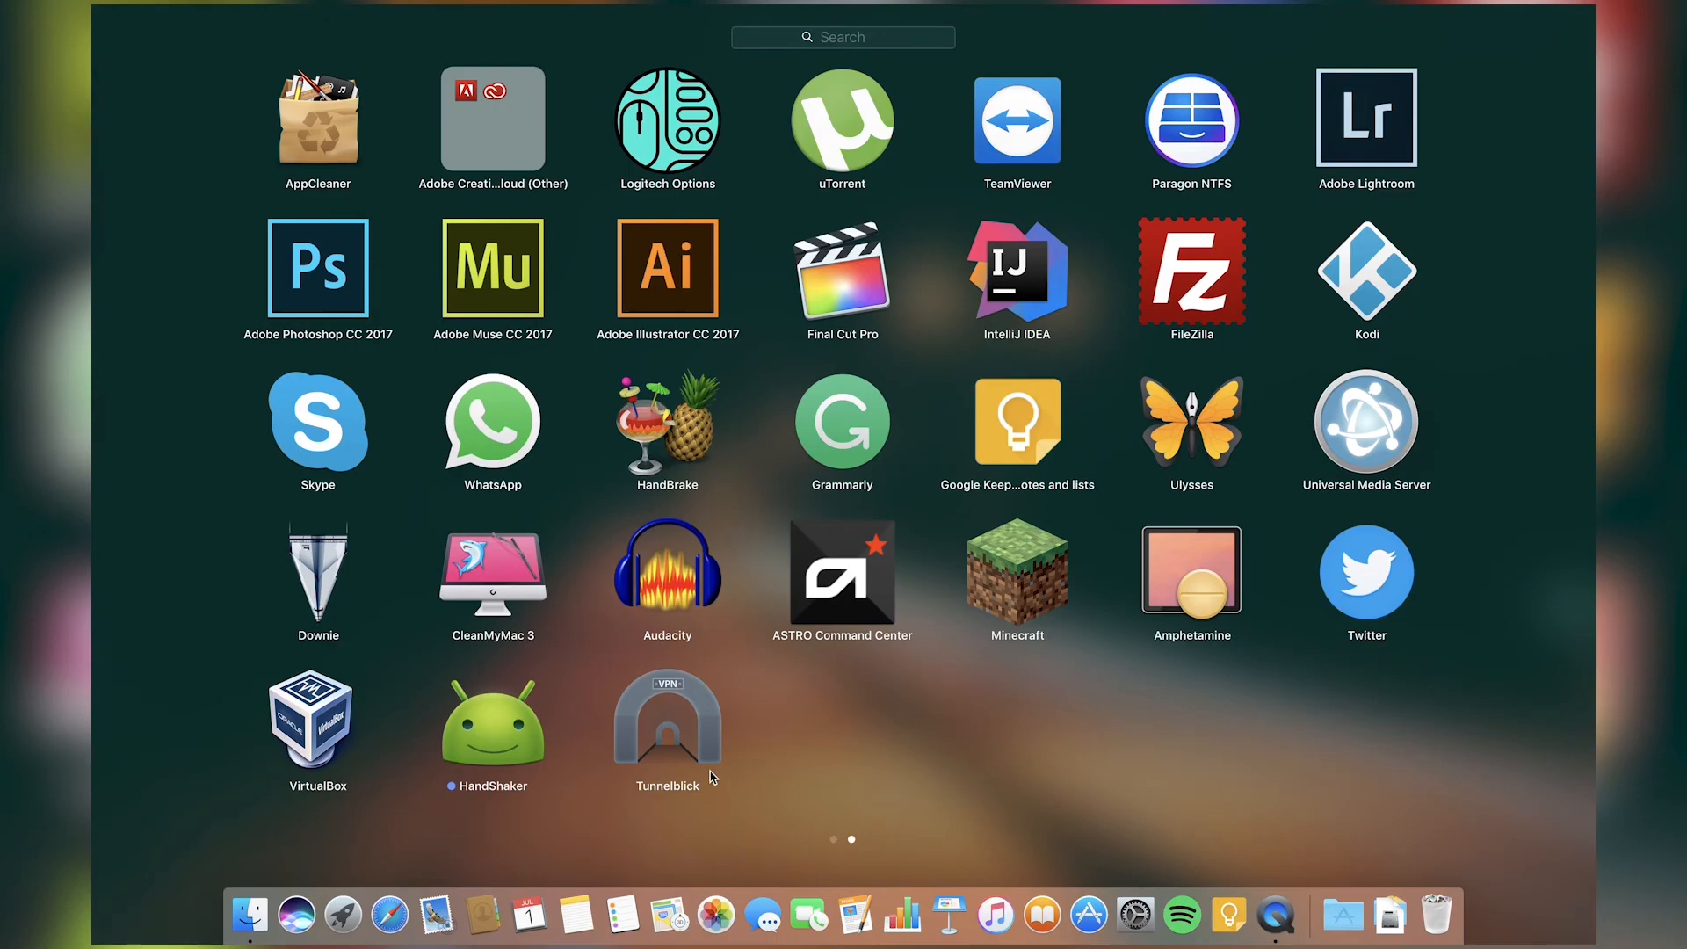
mouse_move(694, 740)
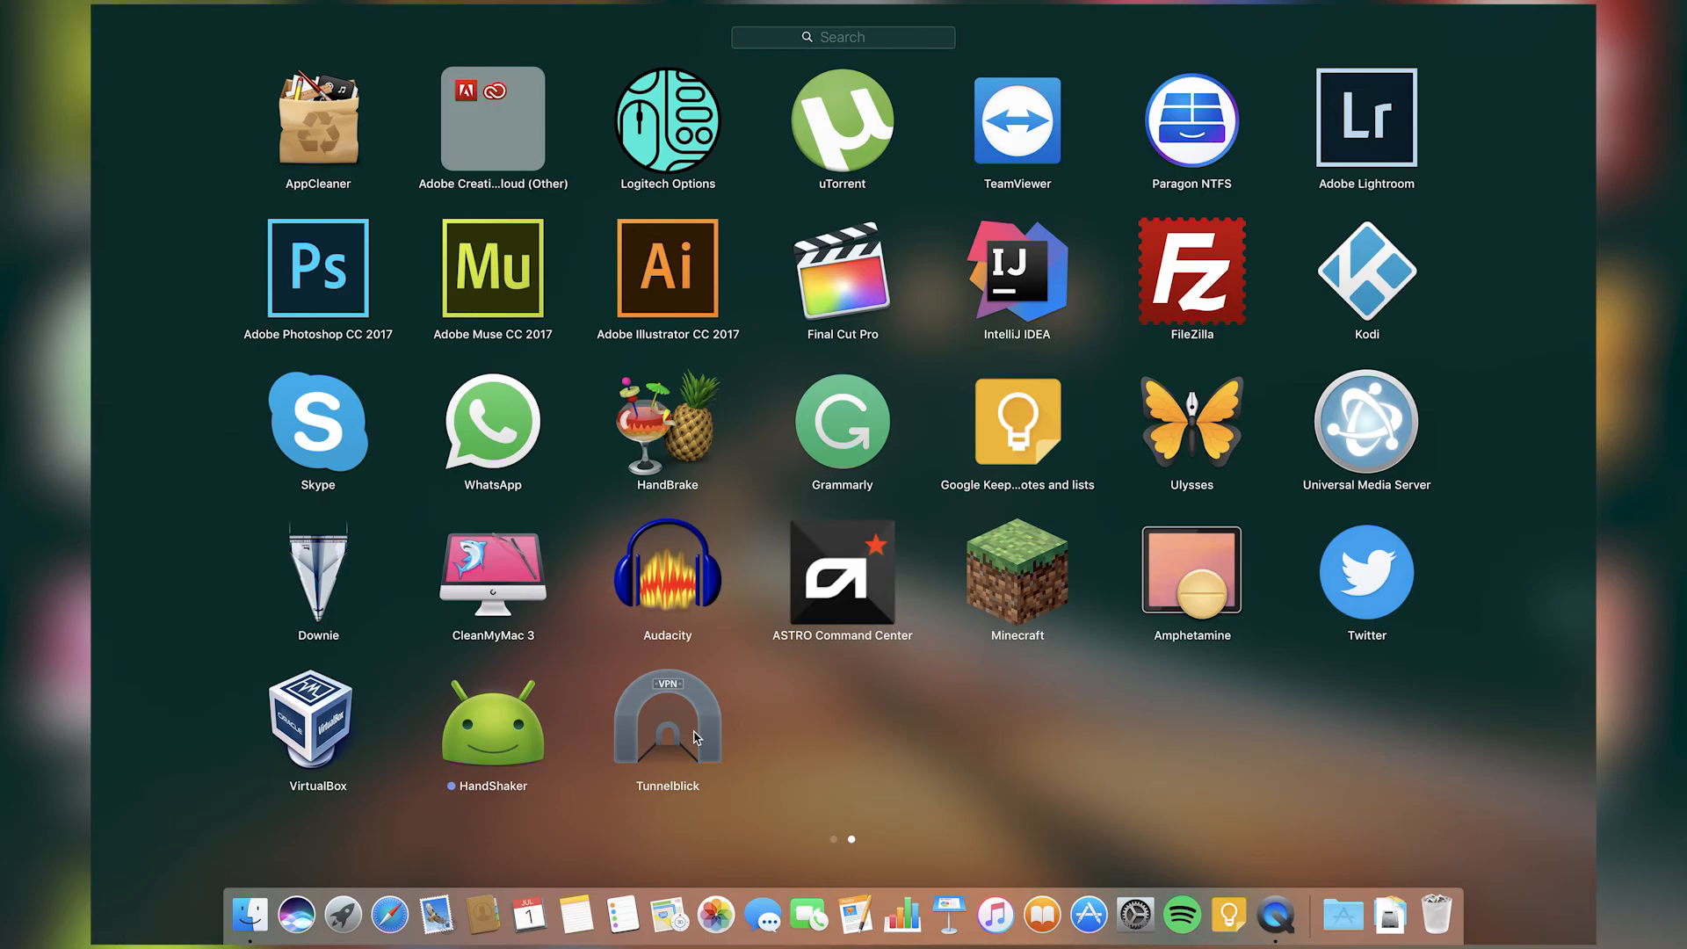
mouse_move(706, 734)
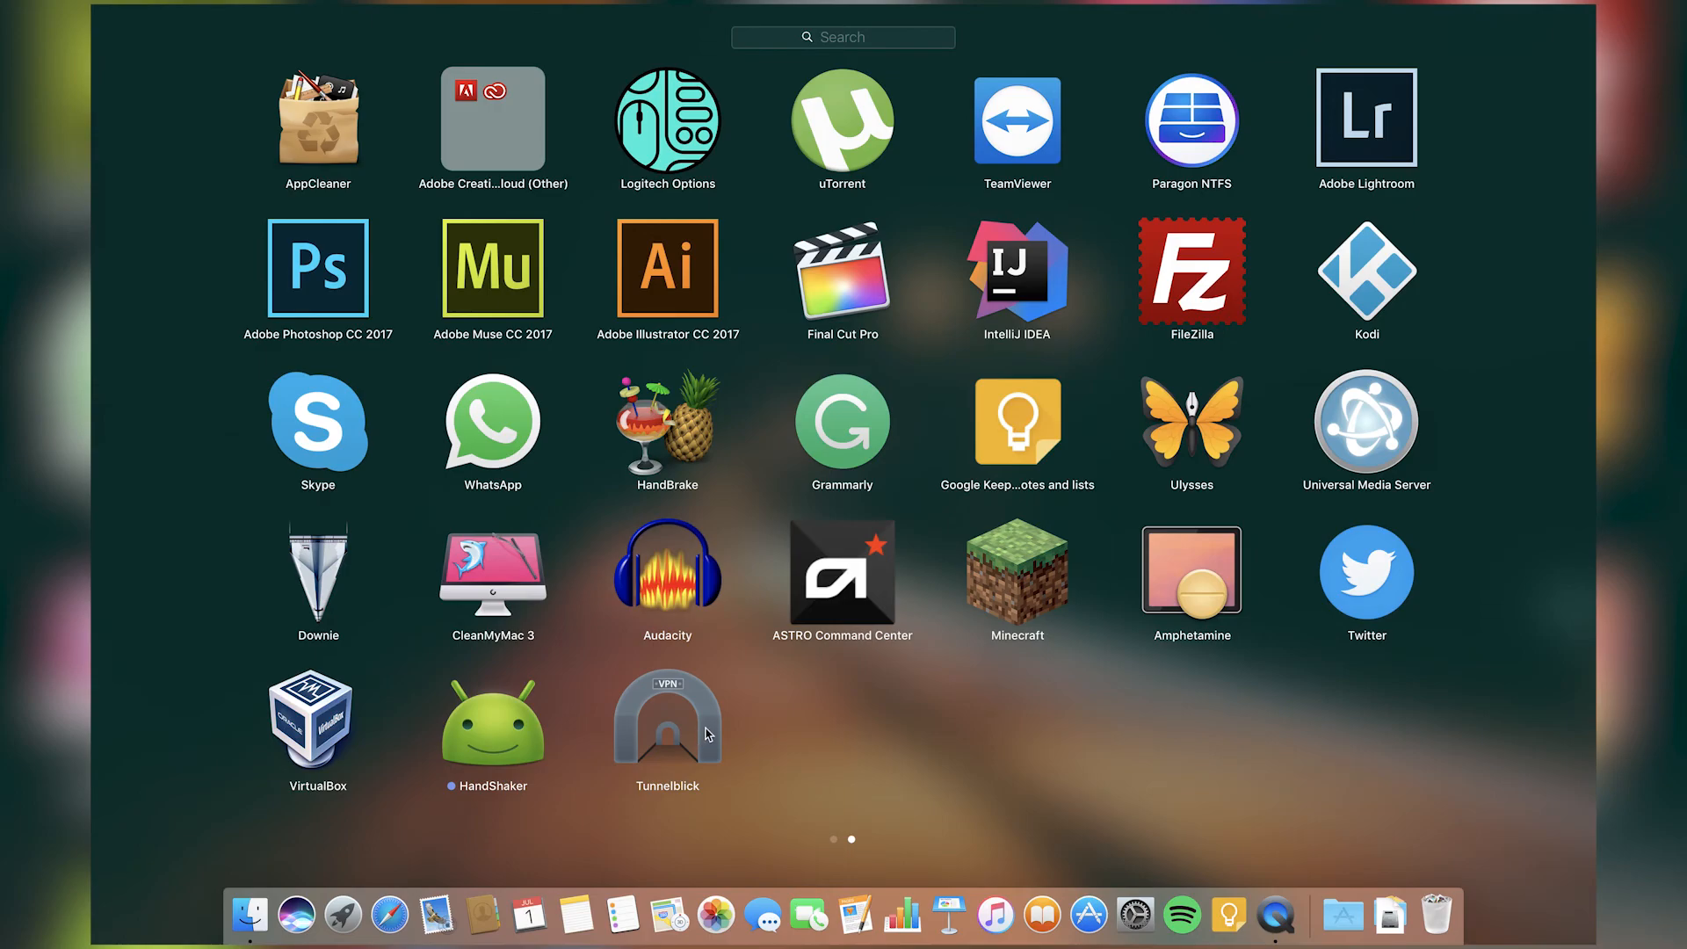
mouse_move(729, 722)
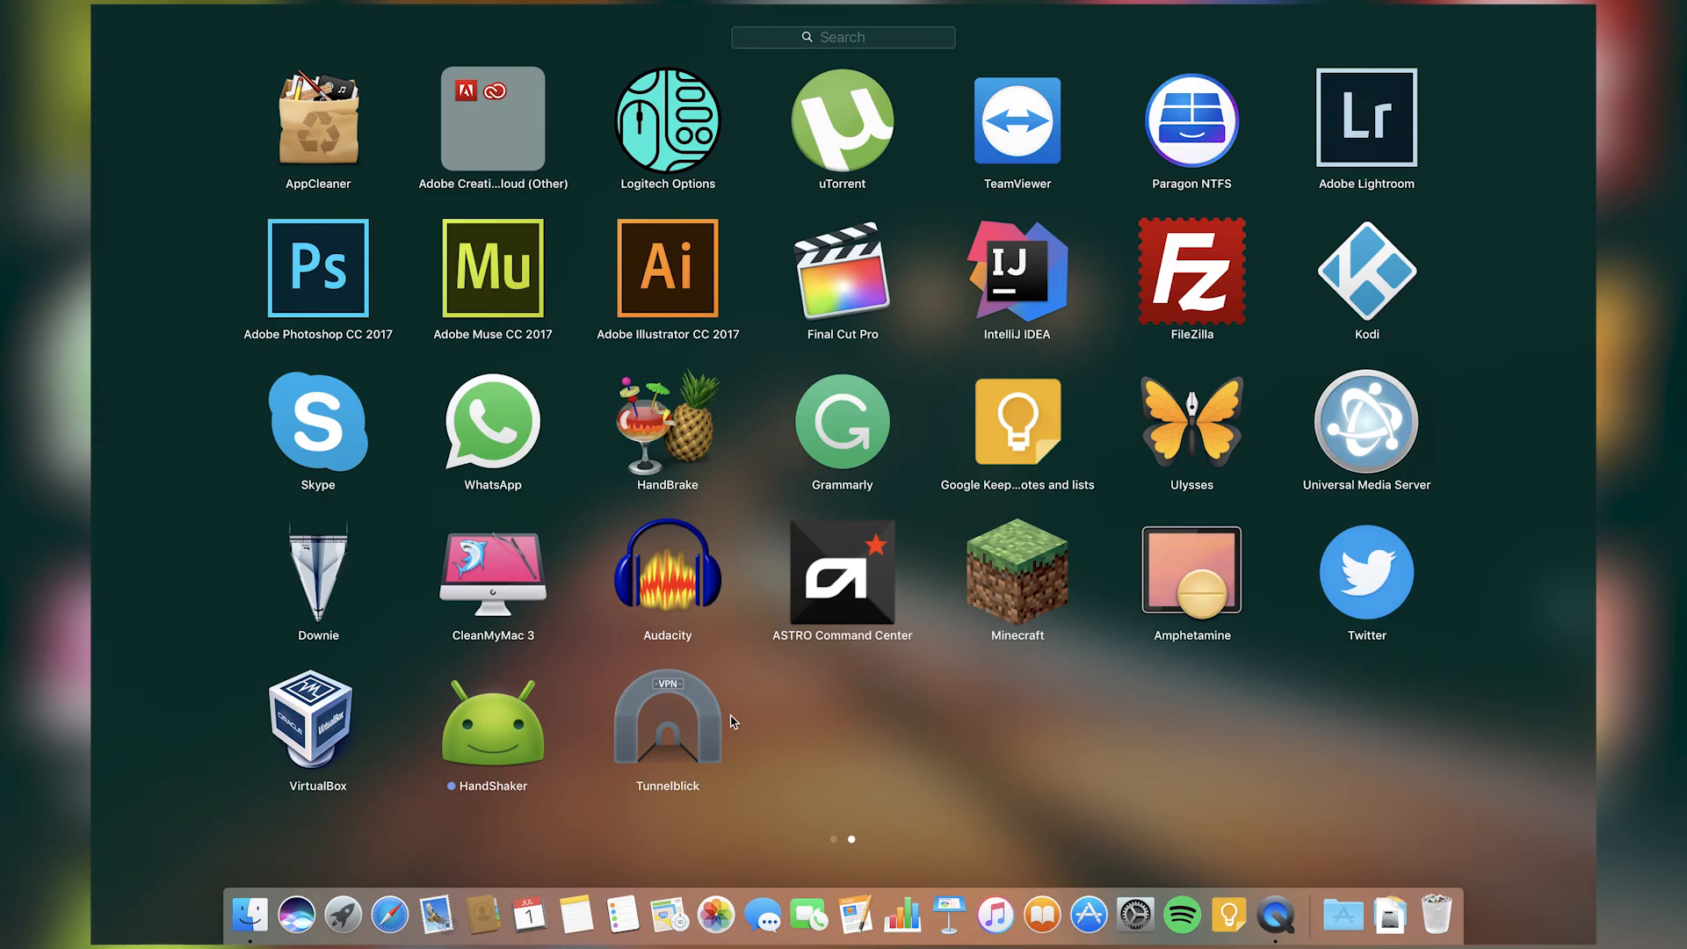
mouse_move(939, 658)
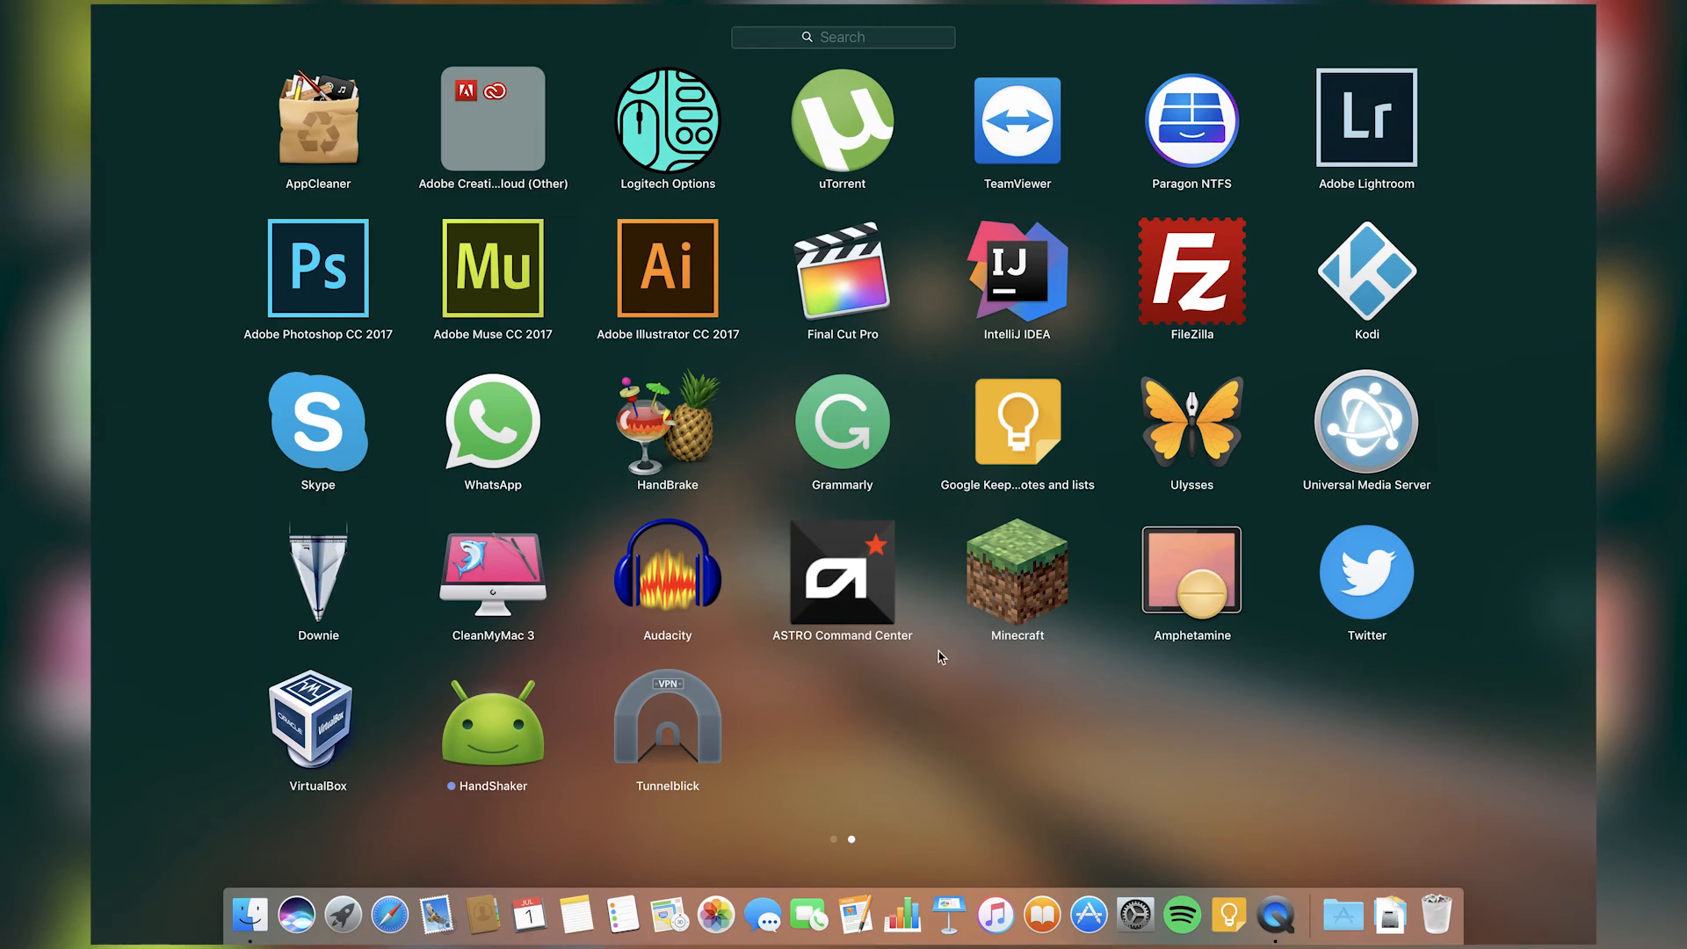
mouse_move(1083, 591)
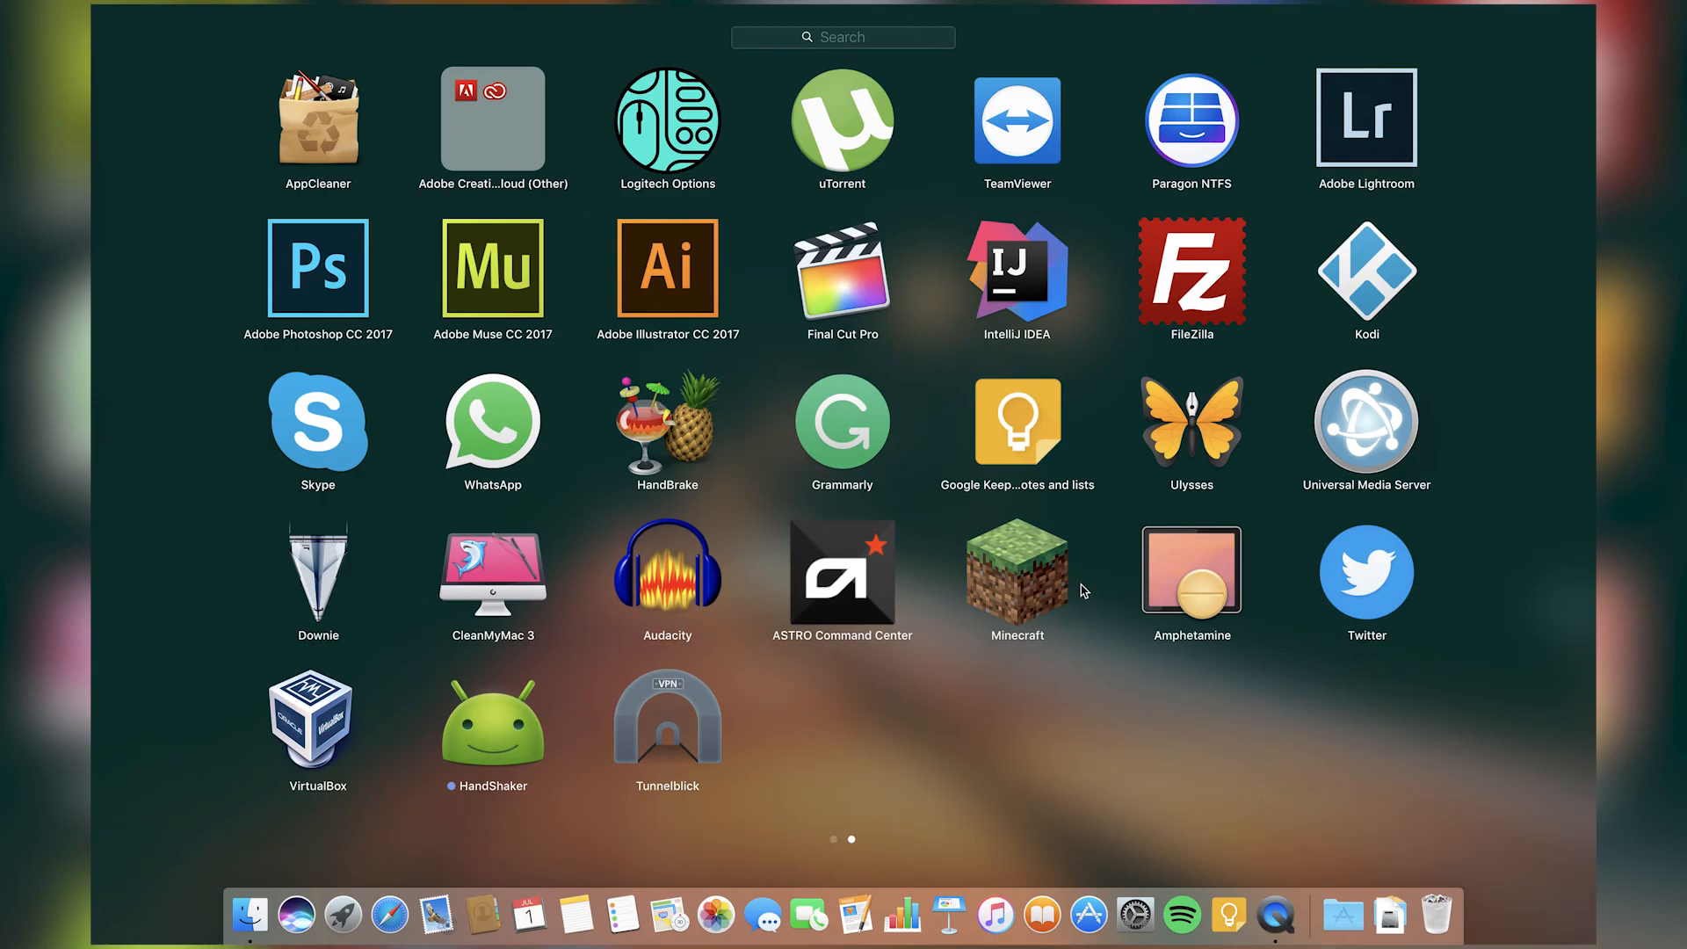
mouse_move(1118, 728)
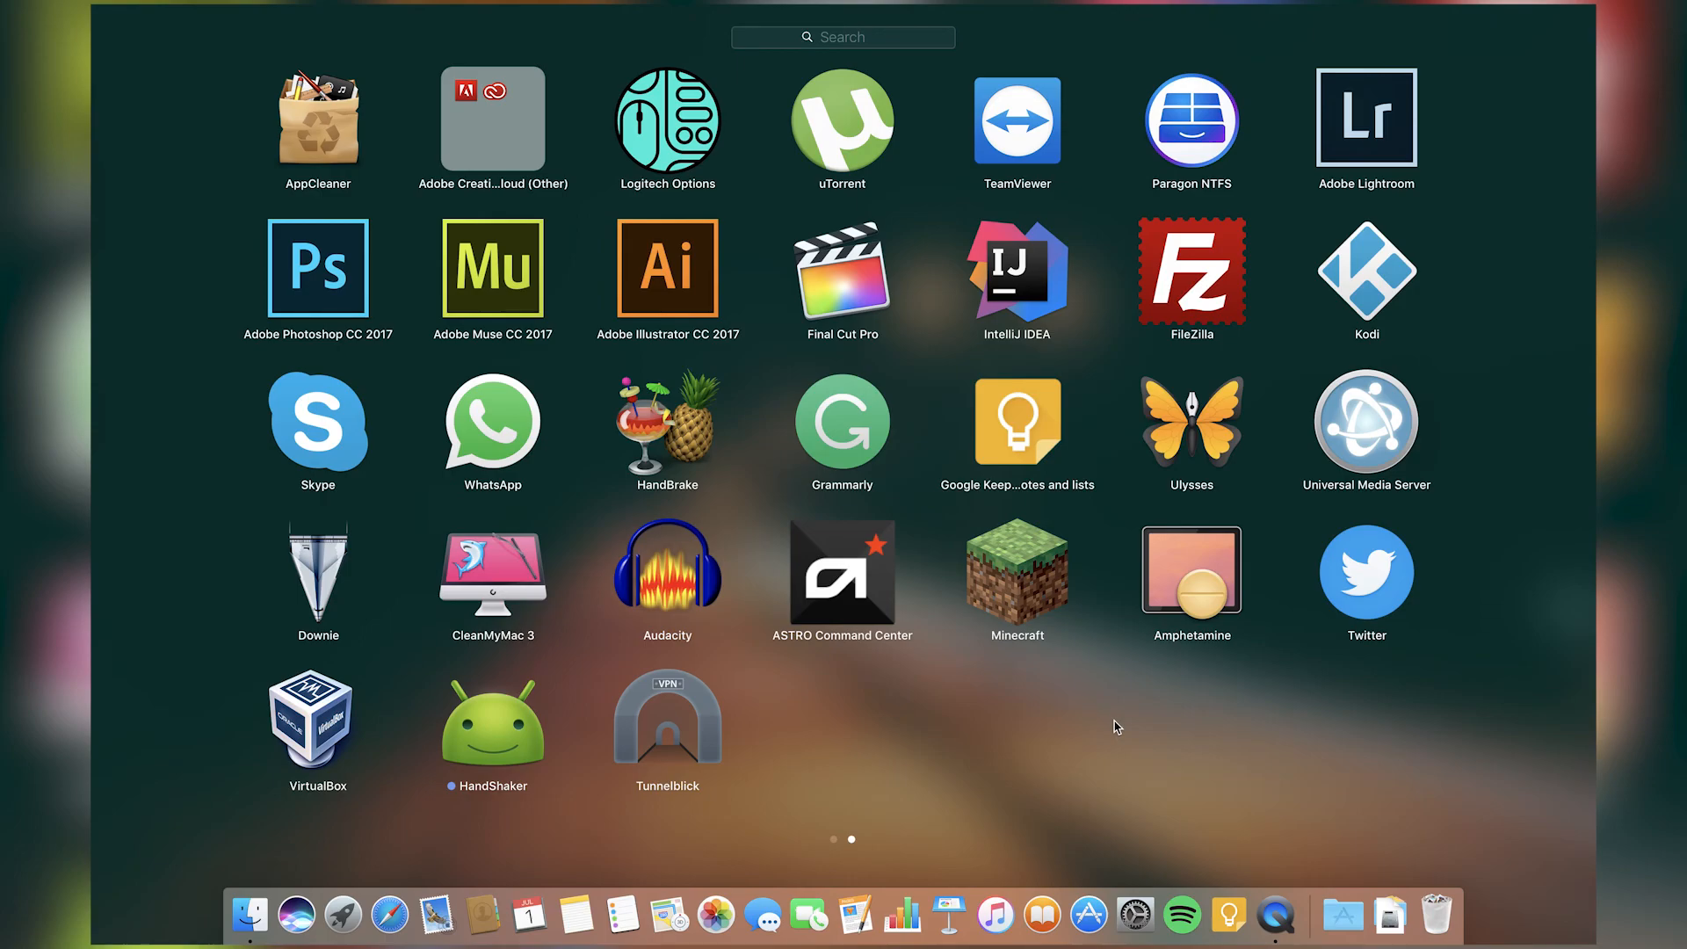
mouse_move(1123, 710)
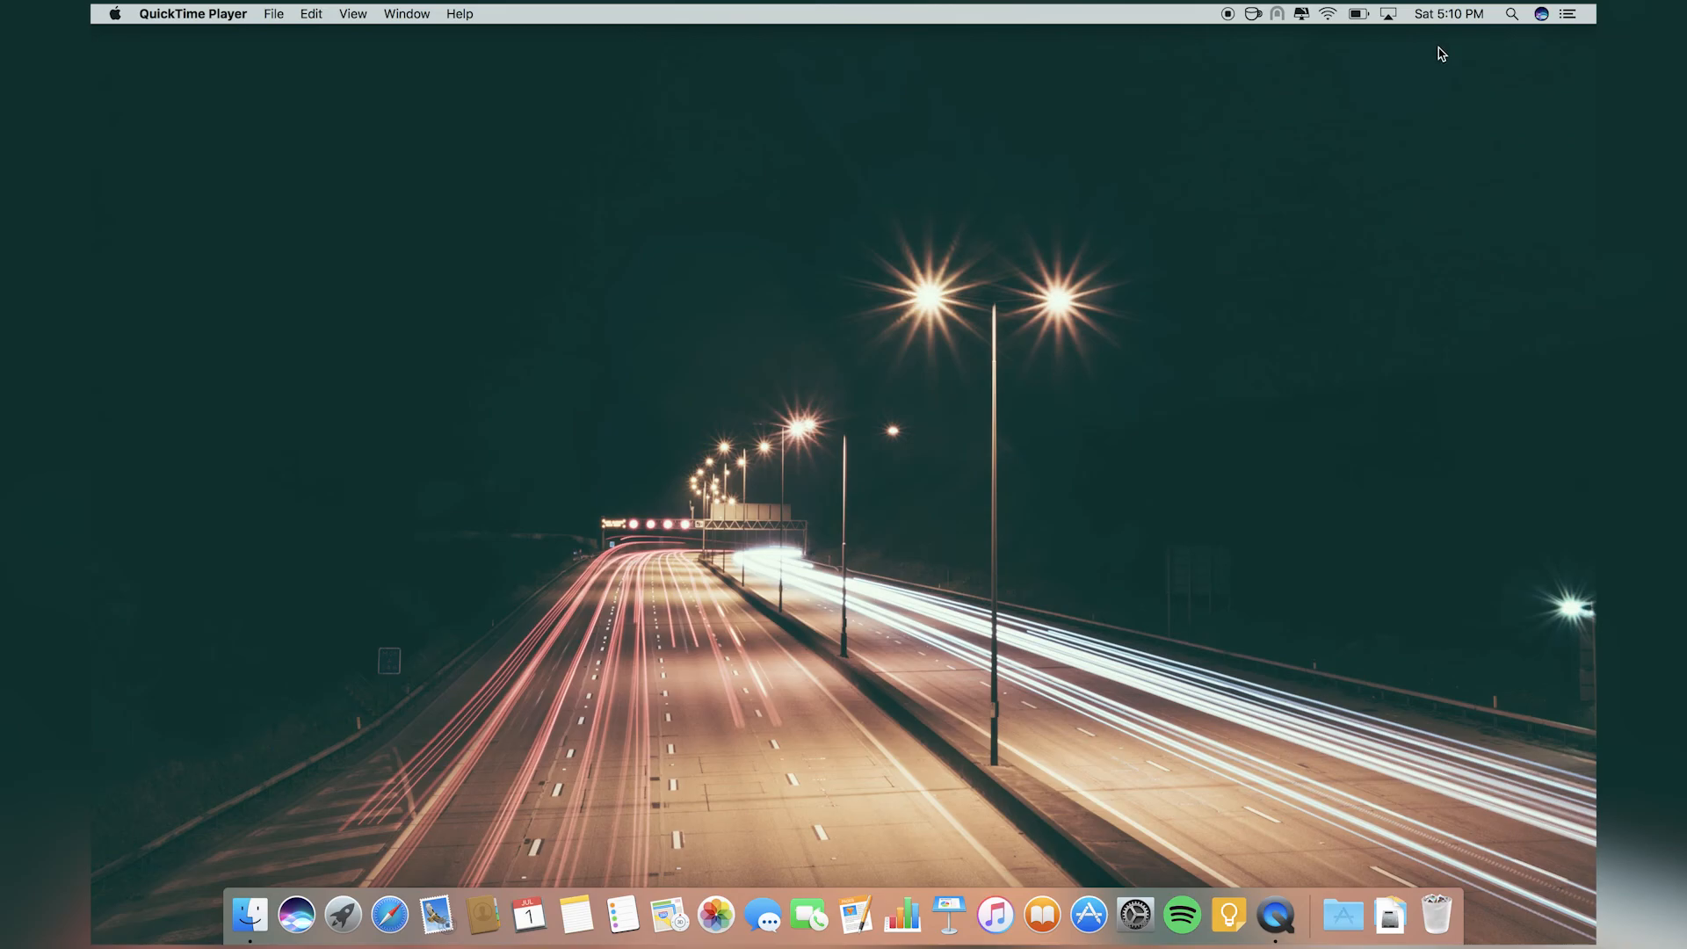
mouse_move(1413, 169)
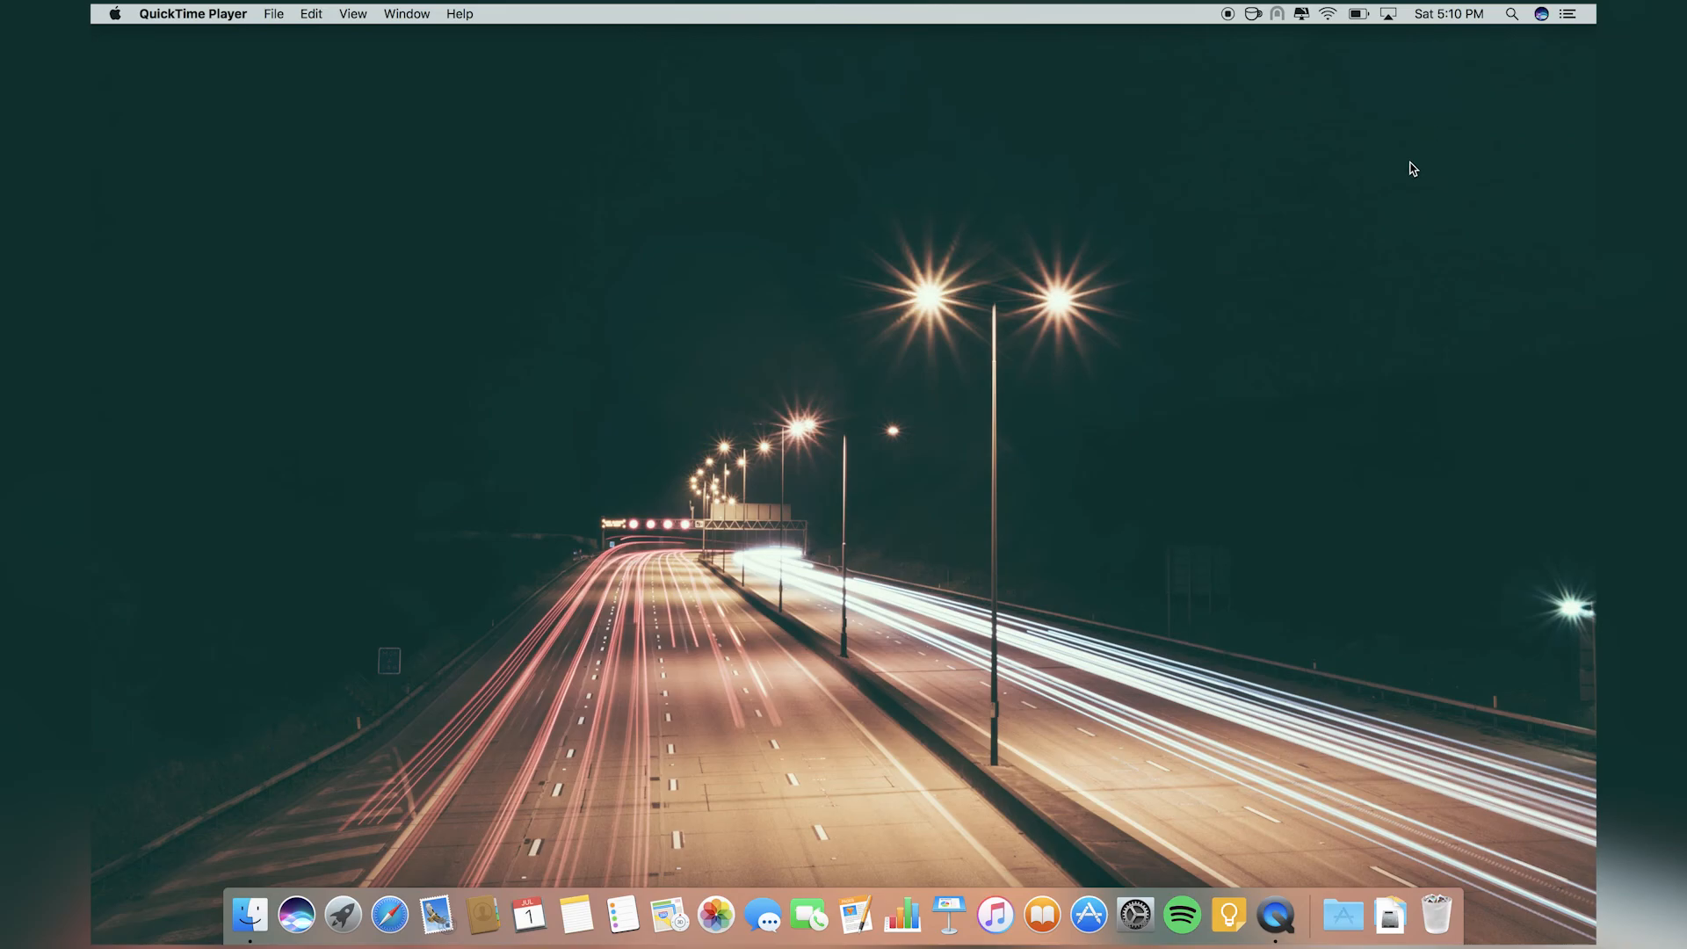
mouse_move(1302, 126)
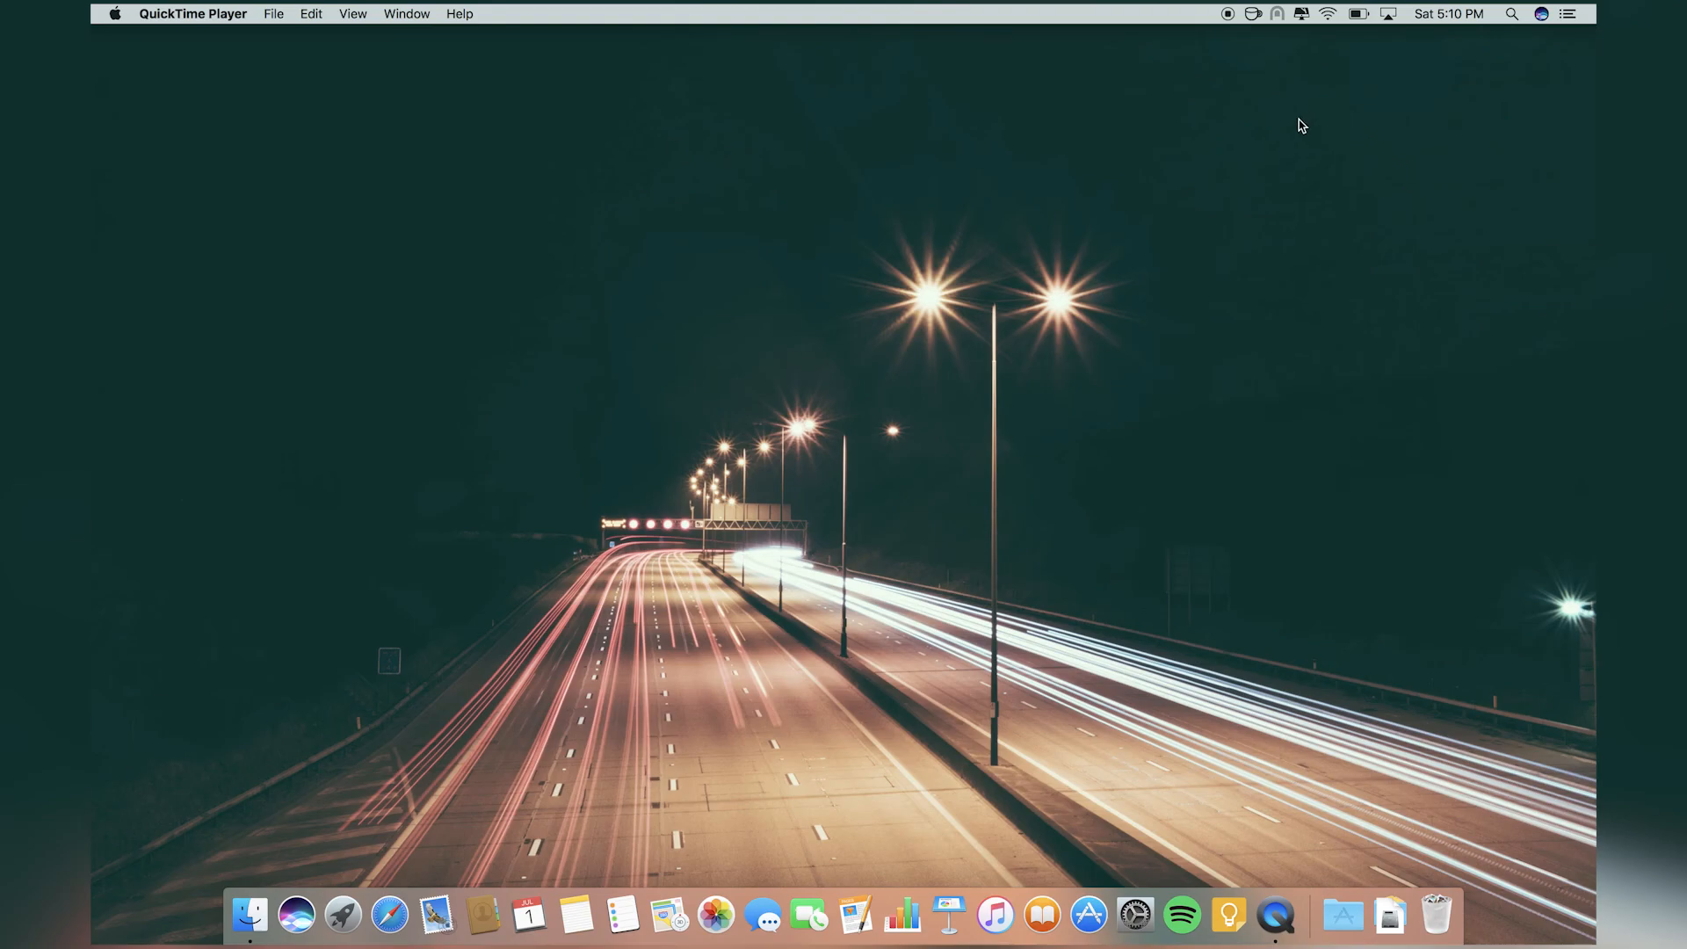
mouse_move(1248, 37)
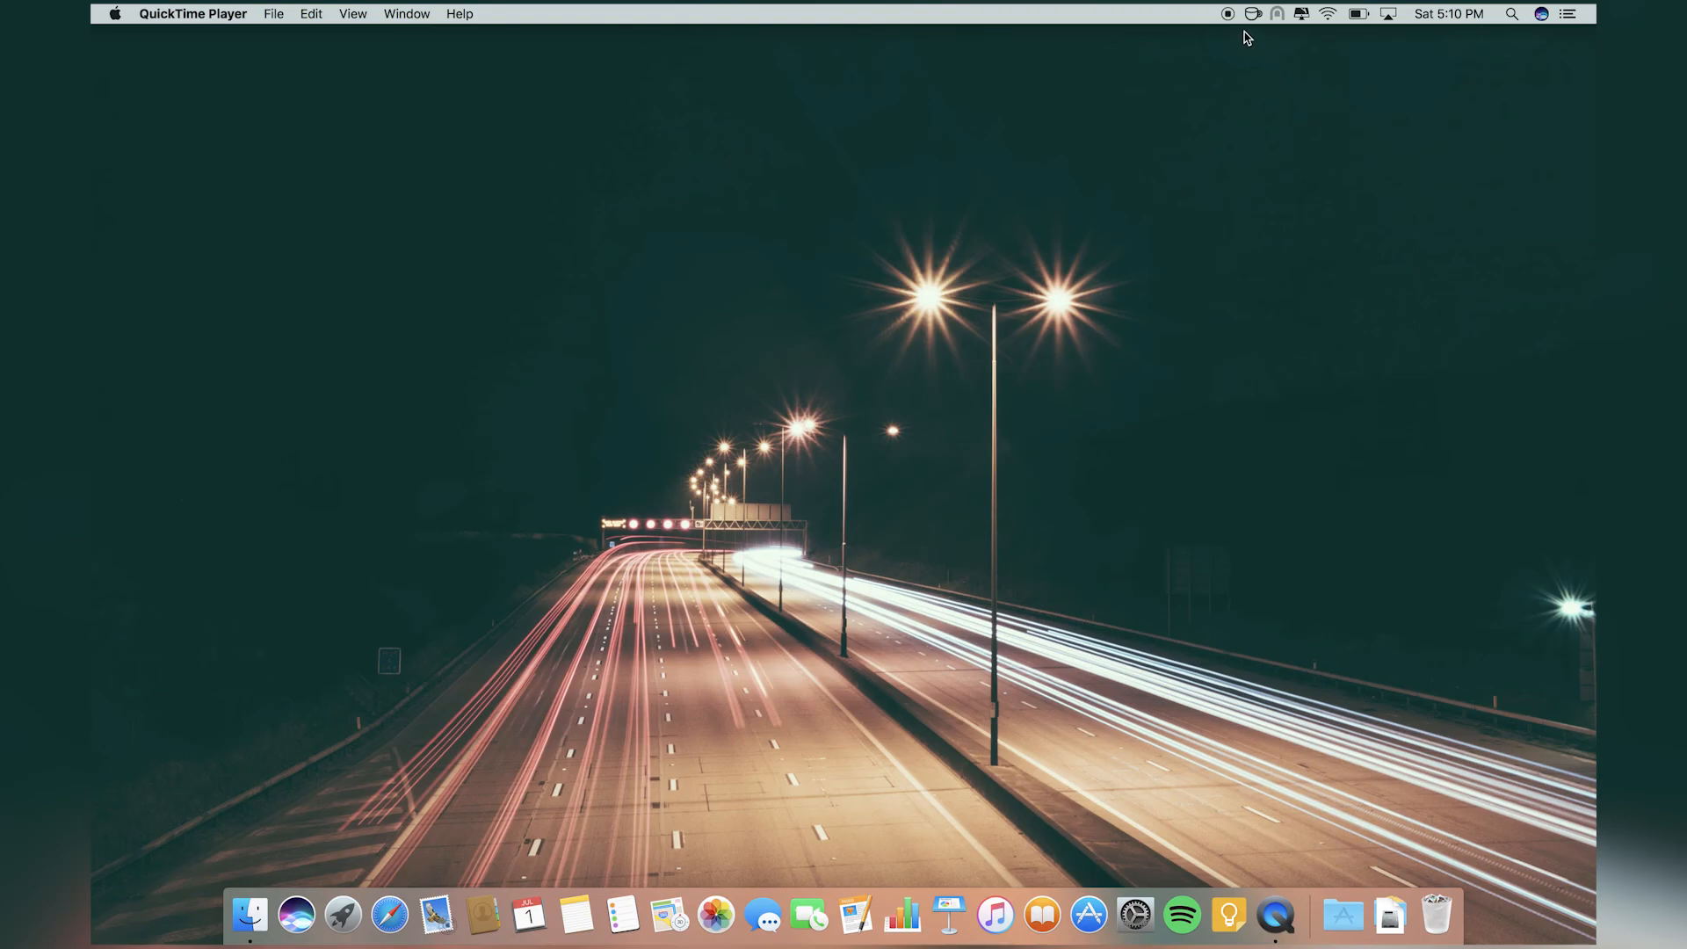